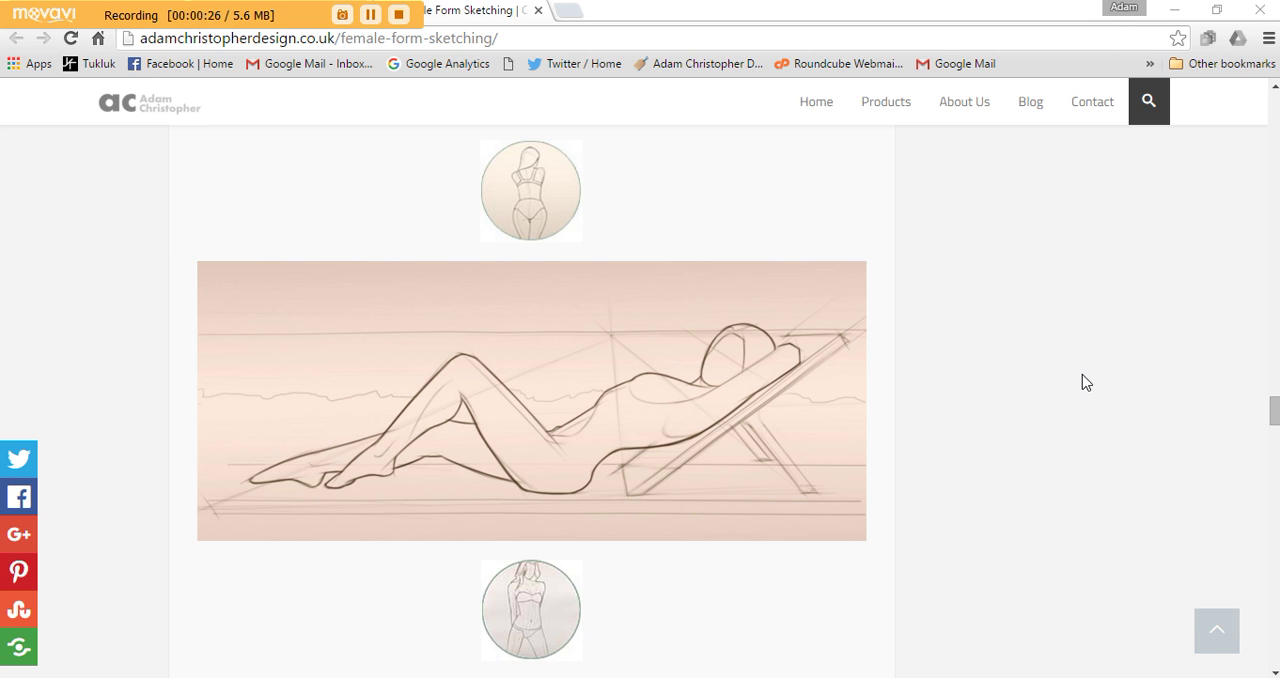
{"action": "mouse_move", "coordinate": [672, 544]}
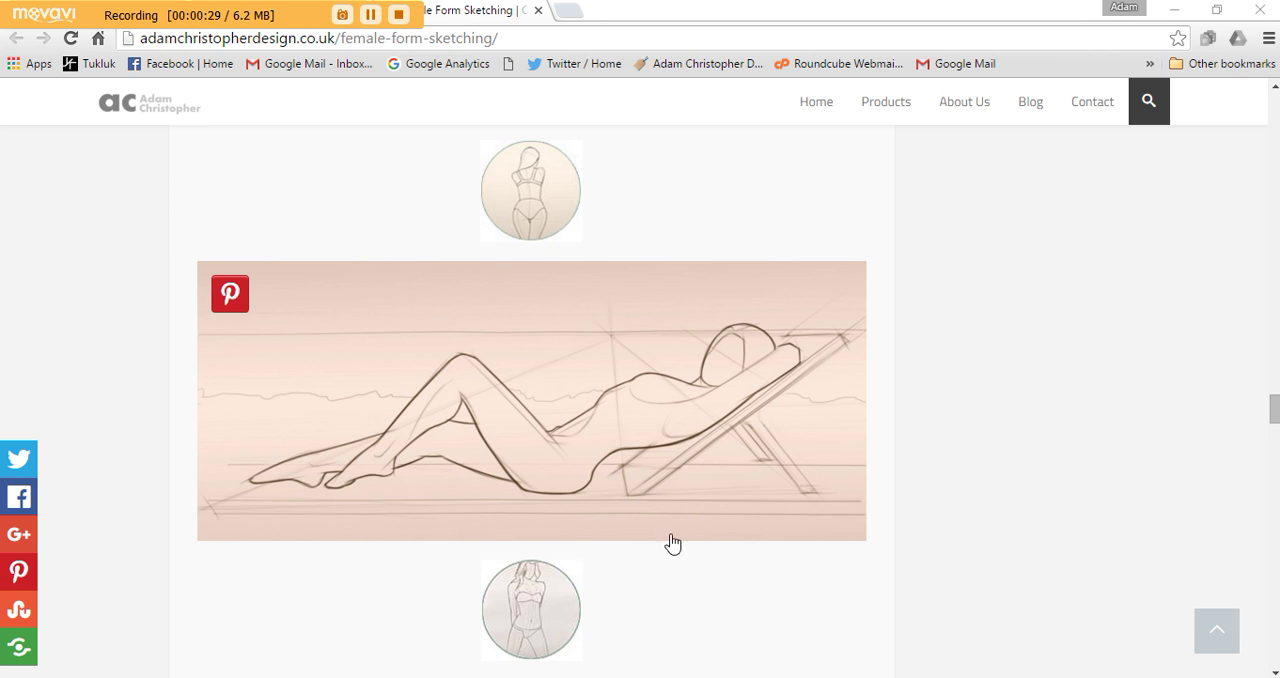
{"action": "mouse_move", "coordinate": [294, 480]}
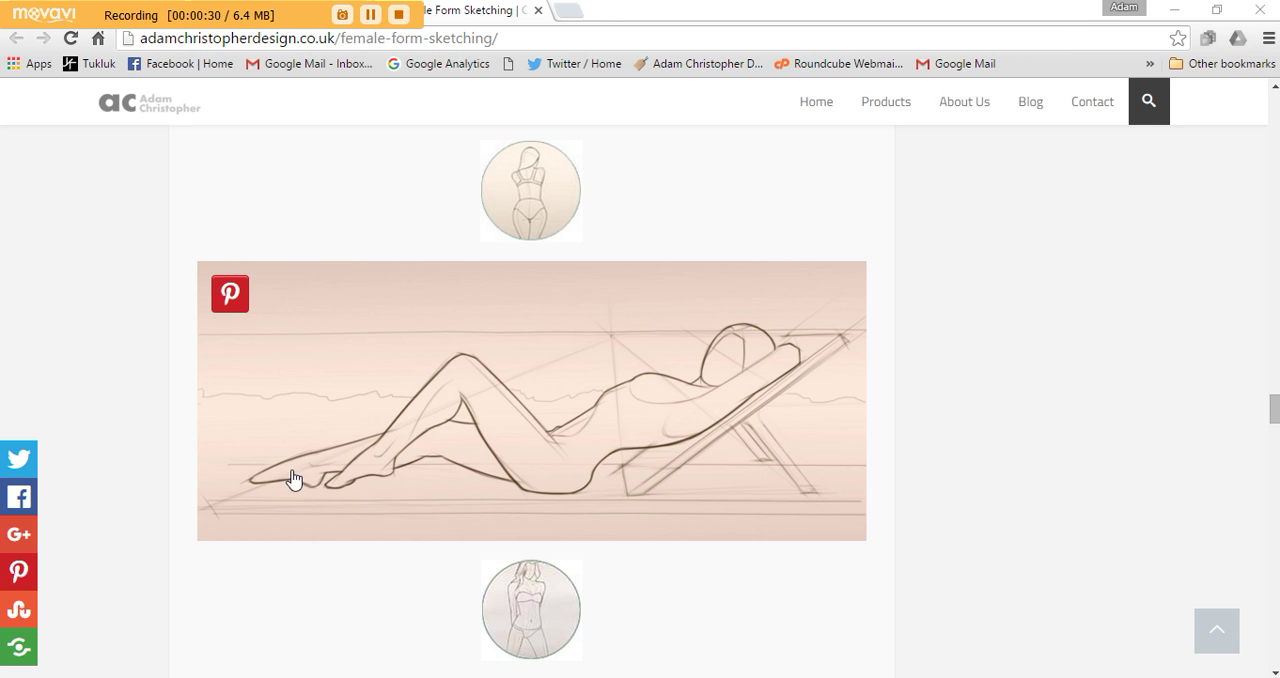
{"action": "mouse_move", "coordinate": [570, 258]}
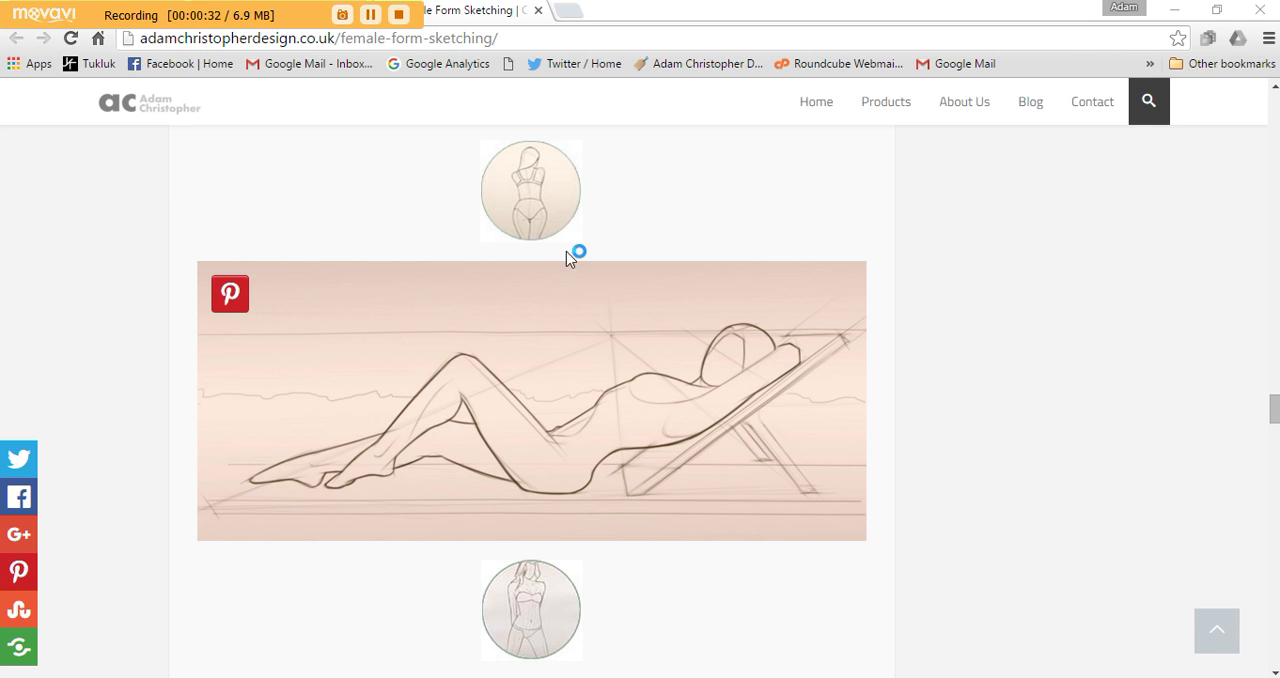
{"action": "mouse_move", "coordinate": [650, 484]}
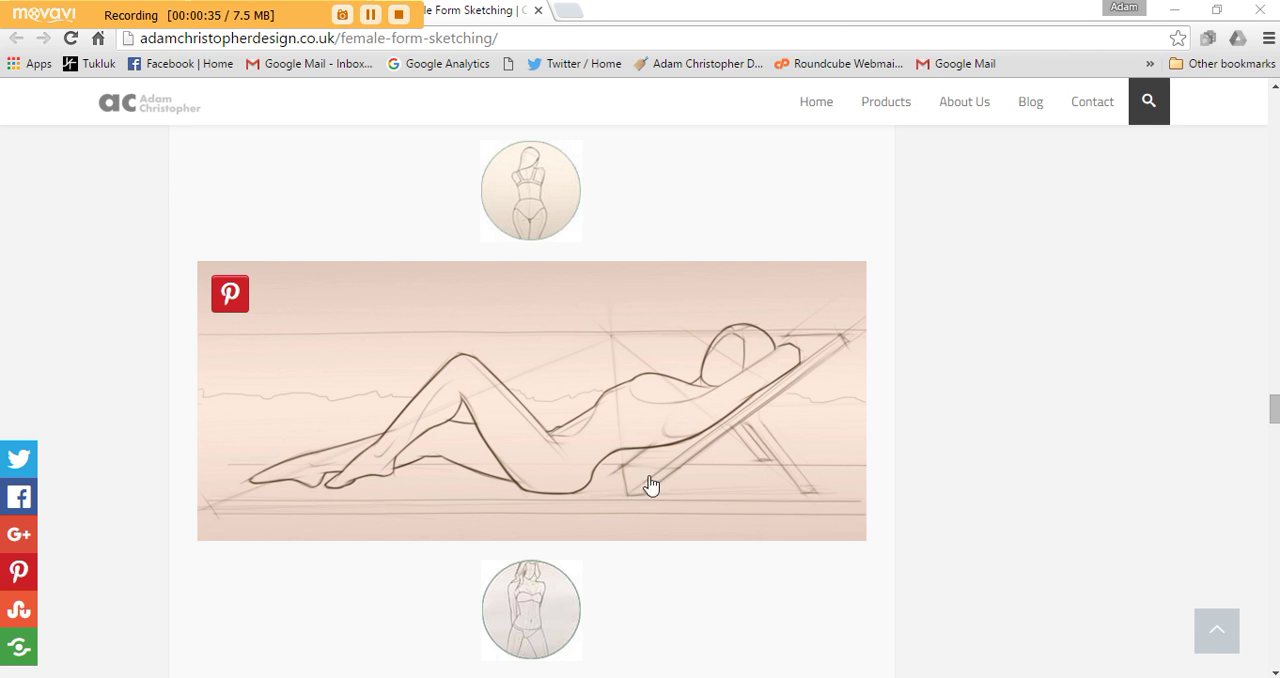
{"action": "mouse_move", "coordinate": [376, 330]}
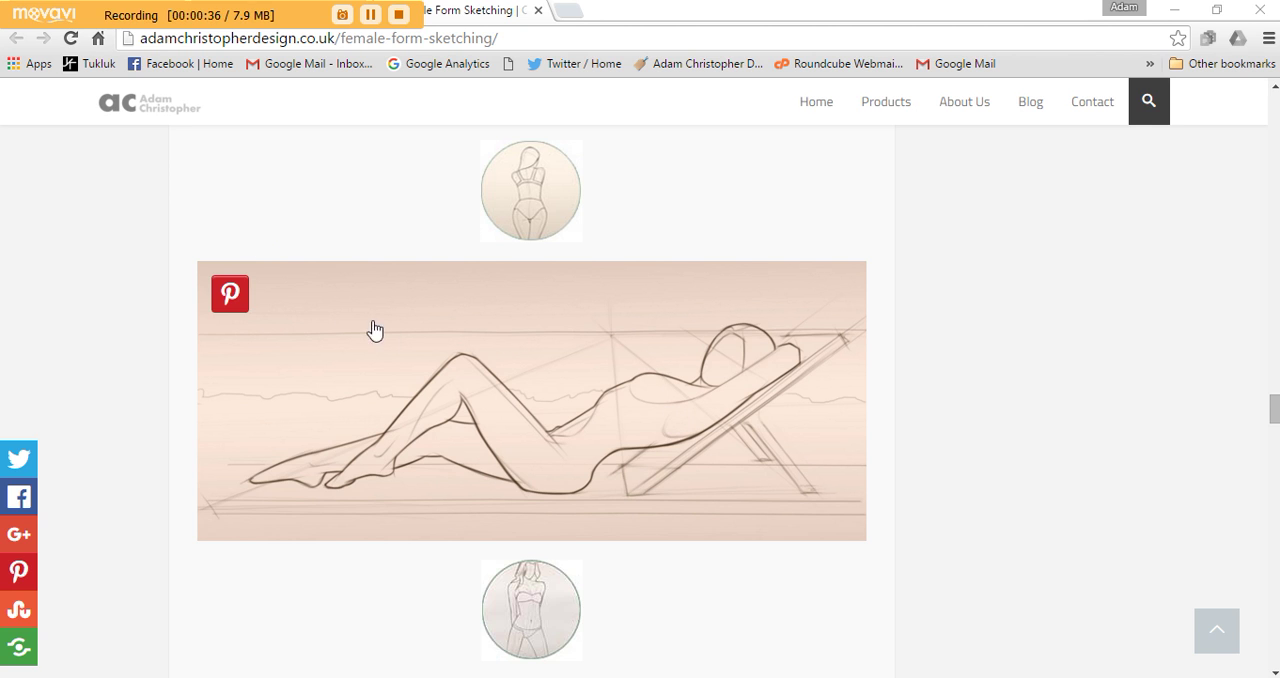
{"action": "mouse_move", "coordinate": [308, 48]}
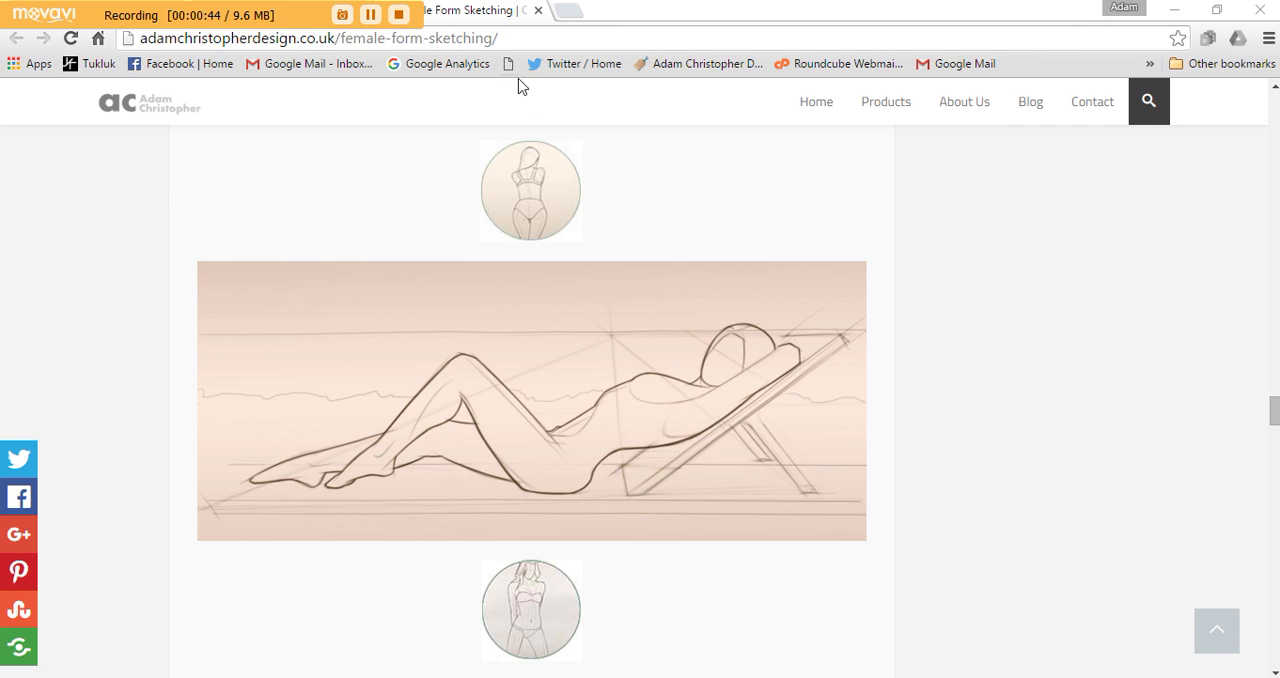
{"action": "mouse_move", "coordinate": [510, 324]}
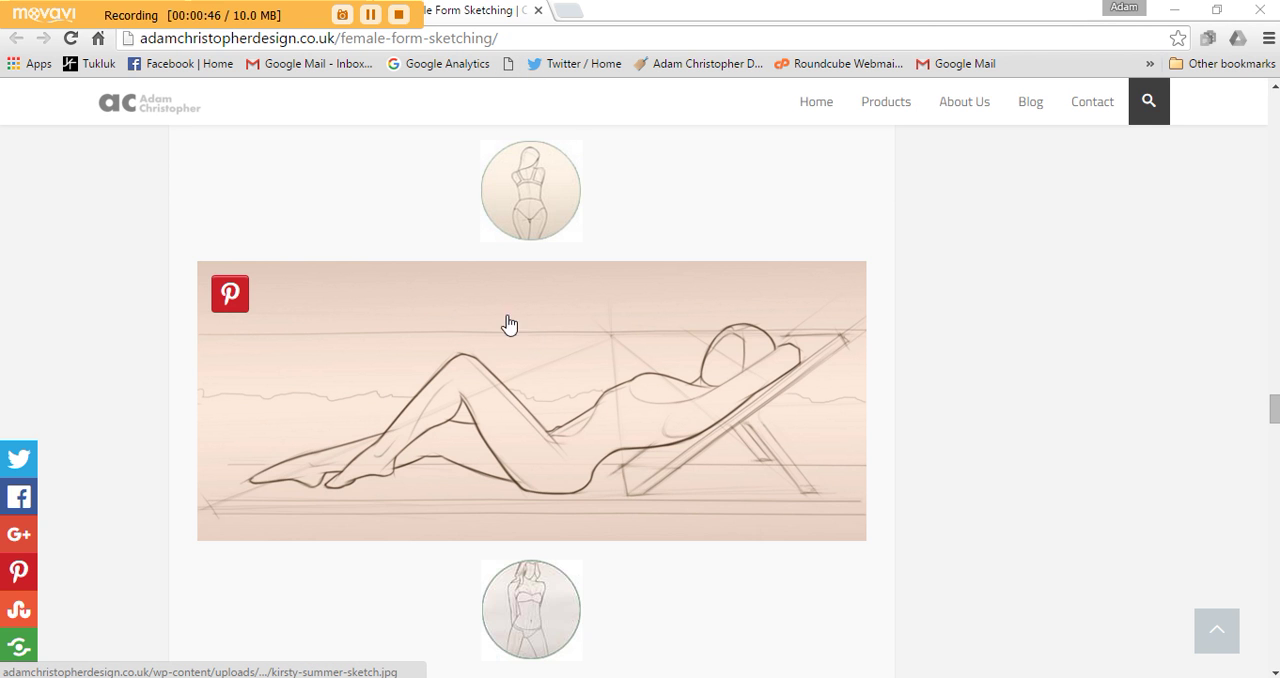
{"action": "mouse_move", "coordinate": [784, 486]}
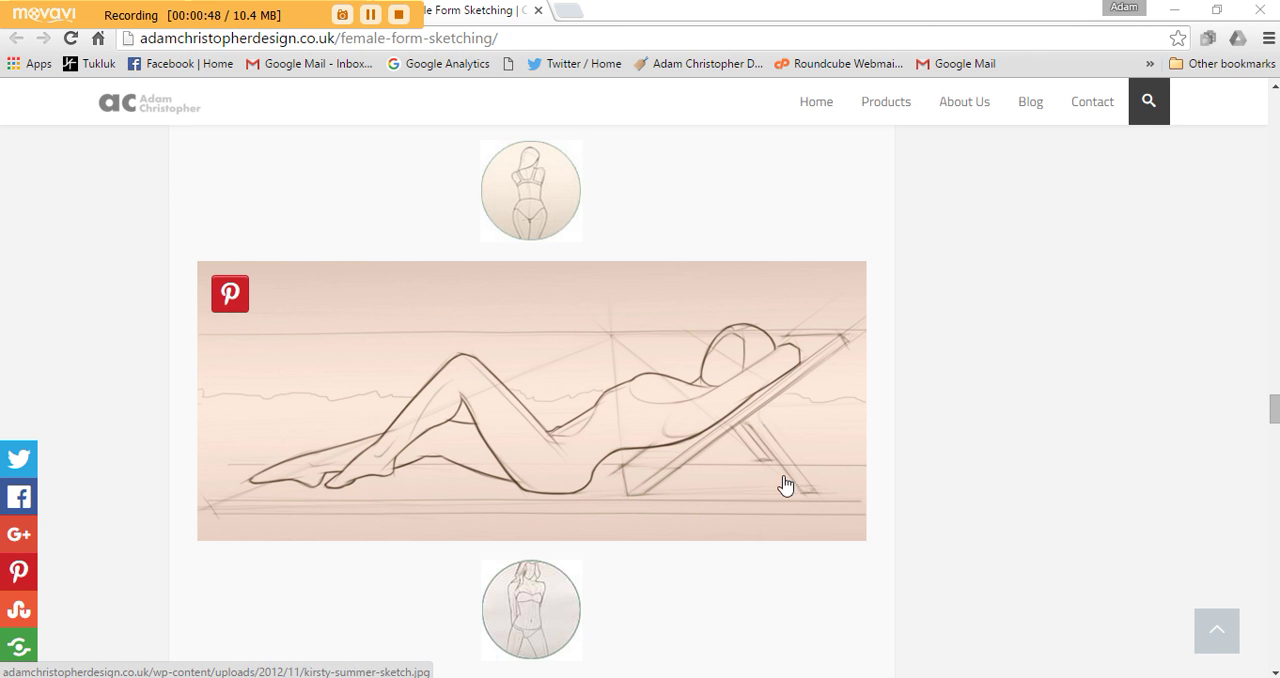
Scroll the Layers panel to reach the sketch layers of the reclining-figure document.
{"action": "scroll", "scroll_direction": "down", "scroll_amount": 3}
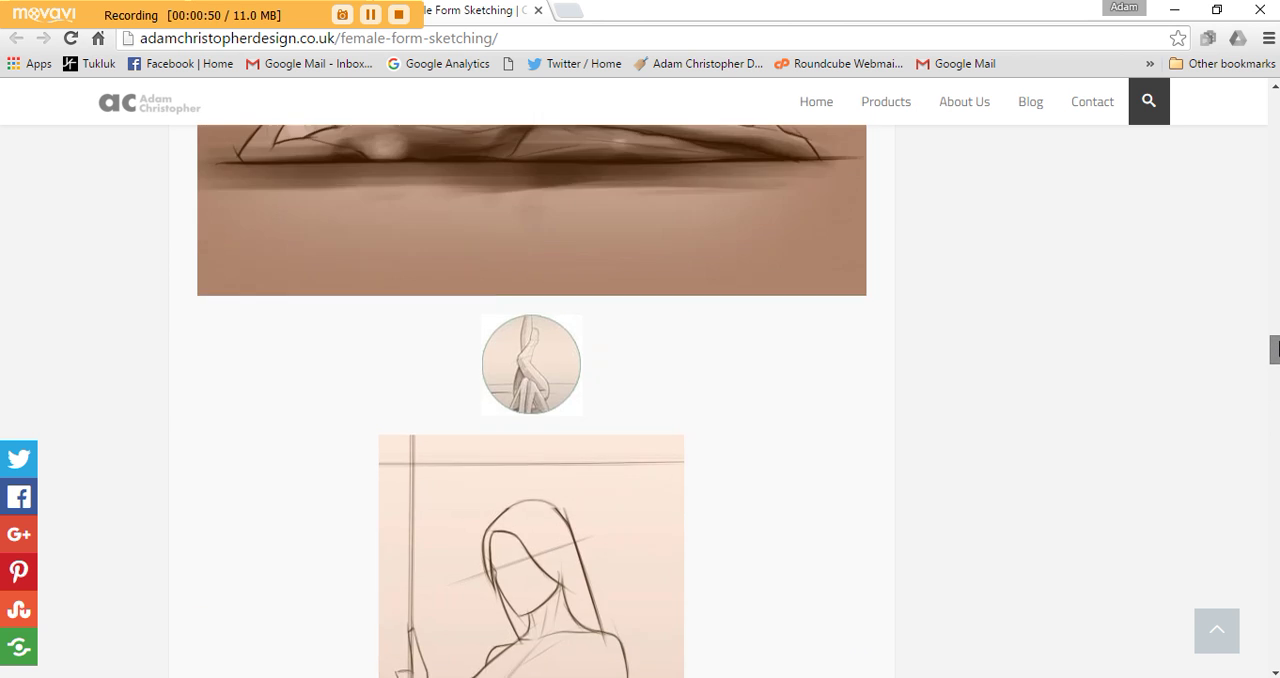
{"action": "scroll", "scroll_direction": "down", "scroll_amount": 3}
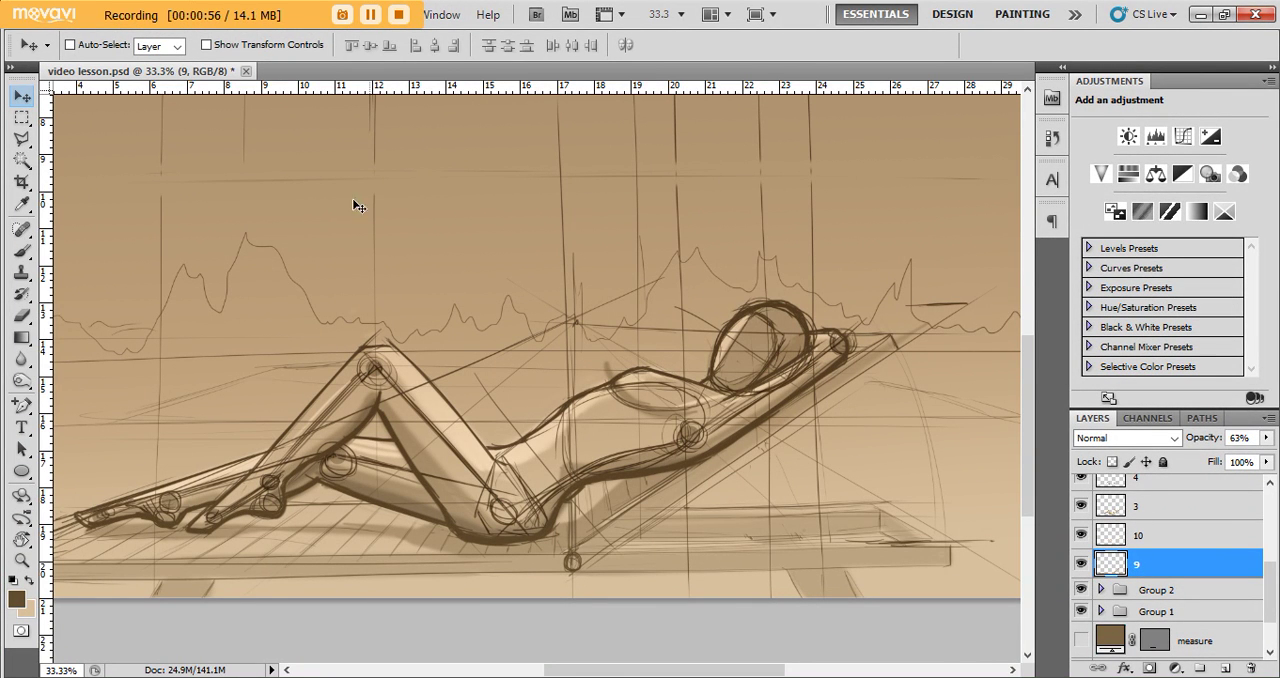
{"action": "mouse_move", "coordinate": [584, 530]}
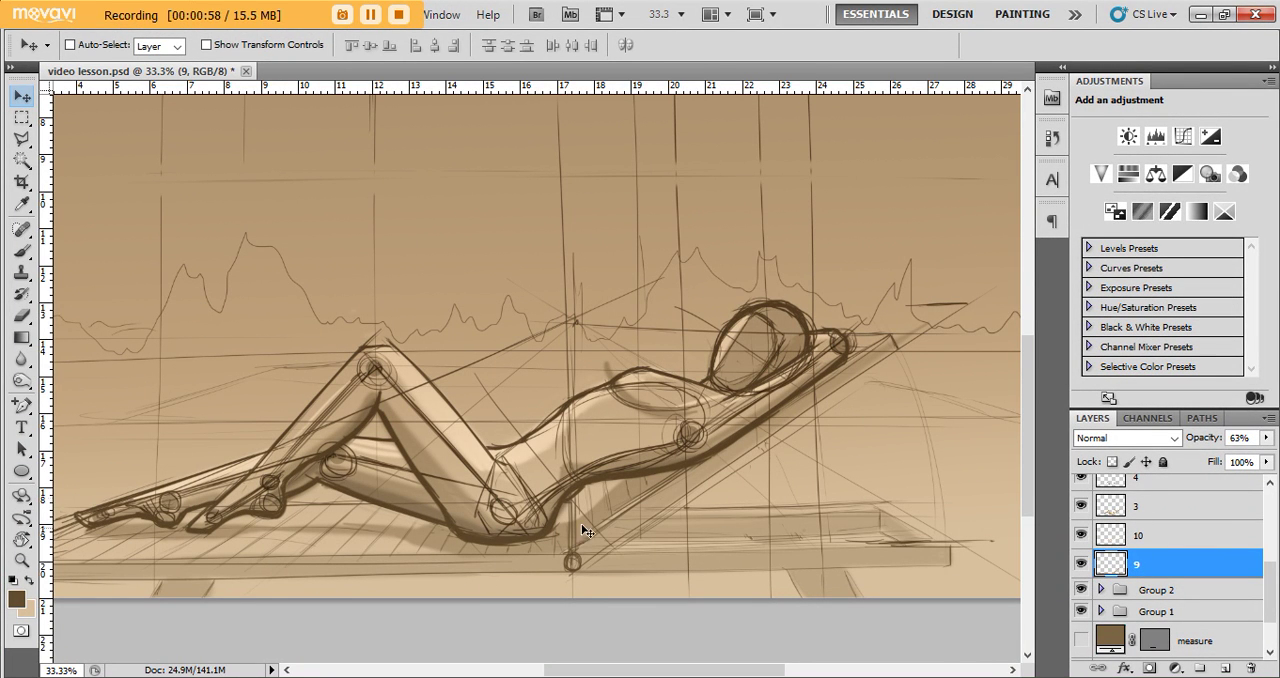
{"action": "mouse_move", "coordinate": [812, 284]}
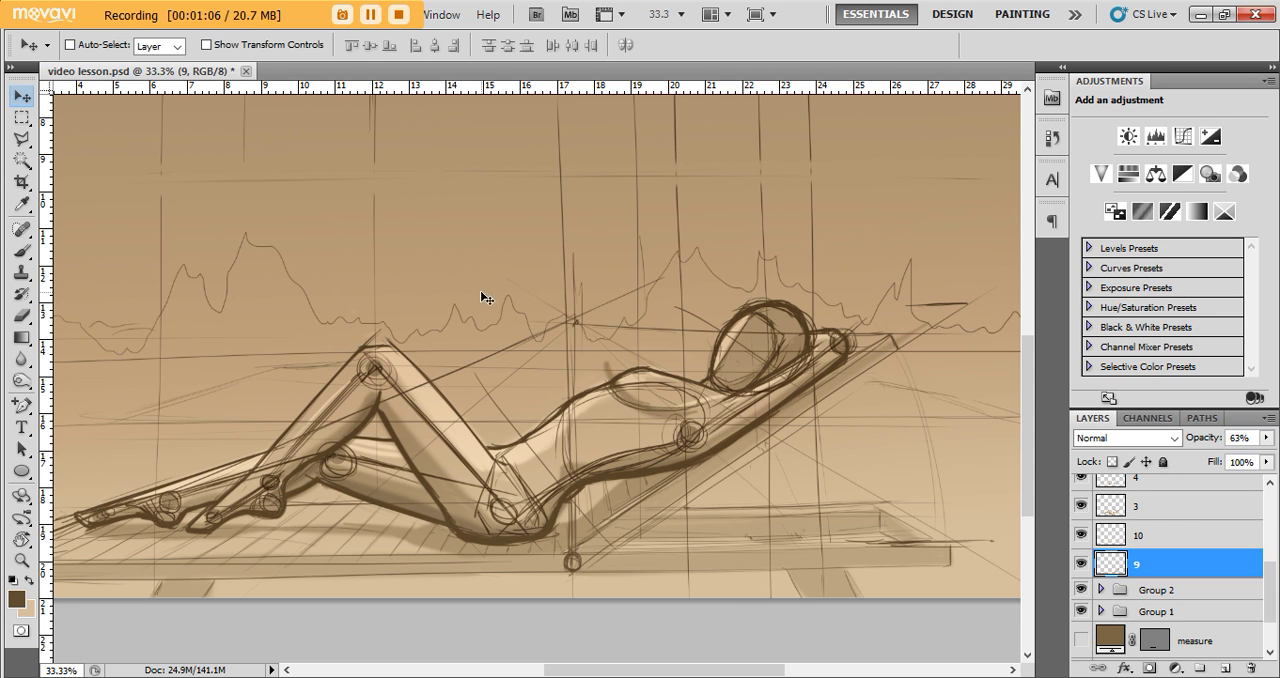
{"action": "mouse_move", "coordinate": [768, 230]}
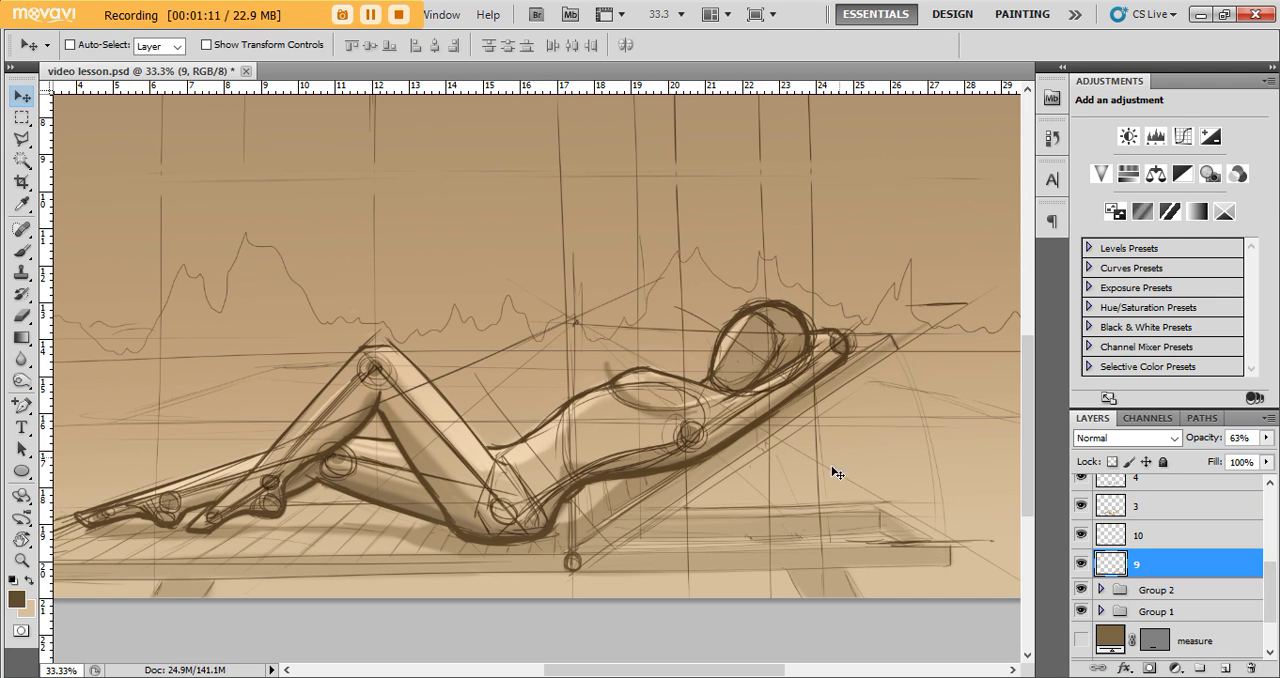
{"action": "mouse_move", "coordinate": [558, 336]}
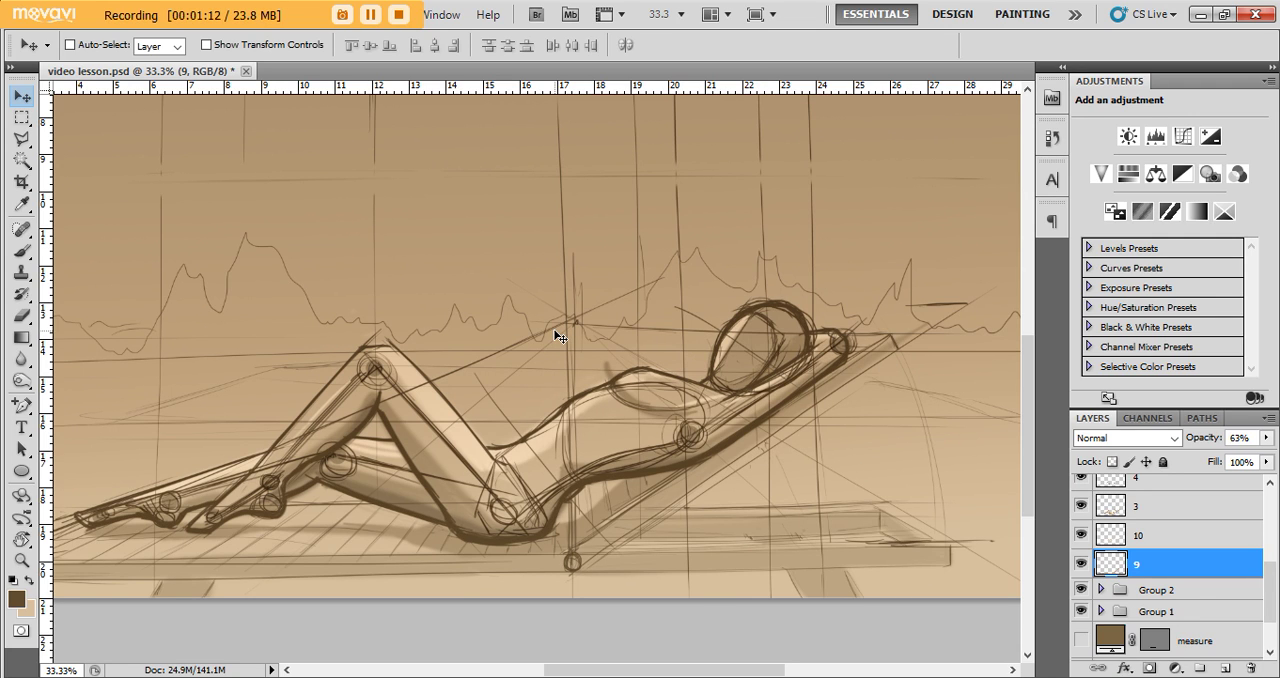
{"action": "mouse_move", "coordinate": [848, 328]}
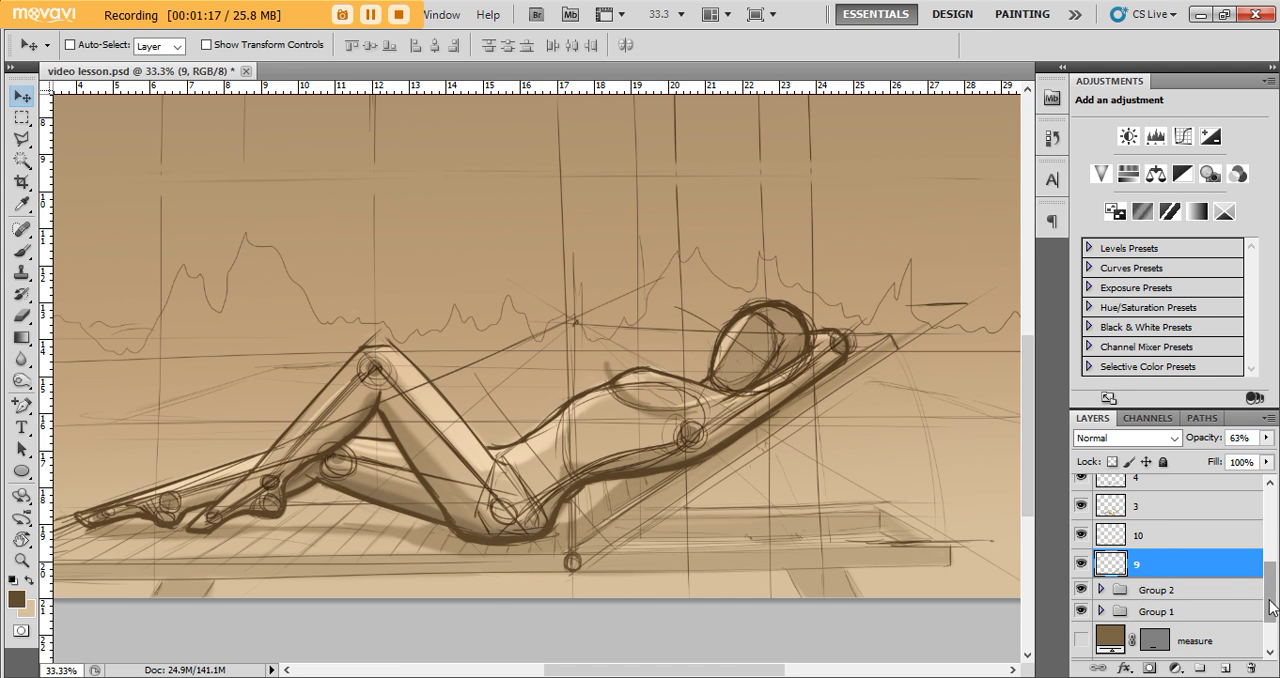
Show Layer 2 so a plain tan background fills the canvas.
{"action": "scroll", "scroll_direction": "down", "scroll_amount": 3}
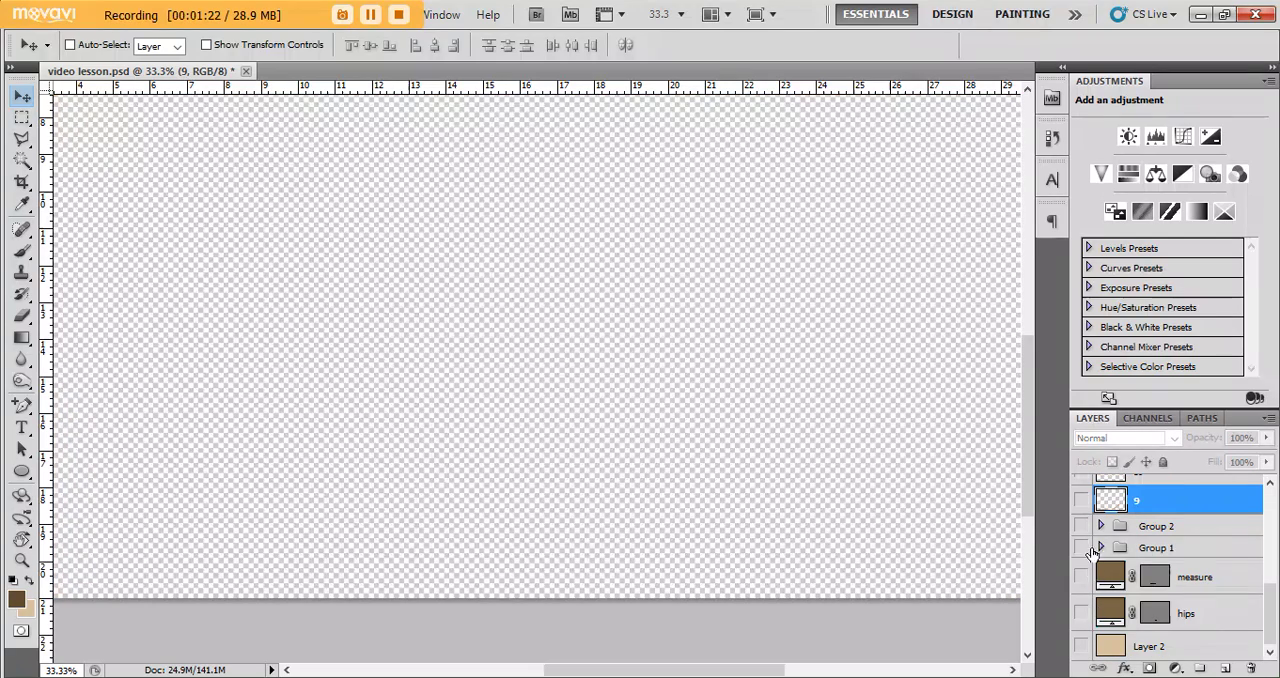
{"action": "left_click", "coordinate": [1080, 646]}
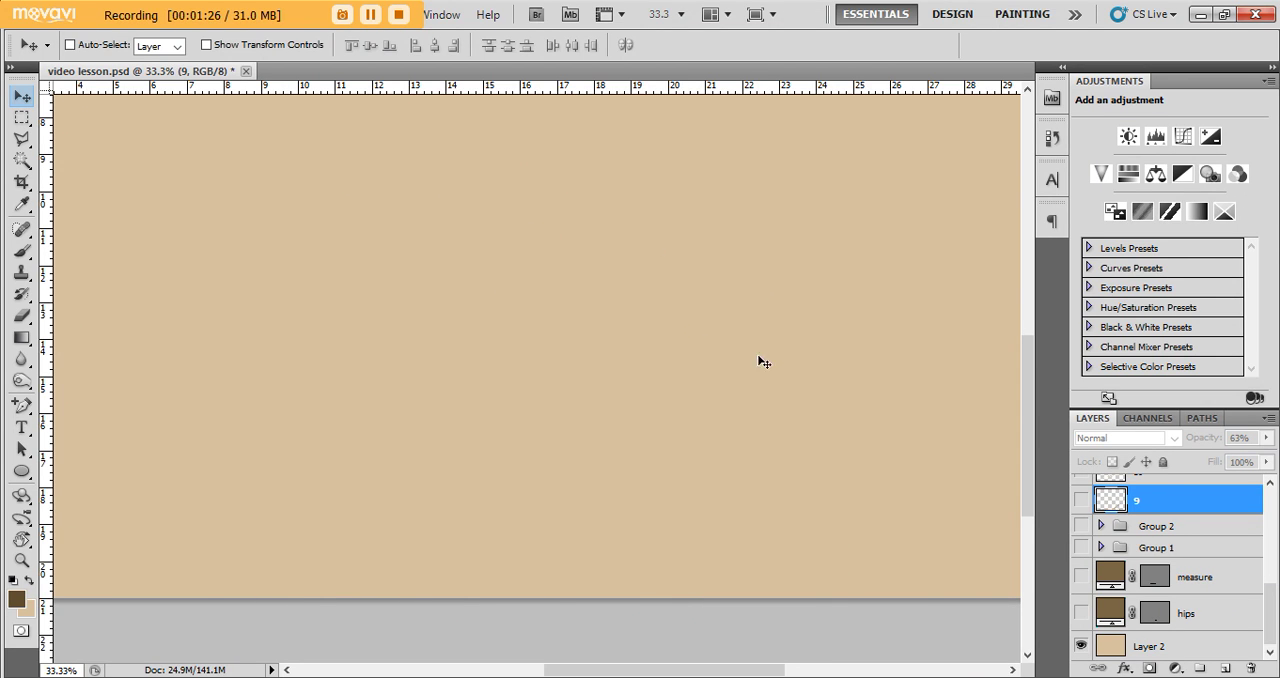
{"action": "mouse_move", "coordinate": [912, 488]}
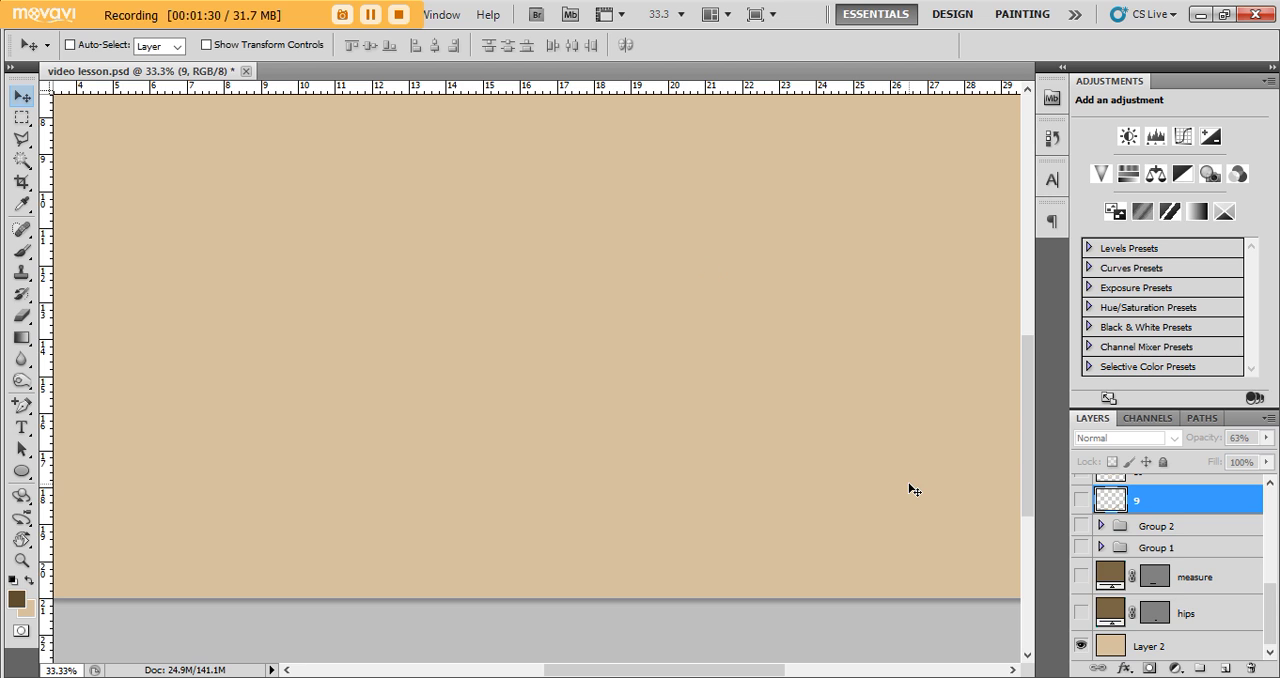
{"action": "mouse_move", "coordinate": [588, 246]}
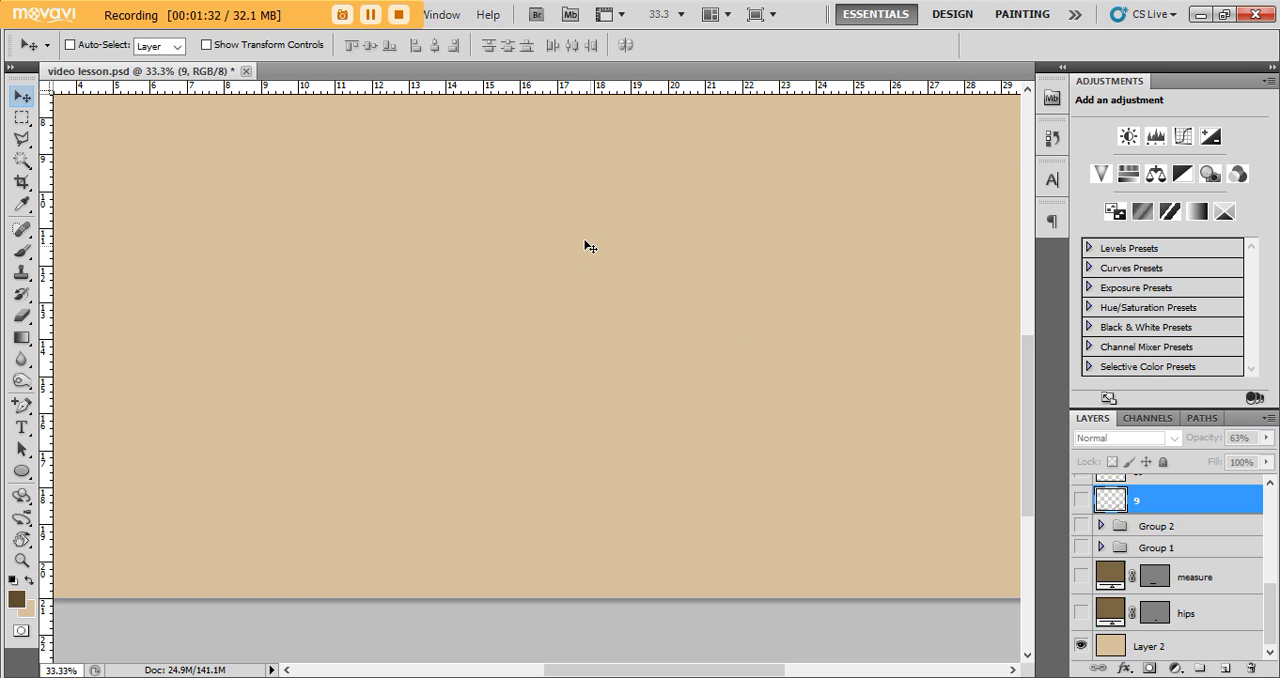
{"action": "mouse_move", "coordinate": [408, 246]}
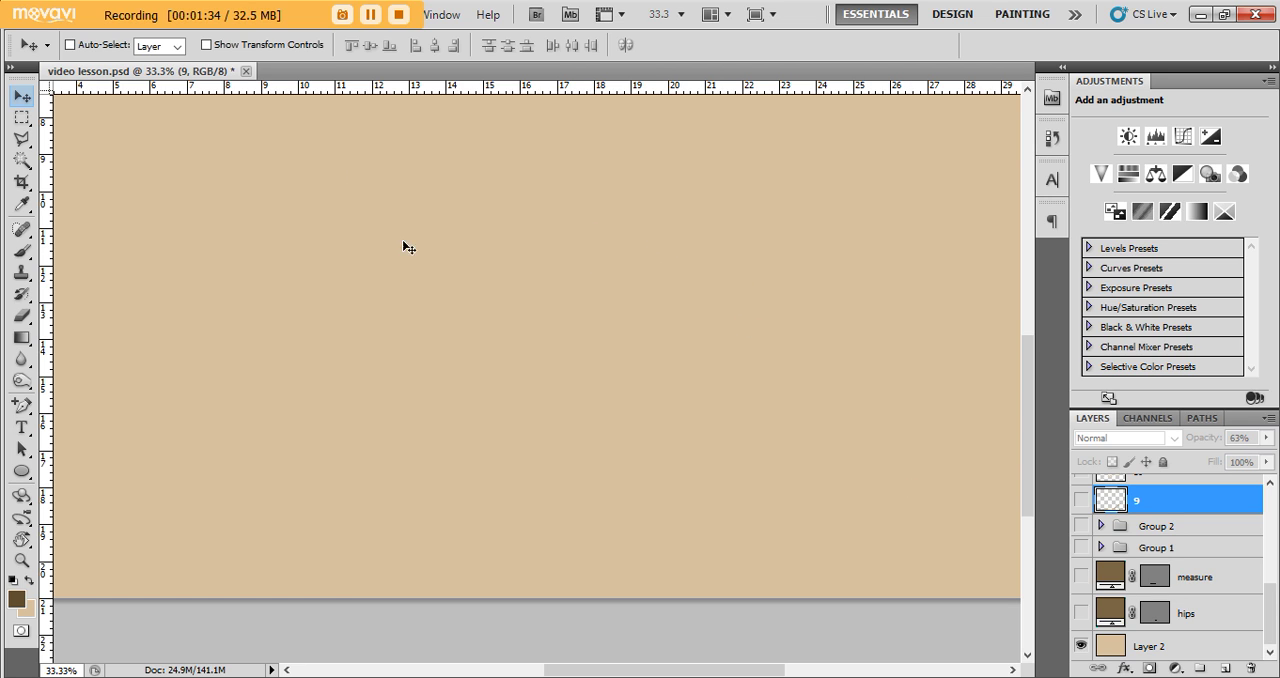
{"action": "mouse_move", "coordinate": [404, 348]}
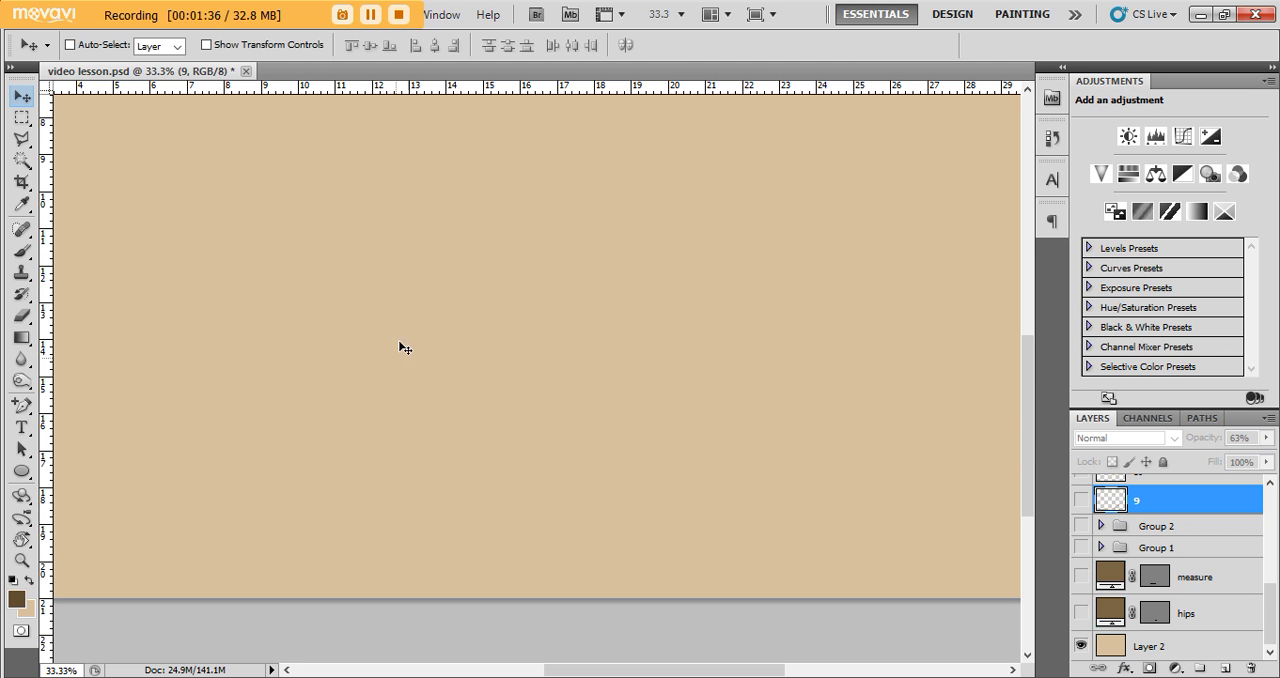
{"action": "mouse_move", "coordinate": [434, 312]}
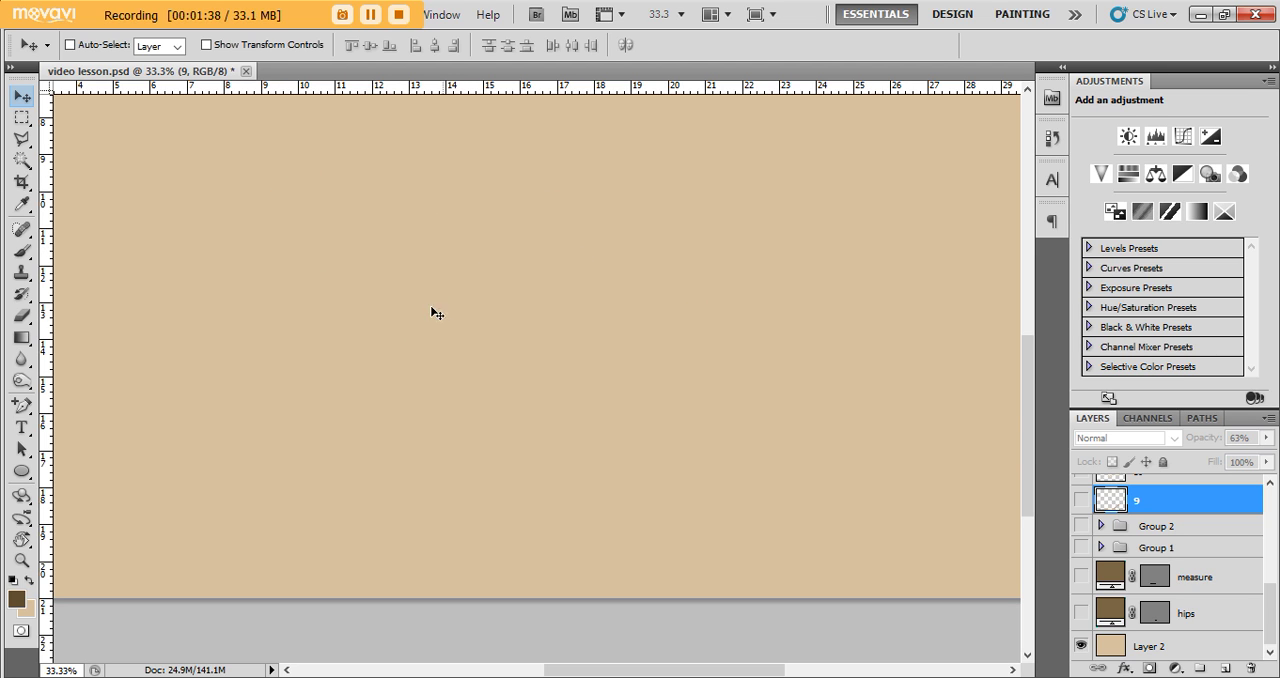
{"action": "mouse_move", "coordinate": [460, 304]}
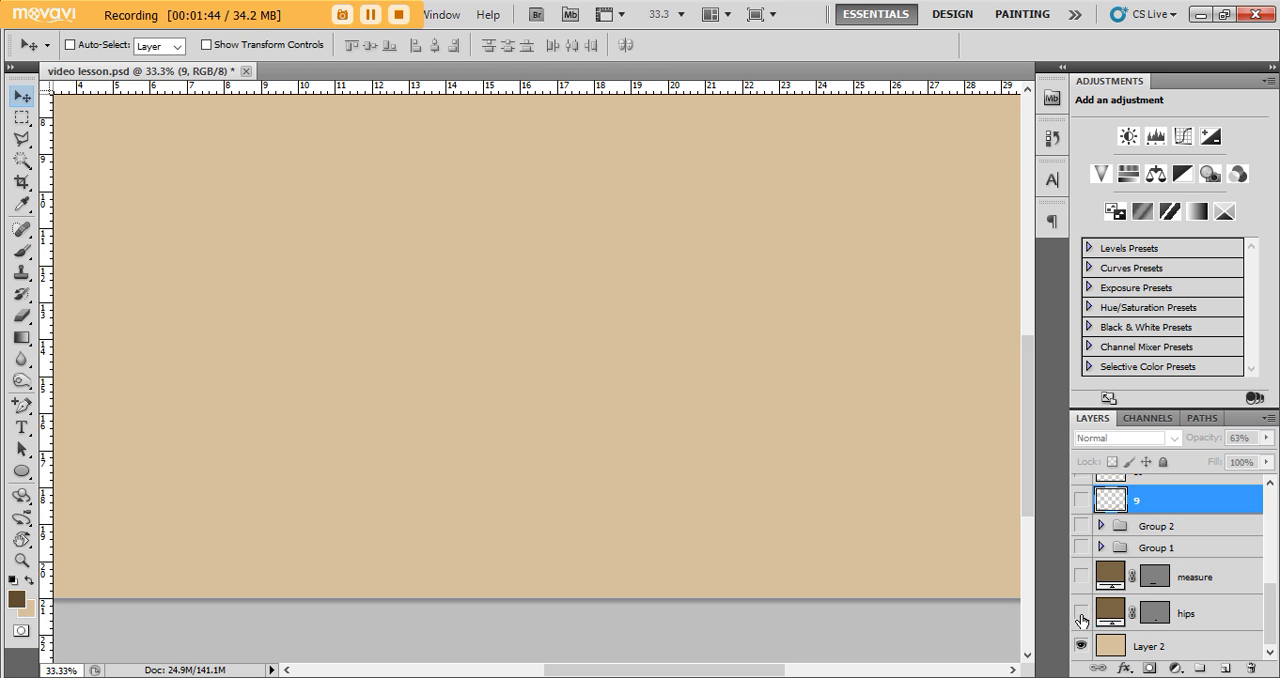
Show the hips dot layer and zoom out to bring the whole tan canvas into view.
{"action": "left_click", "coordinate": [1080, 612]}
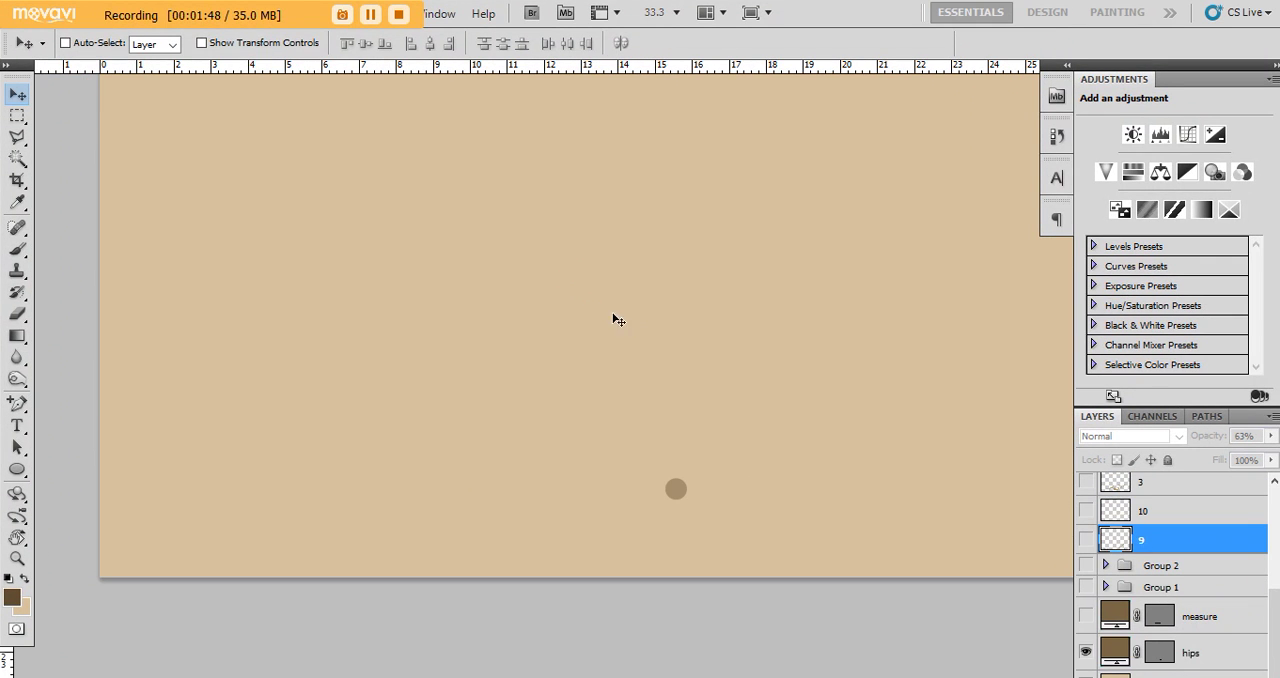
{"action": "left_click_drag", "start_coordinate": [674, 488], "coordinate": [576, 564]}
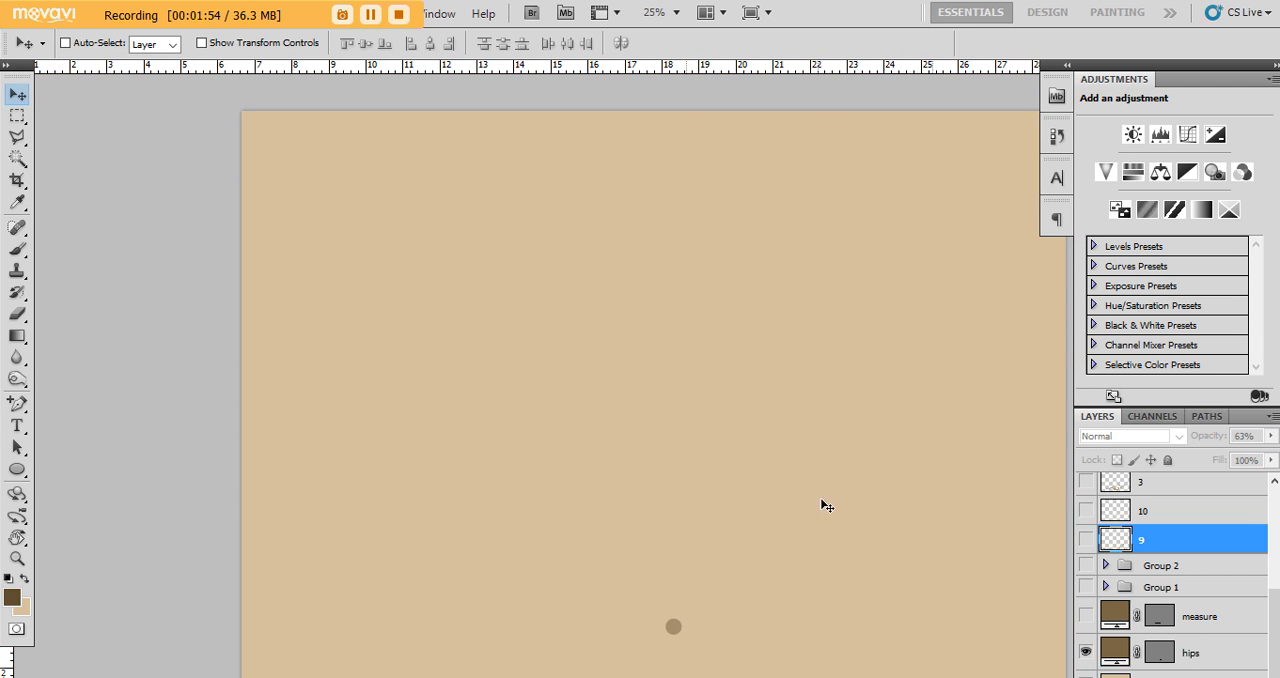
{"action": "left_click_drag", "start_coordinate": [824, 506], "coordinate": [660, 412]}
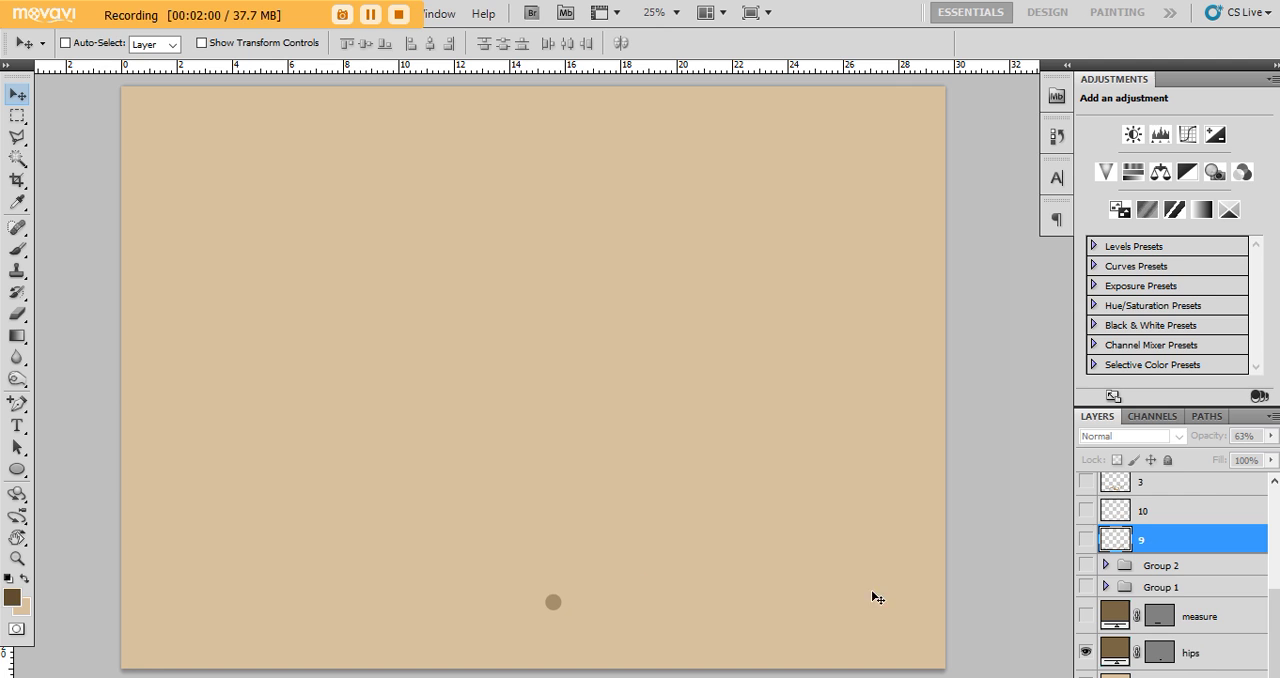
{"action": "mouse_move", "coordinate": [1014, 612]}
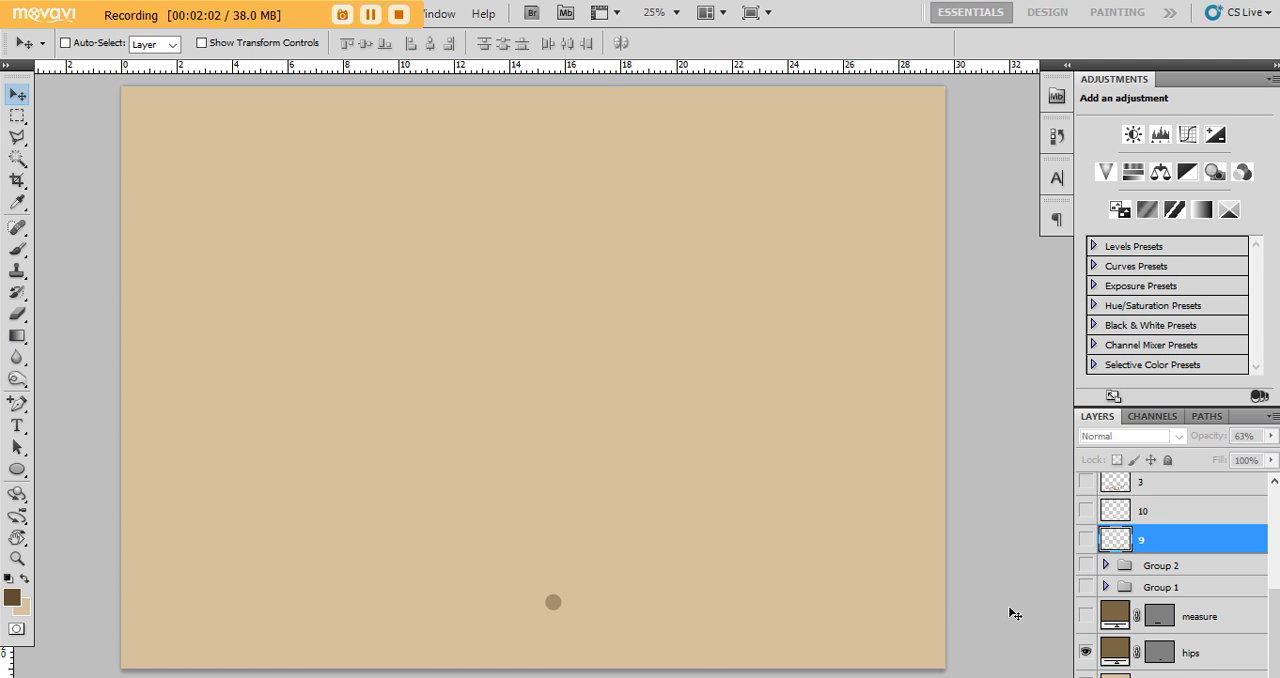
{"action": "mouse_move", "coordinate": [712, 586]}
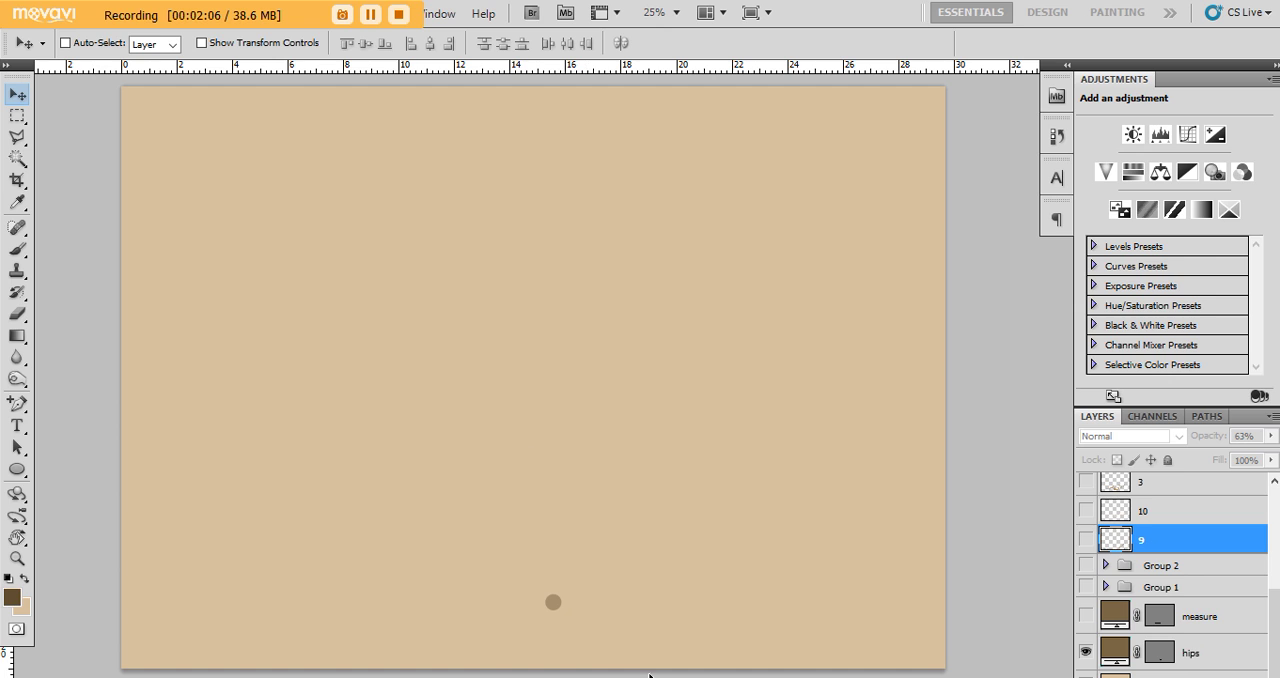
{"action": "mouse_move", "coordinate": [292, 572]}
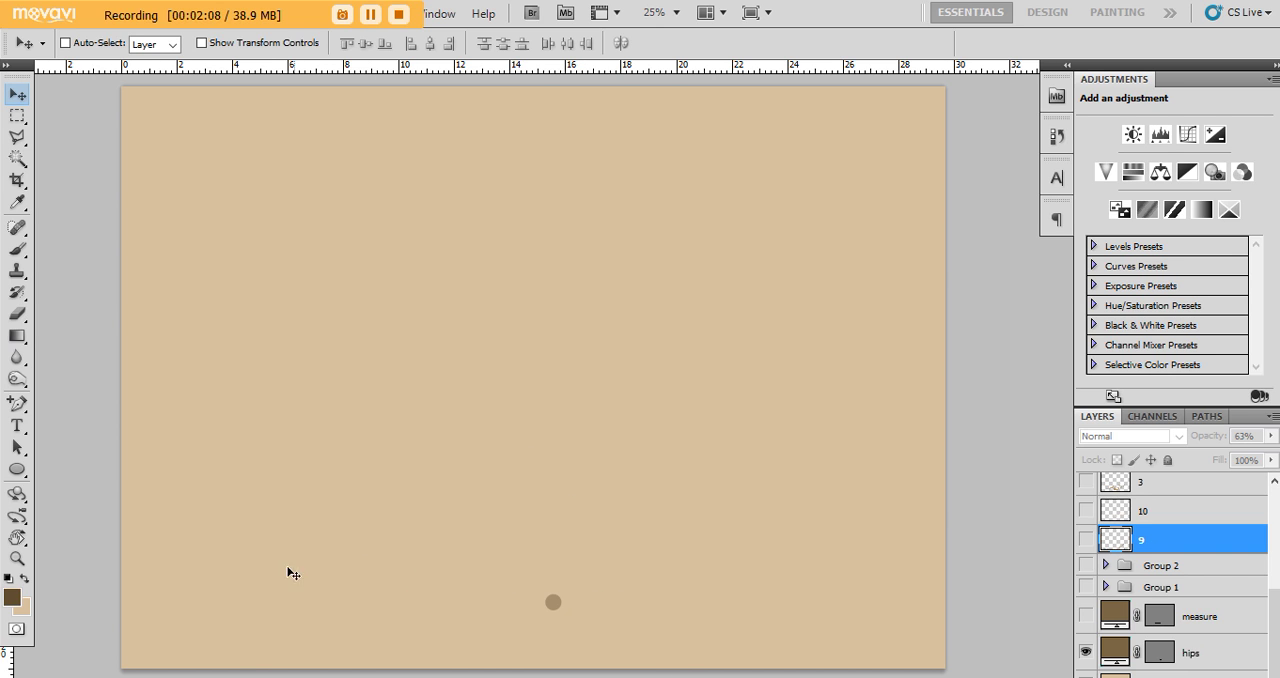
{"action": "mouse_move", "coordinate": [312, 552]}
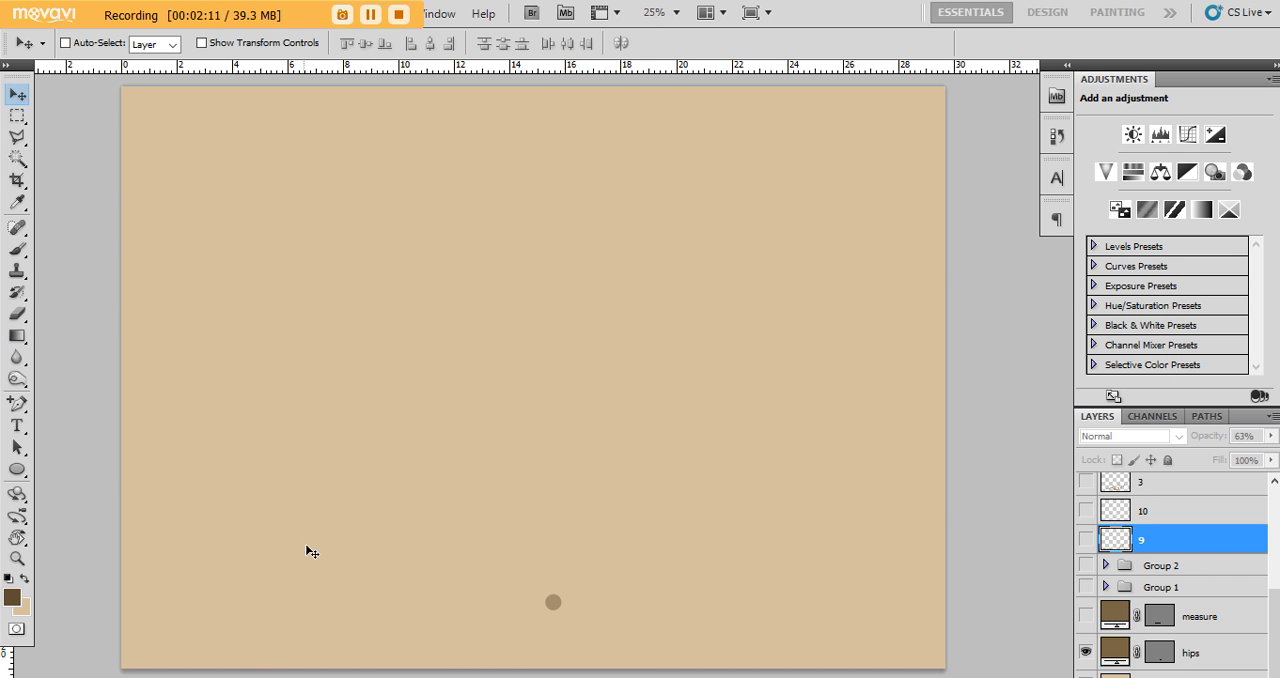
{"action": "mouse_move", "coordinate": [544, 378]}
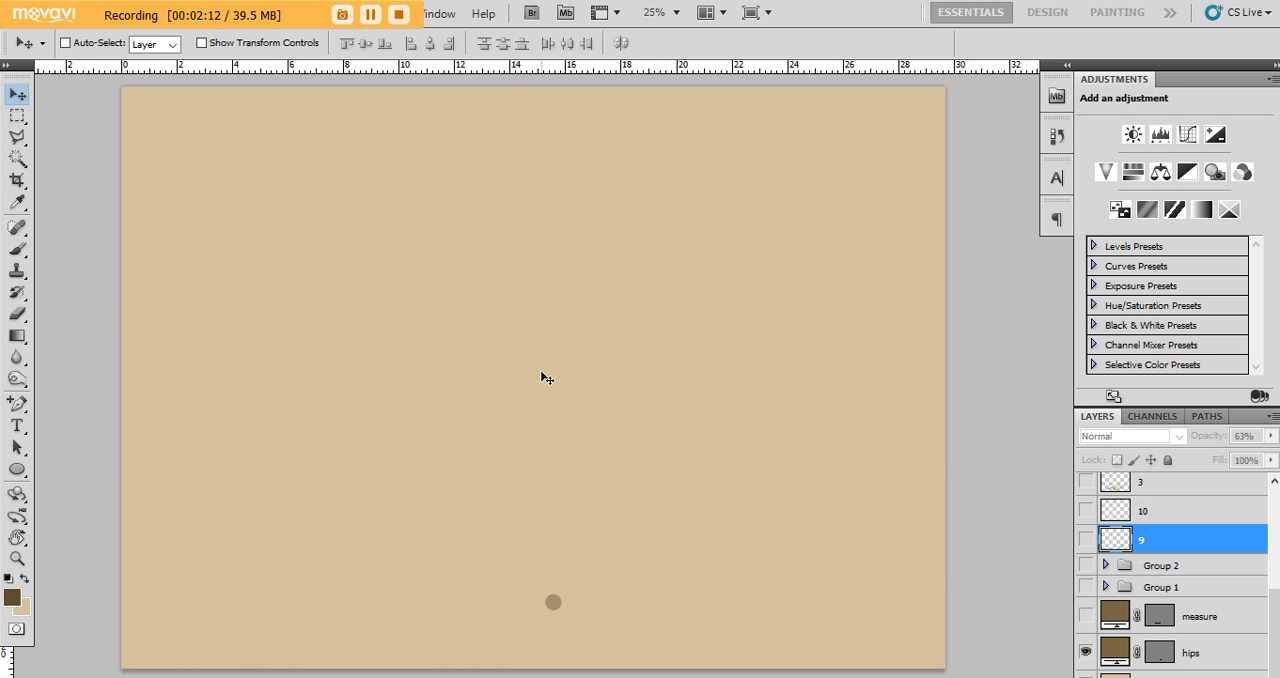
{"action": "mouse_move", "coordinate": [552, 580]}
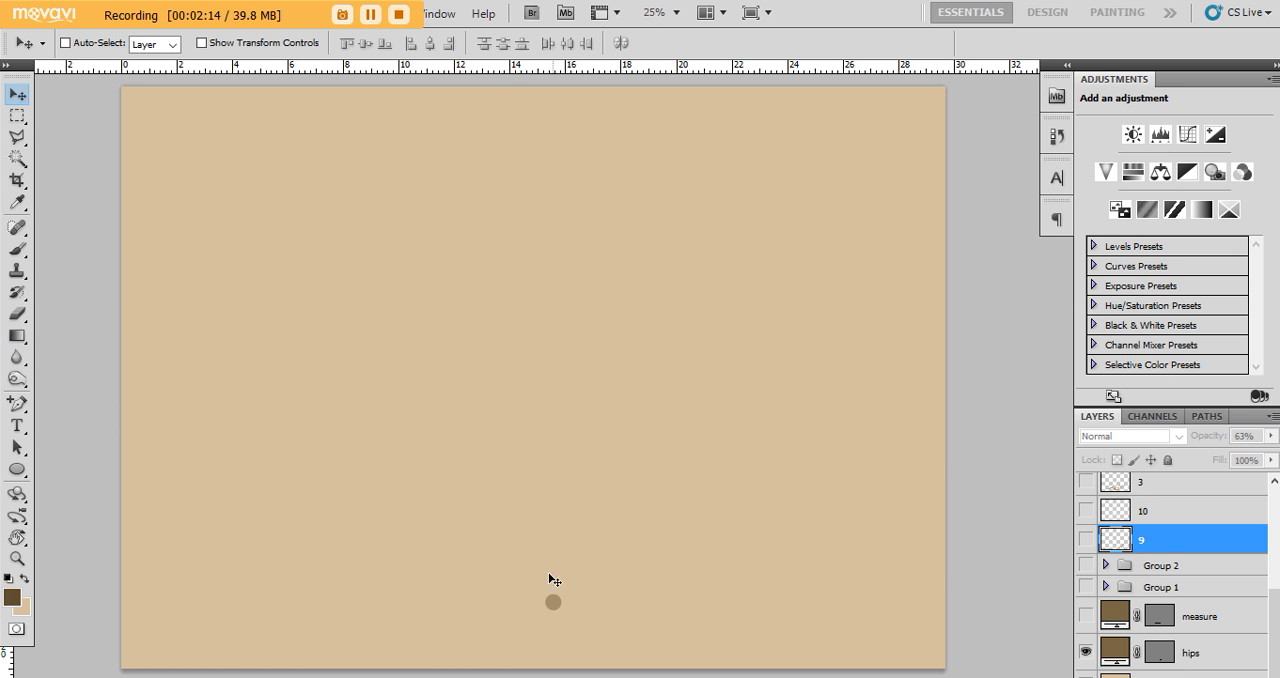
Show Group 1, Group 2 and the measure layer: joint dots, connecting lines, oval head and measuring bar.
{"action": "left_click", "coordinate": [1086, 614]}
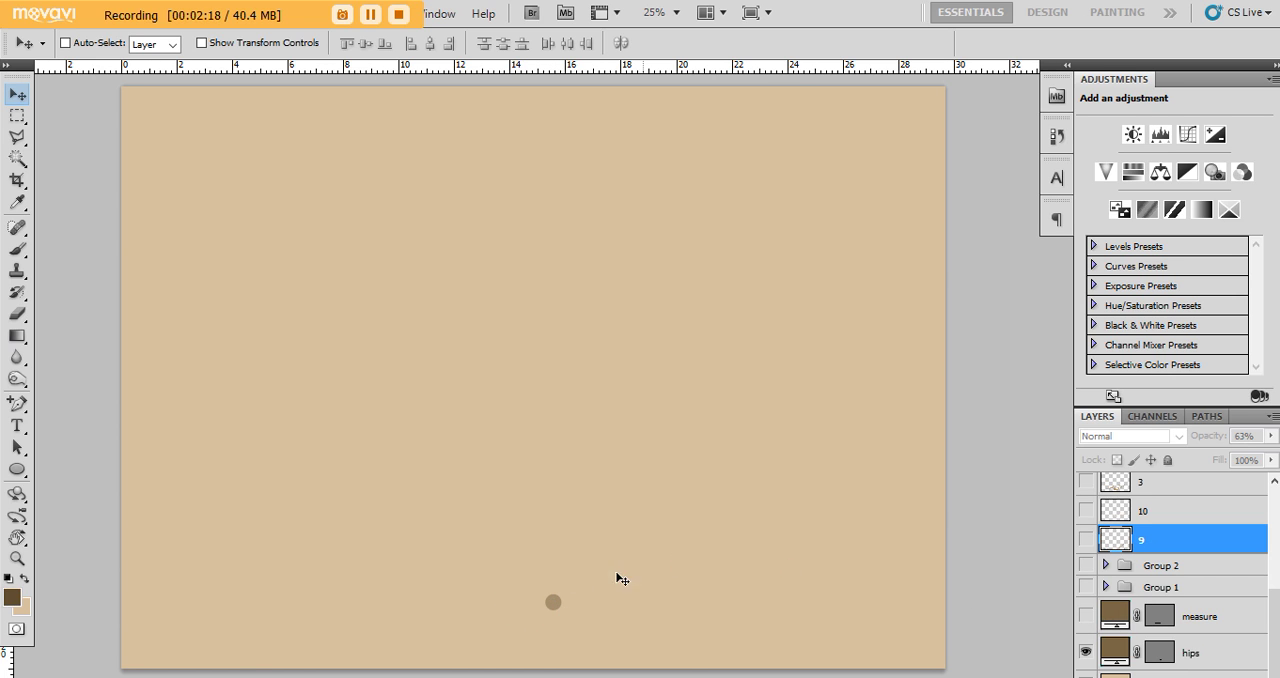
{"action": "mouse_move", "coordinate": [940, 548]}
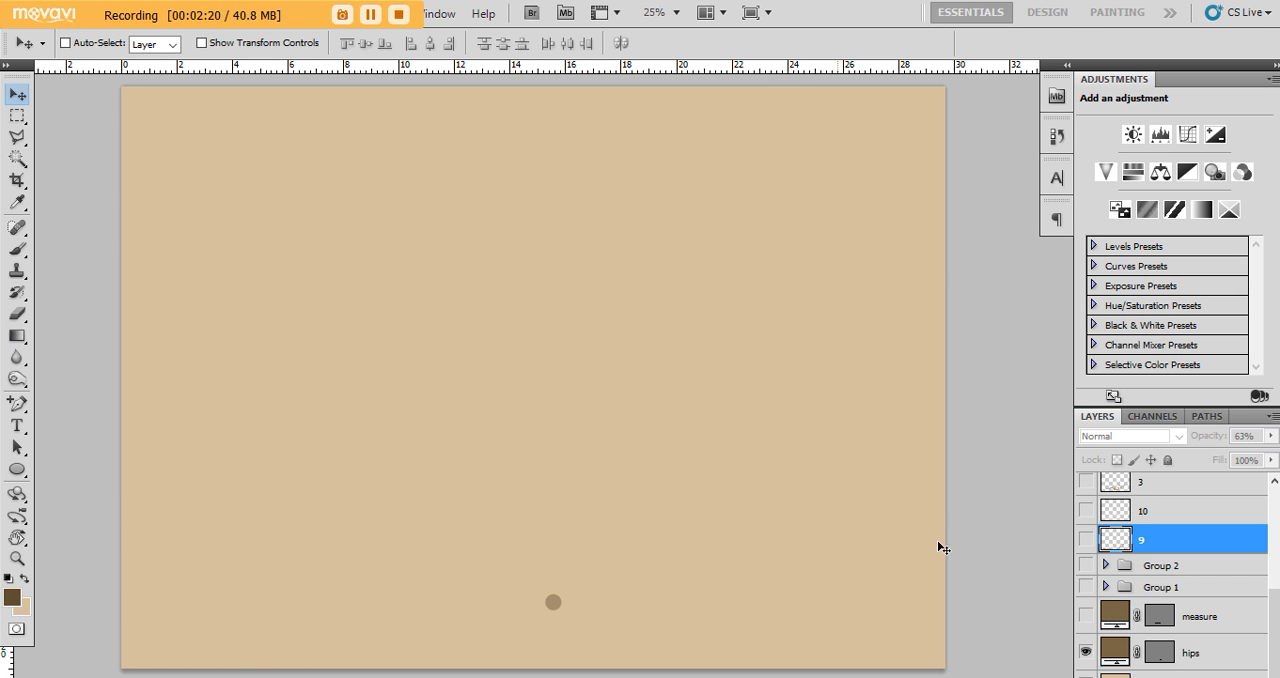
{"action": "left_click", "coordinate": [1086, 616]}
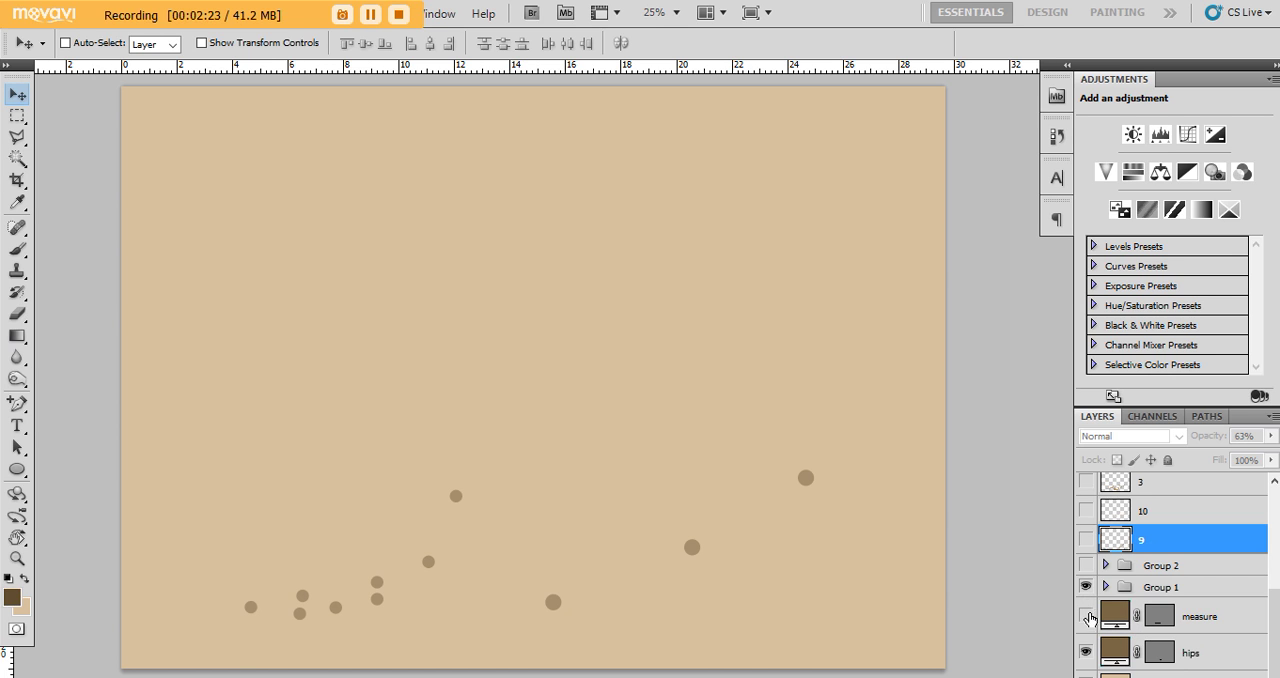
{"action": "left_click", "coordinate": [1086, 616]}
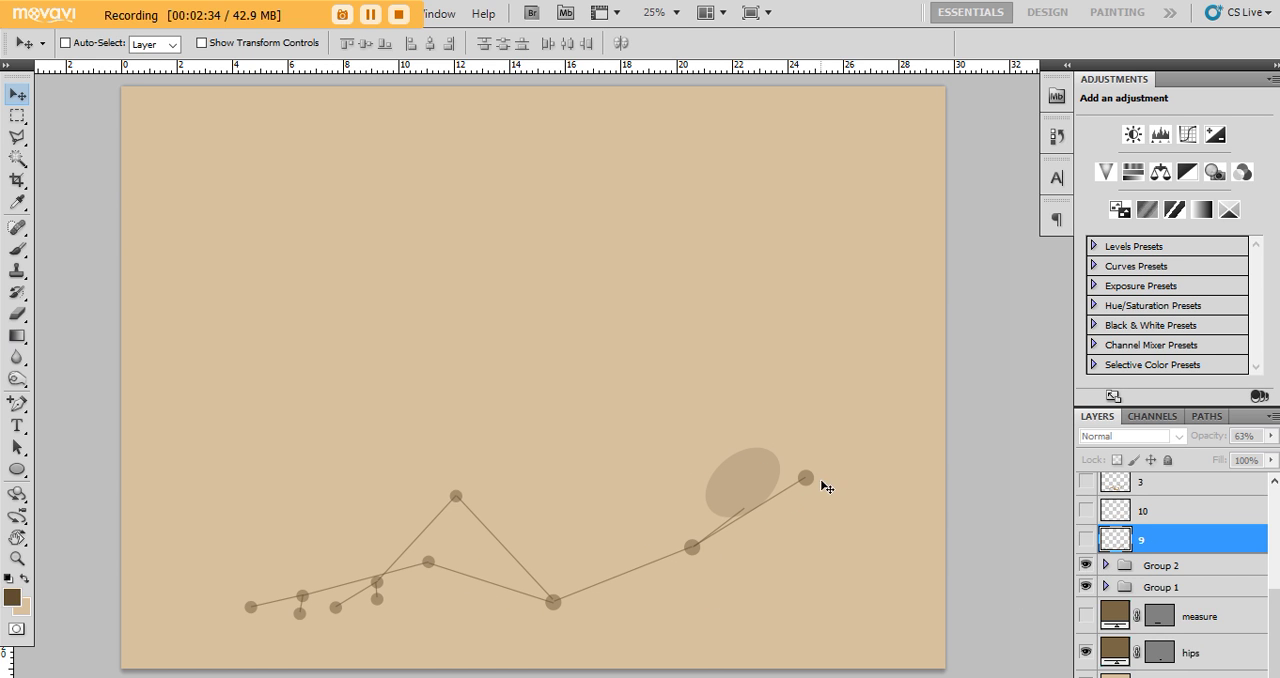
{"action": "mouse_move", "coordinate": [562, 614]}
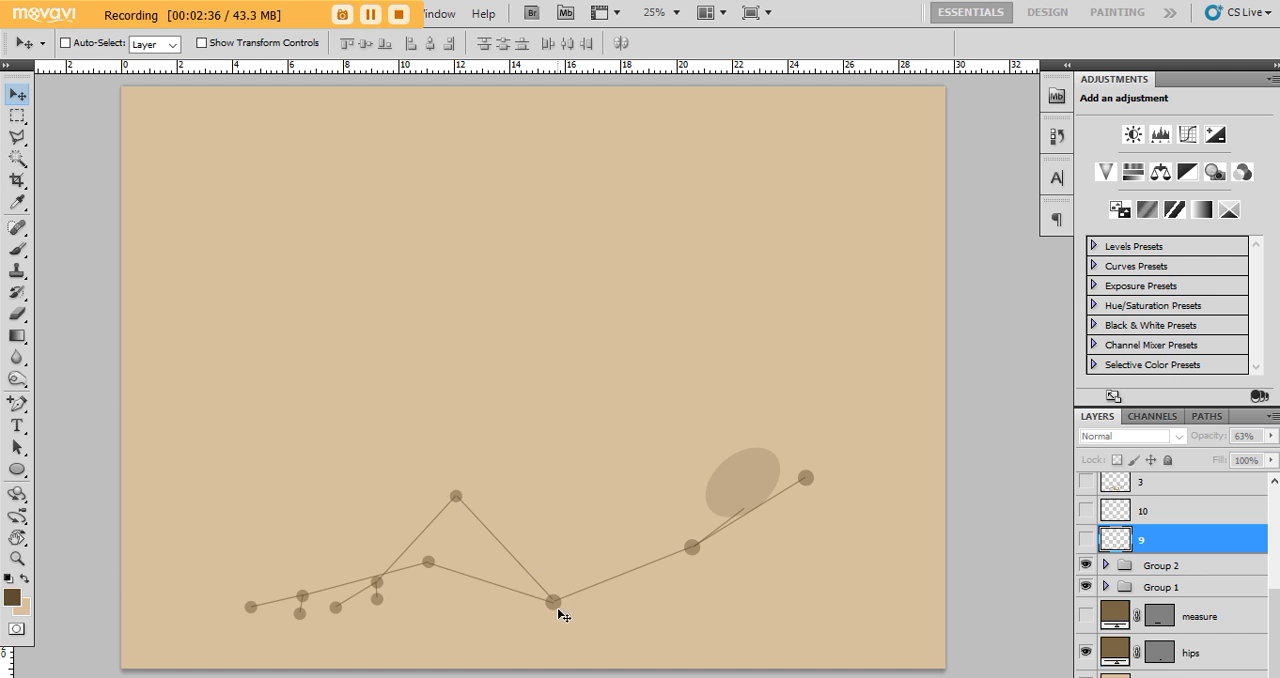
{"action": "mouse_move", "coordinate": [552, 602]}
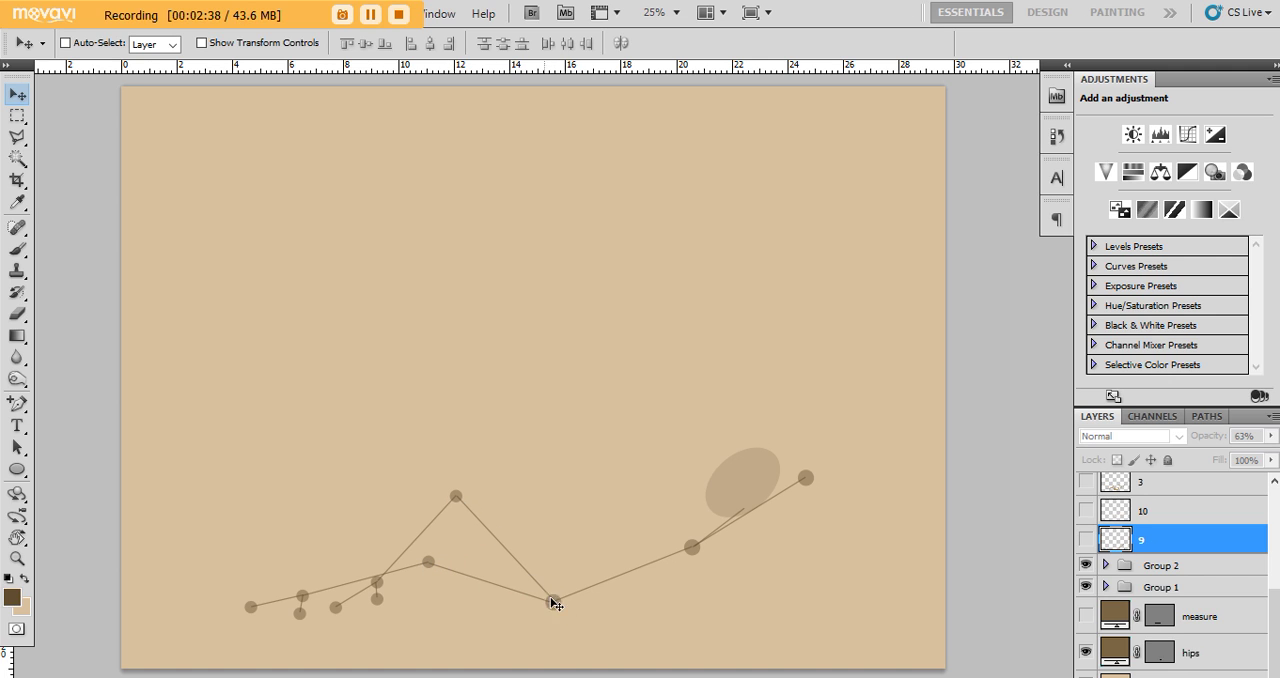
{"action": "mouse_move", "coordinate": [460, 500]}
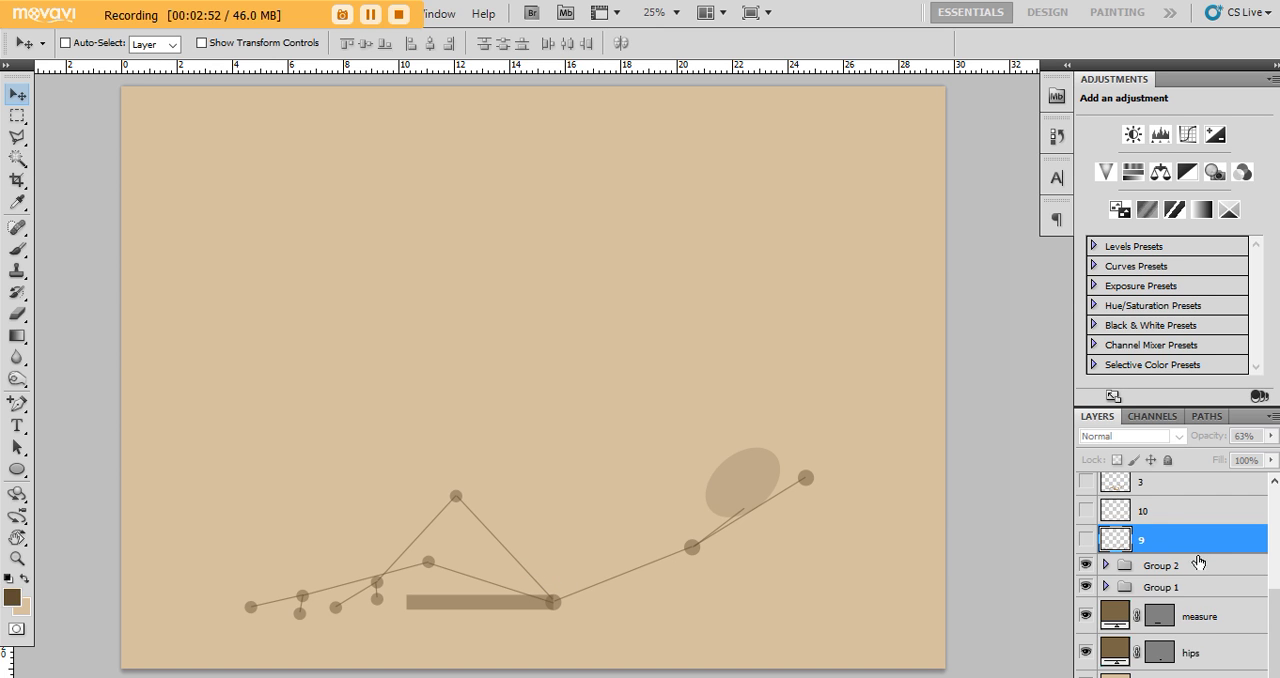
Free-transform the measure bar about the hip, comparing the thigh then laying it along the torso.
{"action": "left_click", "coordinate": [1200, 616]}
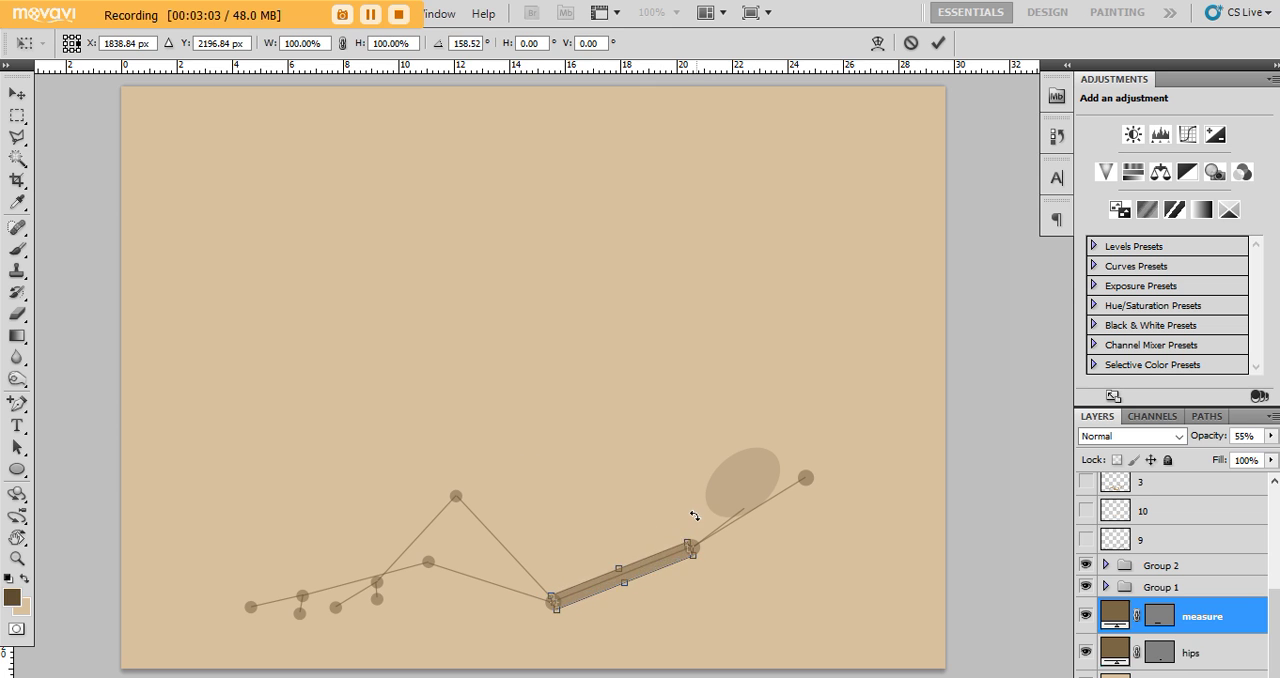
{"action": "left_click_drag", "start_coordinate": [692, 548], "coordinate": [496, 472]}
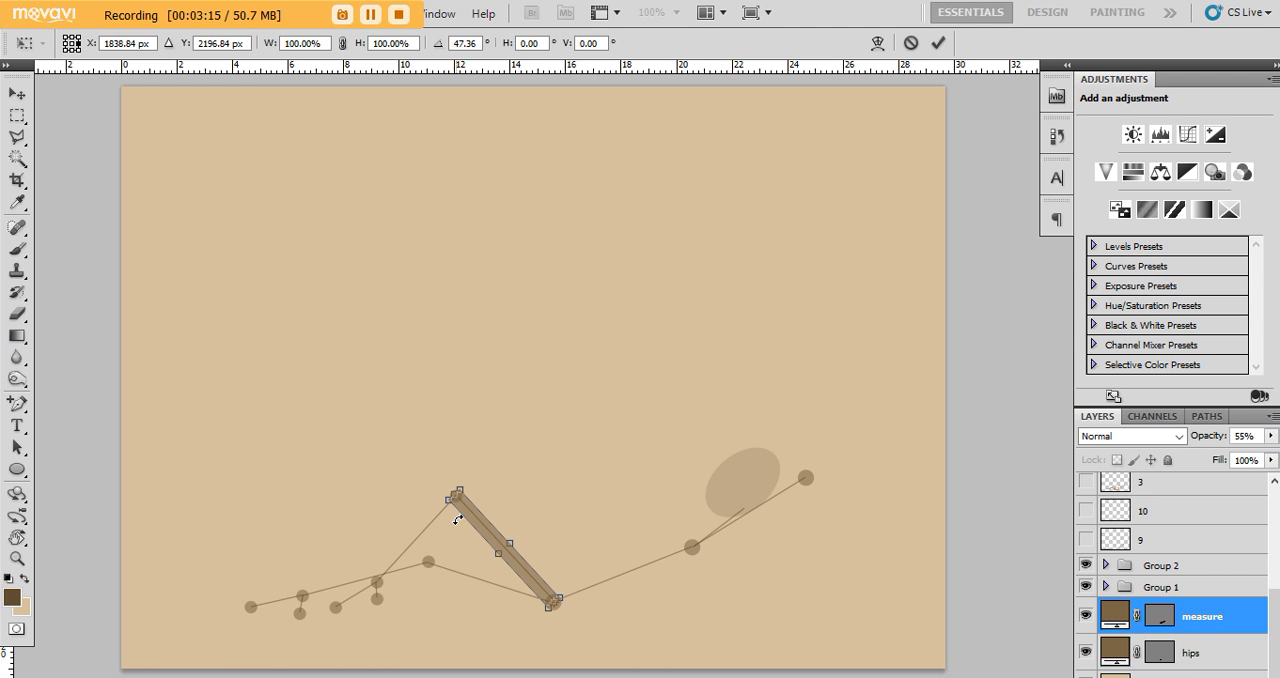
{"action": "left_click_drag", "start_coordinate": [456, 492], "coordinate": [690, 548]}
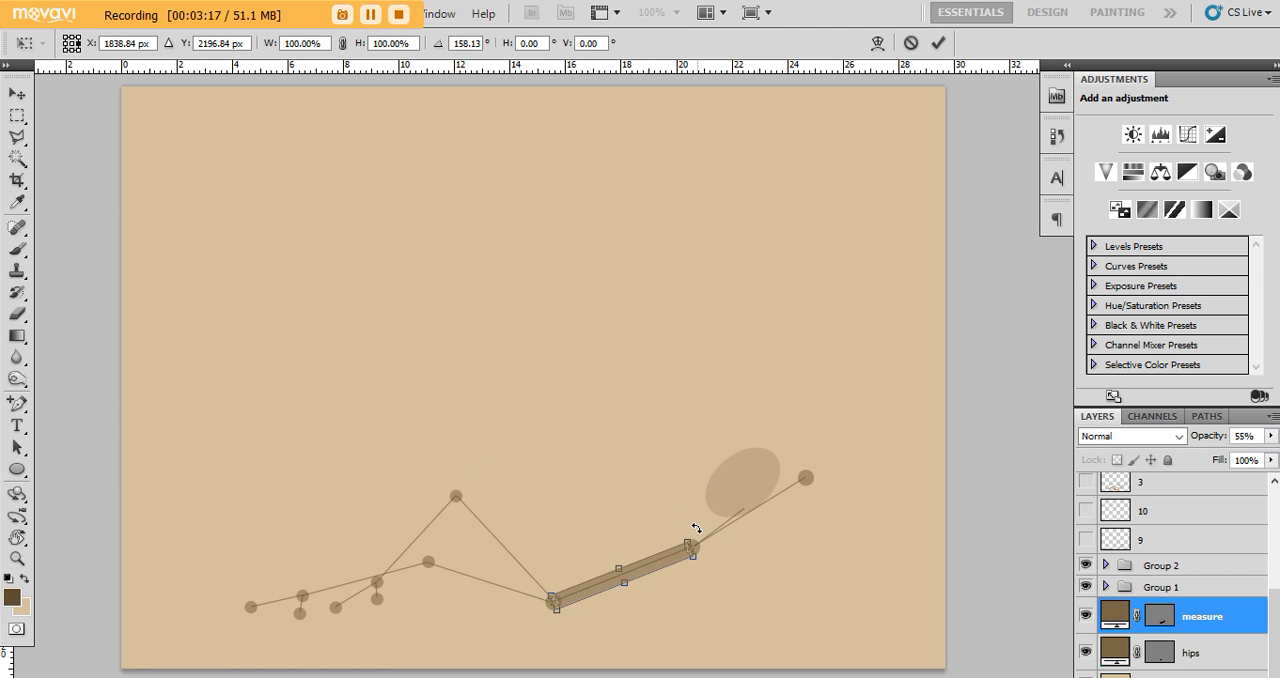
{"action": "left_click_drag", "start_coordinate": [696, 528], "coordinate": [596, 588]}
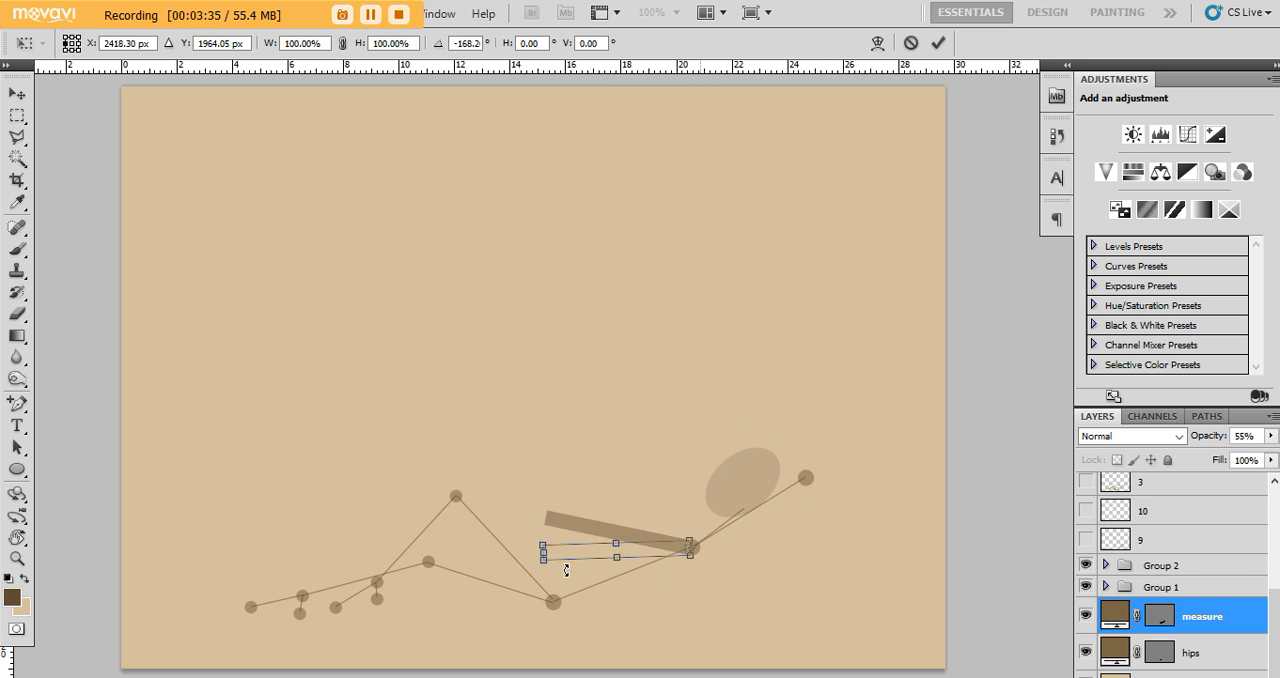
Swing the measure bar along both thighs and the lower leg, ending pivoted at the second knee.
{"action": "left_click_drag", "start_coordinate": [564, 570], "coordinate": [556, 578]}
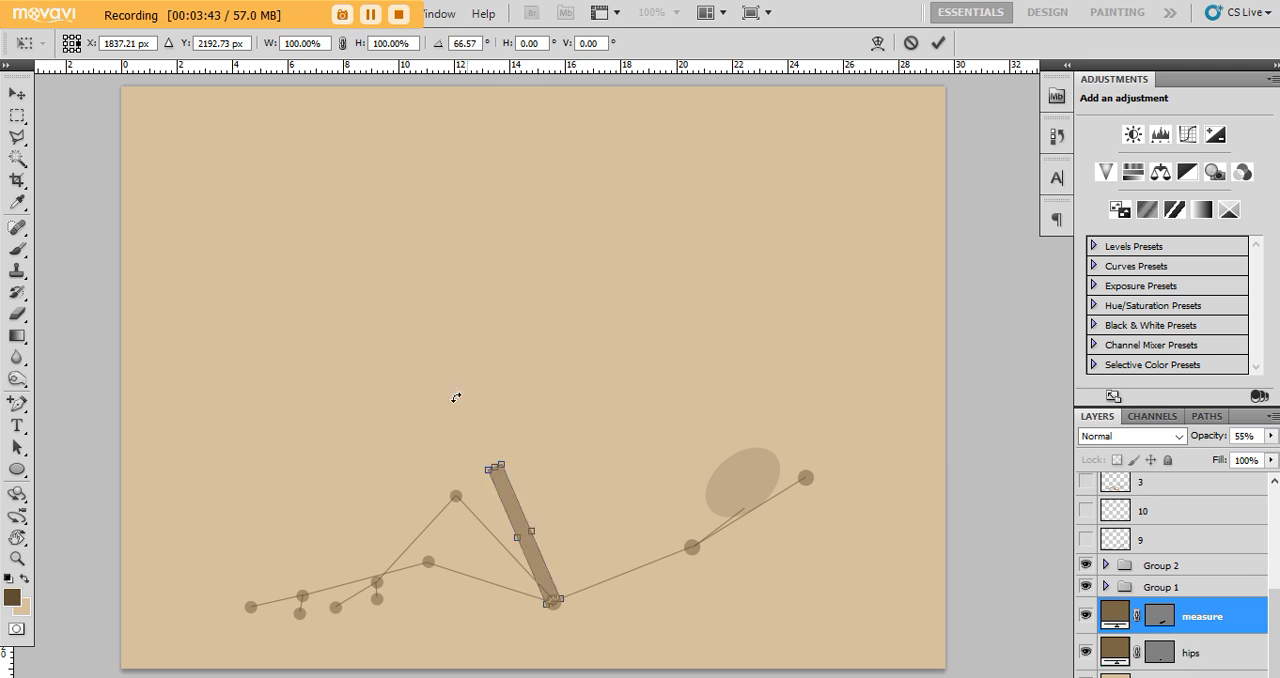
{"action": "left_click_drag", "start_coordinate": [496, 468], "coordinate": [412, 556]}
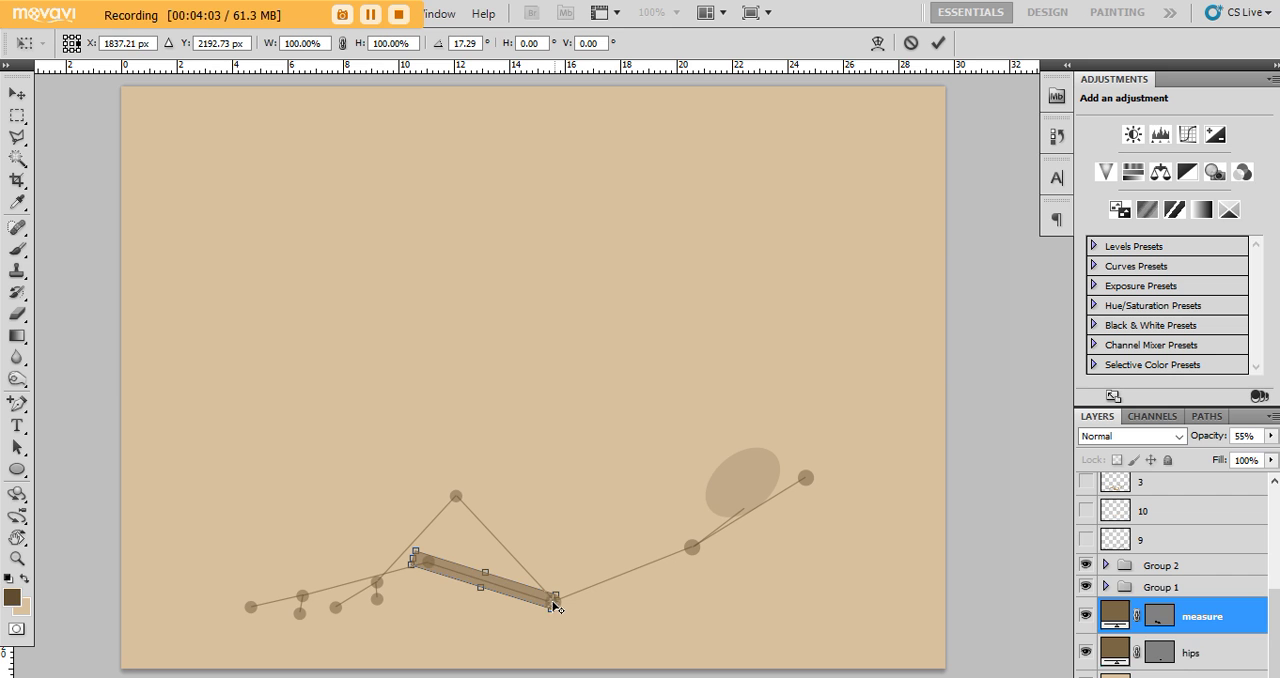
{"action": "left_click_drag", "start_coordinate": [556, 604], "coordinate": [484, 584]}
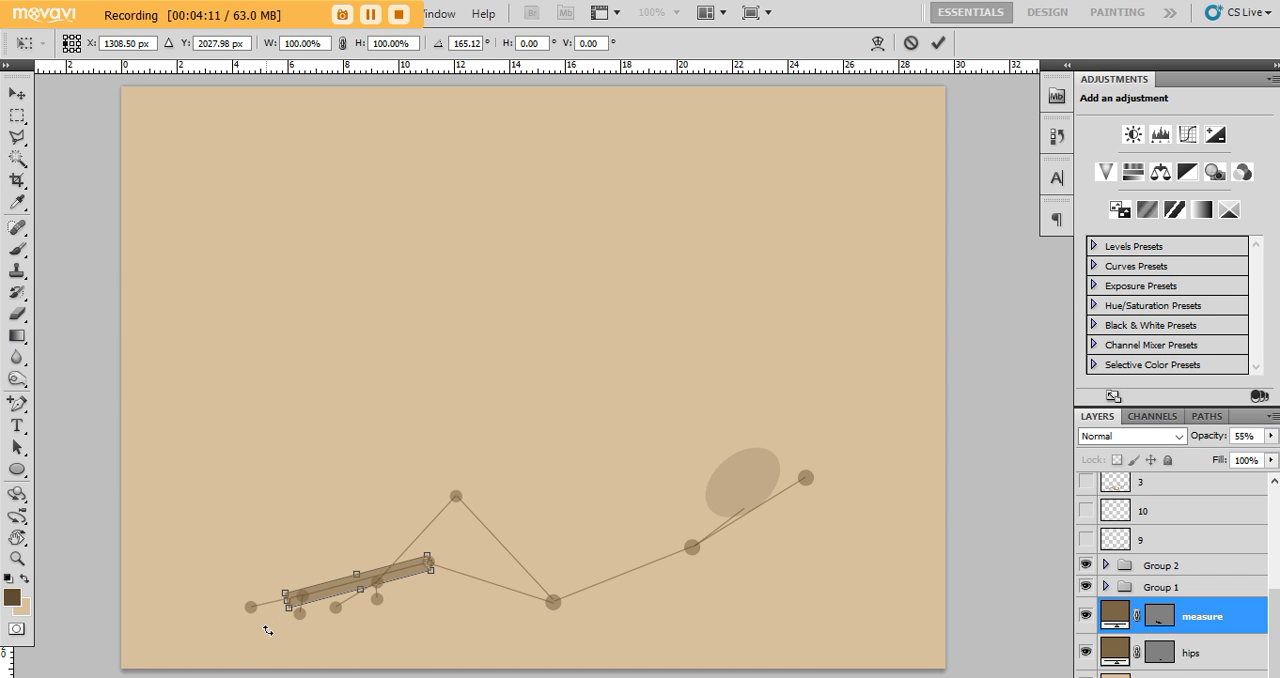
{"action": "mouse_move", "coordinate": [408, 576]}
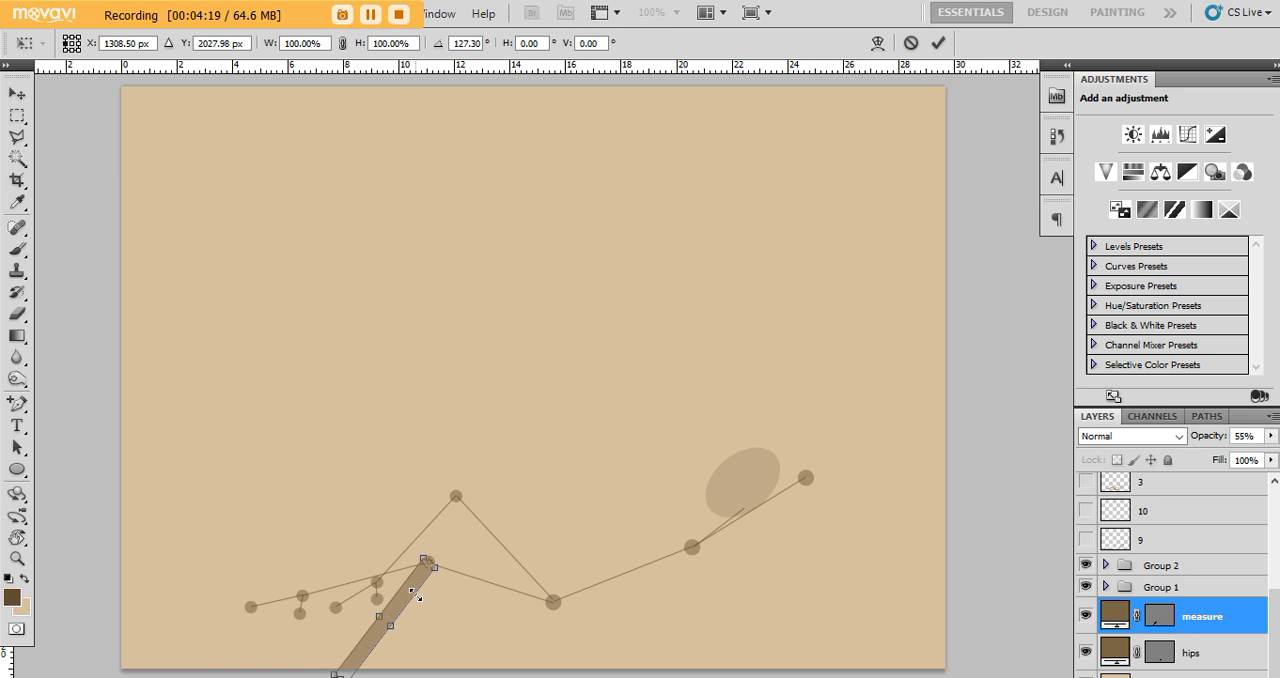
{"action": "left_click_drag", "start_coordinate": [416, 596], "coordinate": [436, 528]}
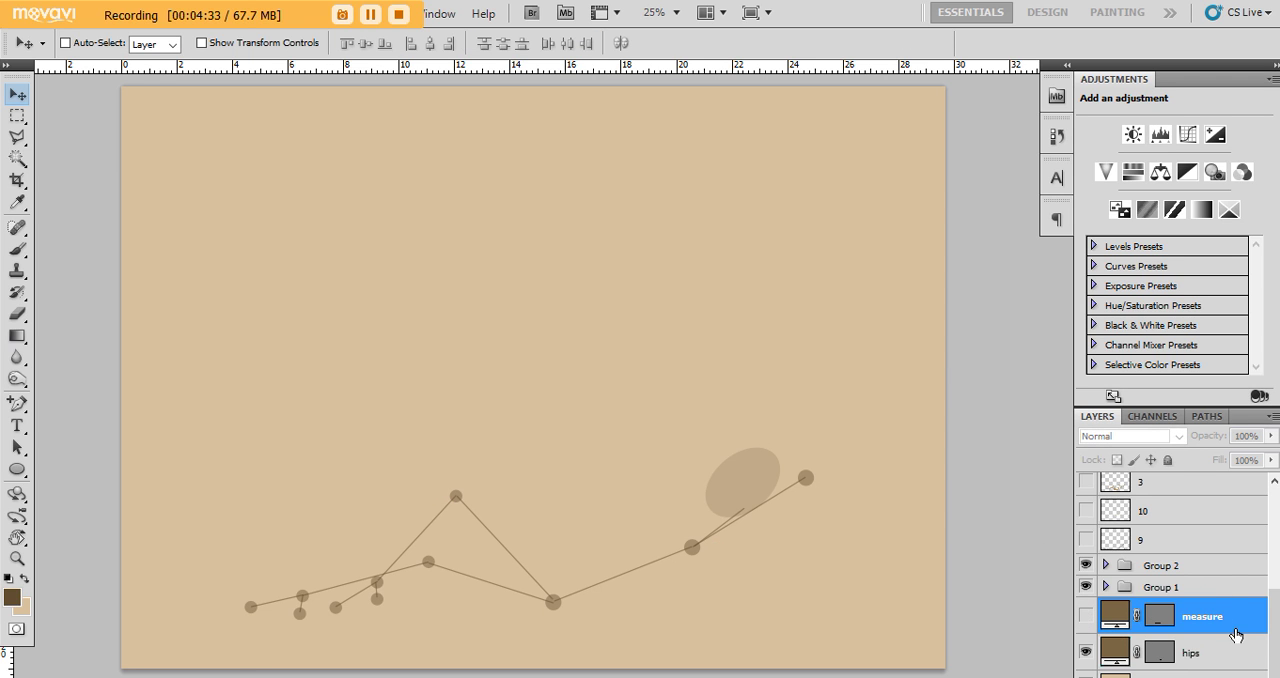
Hide the measure bar and show the rough perspective and figure sketch layer.
{"action": "scroll", "scroll_direction": "down", "scroll_amount": 3}
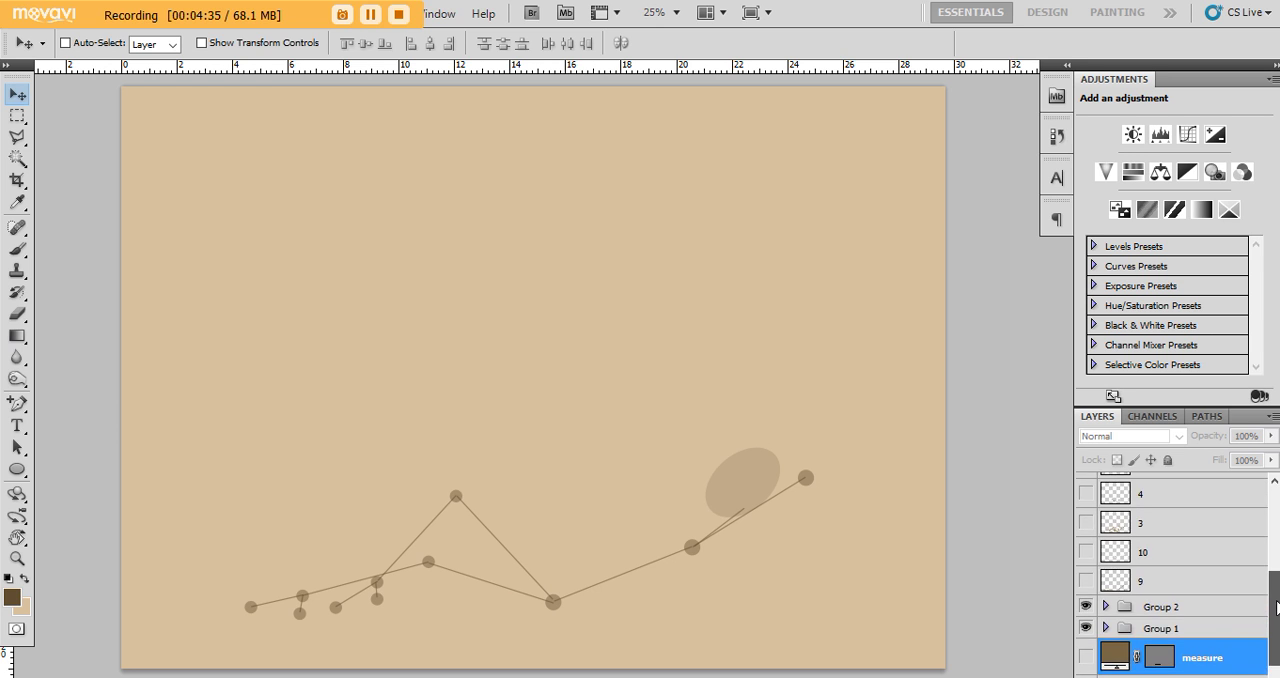
{"action": "scroll", "scroll_direction": "down", "scroll_amount": 3}
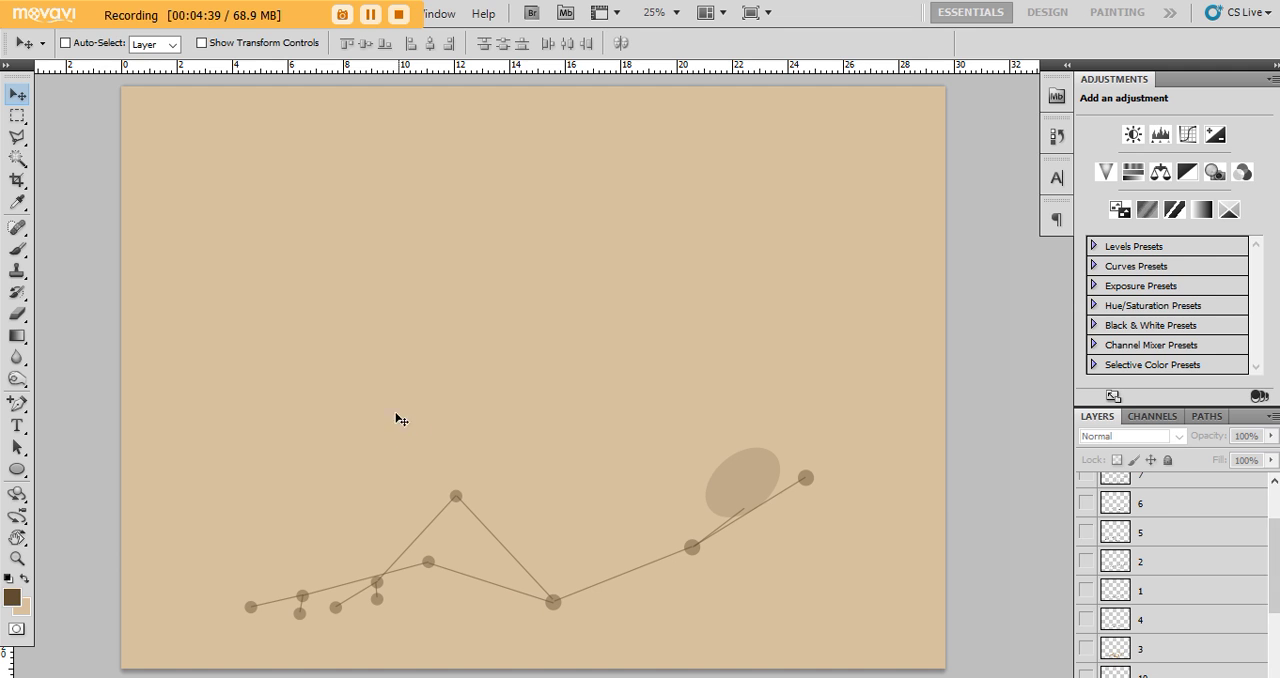
{"action": "mouse_move", "coordinate": [576, 576]}
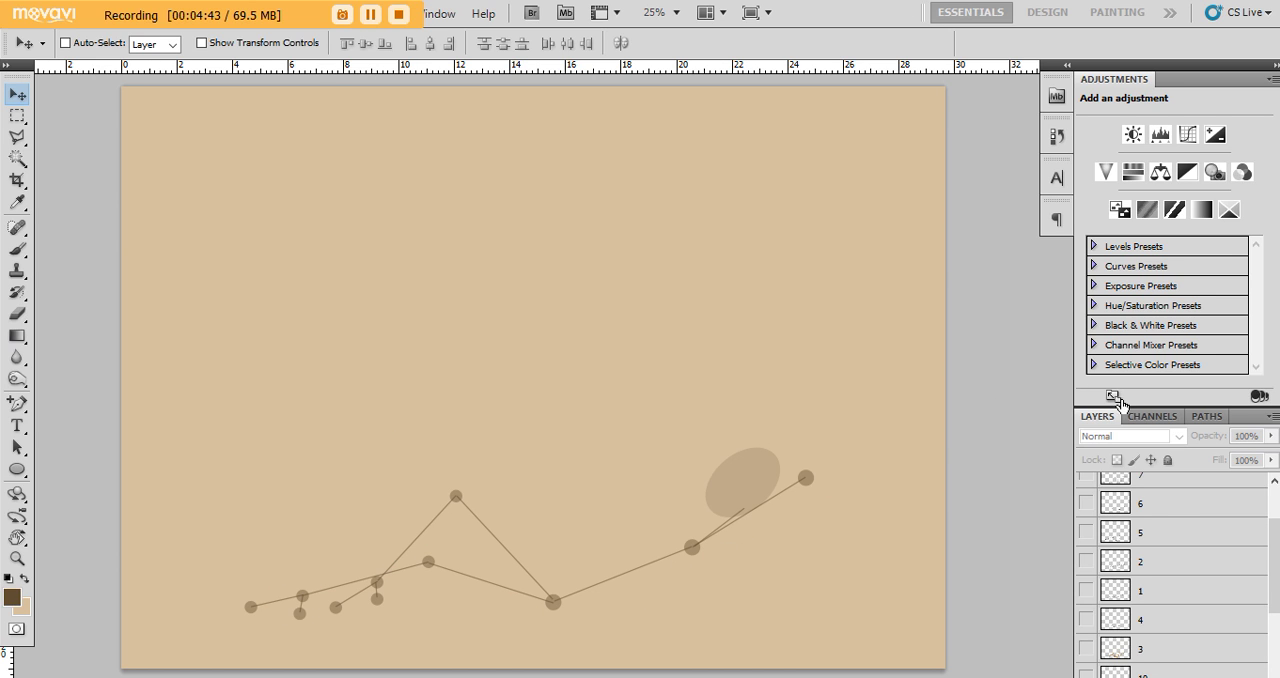
{"action": "mouse_move", "coordinate": [776, 568]}
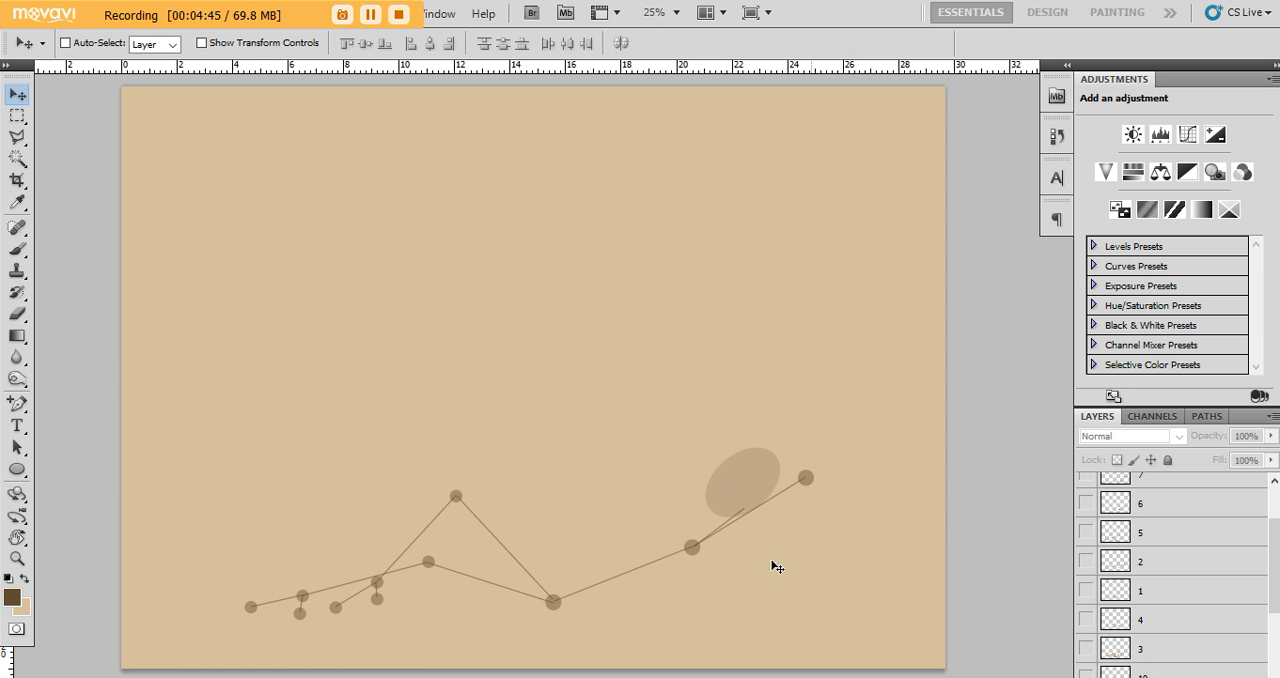
{"action": "left_click", "coordinate": [1090, 588]}
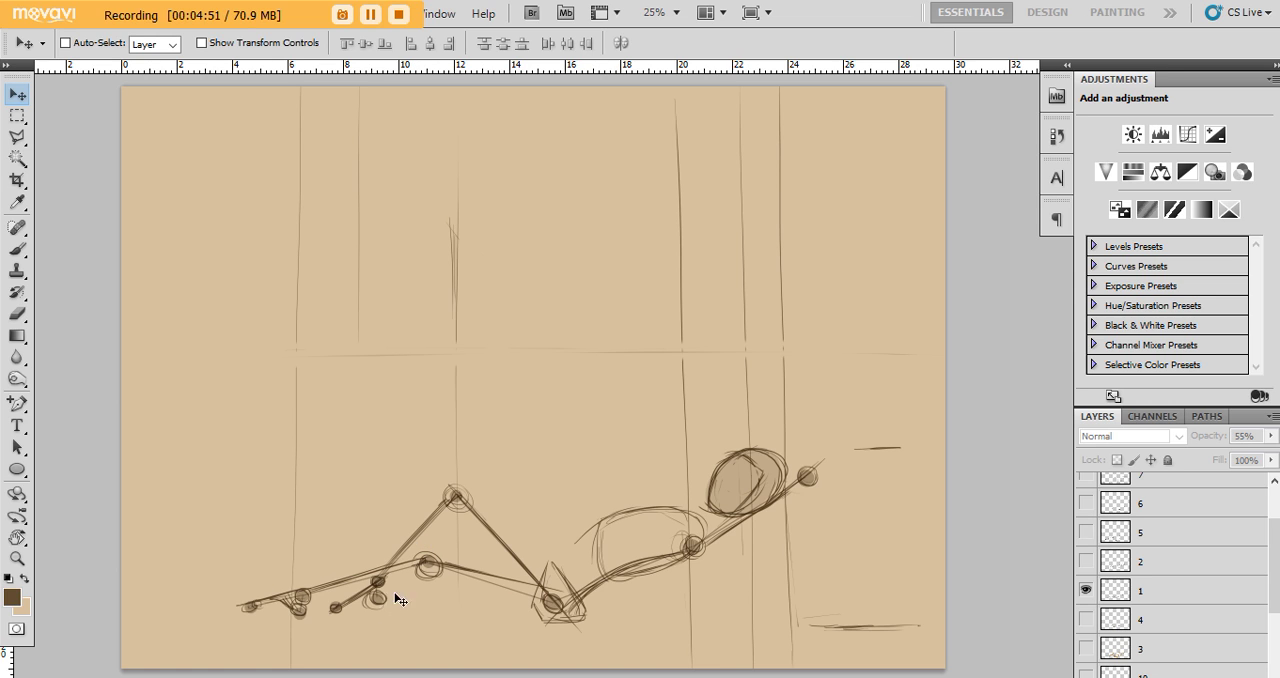
{"action": "mouse_move", "coordinate": [528, 574]}
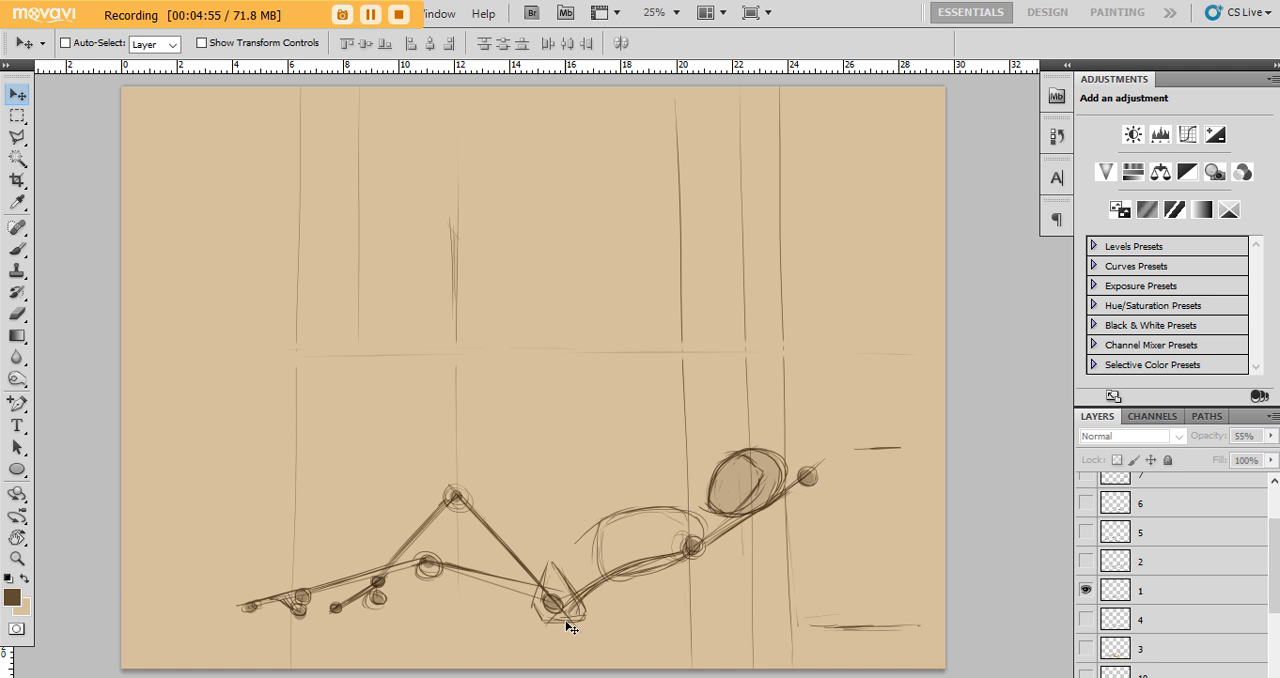
{"action": "mouse_move", "coordinate": [696, 492]}
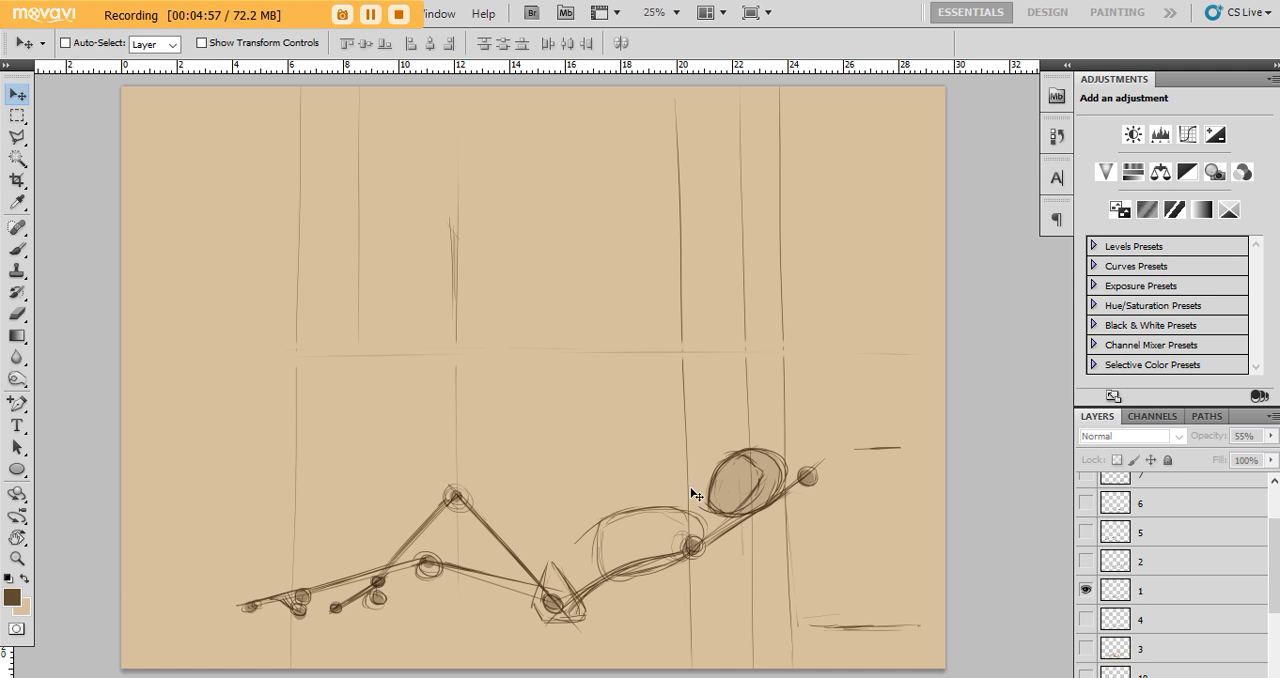
{"action": "mouse_move", "coordinate": [720, 528]}
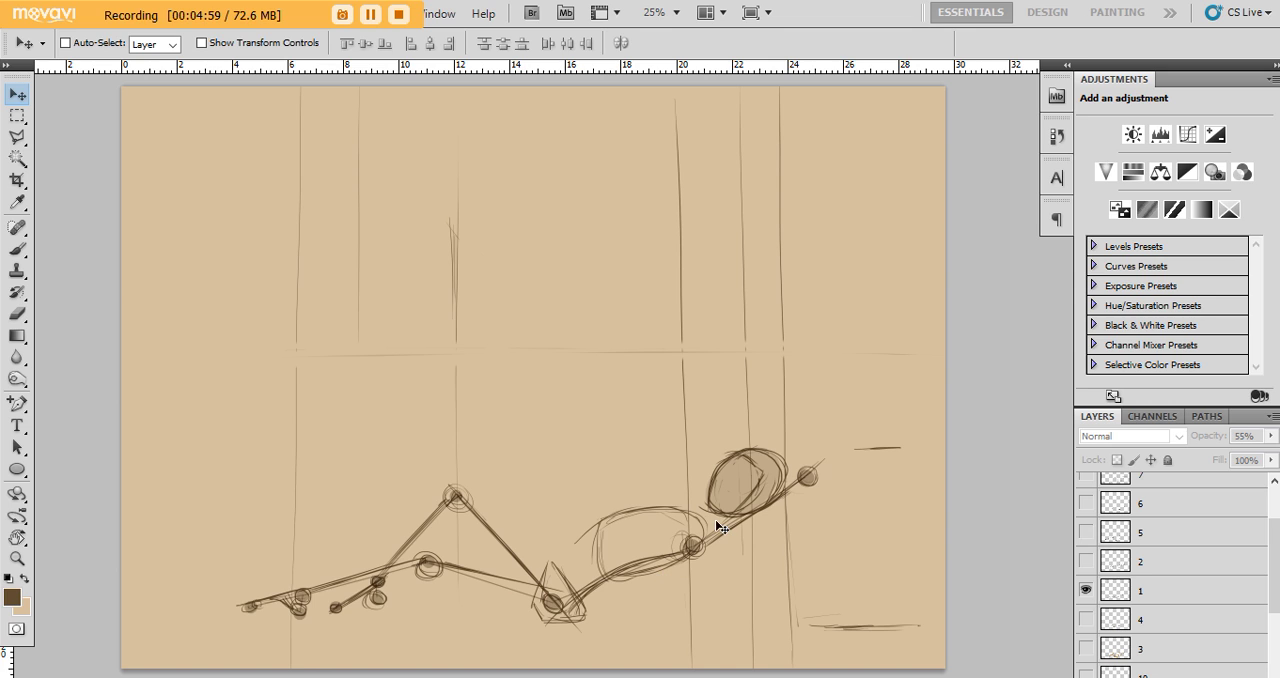
{"action": "mouse_move", "coordinate": [480, 524]}
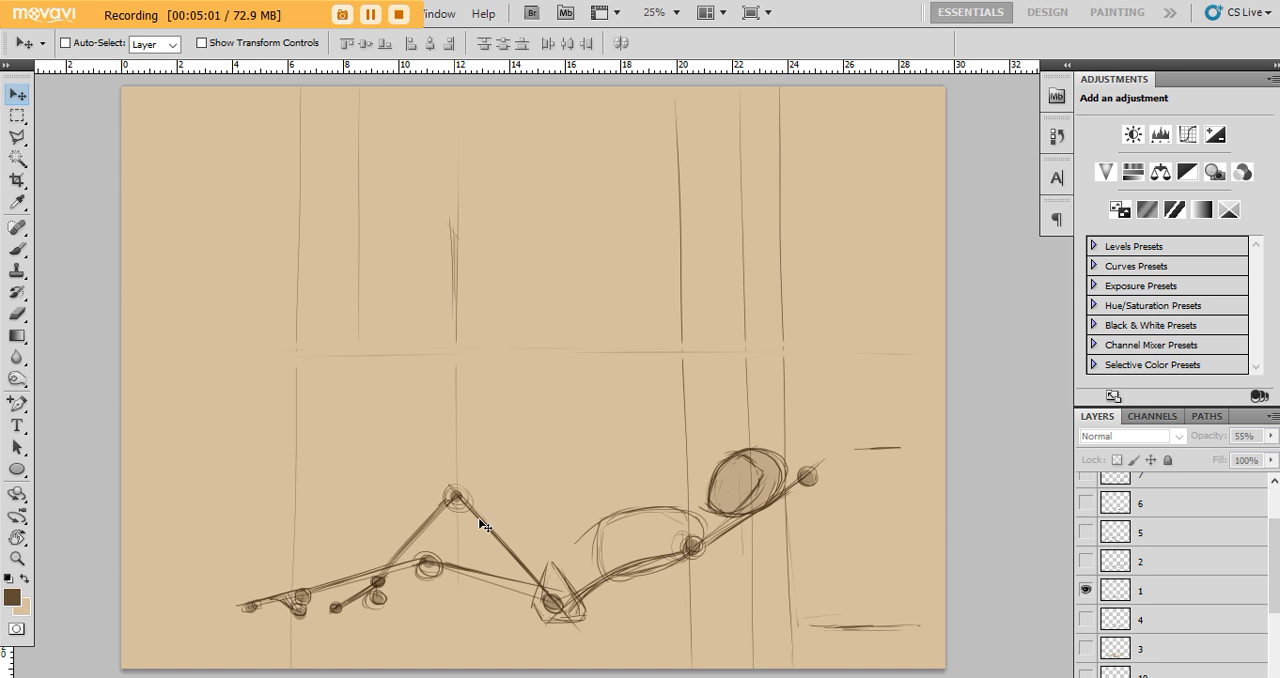
{"action": "mouse_move", "coordinate": [592, 652]}
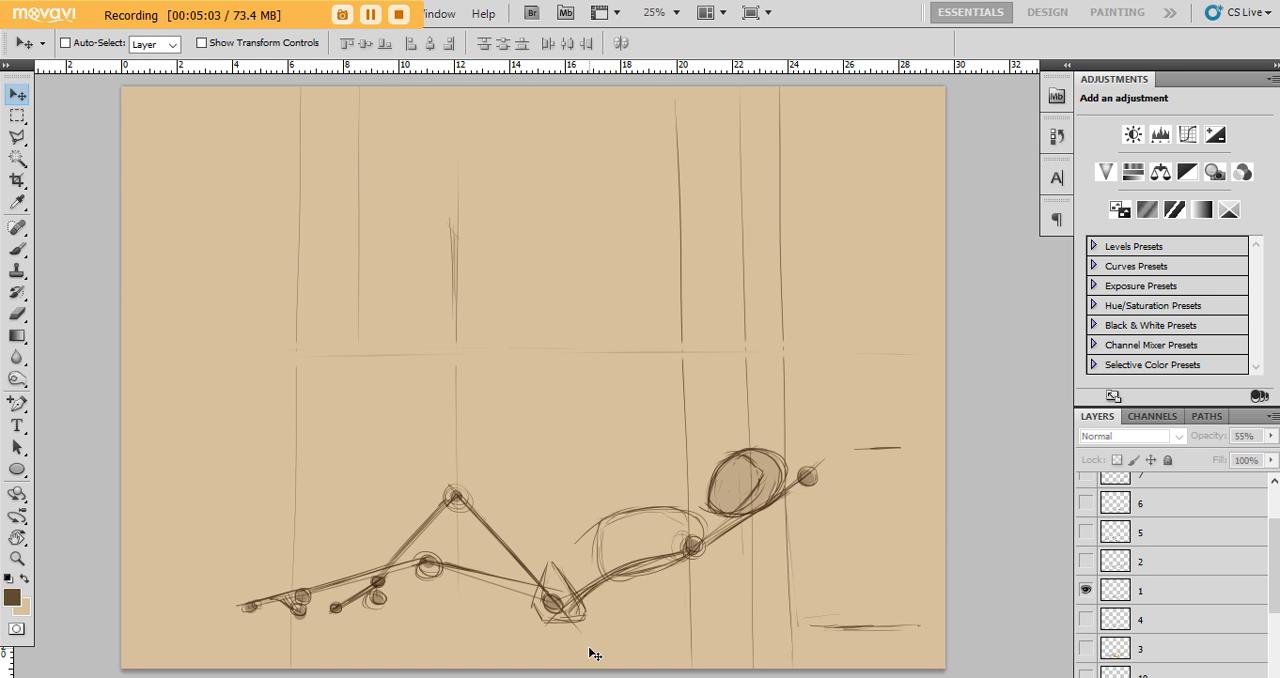
{"action": "mouse_move", "coordinate": [726, 540]}
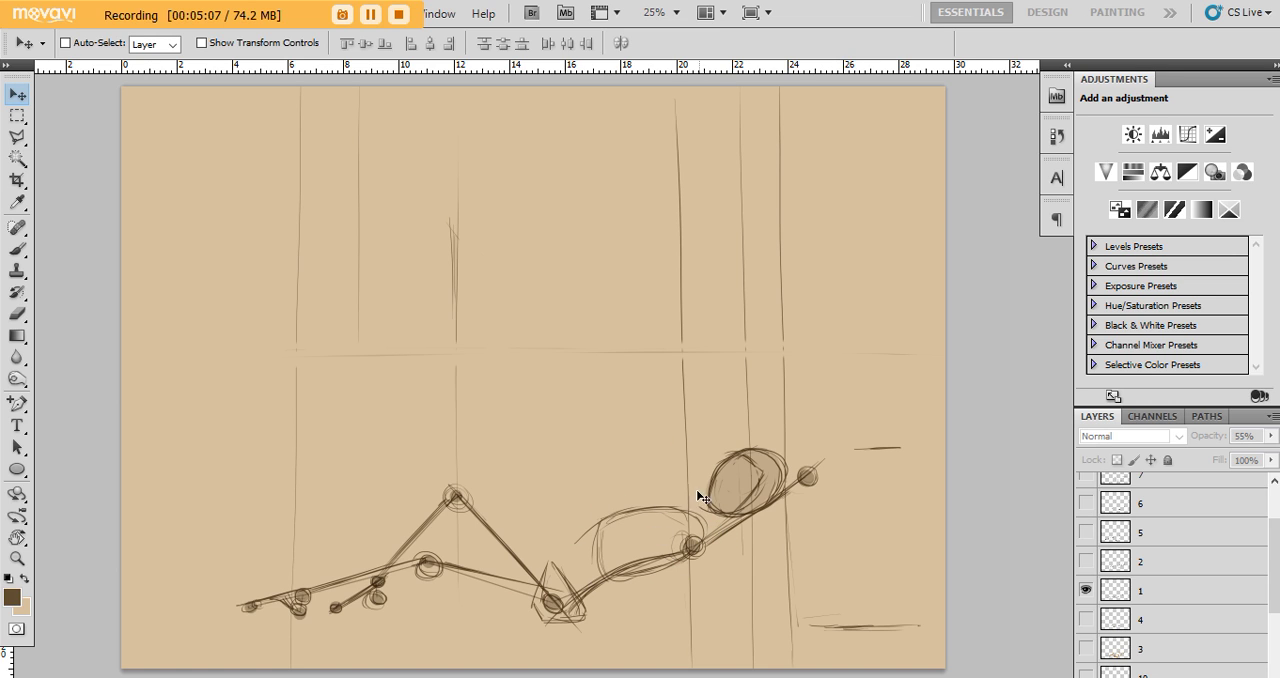
{"action": "mouse_move", "coordinate": [488, 184]}
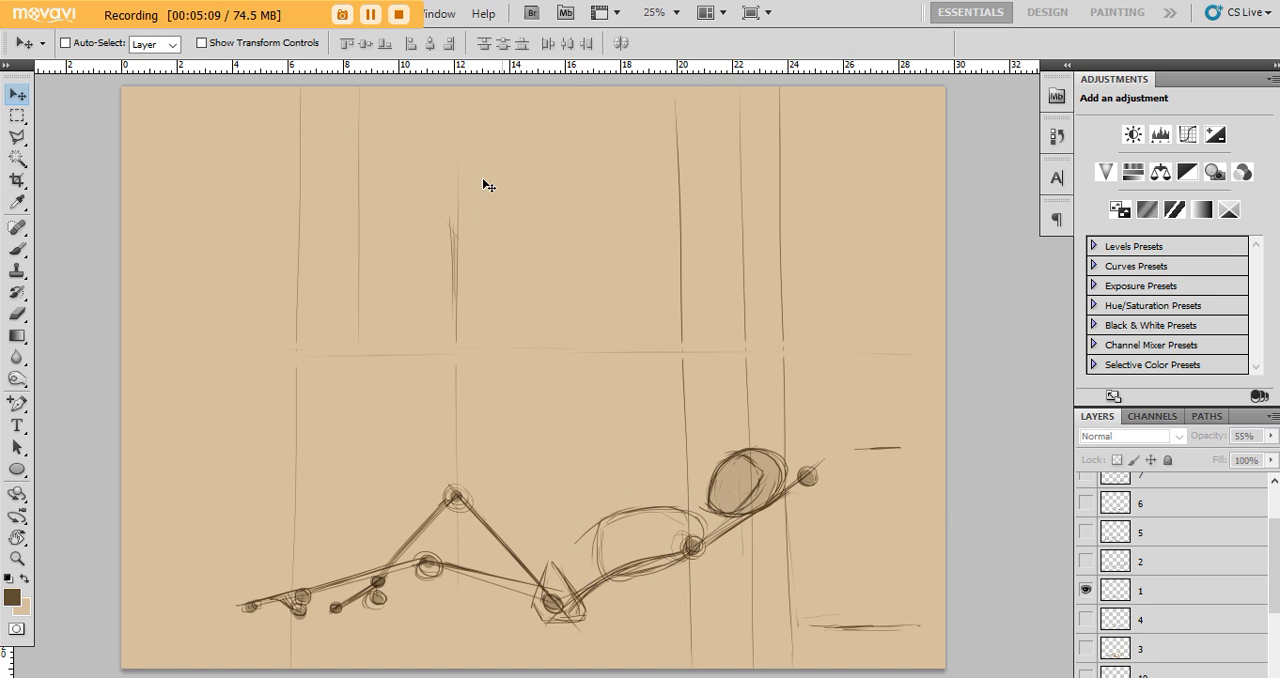
{"action": "mouse_move", "coordinate": [676, 328]}
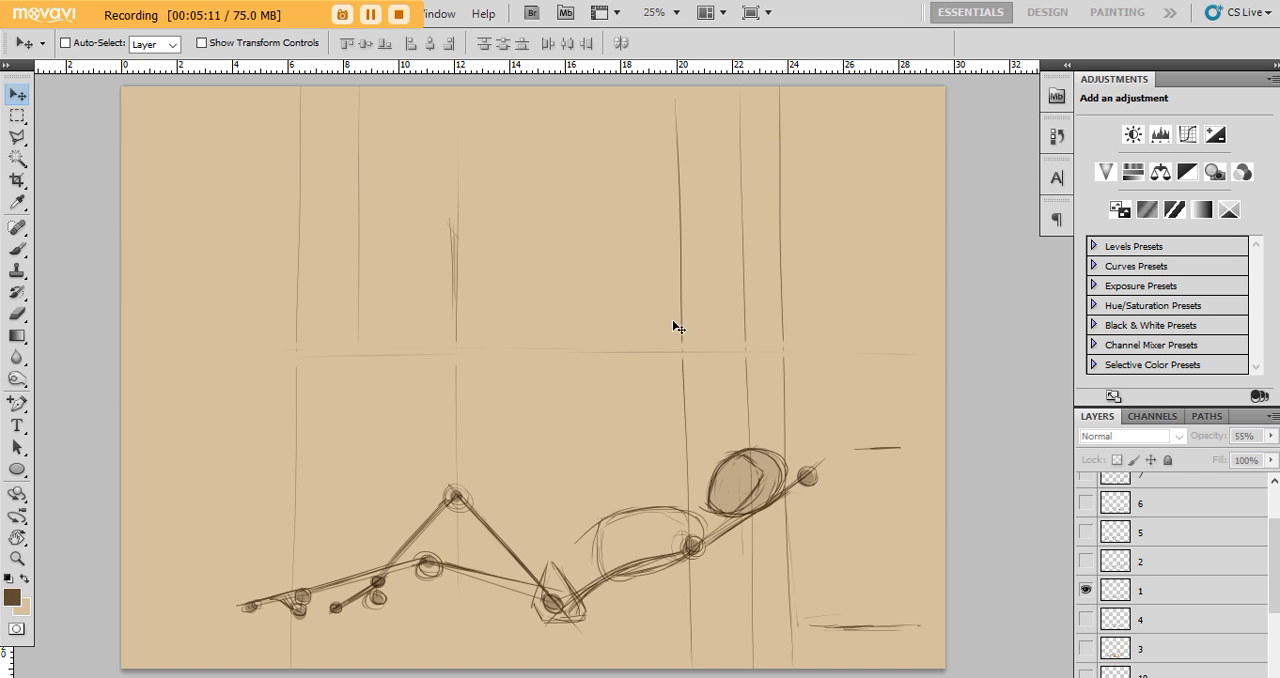
{"action": "mouse_move", "coordinate": [742, 304]}
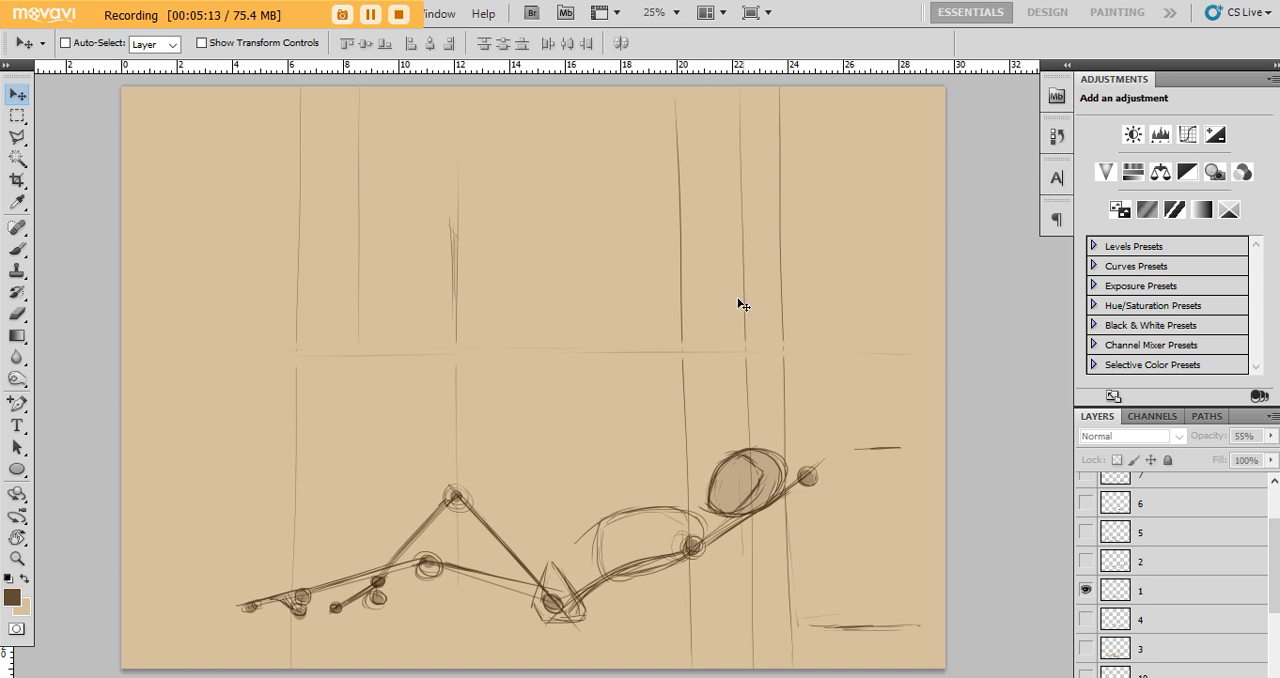
{"action": "mouse_move", "coordinate": [624, 348]}
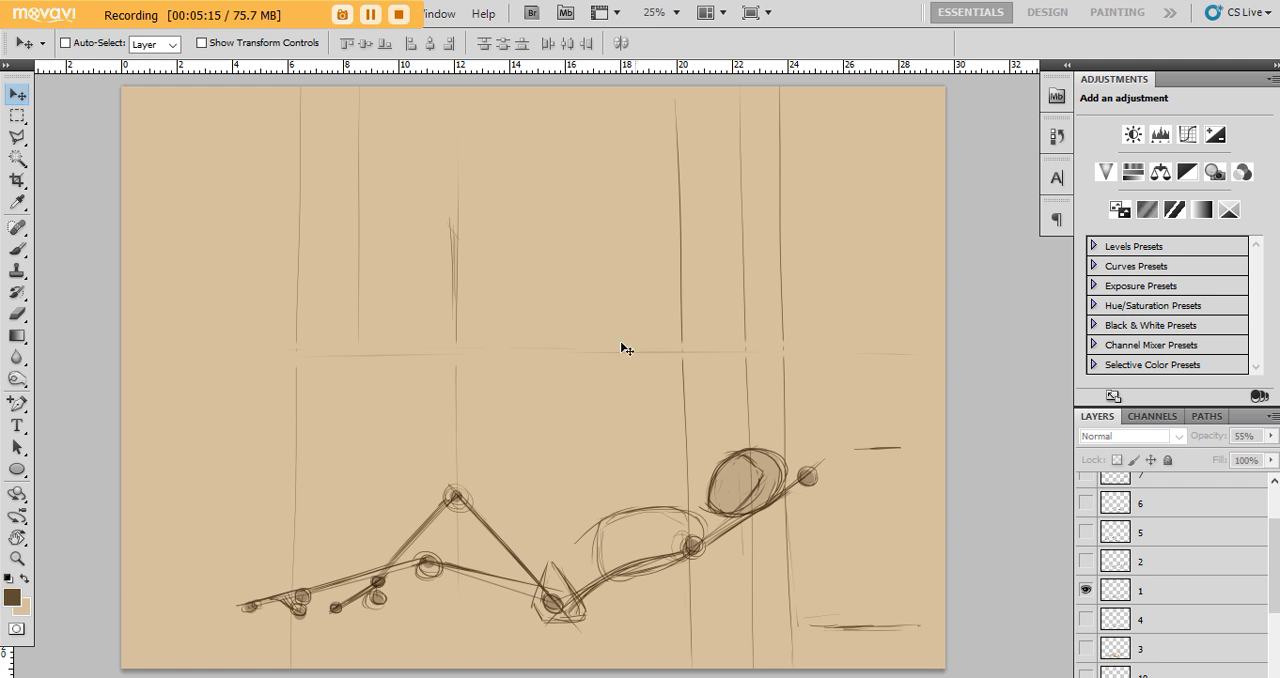
{"action": "mouse_move", "coordinate": [718, 336]}
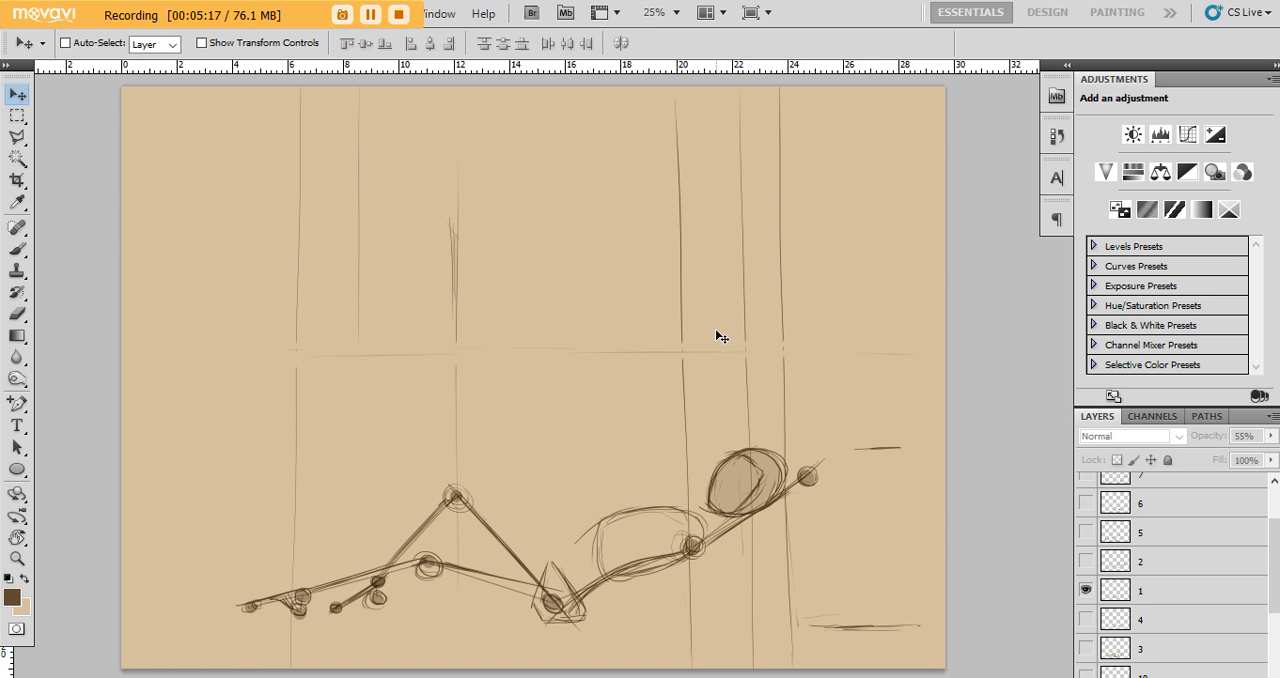
{"action": "mouse_move", "coordinate": [740, 556]}
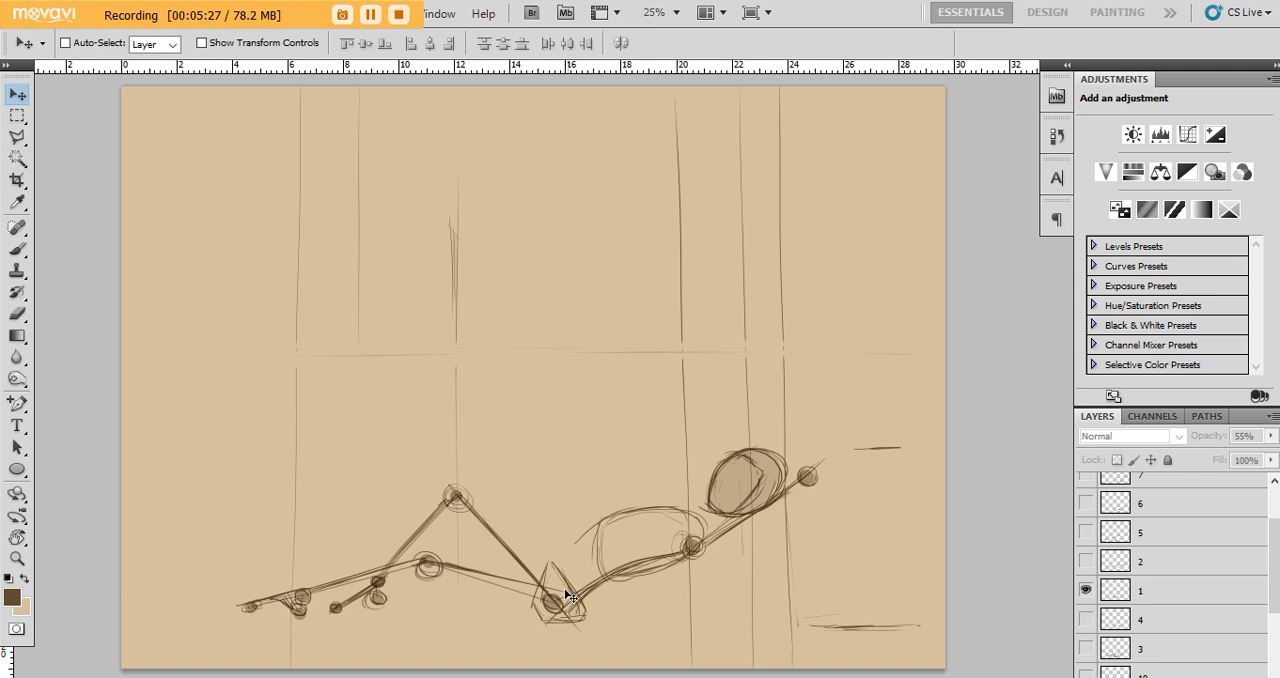
{"action": "mouse_move", "coordinate": [588, 608]}
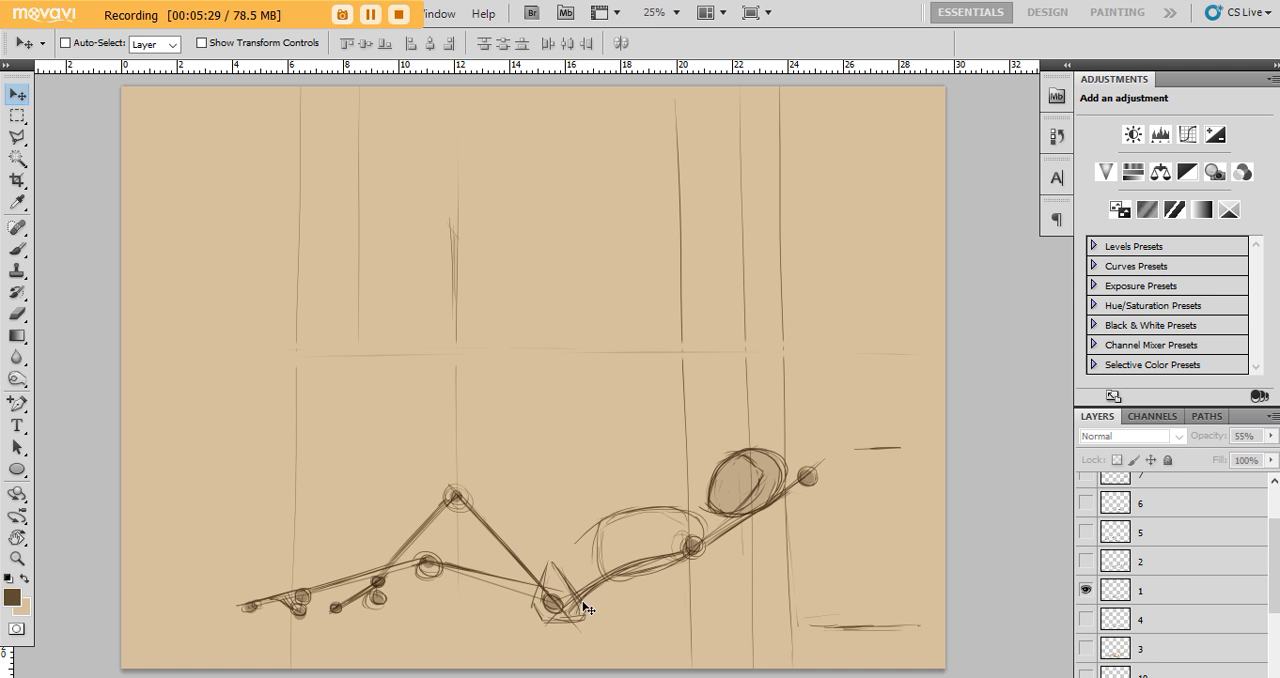
{"action": "mouse_move", "coordinate": [576, 620]}
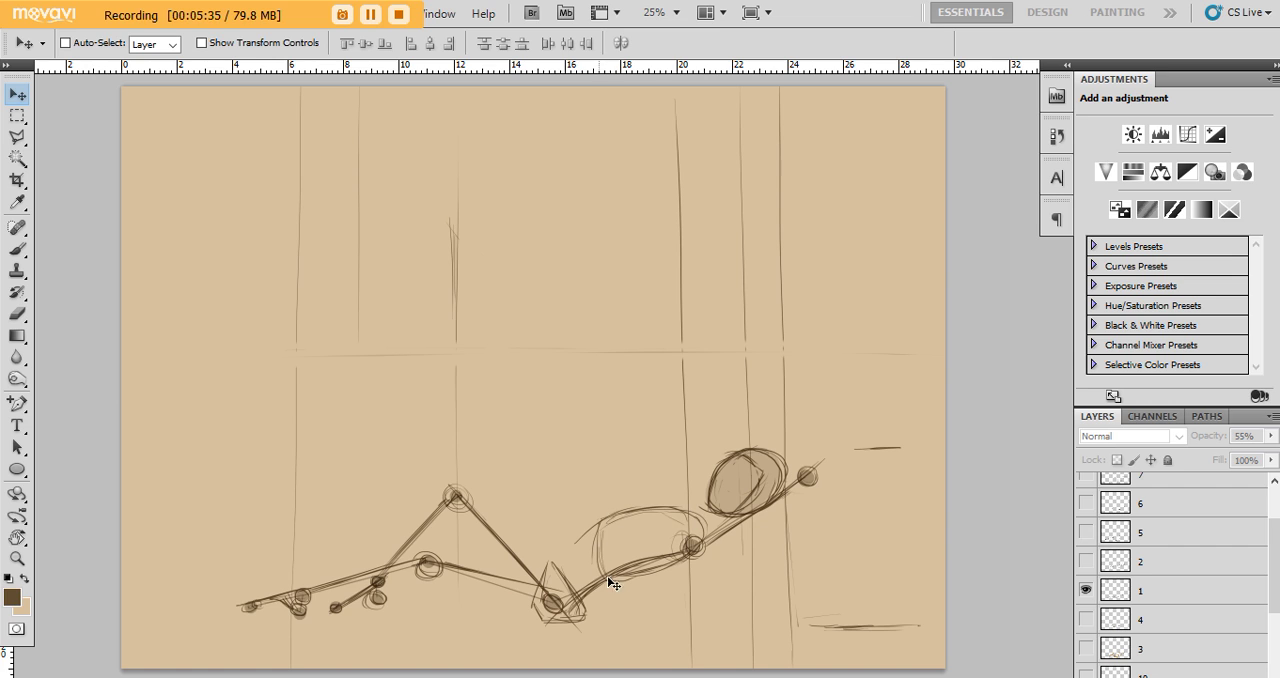
{"action": "mouse_move", "coordinate": [556, 564]}
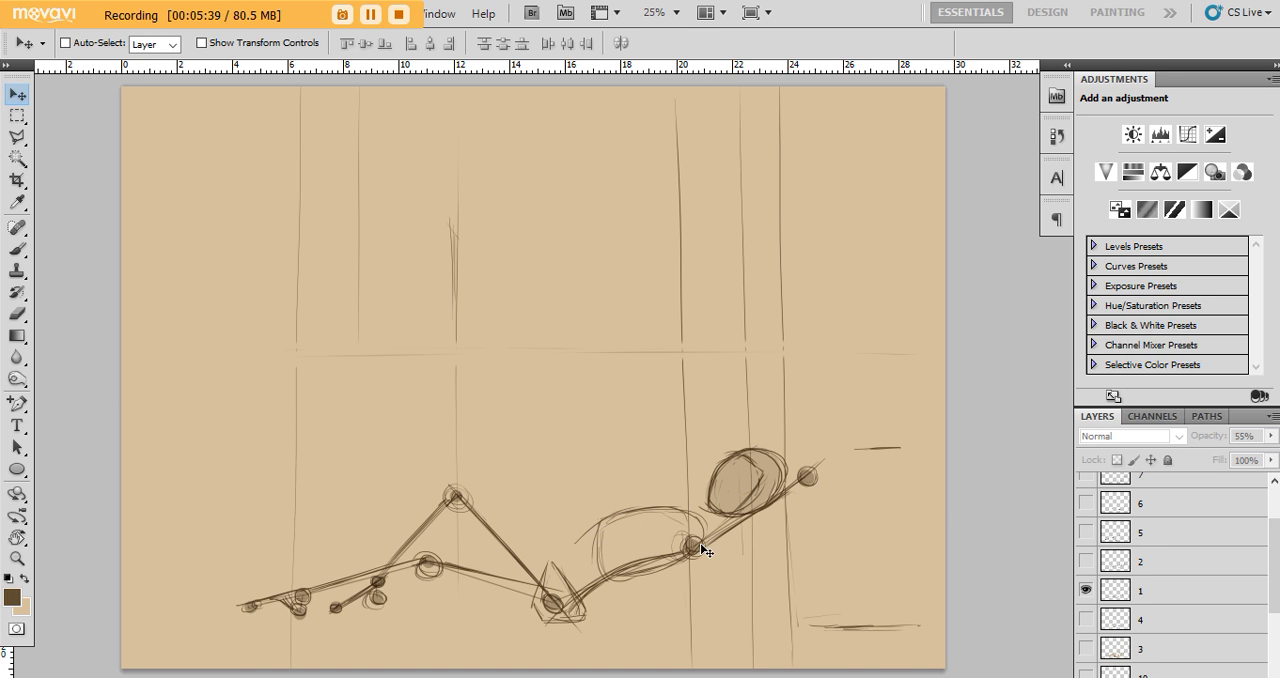
{"action": "mouse_move", "coordinate": [608, 564]}
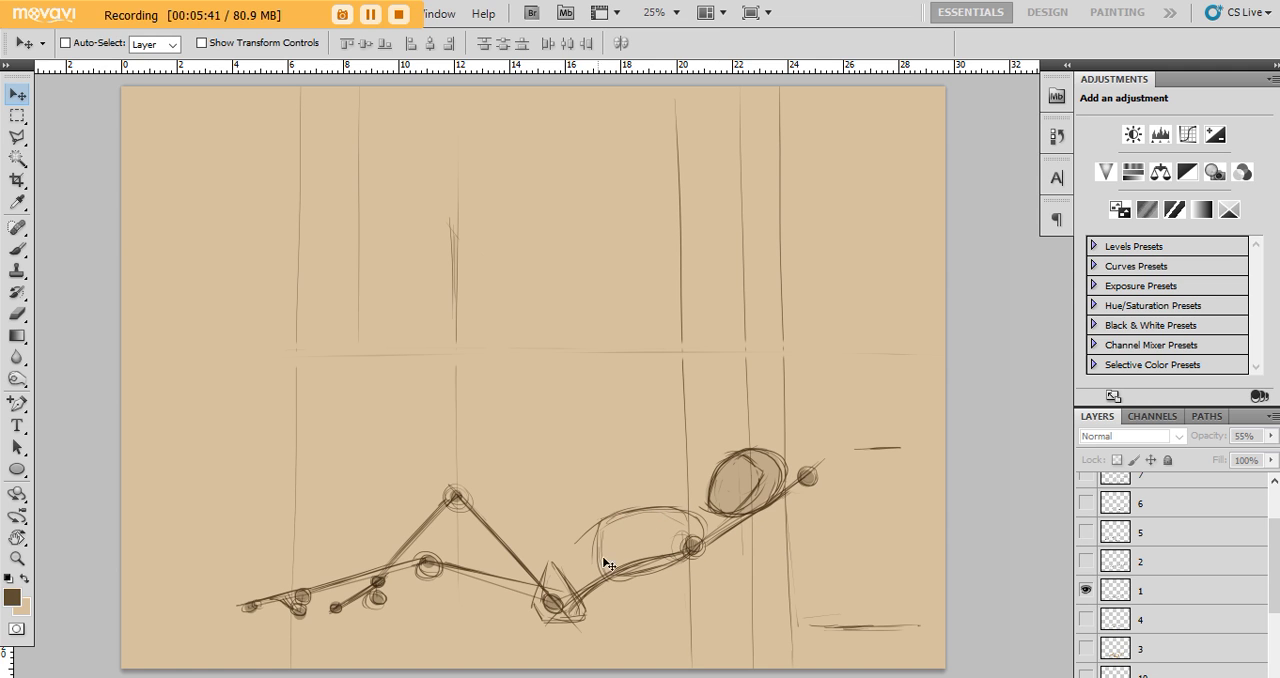
{"action": "mouse_move", "coordinate": [596, 536]}
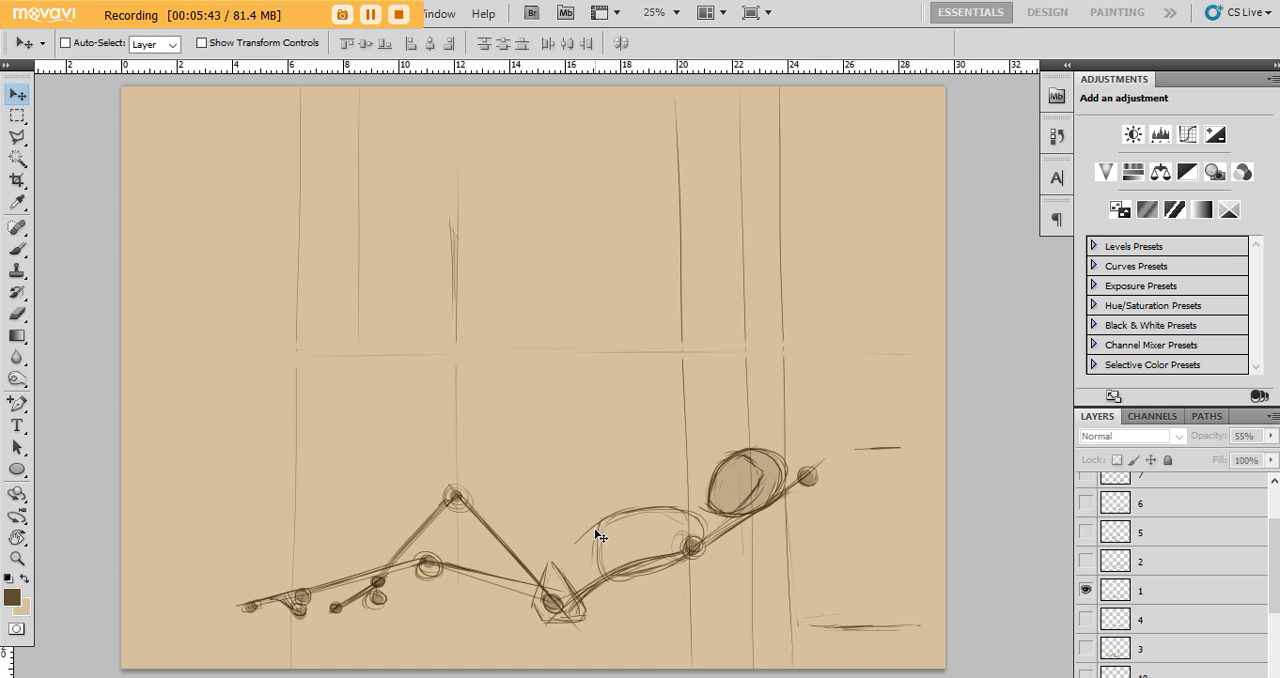
{"action": "mouse_move", "coordinate": [682, 558]}
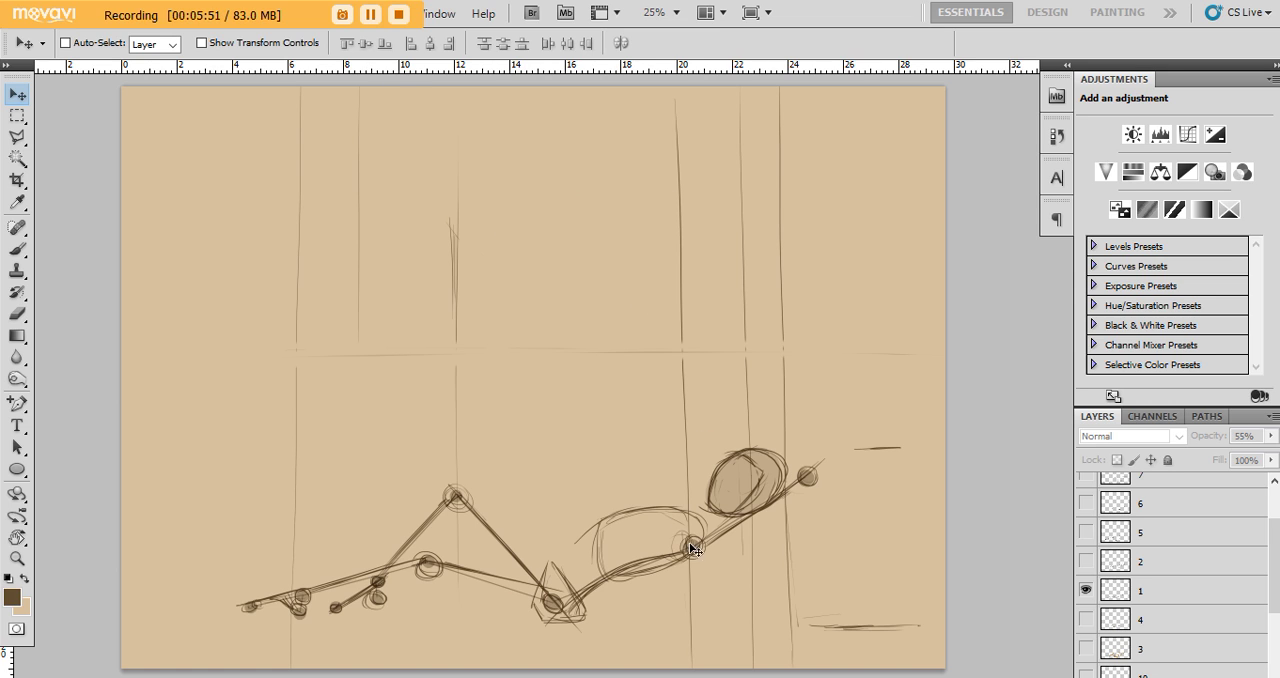
{"action": "mouse_move", "coordinate": [638, 544]}
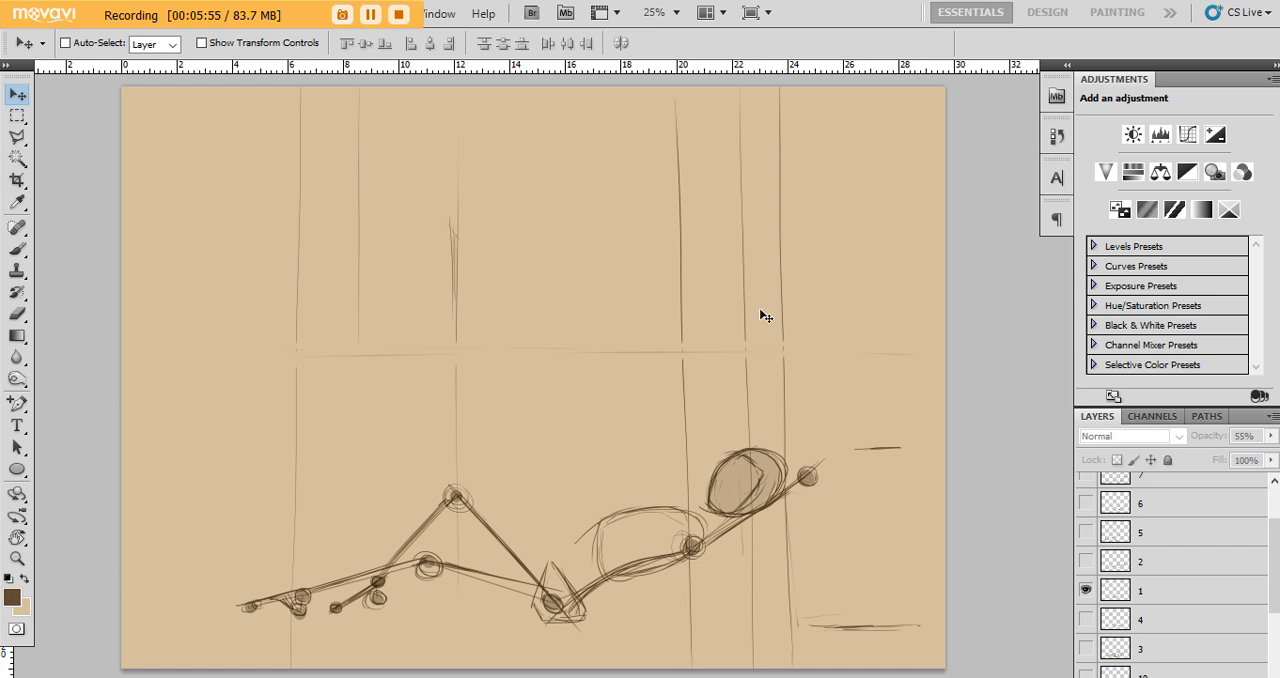
{"action": "mouse_move", "coordinate": [786, 456]}
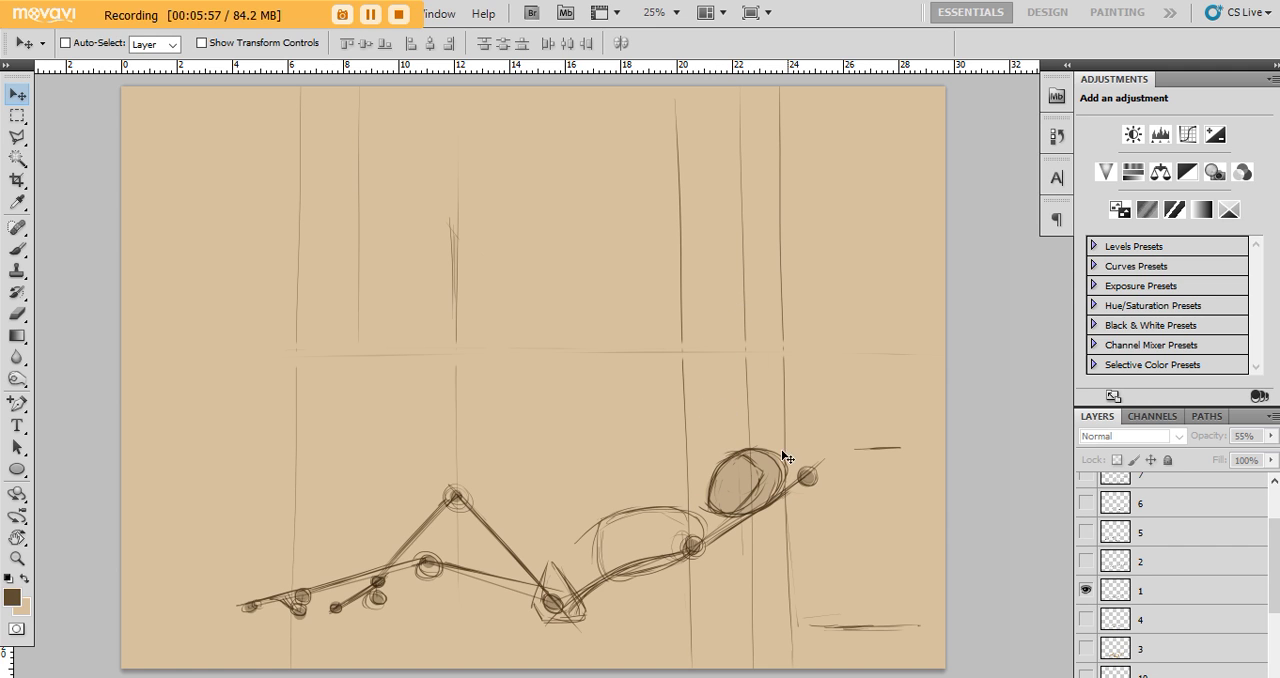
{"action": "mouse_move", "coordinate": [780, 492]}
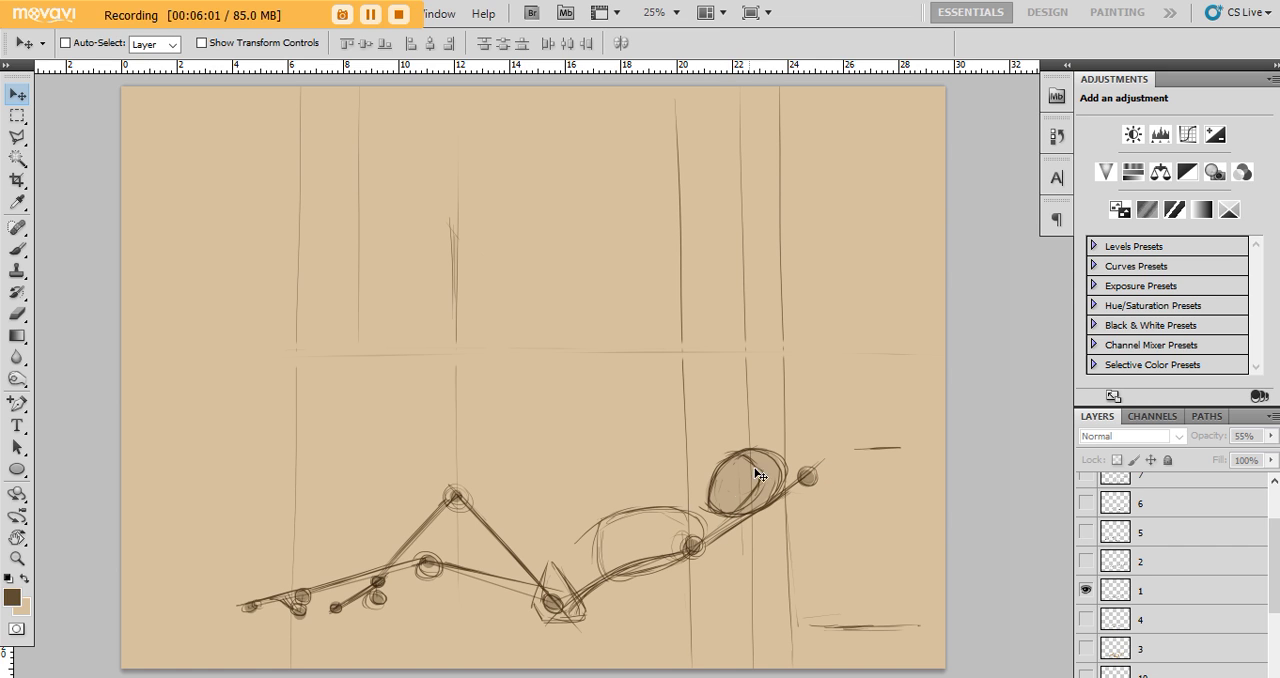
{"action": "mouse_move", "coordinate": [764, 480]}
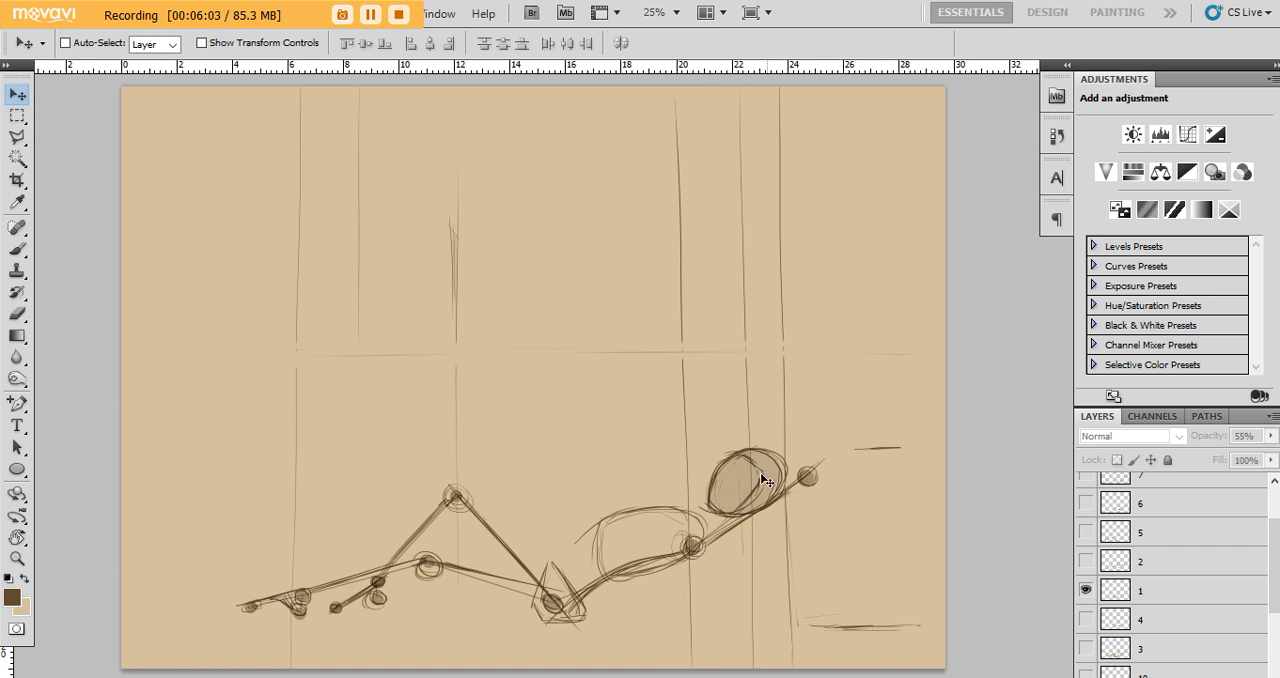
{"action": "mouse_move", "coordinate": [720, 516]}
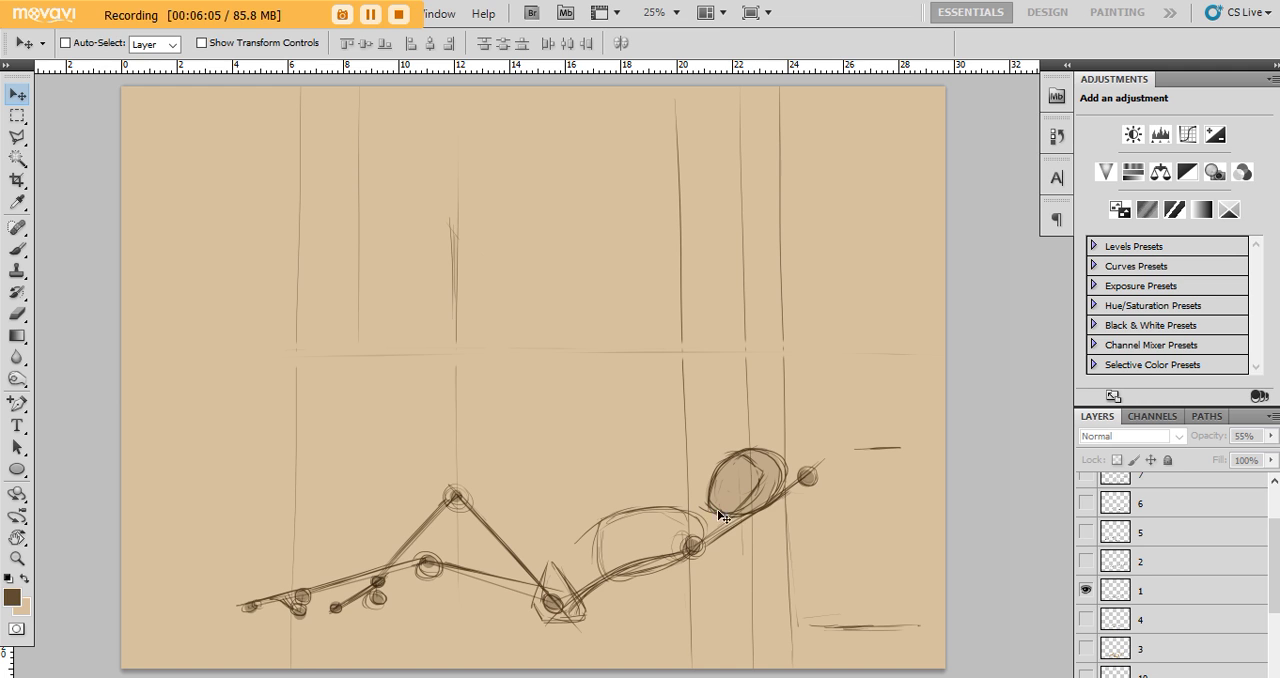
{"action": "mouse_move", "coordinate": [752, 470]}
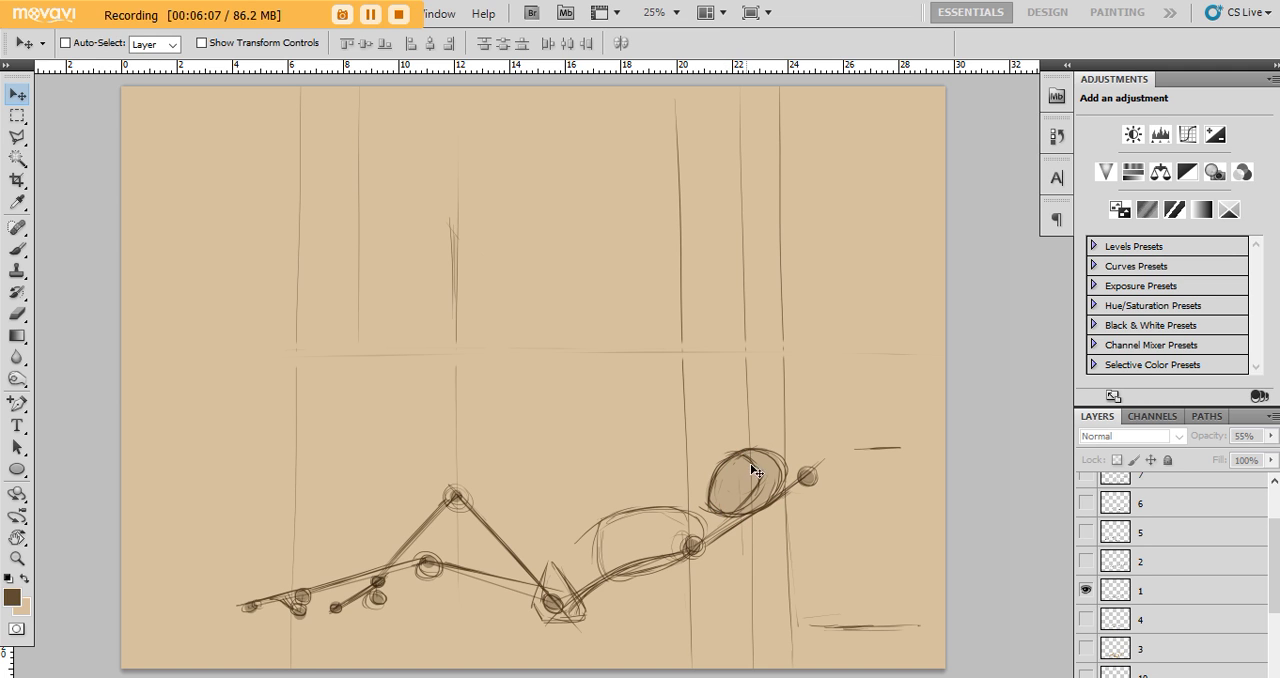
{"action": "mouse_move", "coordinate": [744, 458]}
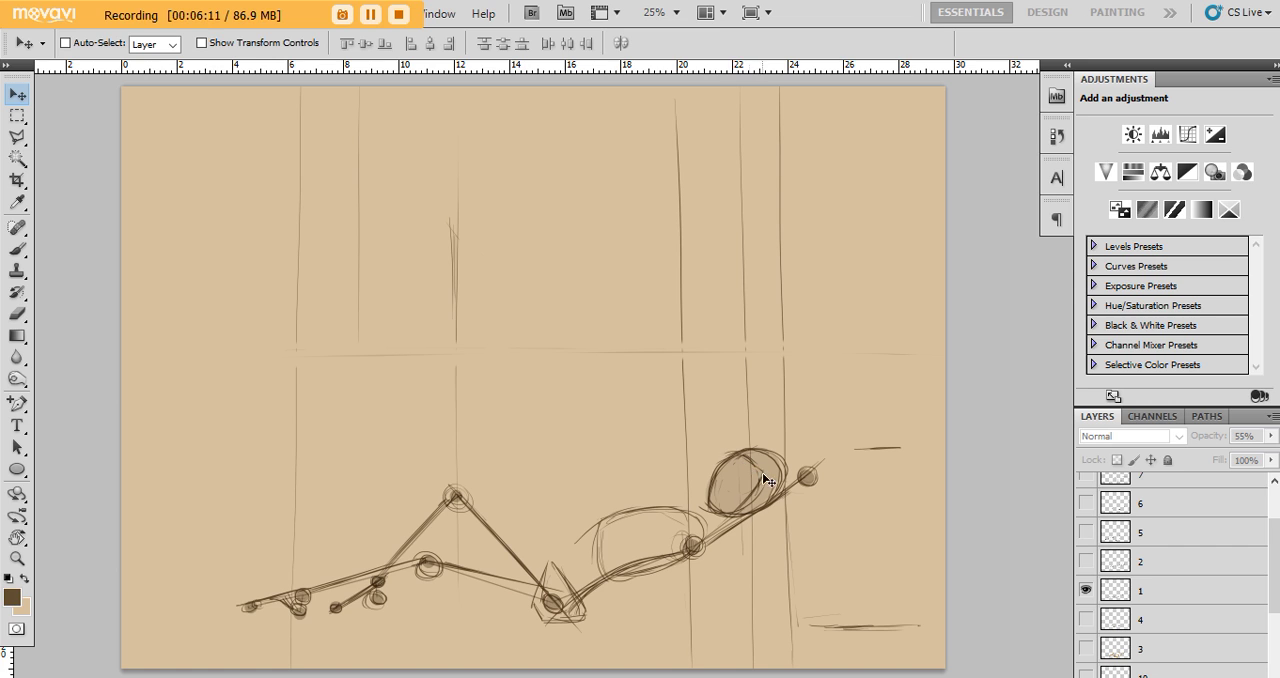
{"action": "mouse_move", "coordinate": [752, 496]}
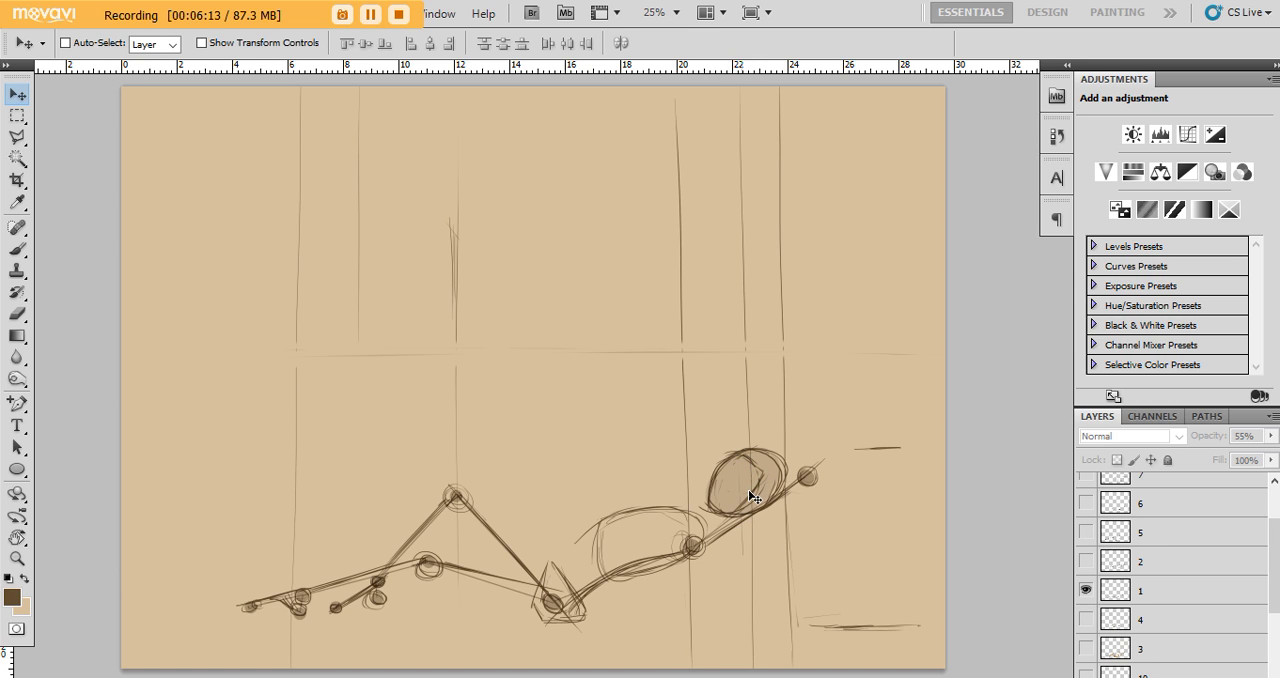
{"action": "mouse_move", "coordinate": [724, 488]}
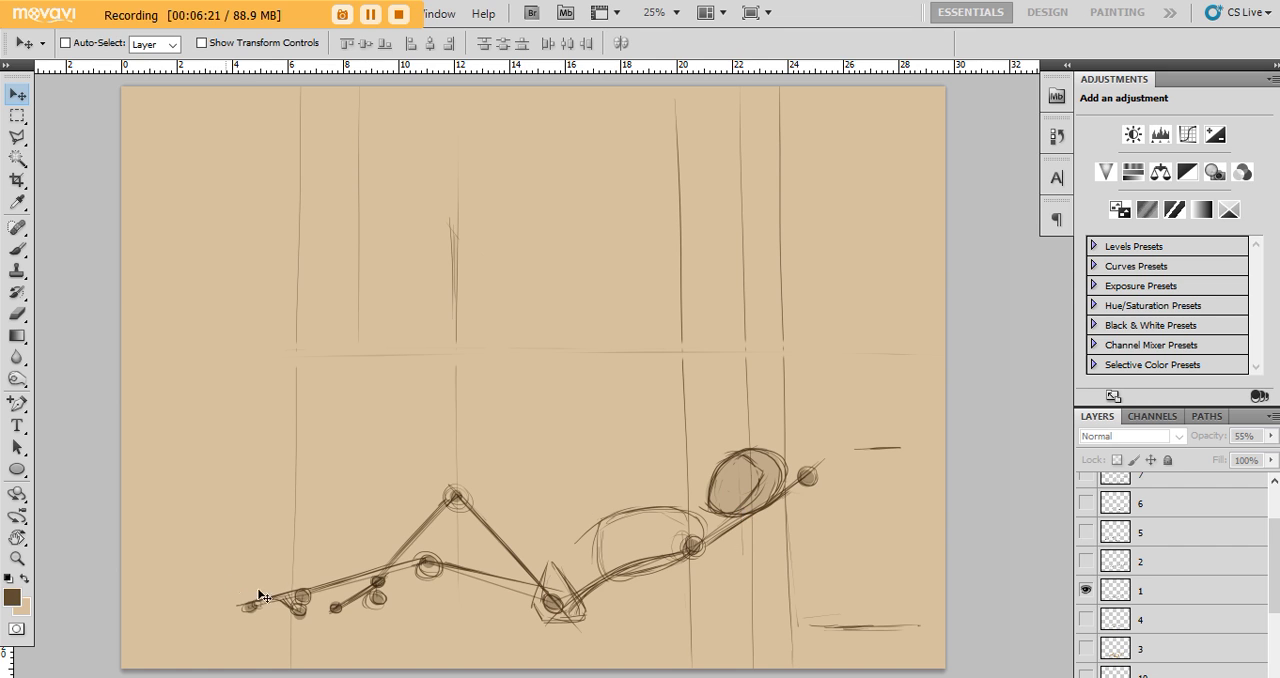
{"action": "mouse_move", "coordinate": [324, 578]}
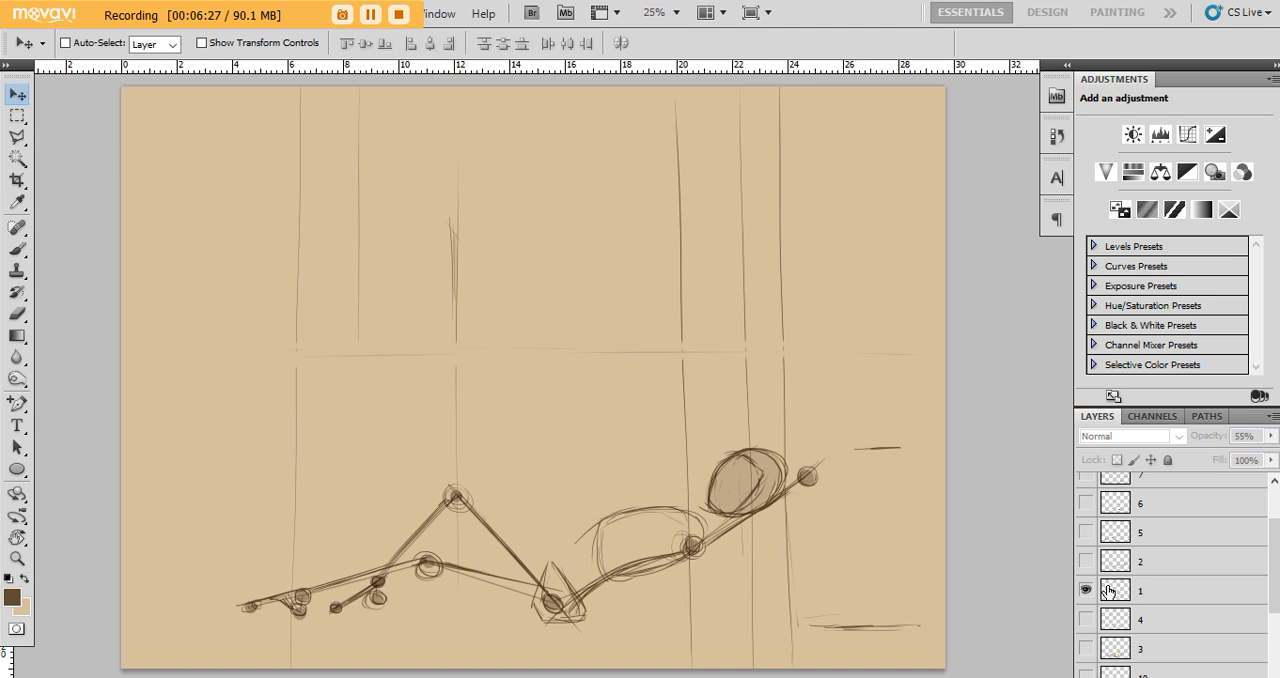
Toggle the fuller reclining-figure sketch layer above layer 7.
{"action": "left_click", "coordinate": [1086, 560]}
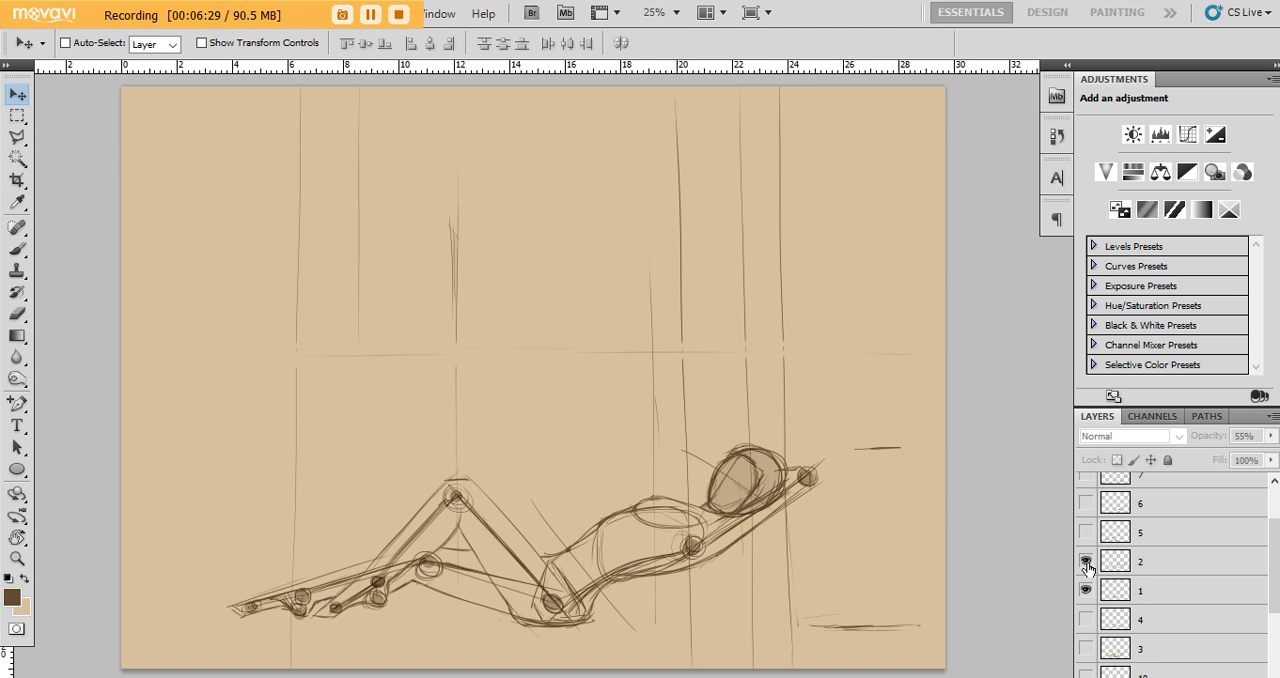
{"action": "left_click", "coordinate": [1086, 560]}
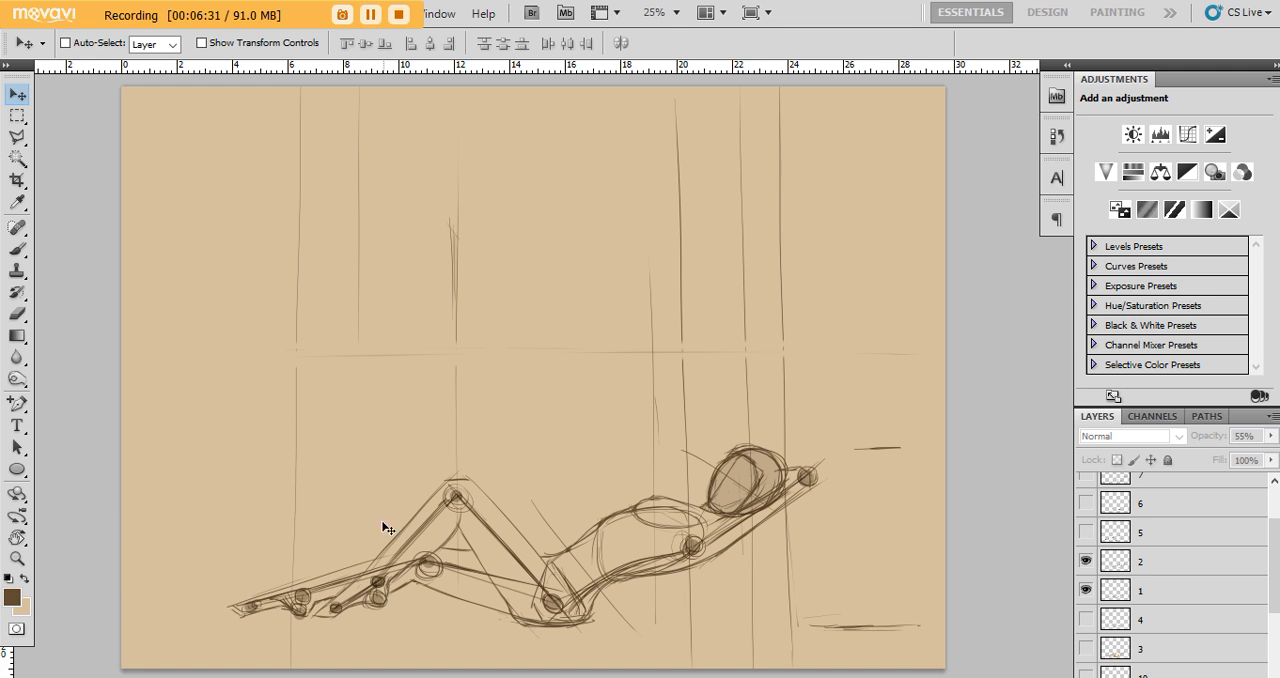
{"action": "mouse_move", "coordinate": [256, 610]}
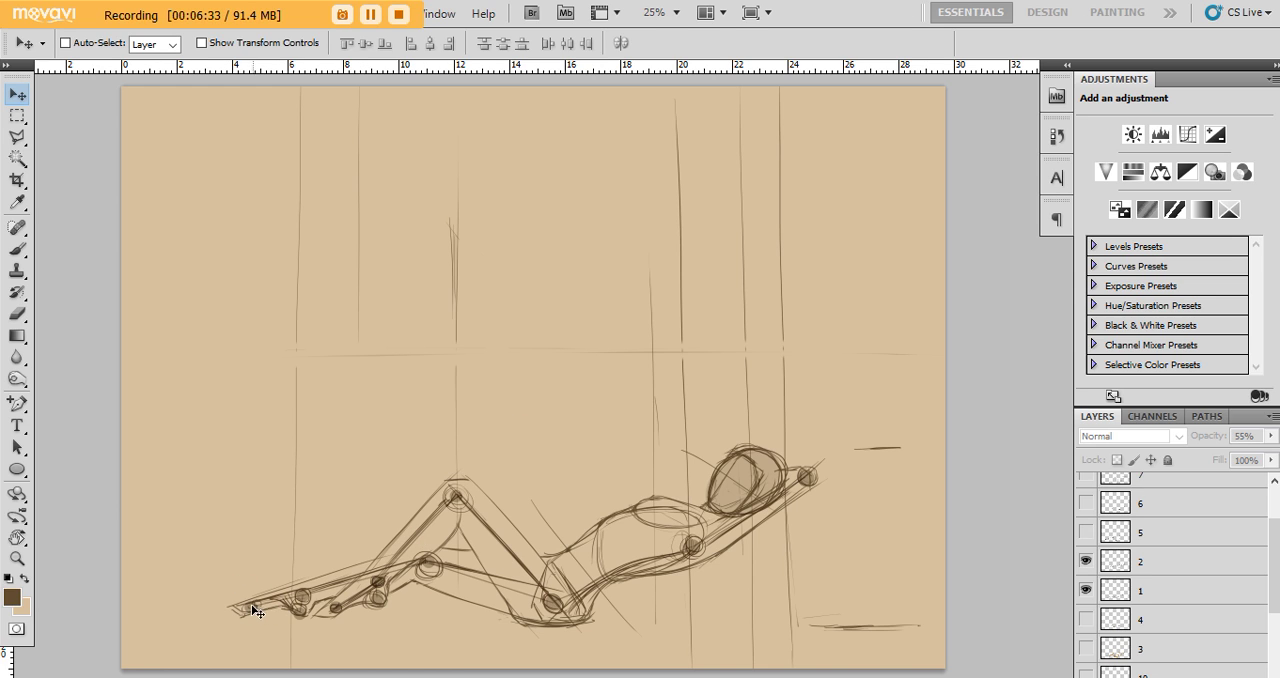
{"action": "mouse_move", "coordinate": [434, 570]}
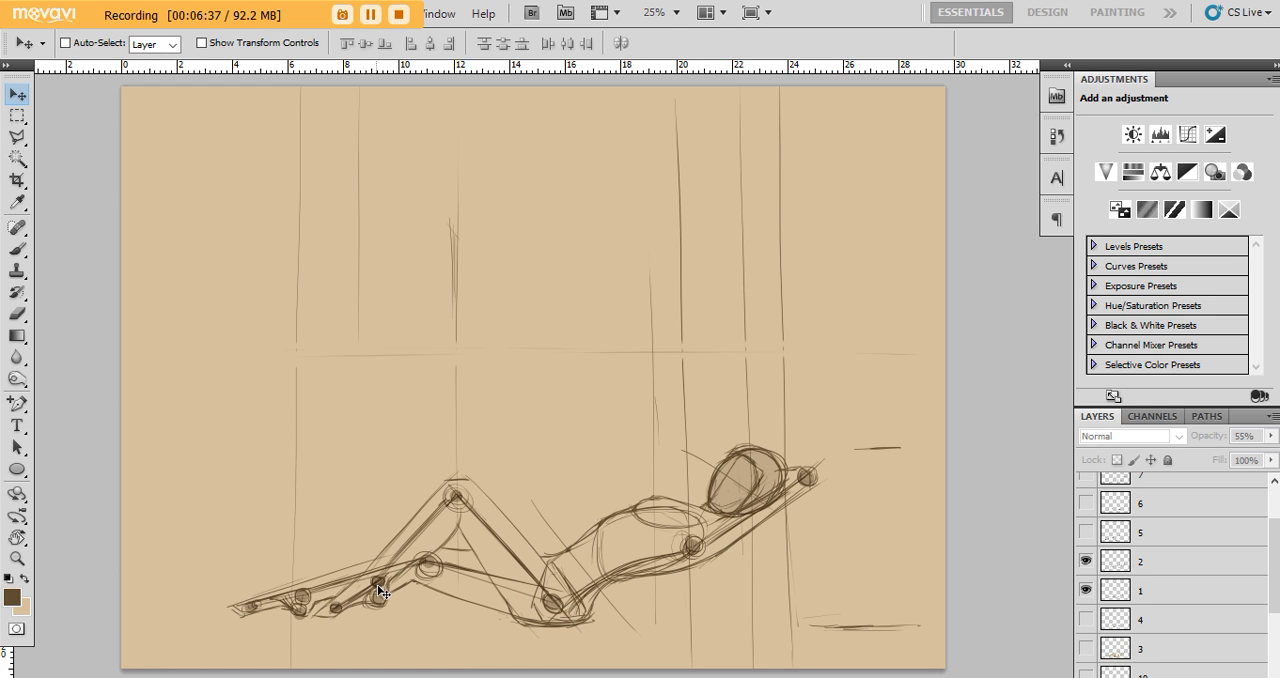
{"action": "mouse_move", "coordinate": [468, 498]}
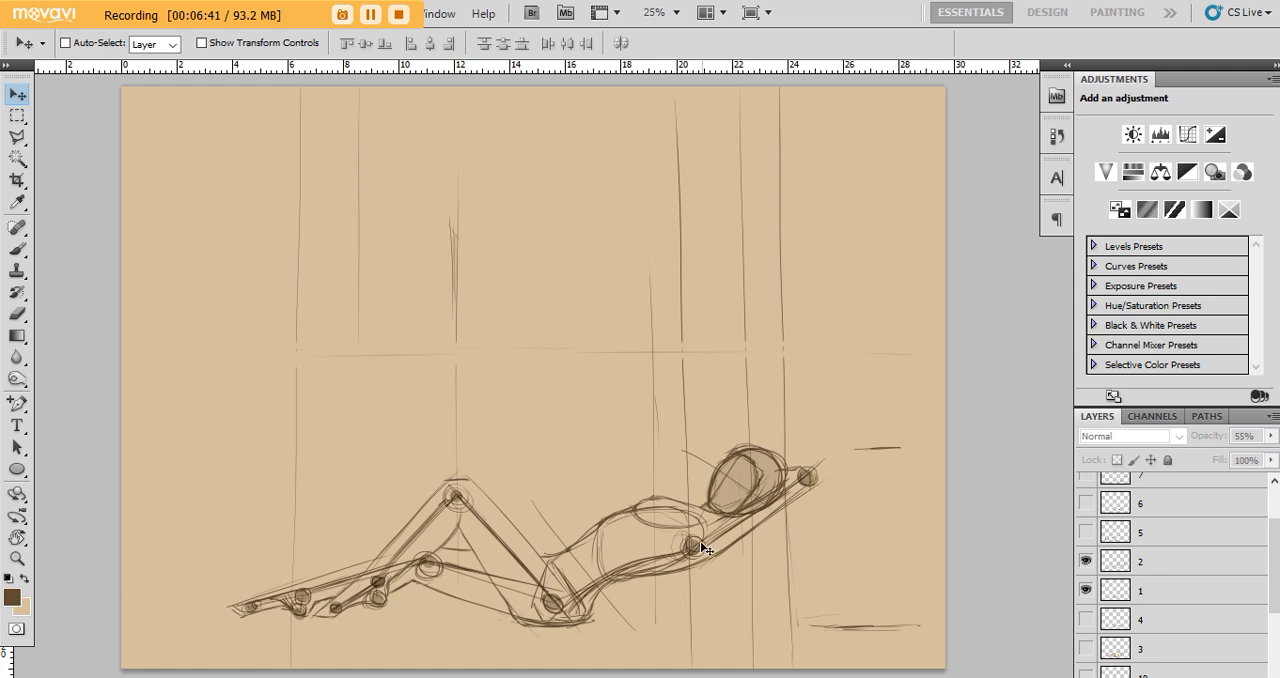
{"action": "mouse_move", "coordinate": [692, 546]}
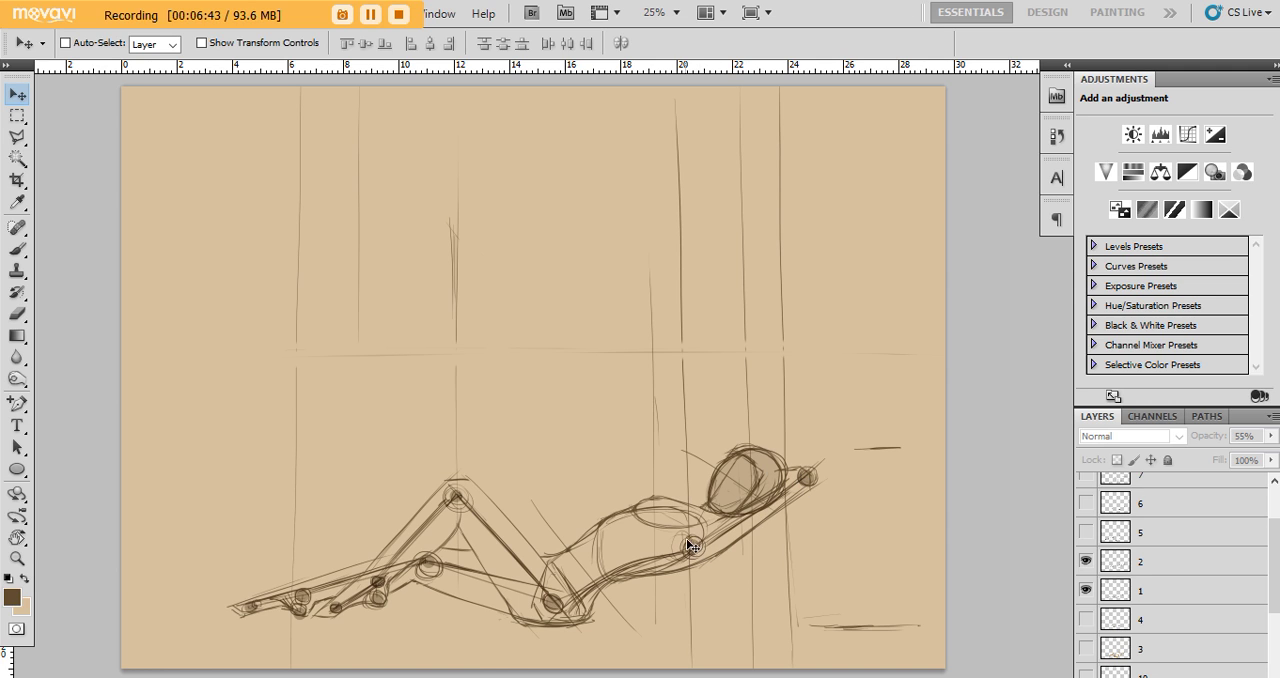
{"action": "mouse_move", "coordinate": [458, 490]}
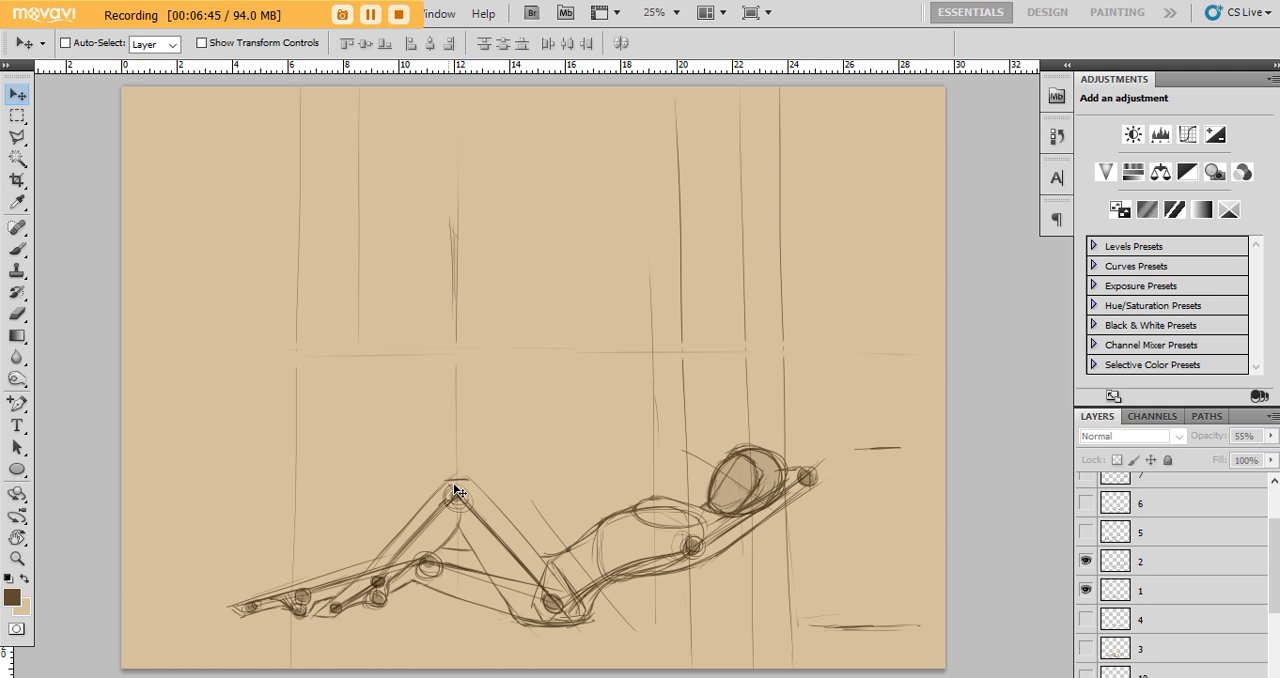
{"action": "mouse_move", "coordinate": [364, 586]}
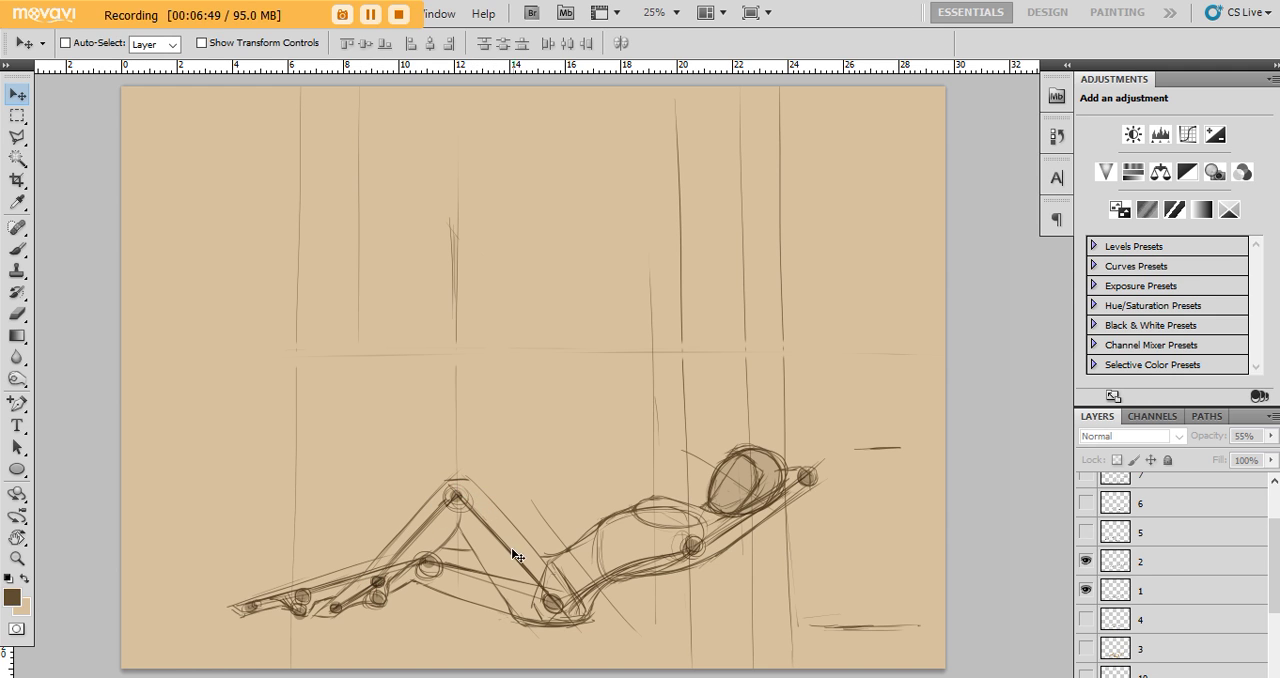
{"action": "mouse_move", "coordinate": [392, 538]}
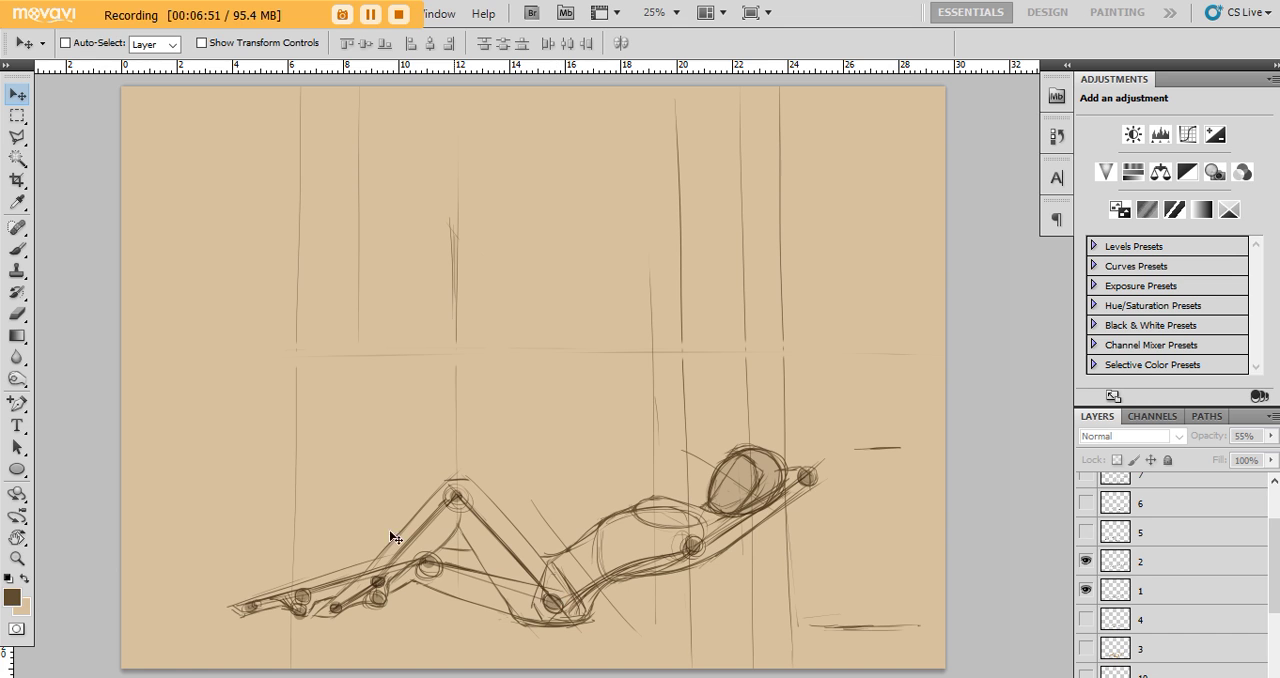
{"action": "mouse_move", "coordinate": [452, 546]}
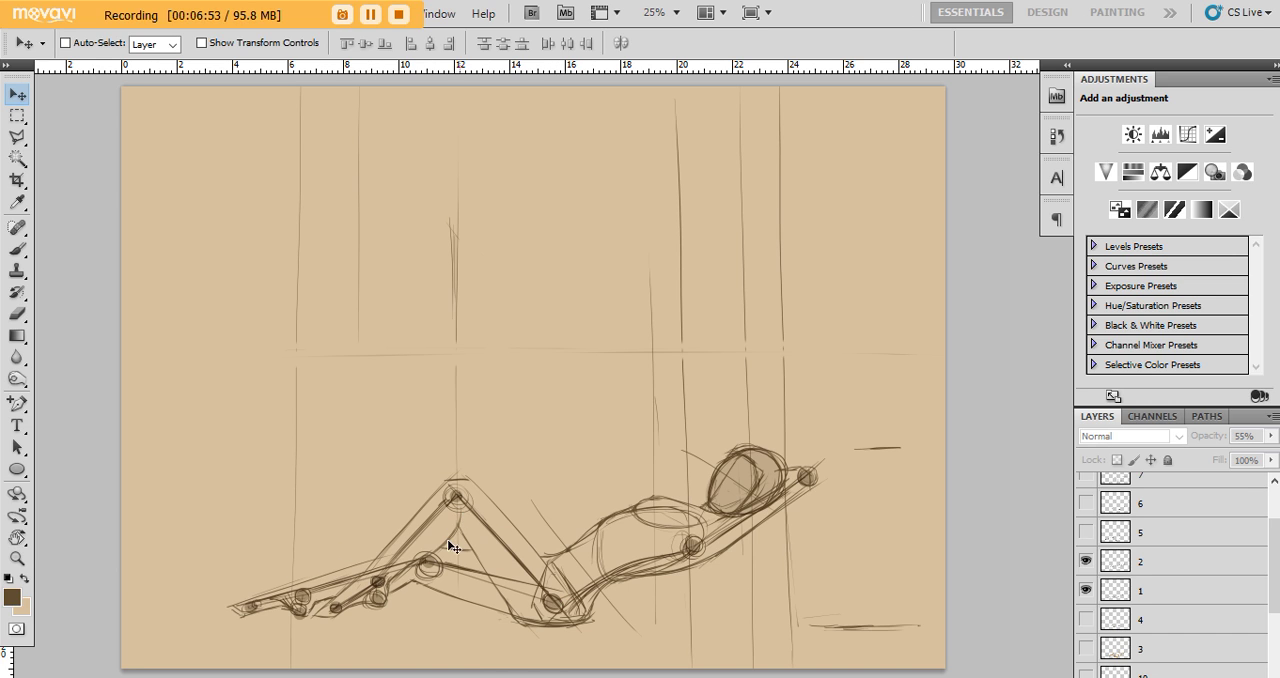
{"action": "mouse_move", "coordinate": [506, 598]}
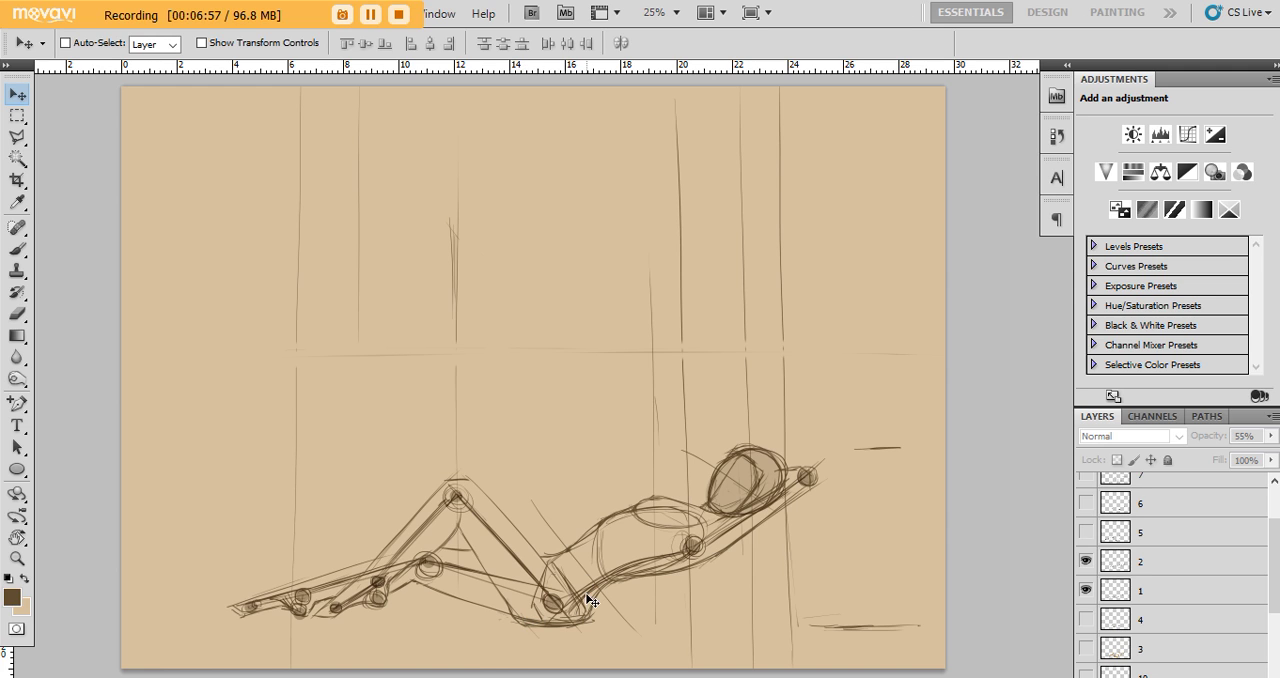
{"action": "mouse_move", "coordinate": [572, 580]}
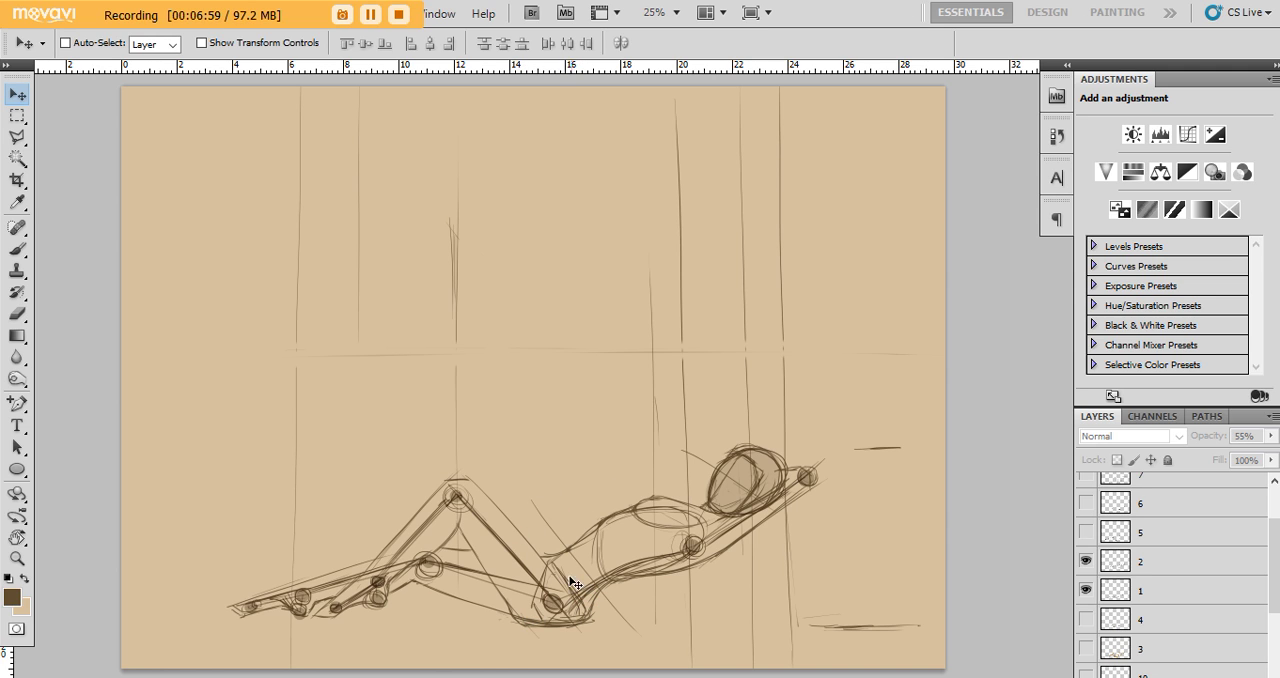
{"action": "mouse_move", "coordinate": [510, 532]}
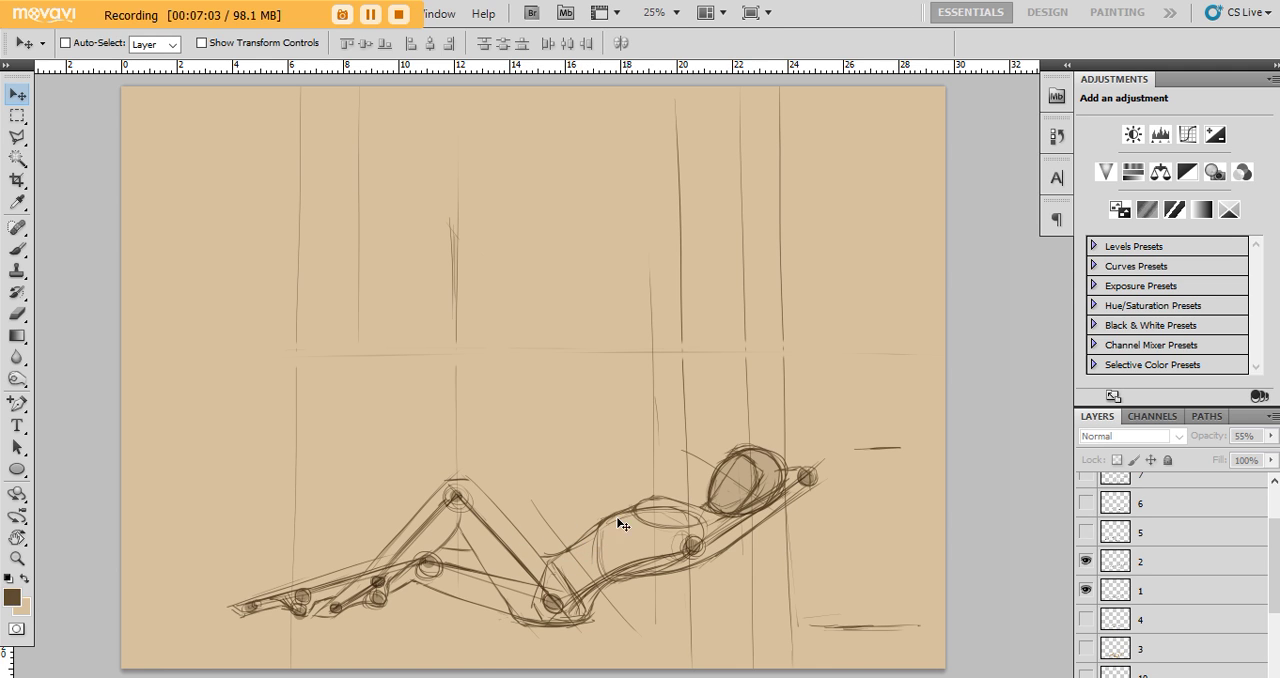
{"action": "mouse_move", "coordinate": [626, 434]}
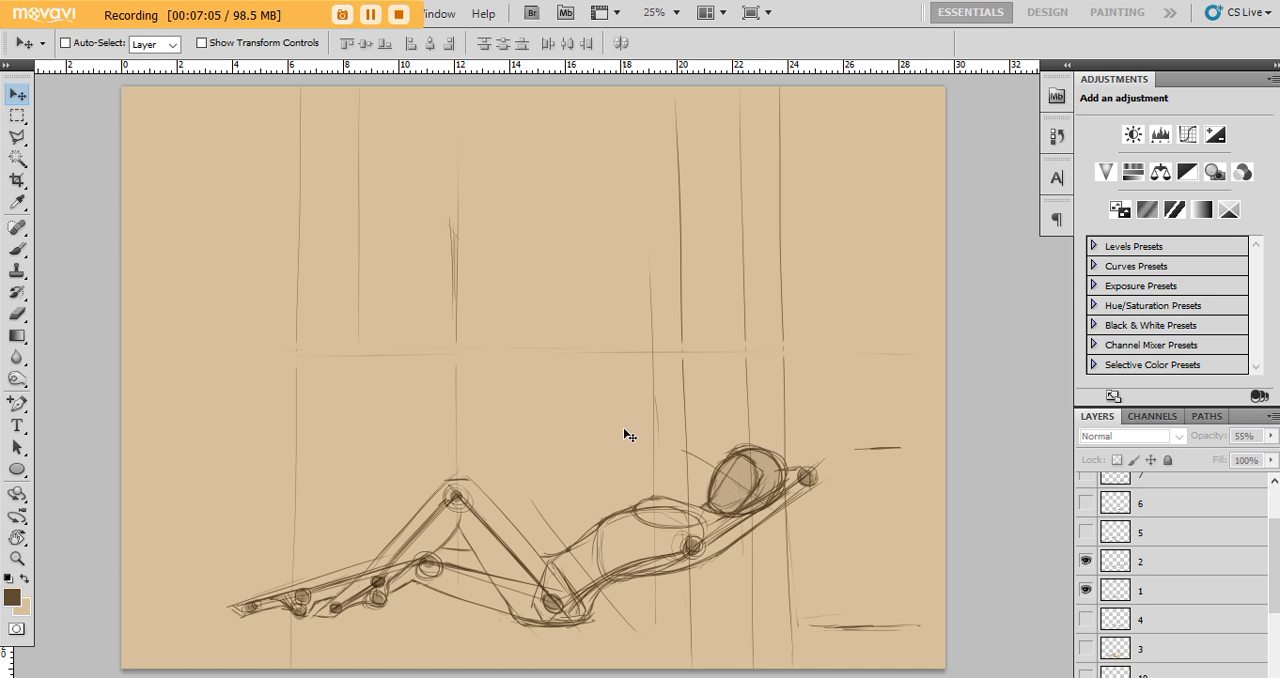
{"action": "mouse_move", "coordinate": [638, 510]}
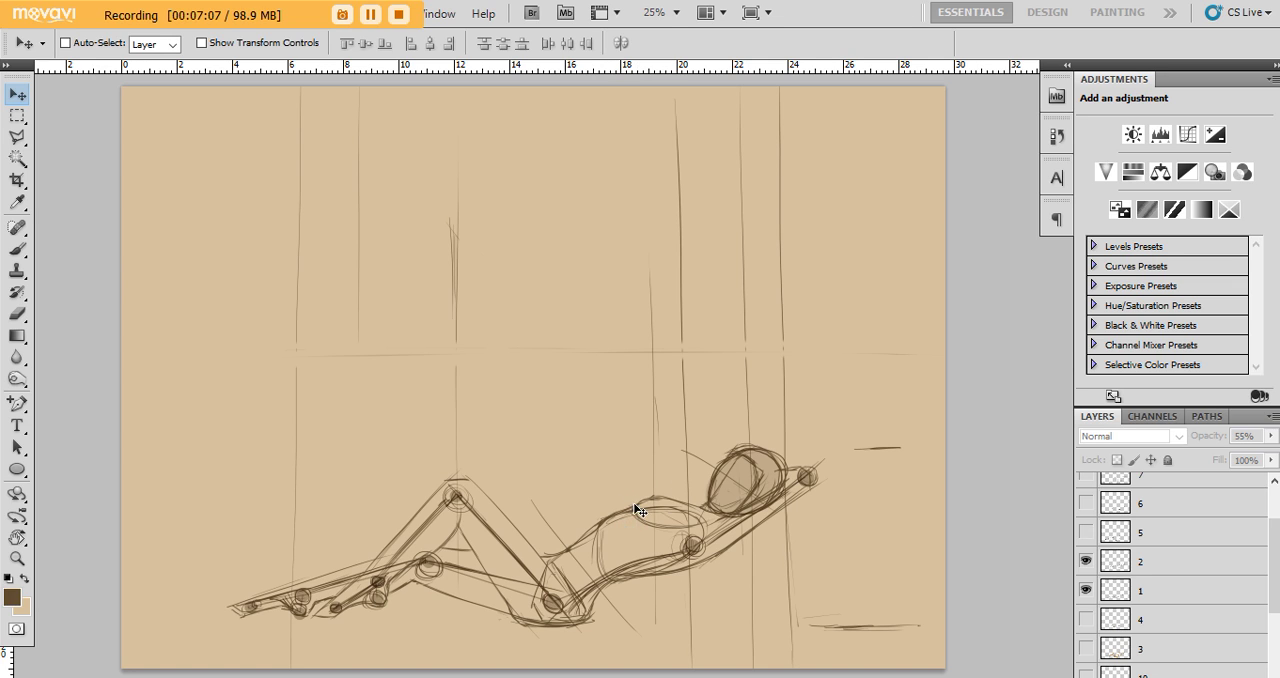
{"action": "mouse_move", "coordinate": [638, 520]}
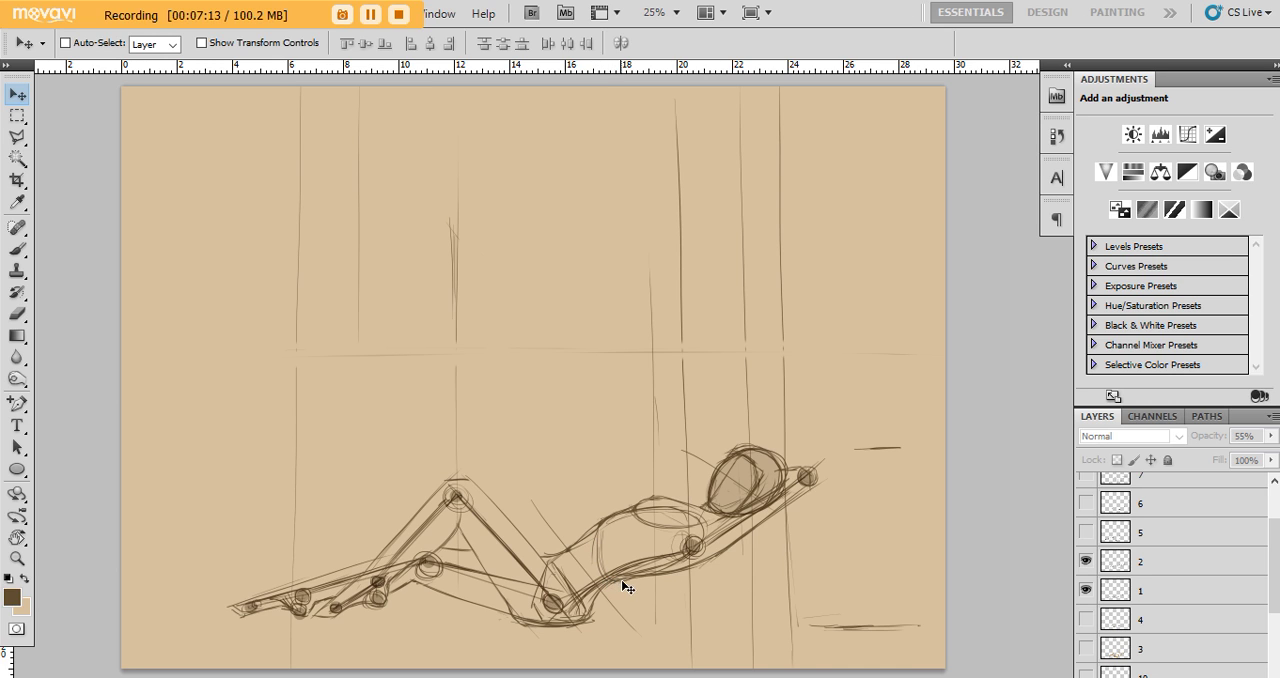
{"action": "mouse_move", "coordinate": [714, 552]}
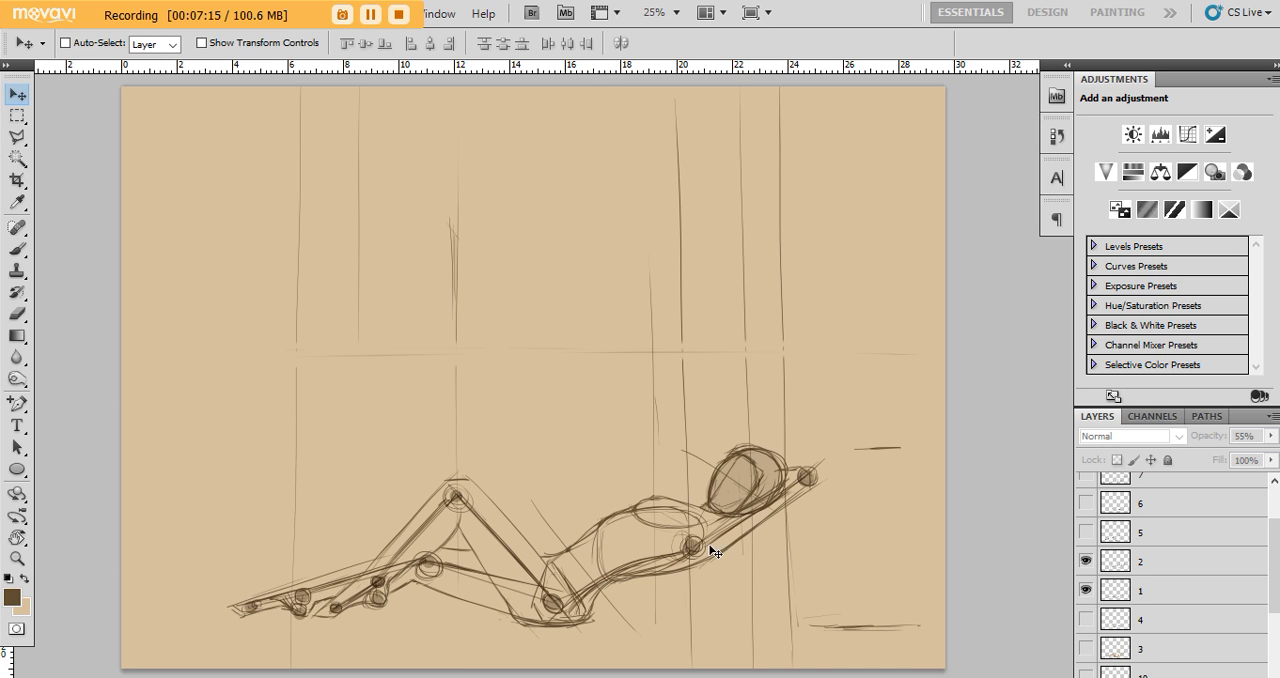
{"action": "mouse_move", "coordinate": [704, 568]}
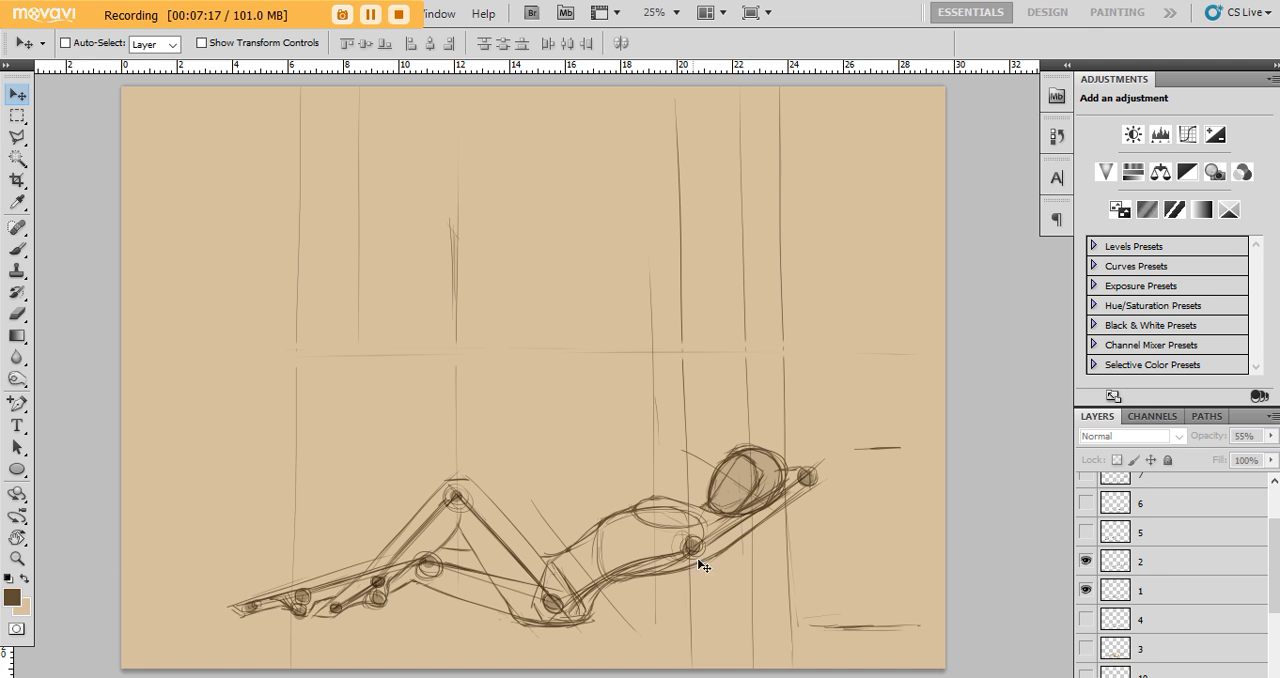
{"action": "mouse_move", "coordinate": [720, 554]}
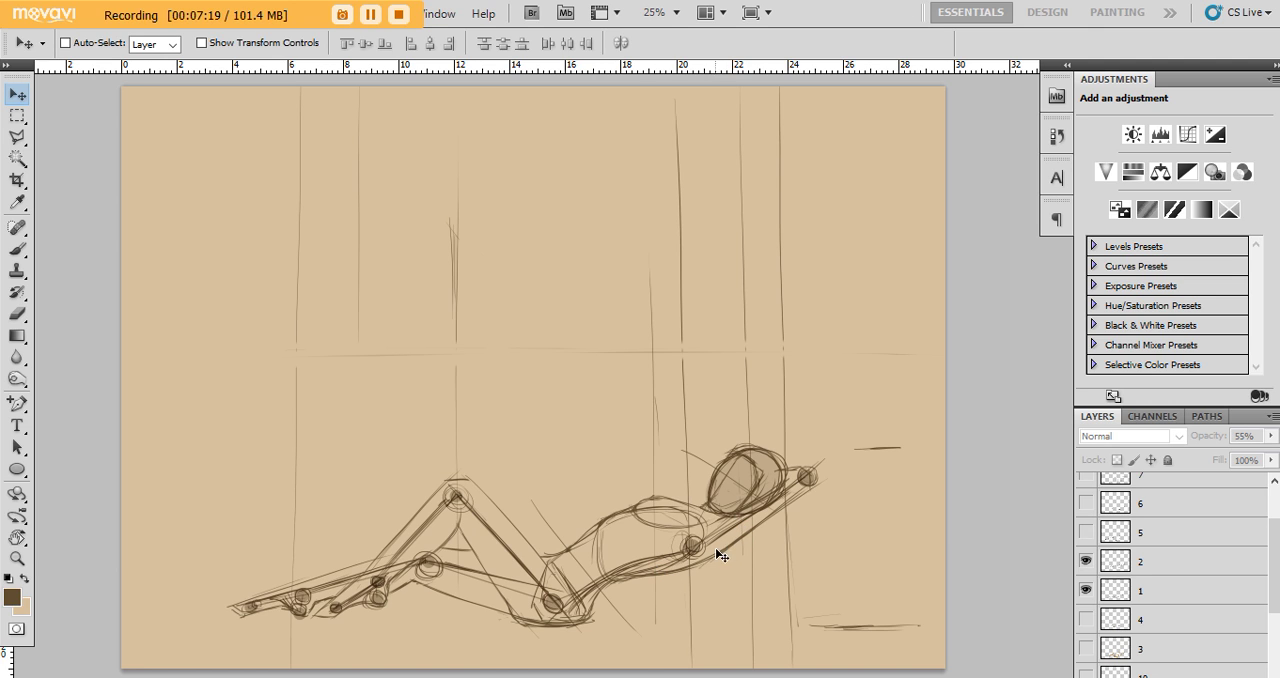
{"action": "mouse_move", "coordinate": [684, 580]}
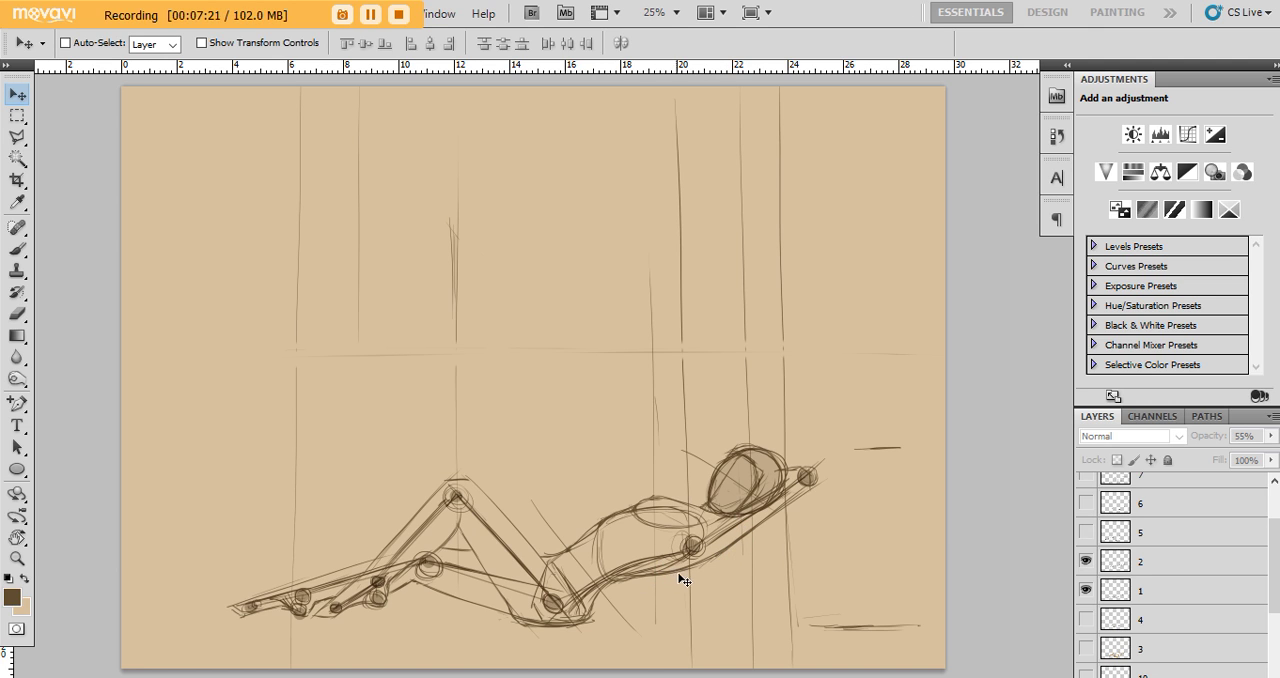
{"action": "mouse_move", "coordinate": [592, 594]}
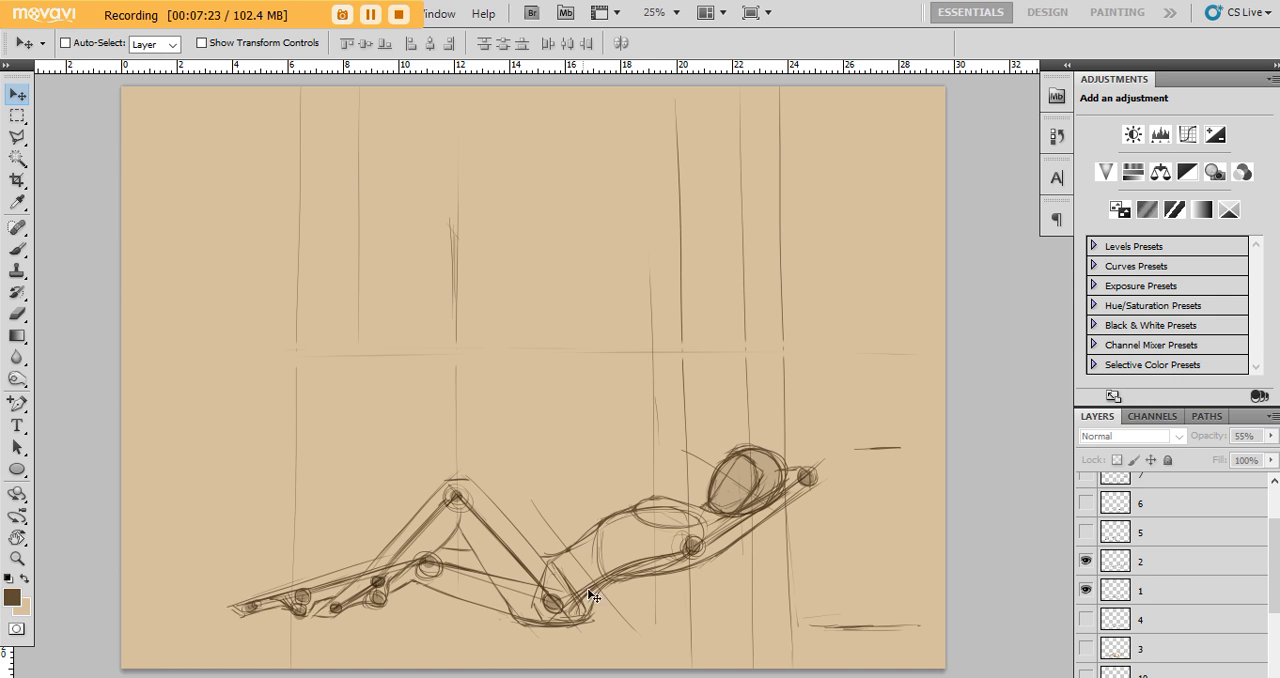
{"action": "mouse_move", "coordinate": [610, 584]}
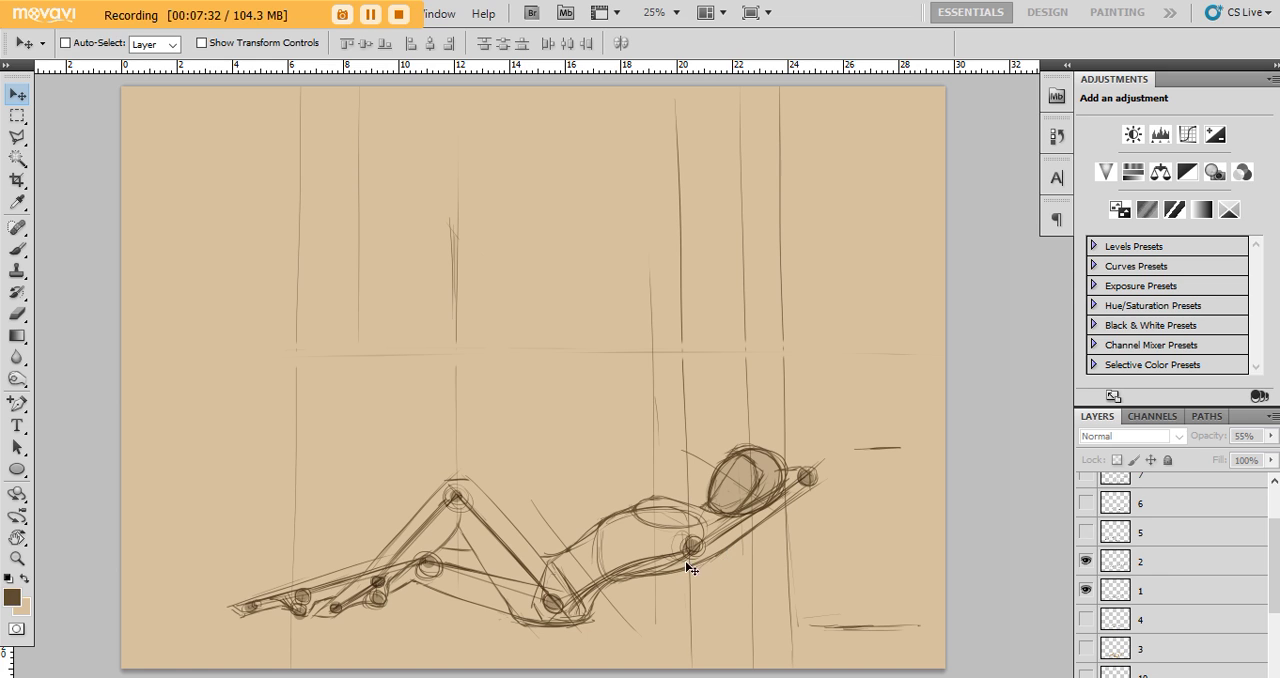
{"action": "mouse_move", "coordinate": [628, 578]}
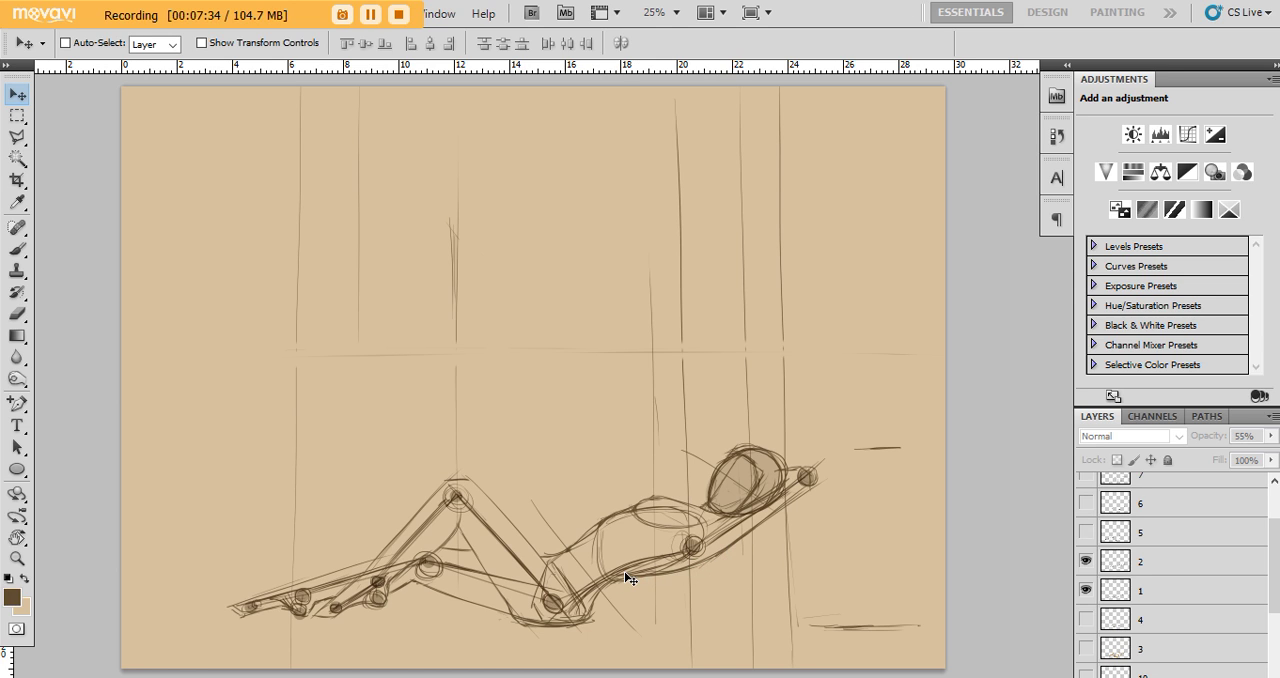
{"action": "mouse_move", "coordinate": [640, 578]}
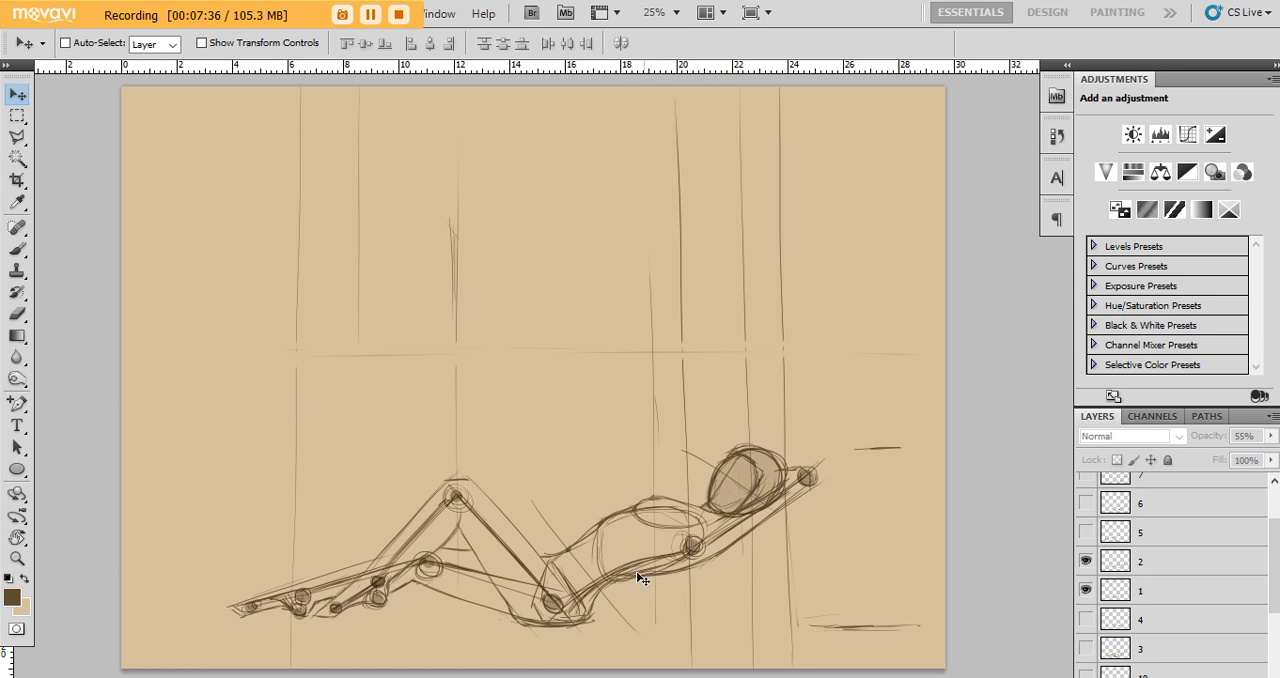
{"action": "mouse_move", "coordinate": [738, 552]}
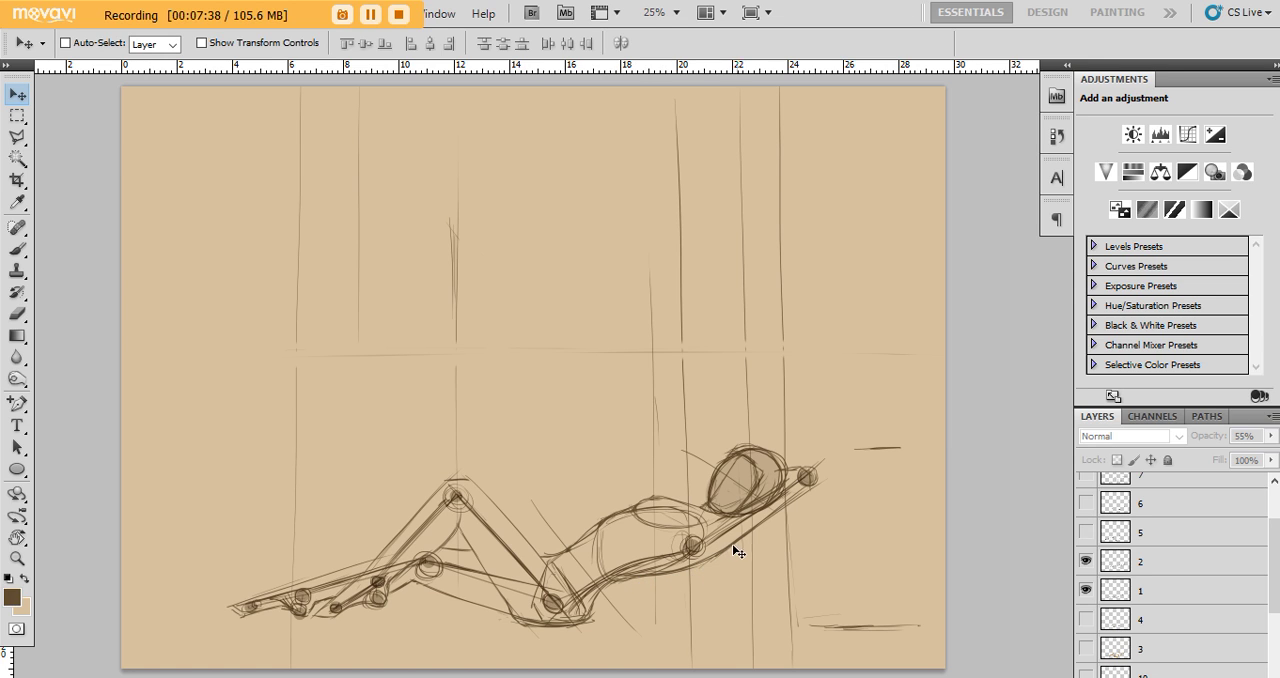
{"action": "mouse_move", "coordinate": [716, 562]}
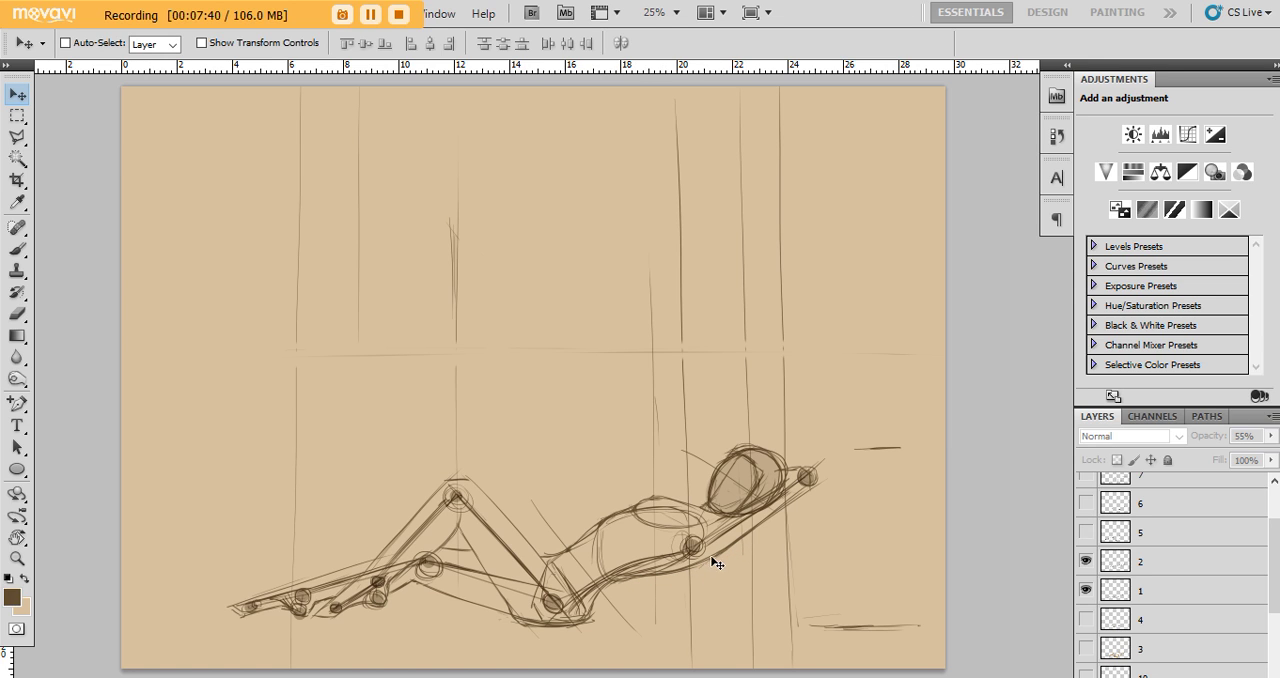
{"action": "mouse_move", "coordinate": [660, 584]}
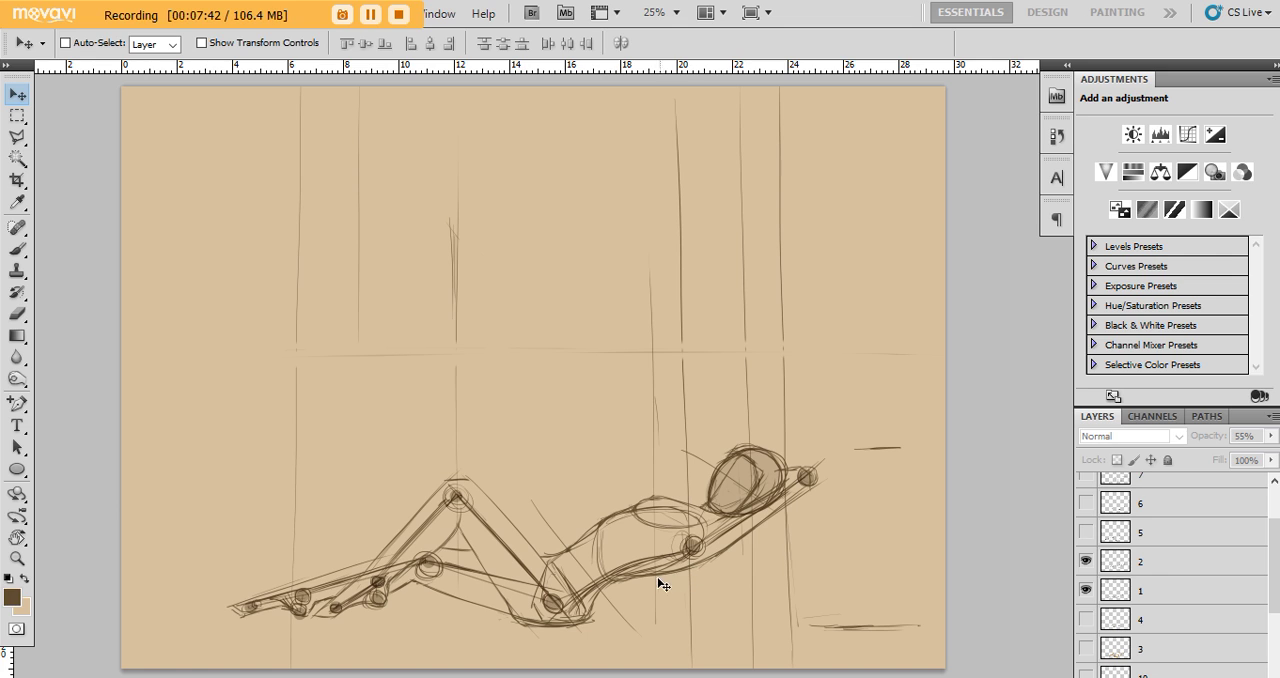
{"action": "mouse_move", "coordinate": [760, 536]}
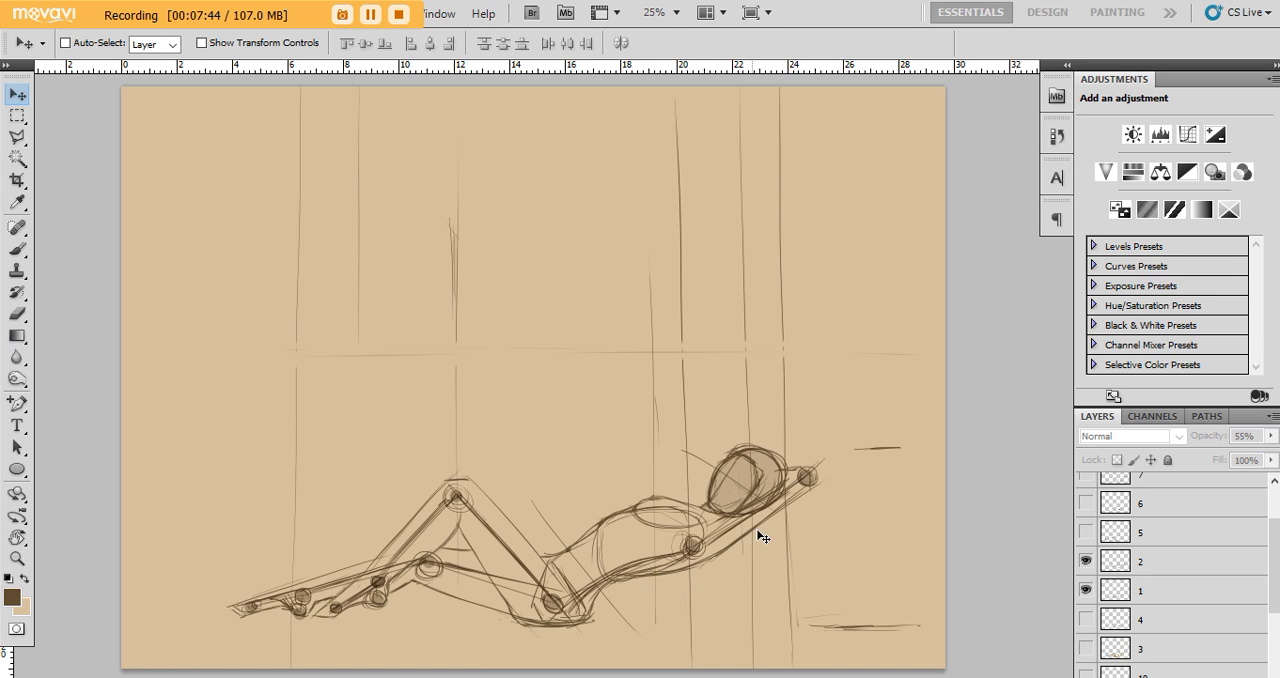
{"action": "mouse_move", "coordinate": [652, 578]}
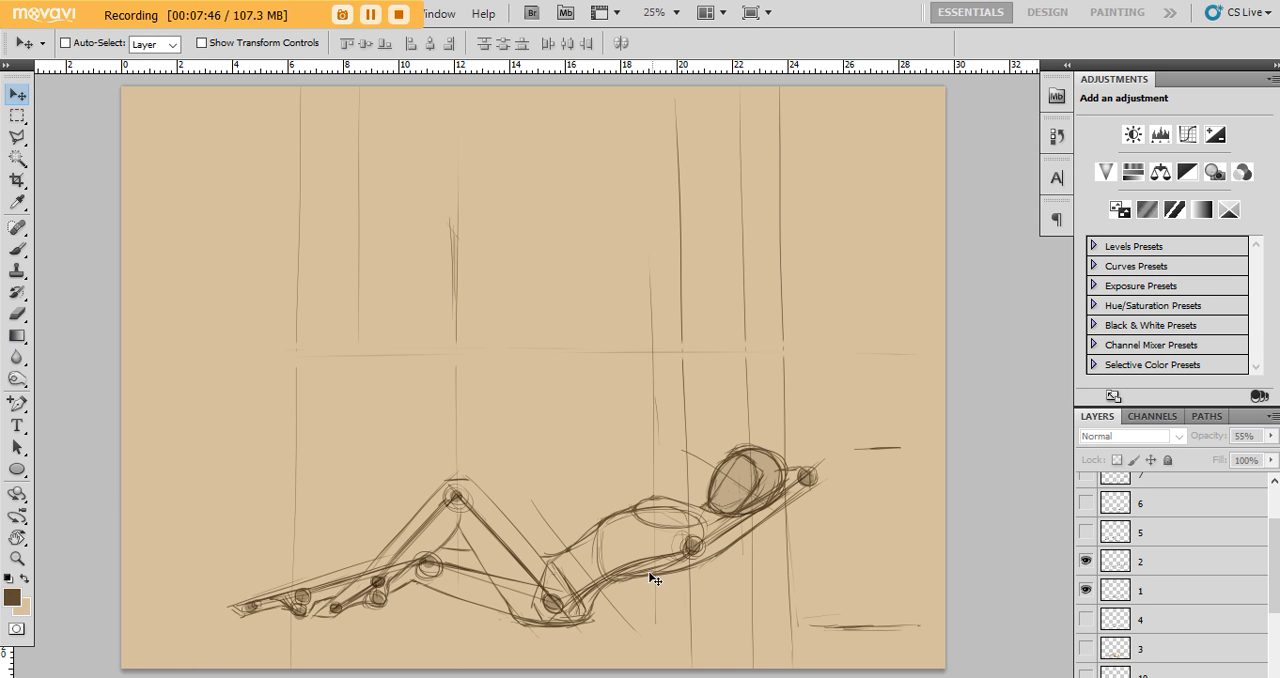
{"action": "mouse_move", "coordinate": [742, 552]}
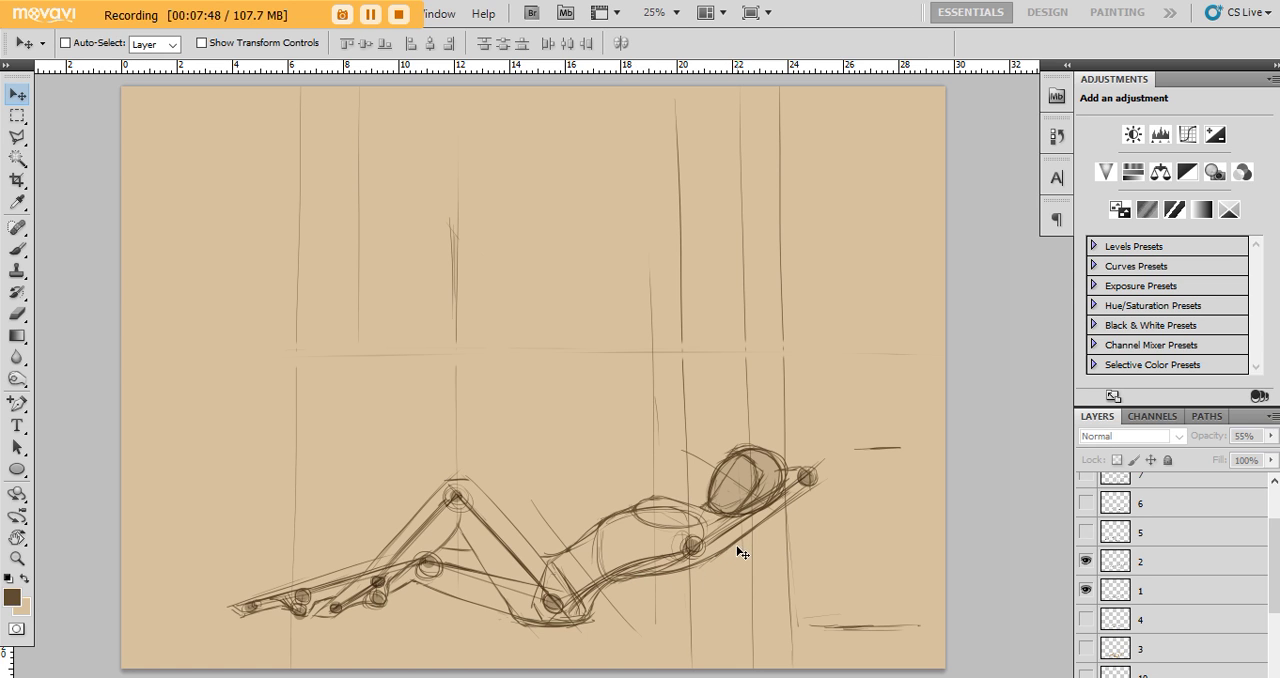
{"action": "mouse_move", "coordinate": [722, 560]}
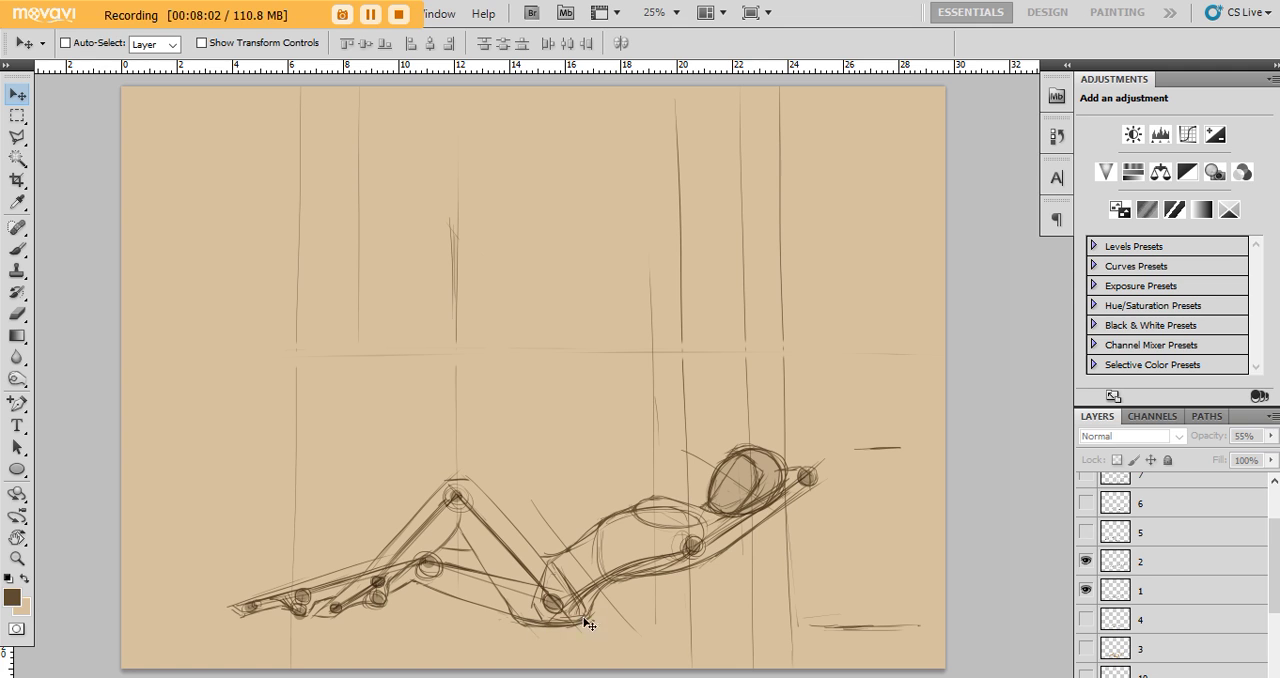
{"action": "mouse_move", "coordinate": [596, 600]}
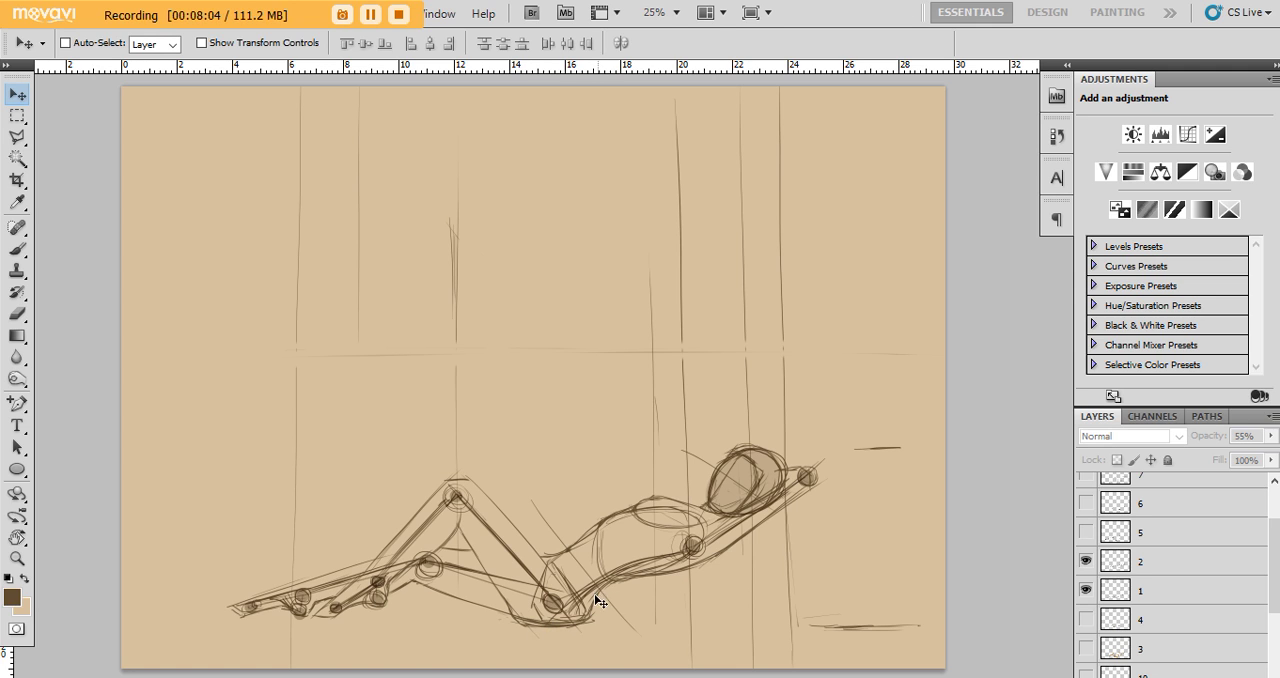
{"action": "mouse_move", "coordinate": [462, 524]}
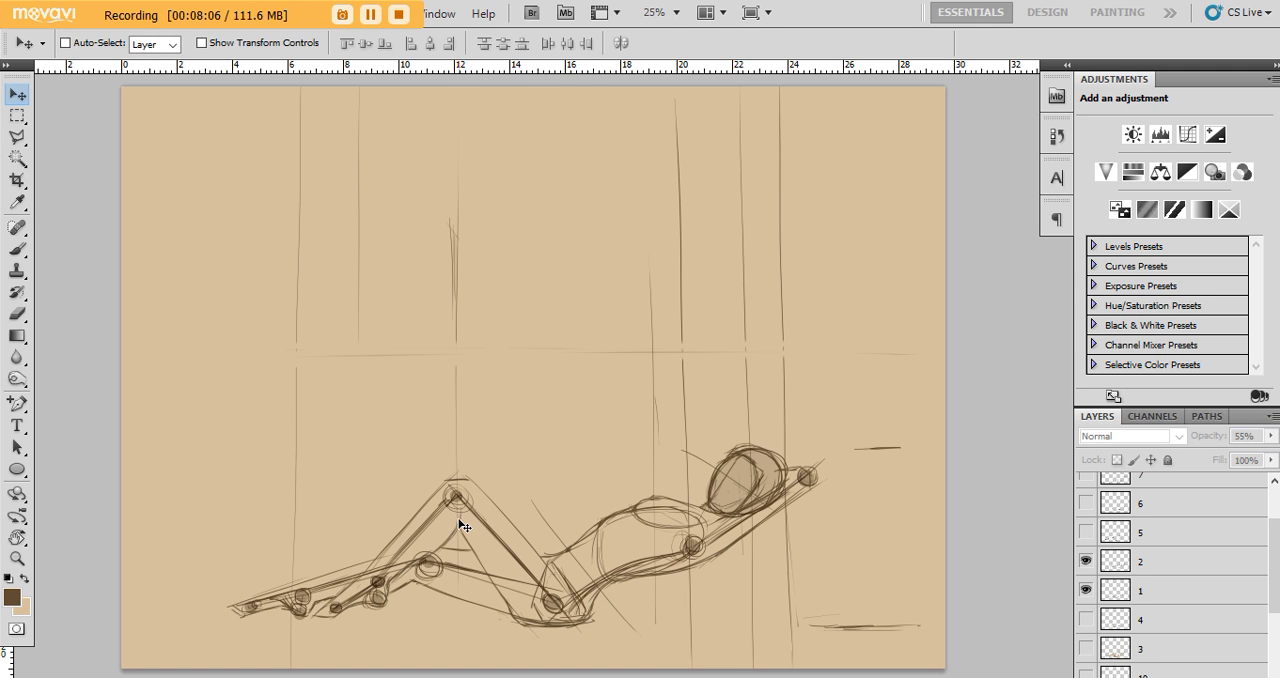
{"action": "mouse_move", "coordinate": [480, 560]}
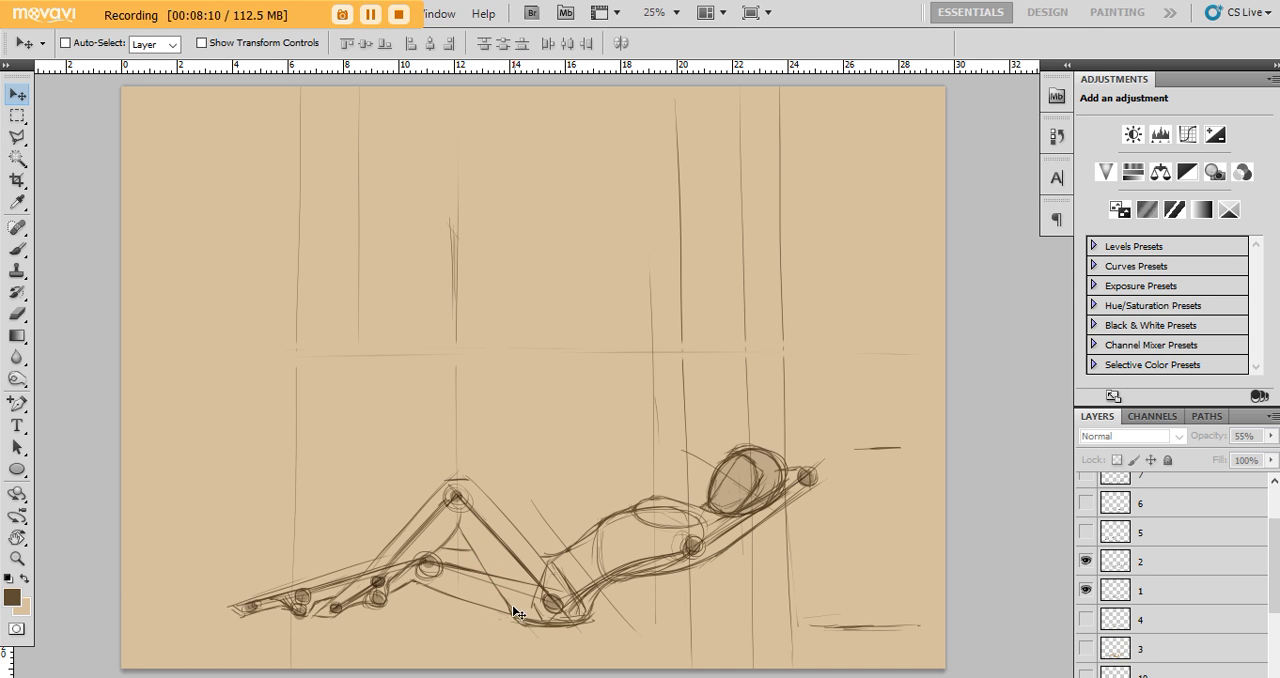
{"action": "mouse_move", "coordinate": [468, 536]}
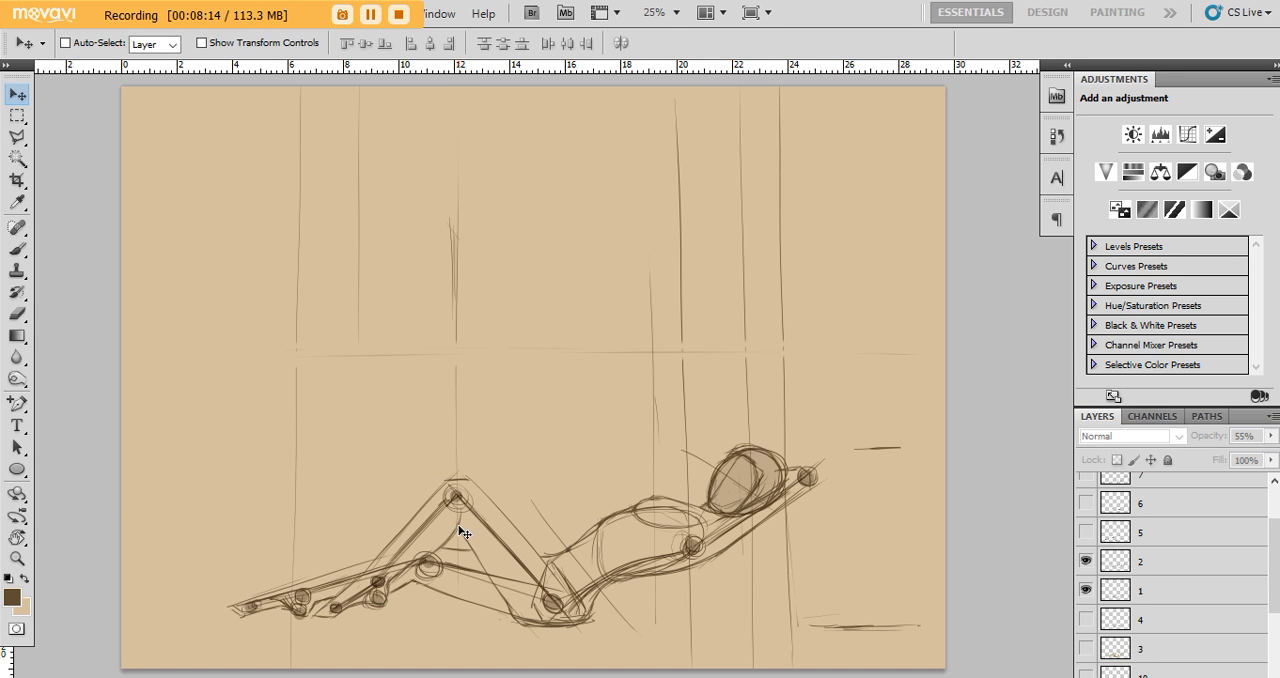
{"action": "mouse_move", "coordinate": [478, 558]}
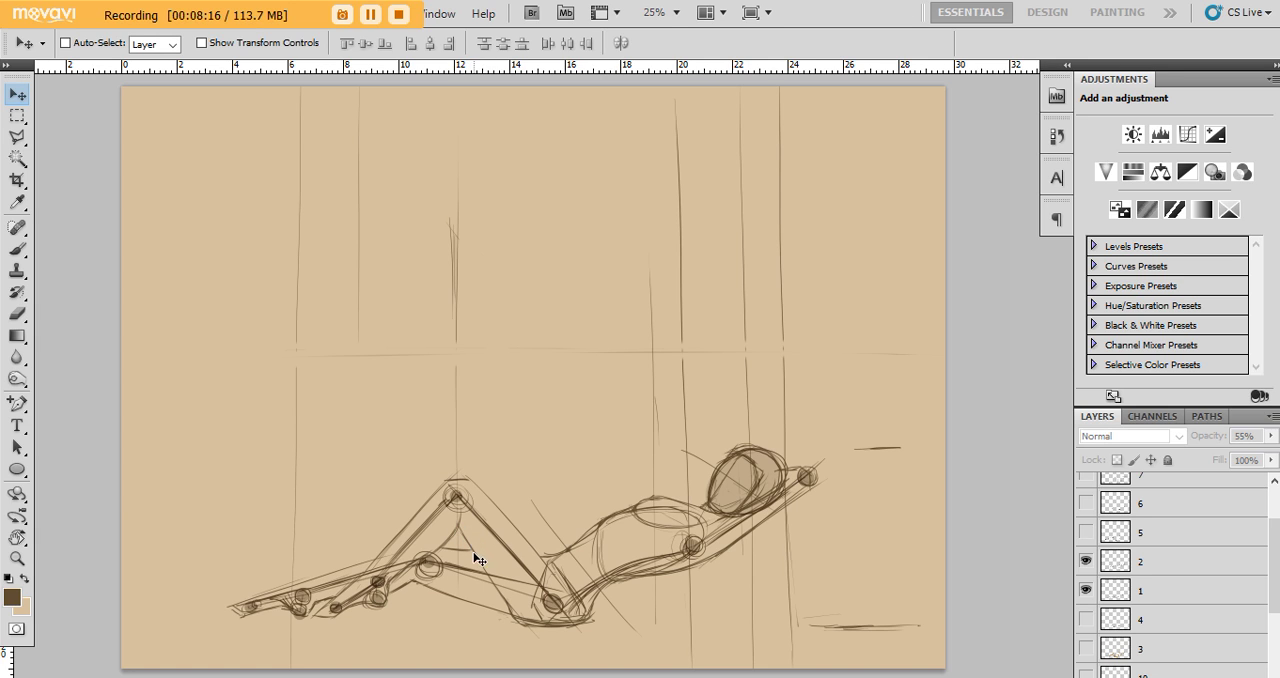
{"action": "mouse_move", "coordinate": [490, 580]}
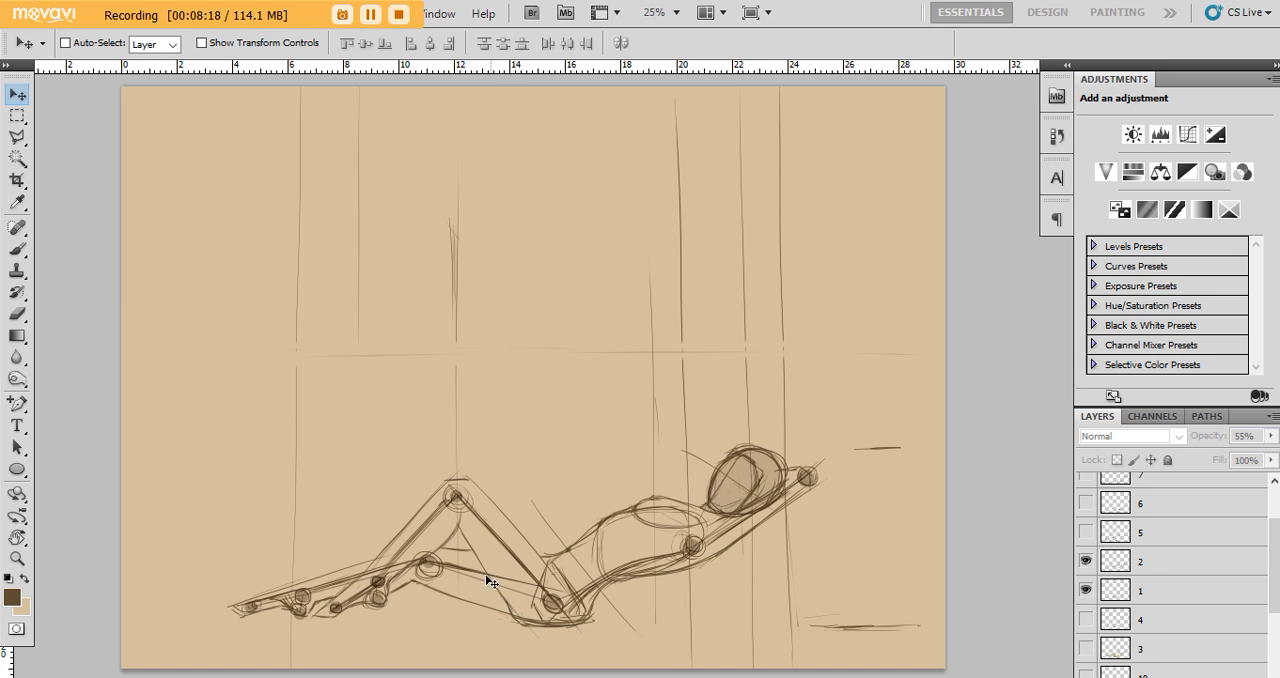
{"action": "mouse_move", "coordinate": [516, 610]}
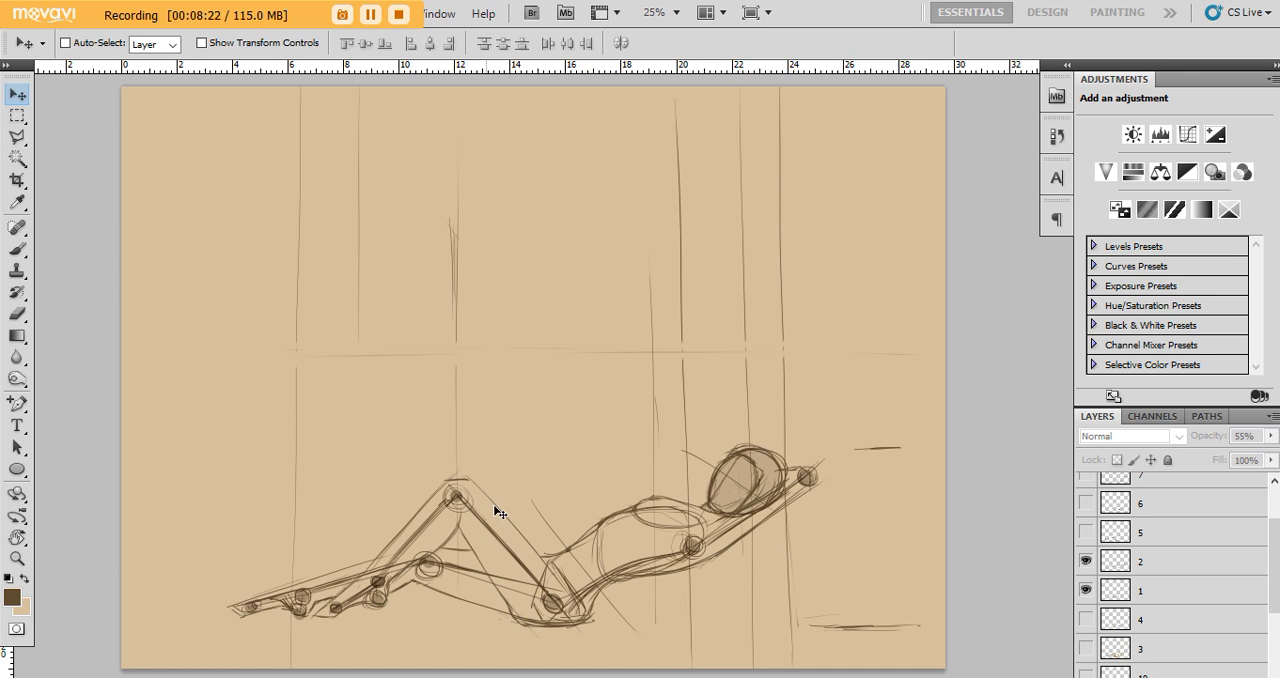
{"action": "mouse_move", "coordinate": [716, 530]}
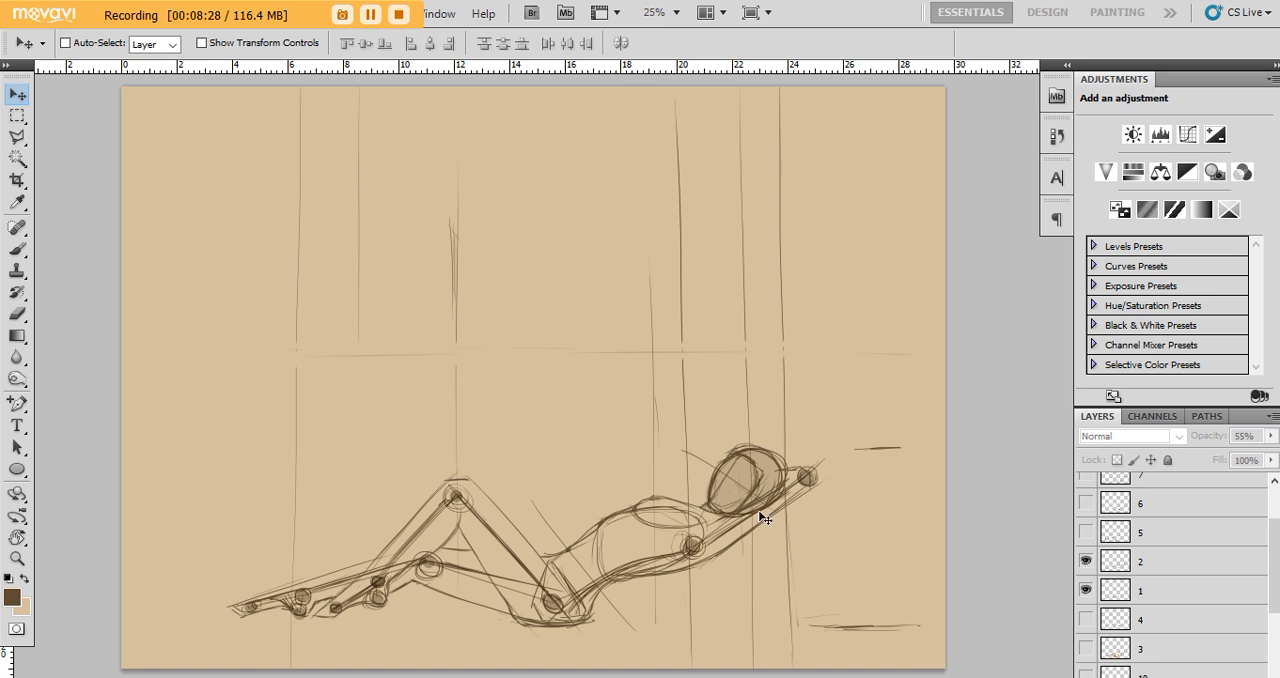
{"action": "mouse_move", "coordinate": [1224, 578]}
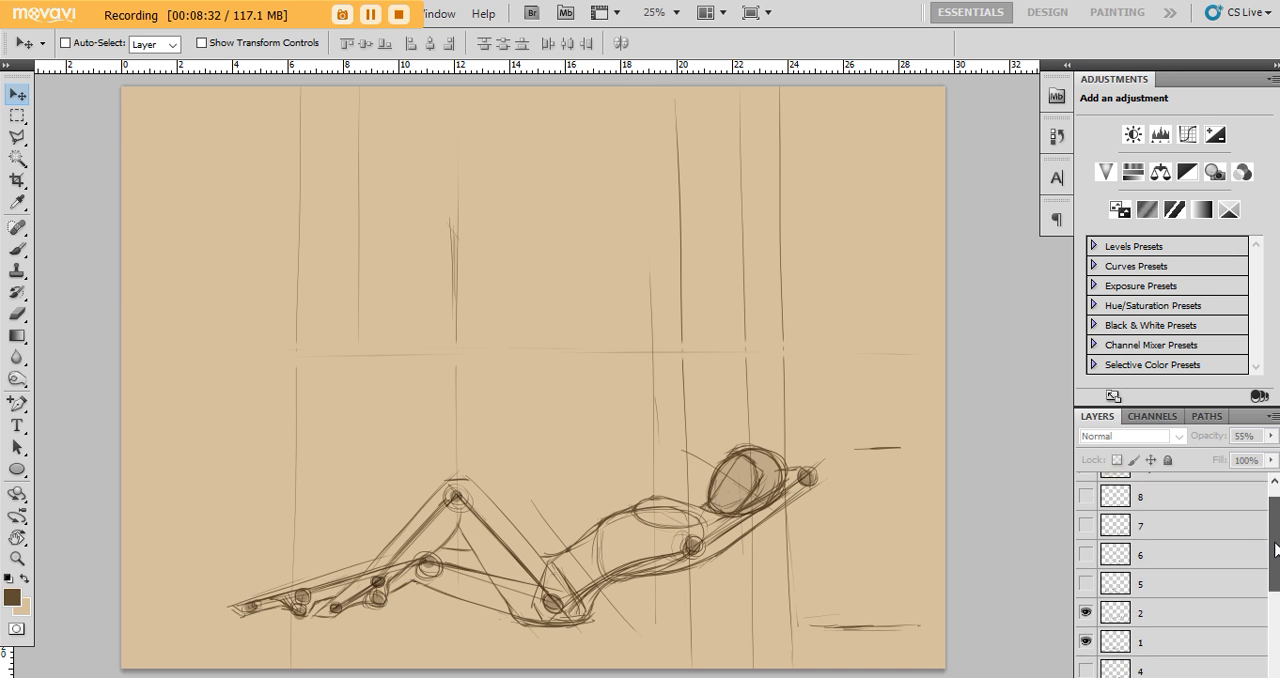
{"action": "scroll", "scroll_direction": "down", "scroll_amount": 3}
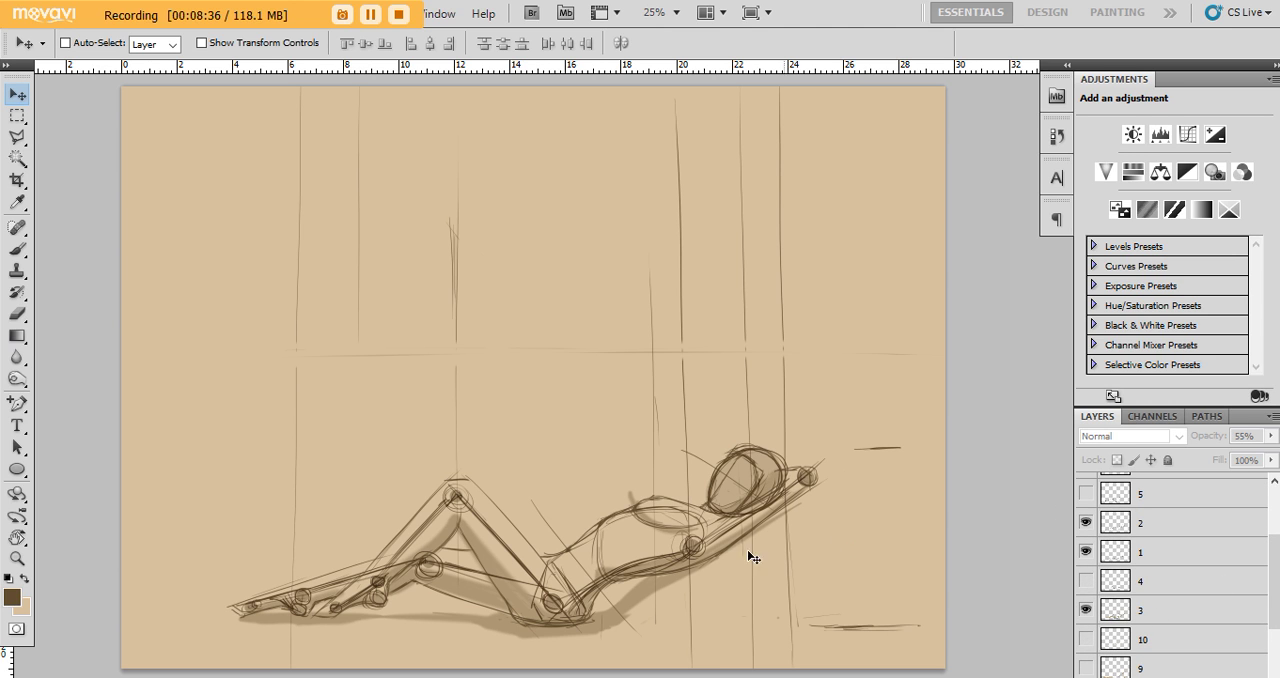
{"action": "mouse_move", "coordinate": [456, 508]}
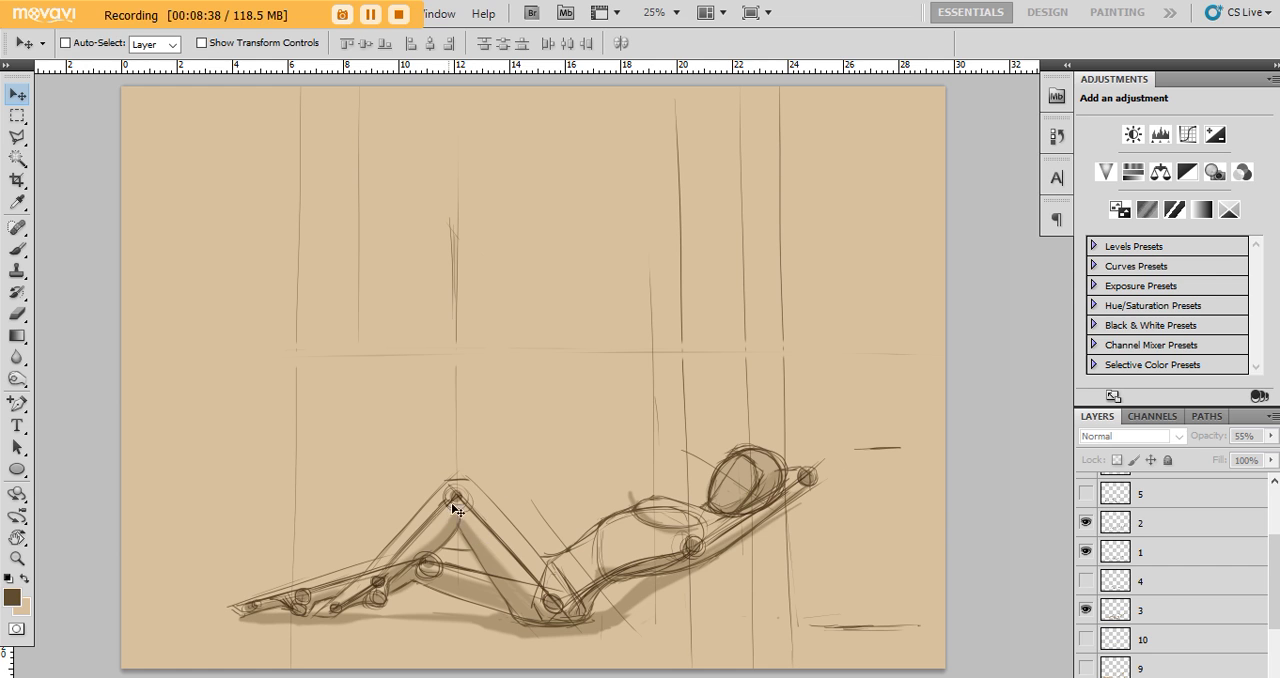
{"action": "mouse_move", "coordinate": [468, 528]}
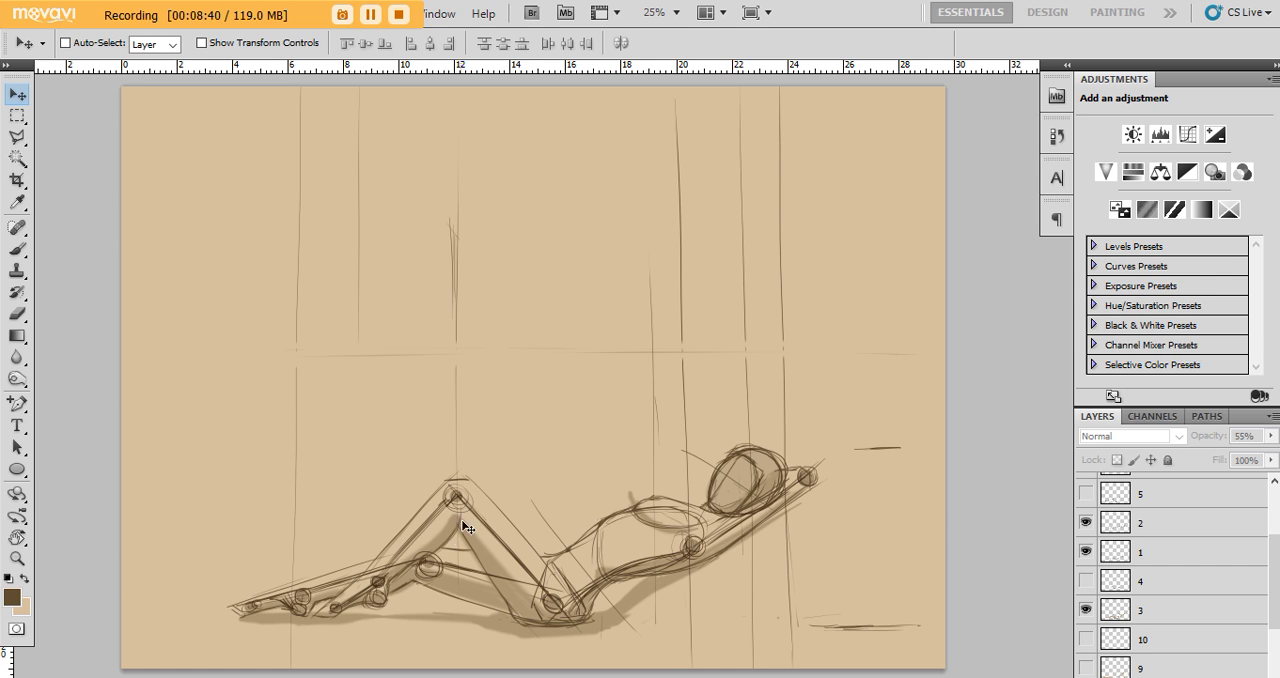
{"action": "mouse_move", "coordinate": [596, 612]}
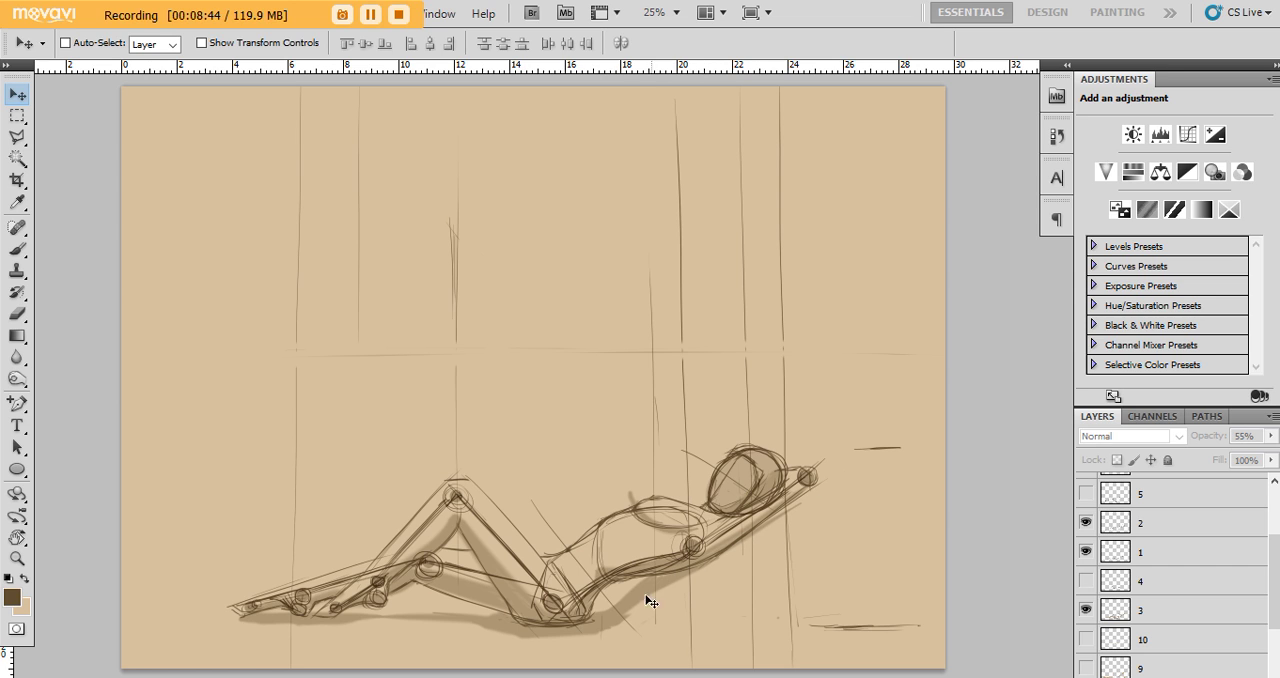
{"action": "mouse_move", "coordinate": [596, 588]}
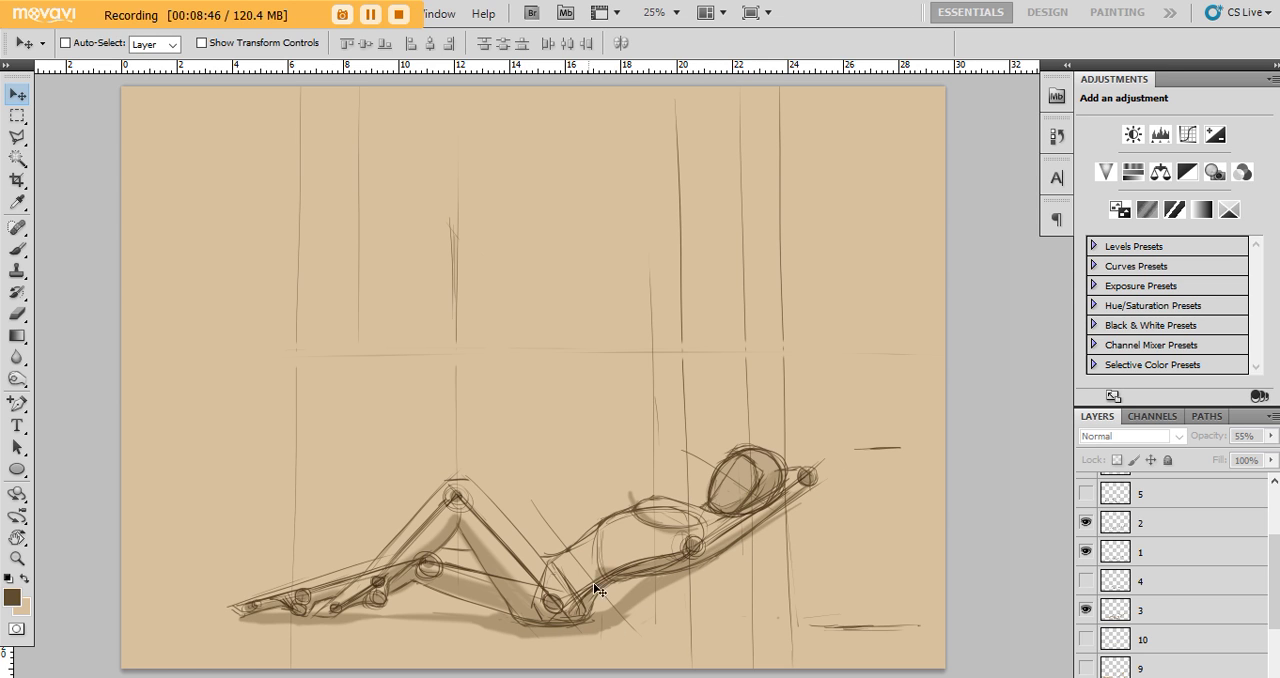
{"action": "mouse_move", "coordinate": [538, 148]}
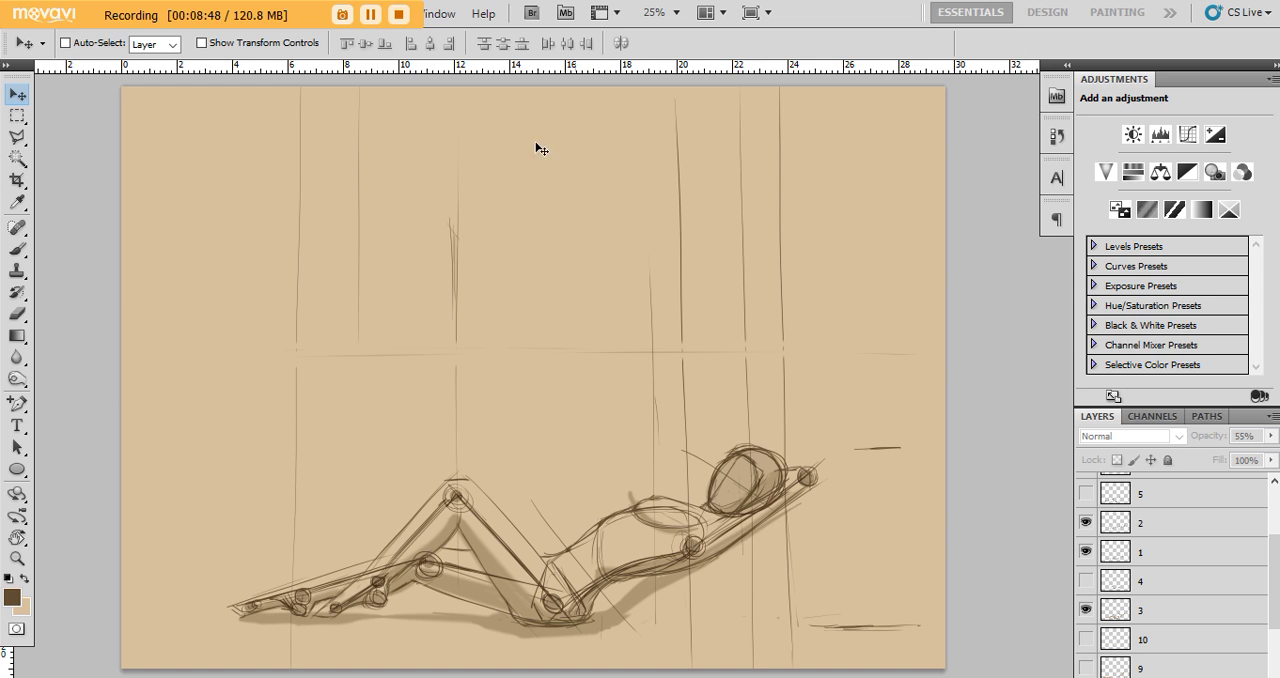
{"action": "mouse_move", "coordinate": [524, 306]}
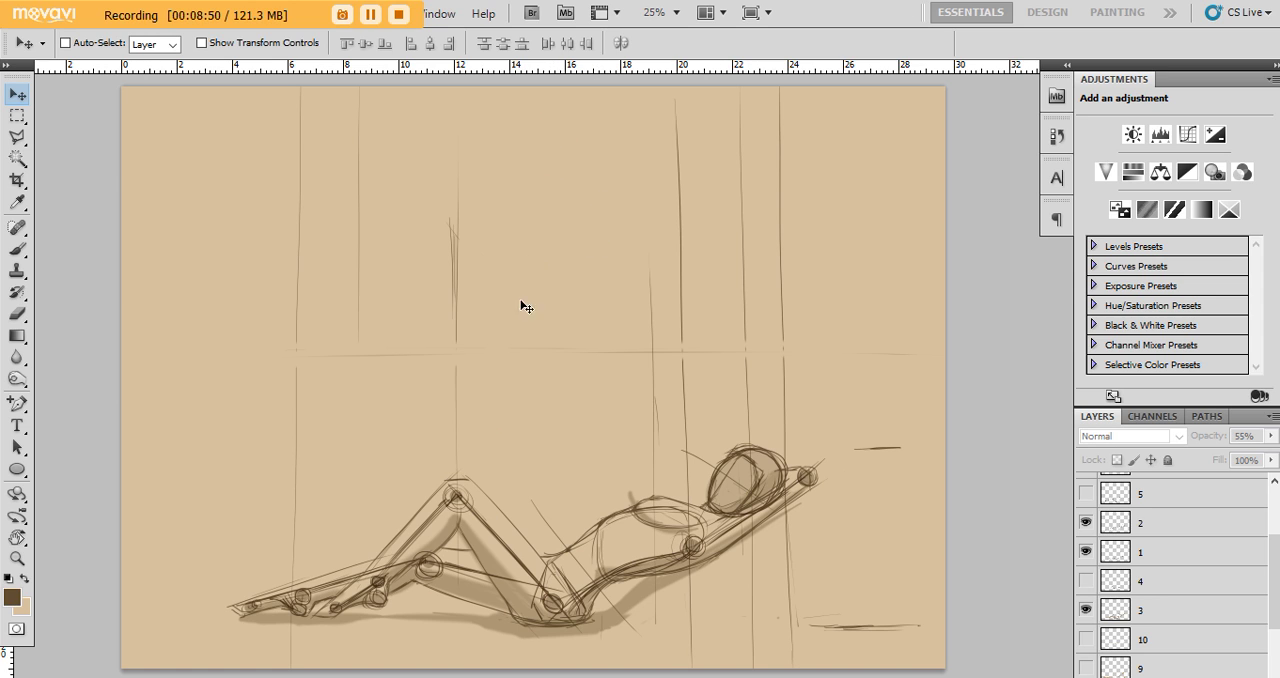
{"action": "mouse_move", "coordinate": [464, 522]}
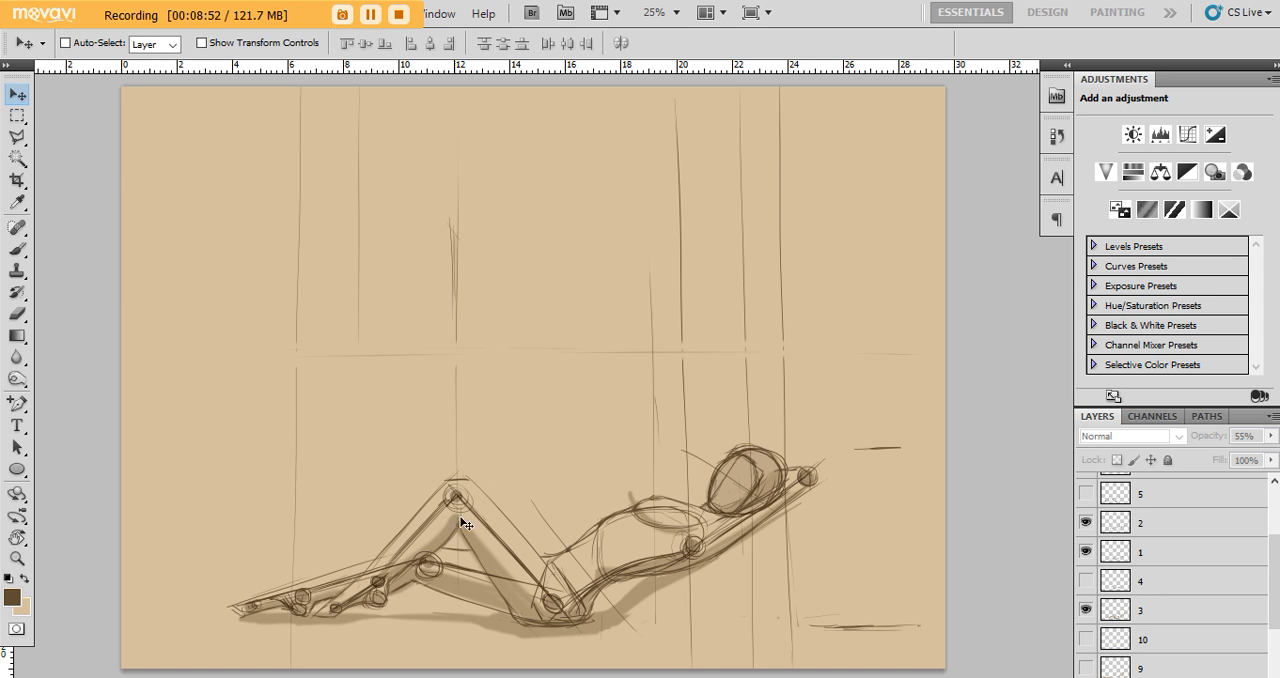
{"action": "mouse_move", "coordinate": [424, 580]}
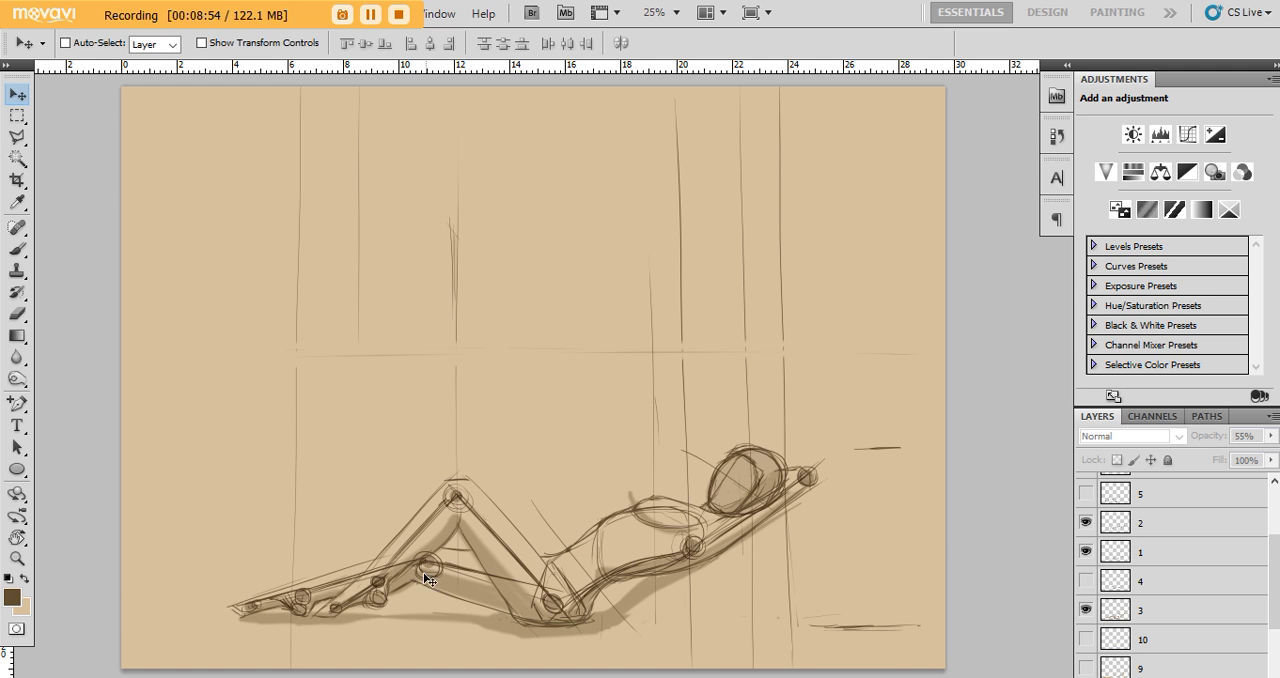
{"action": "mouse_move", "coordinate": [760, 540]}
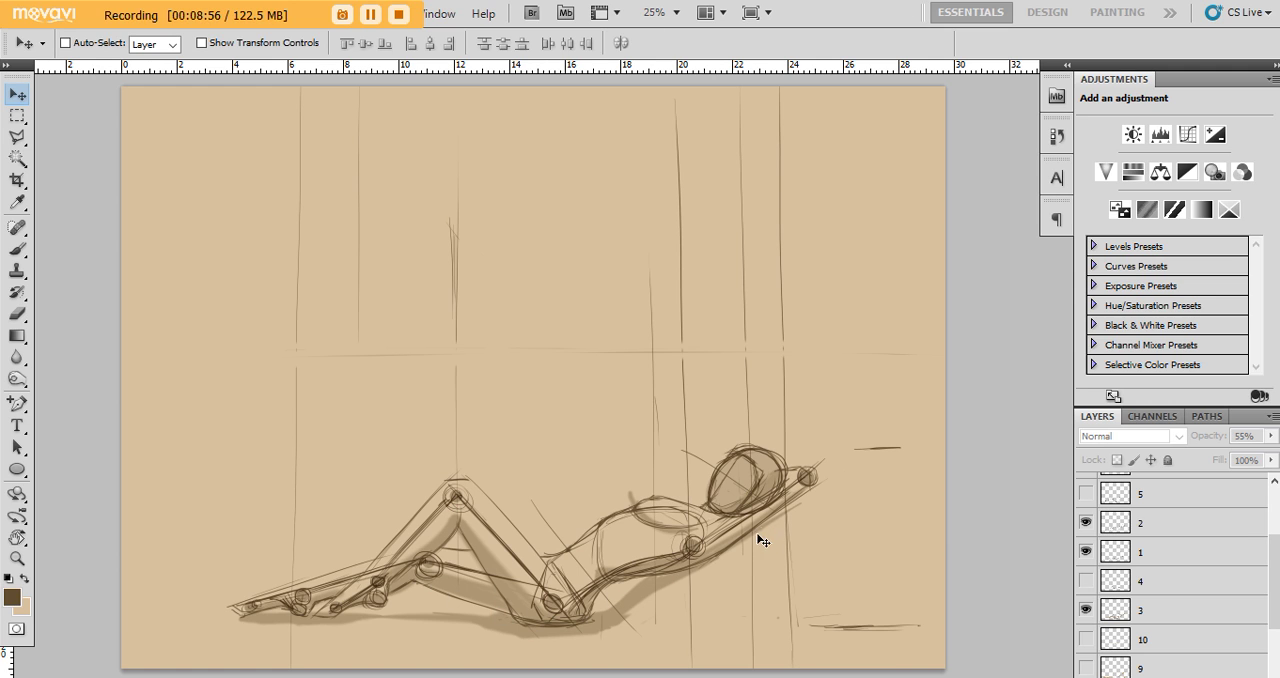
Show sketch layer 4, adding extra contour strokes over the legs and body.
{"action": "left_click", "coordinate": [1084, 580]}
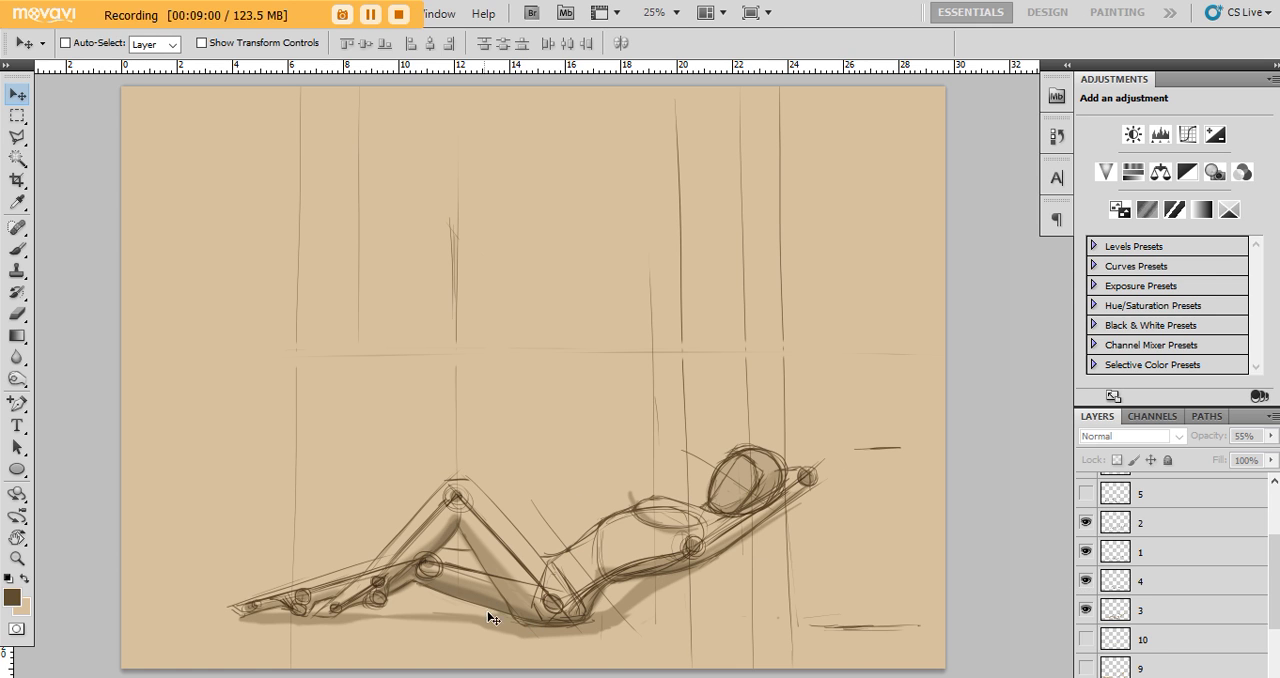
{"action": "mouse_move", "coordinate": [462, 528]}
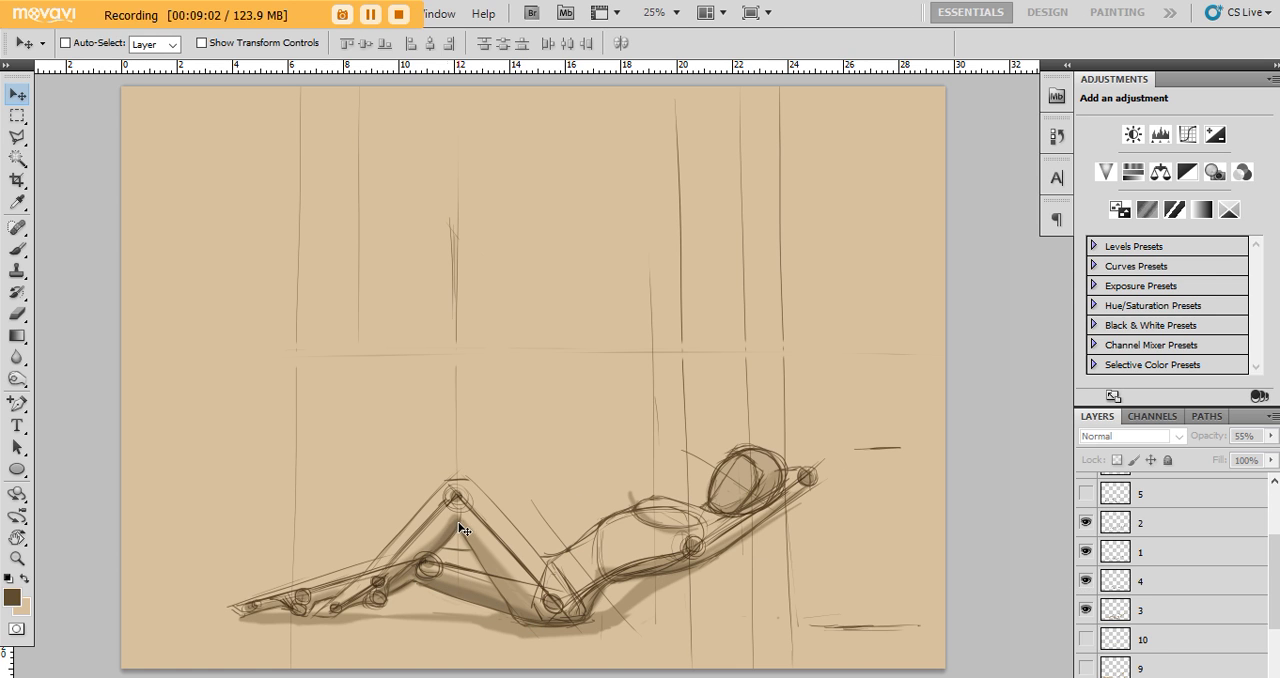
{"action": "mouse_move", "coordinate": [694, 600]}
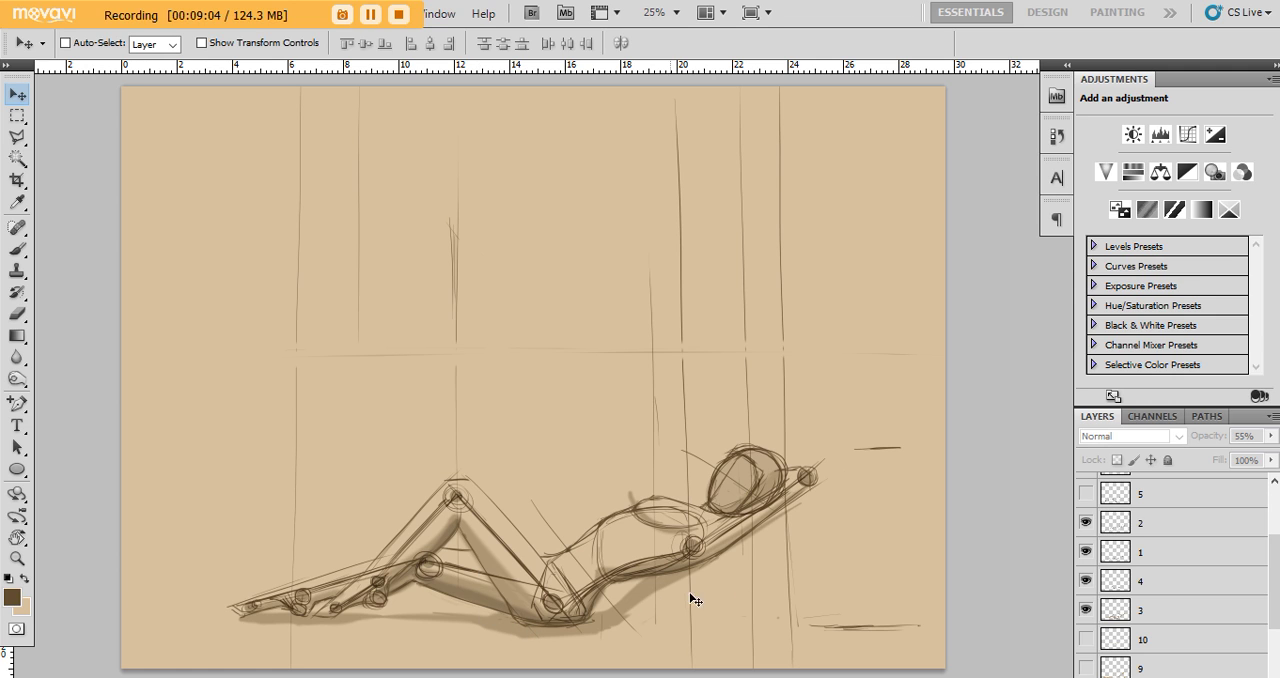
{"action": "mouse_move", "coordinate": [744, 534]}
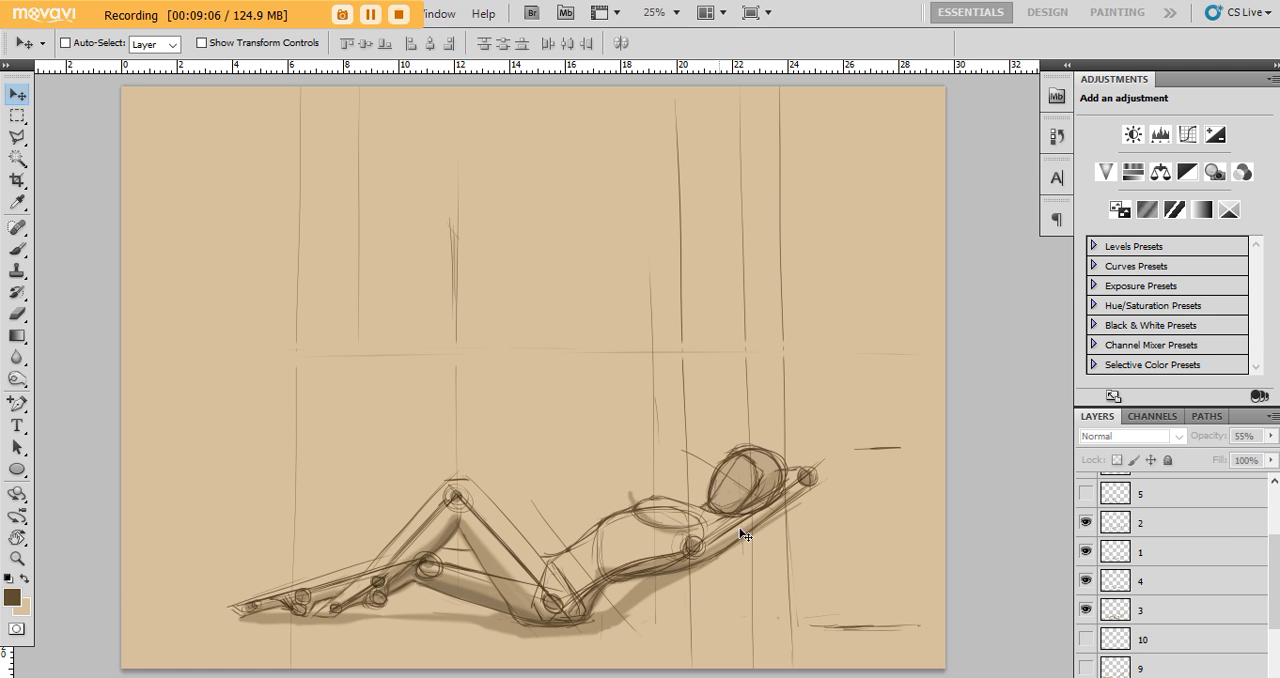
Show layer 5, giving the reclining woman a smooth body contour.
{"action": "left_click", "coordinate": [1084, 492]}
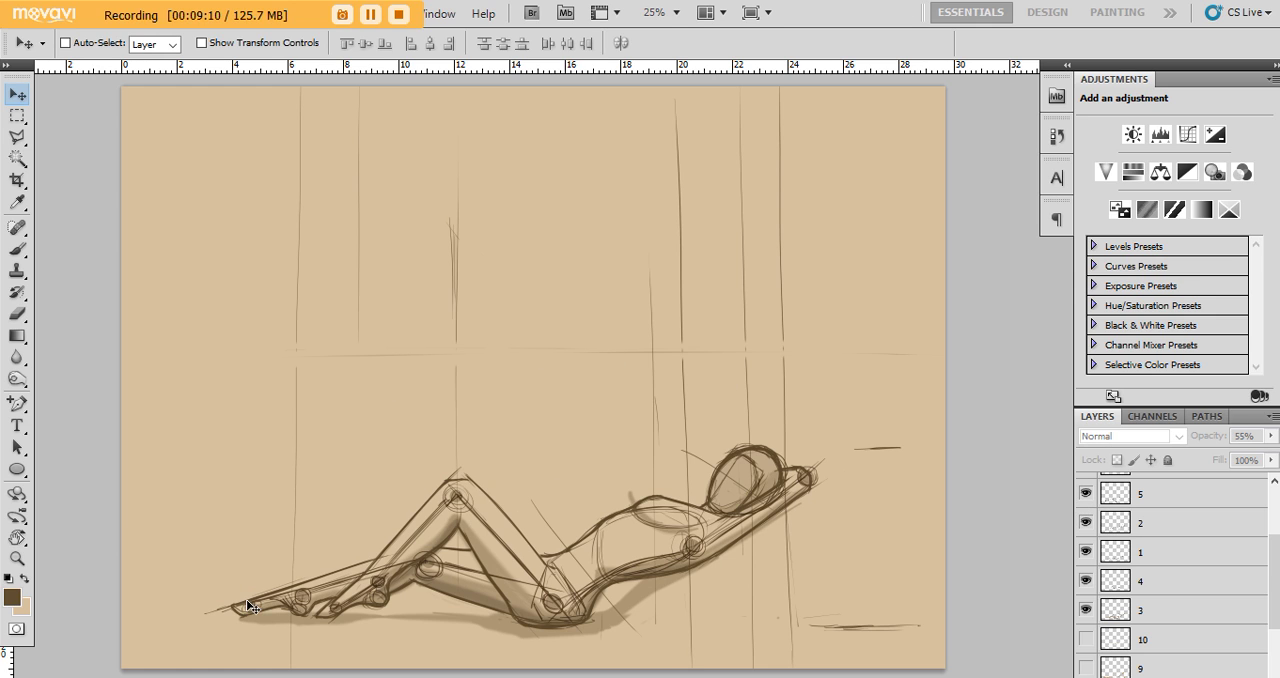
{"action": "mouse_move", "coordinate": [420, 434]}
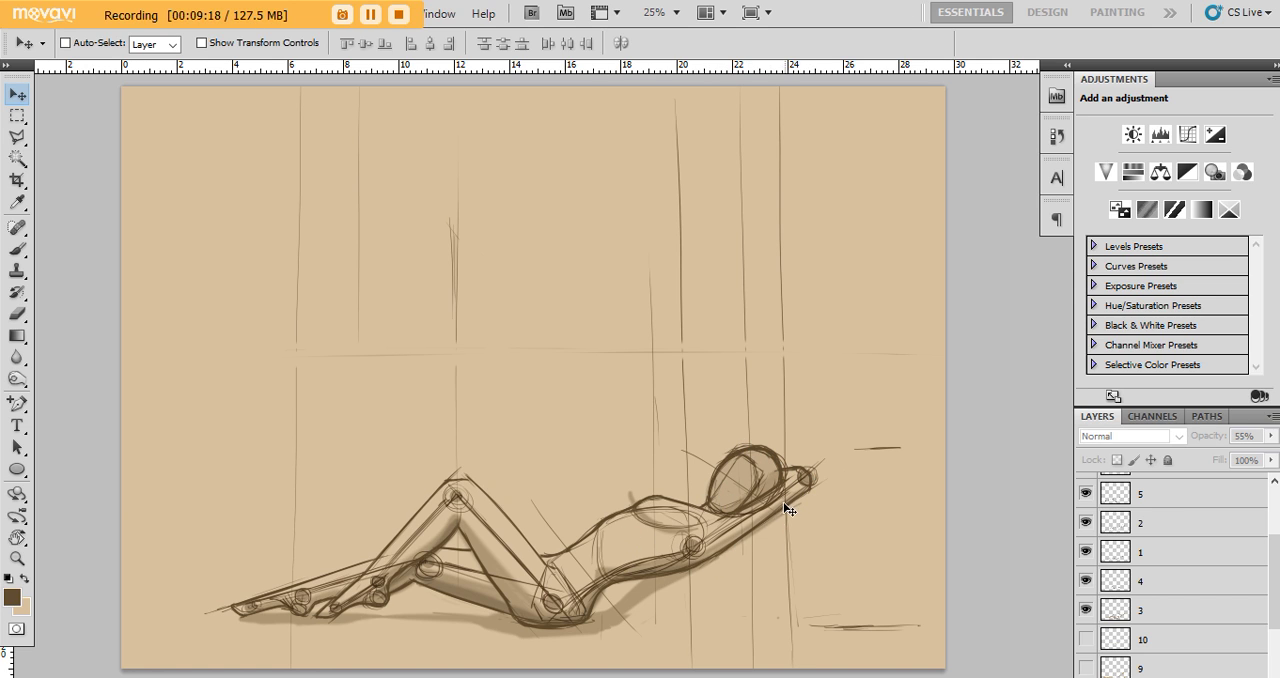
{"action": "mouse_move", "coordinate": [738, 516]}
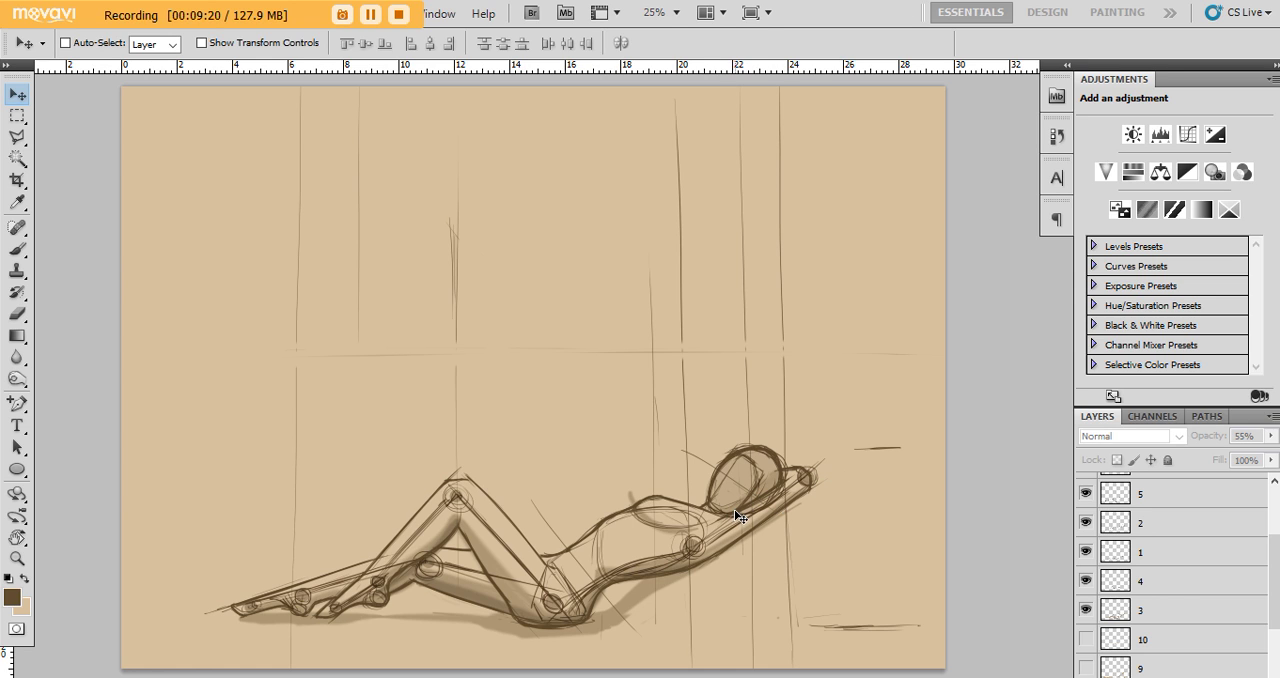
{"action": "mouse_move", "coordinate": [736, 528]}
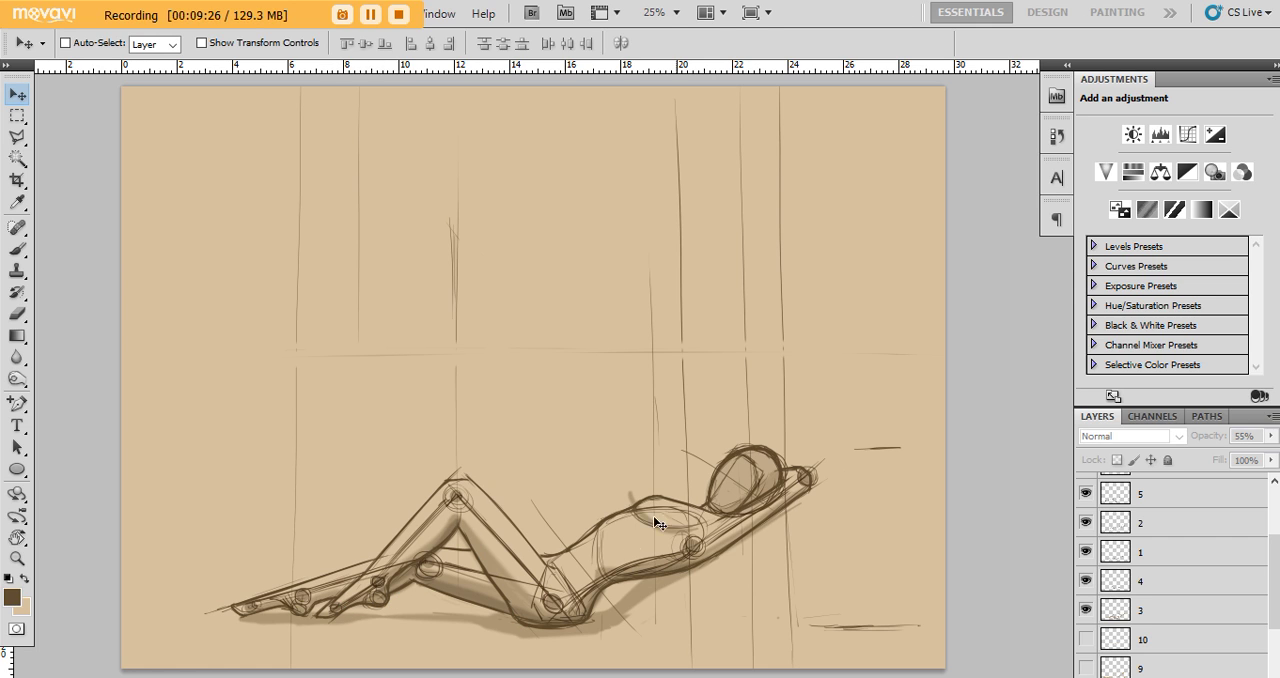
{"action": "mouse_move", "coordinate": [640, 520]}
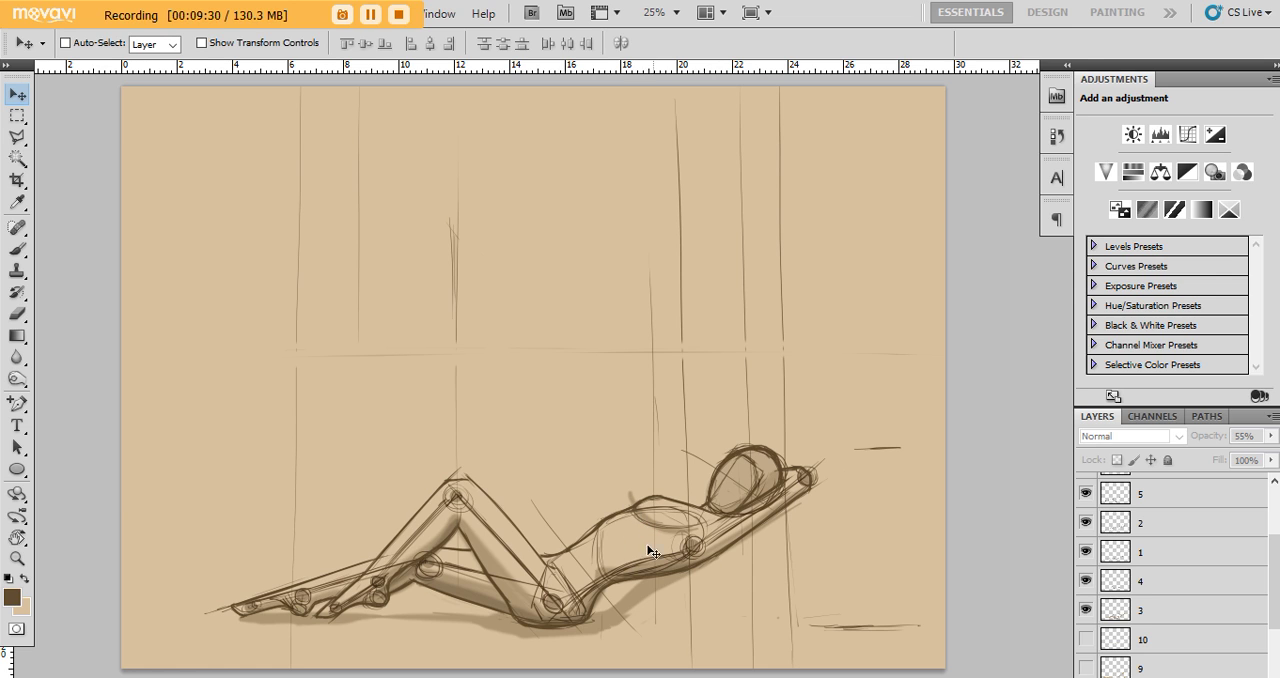
{"action": "mouse_move", "coordinate": [718, 550]}
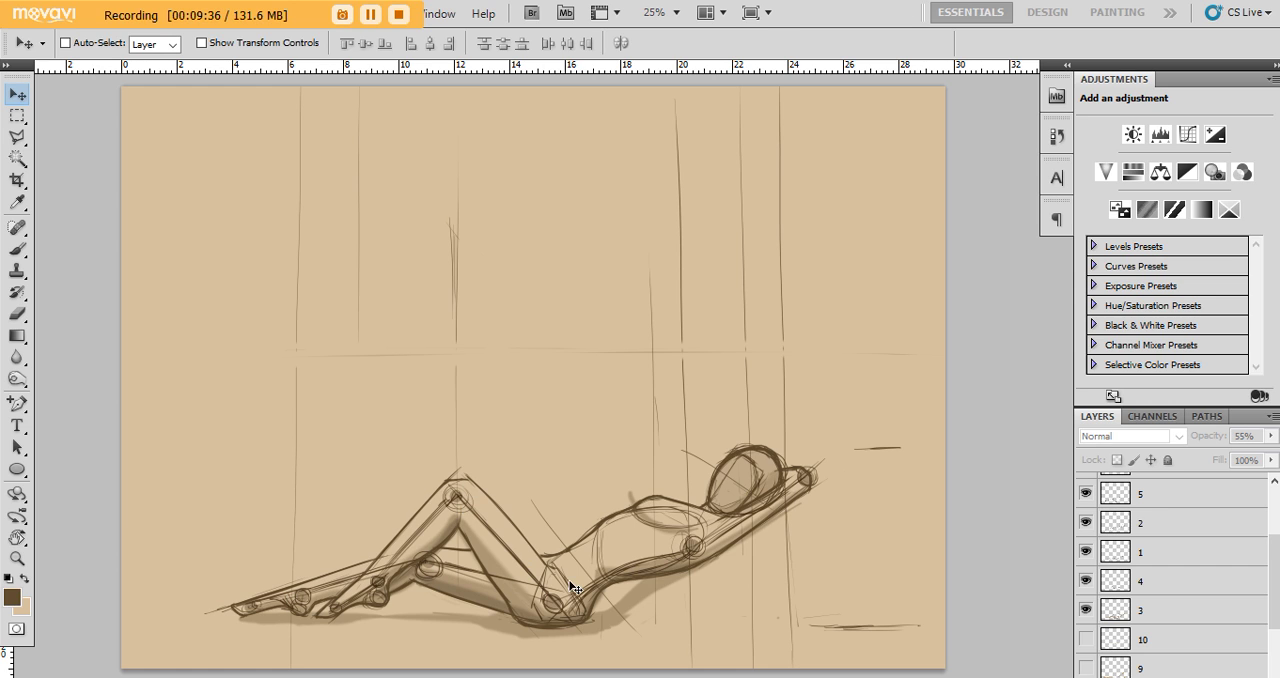
{"action": "mouse_move", "coordinate": [812, 488]}
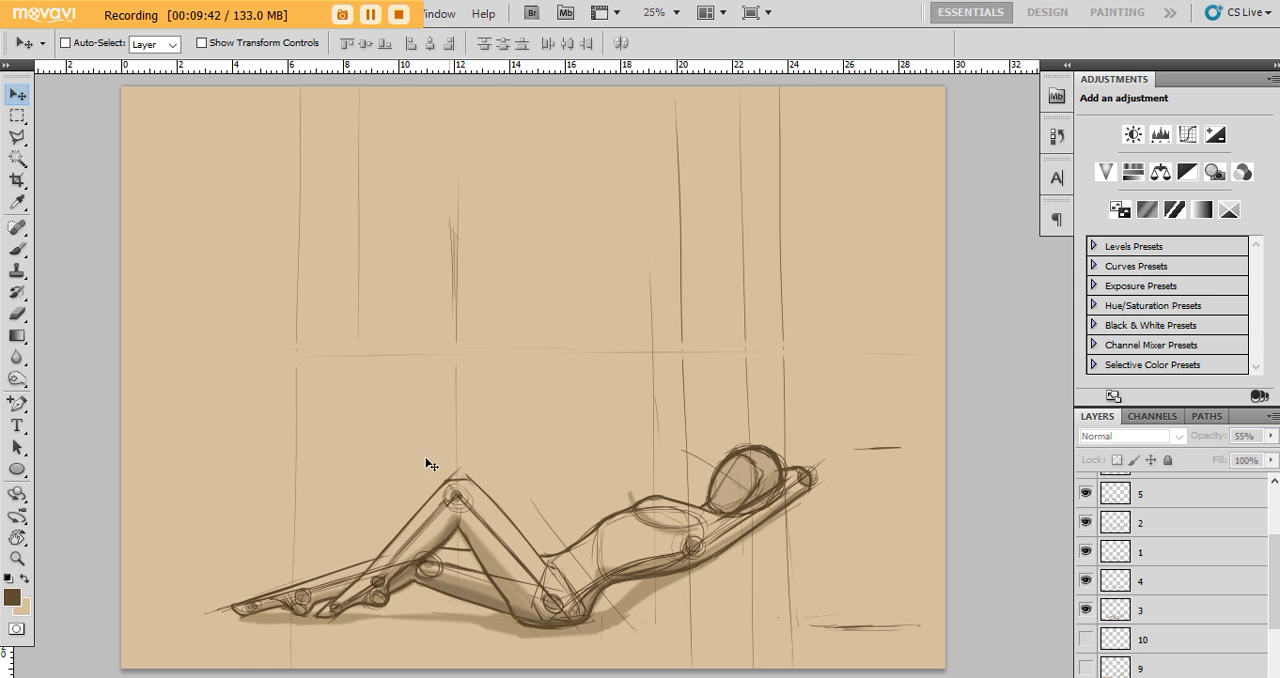
{"action": "mouse_move", "coordinate": [556, 462]}
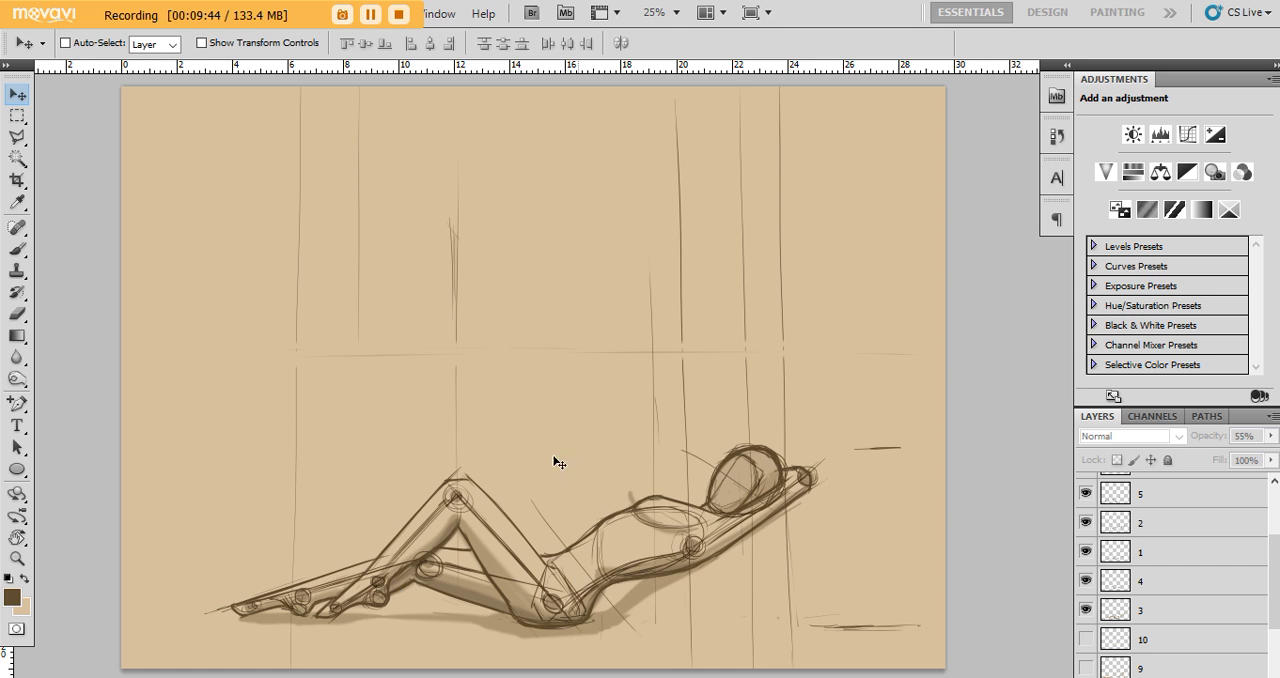
{"action": "mouse_move", "coordinate": [308, 598]}
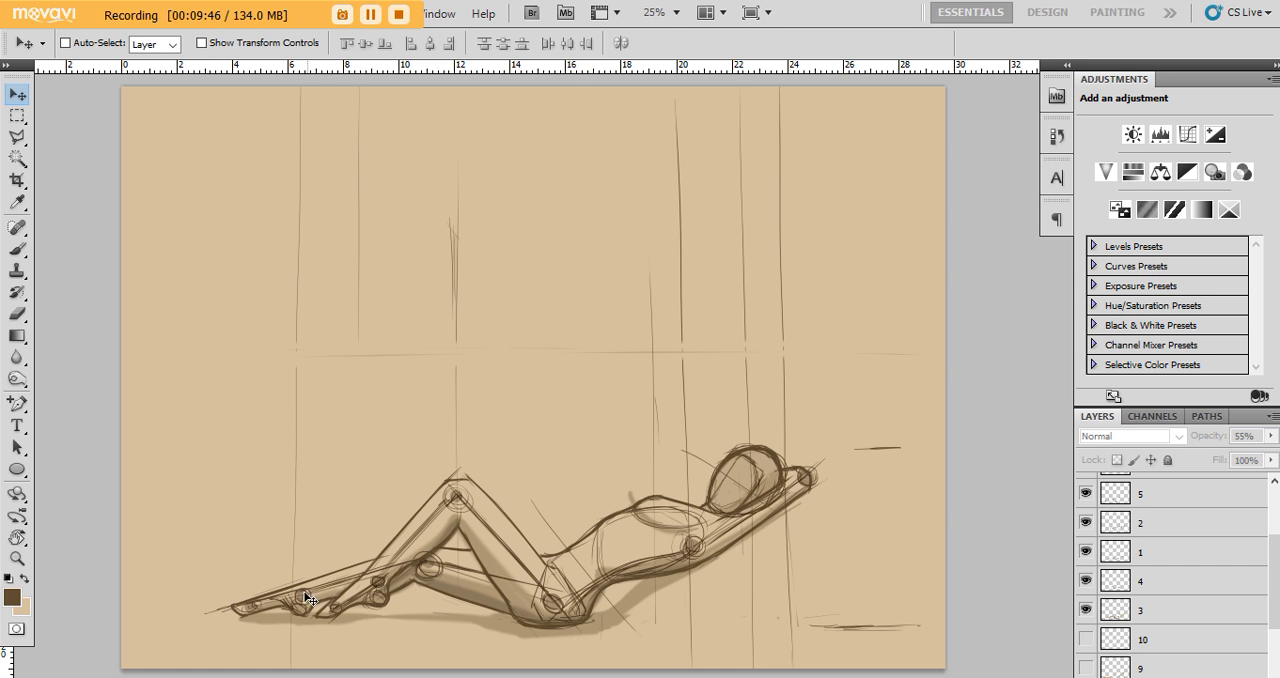
{"action": "mouse_move", "coordinate": [600, 568]}
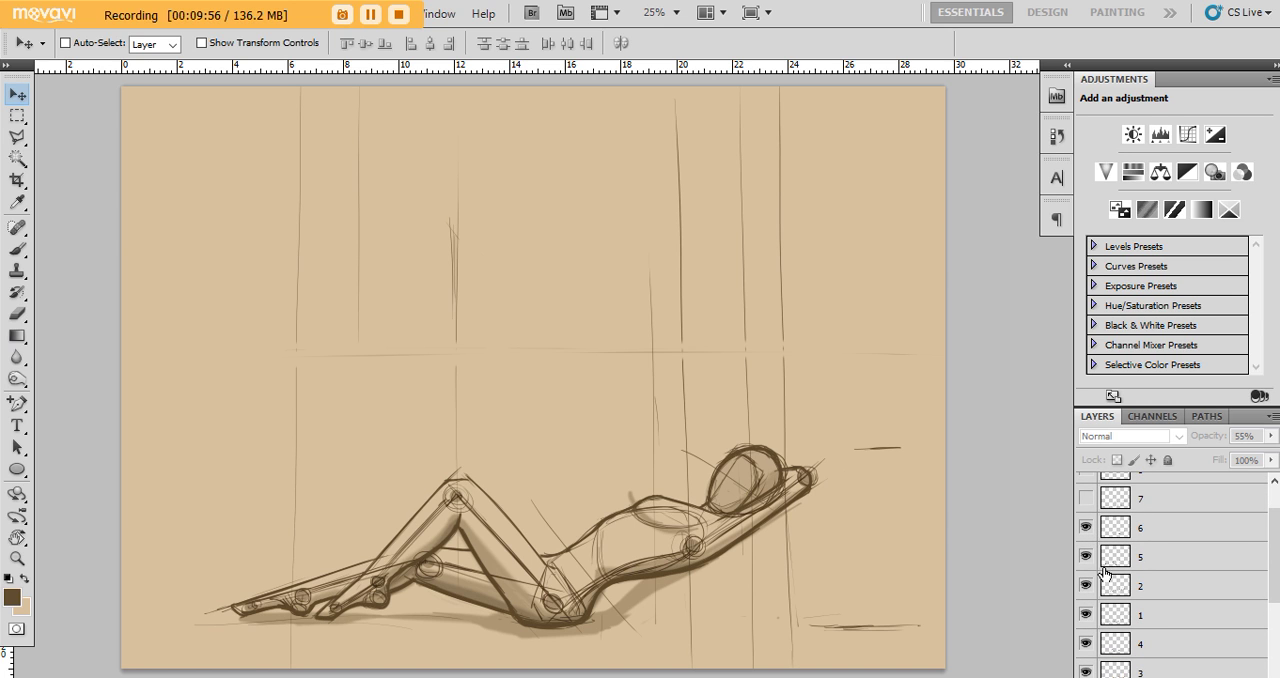
{"action": "mouse_move", "coordinate": [1044, 494]}
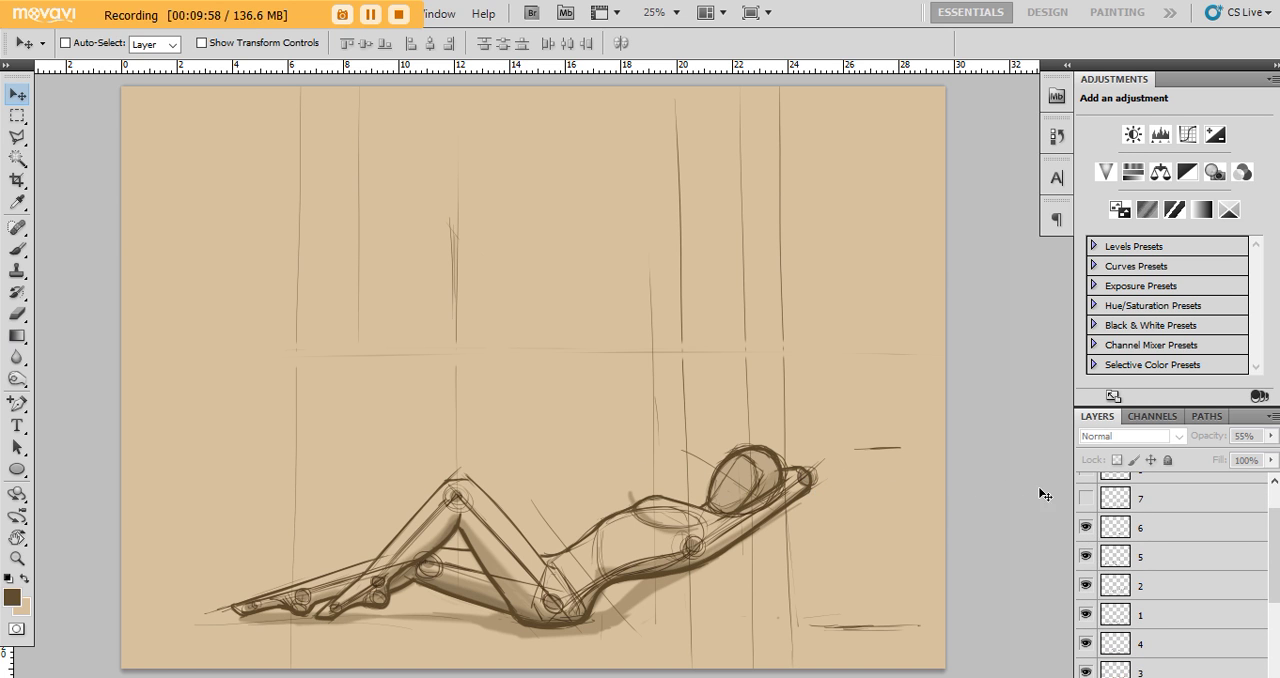
{"action": "mouse_move", "coordinate": [728, 570]}
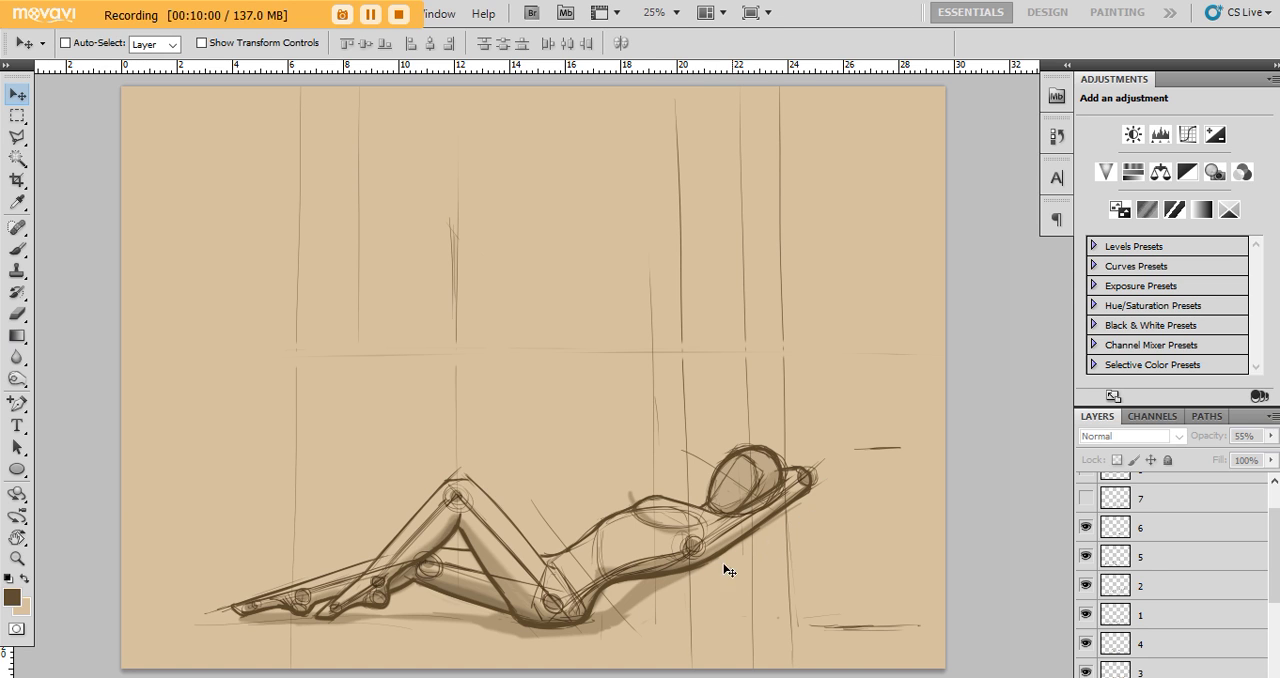
{"action": "mouse_move", "coordinate": [604, 590]}
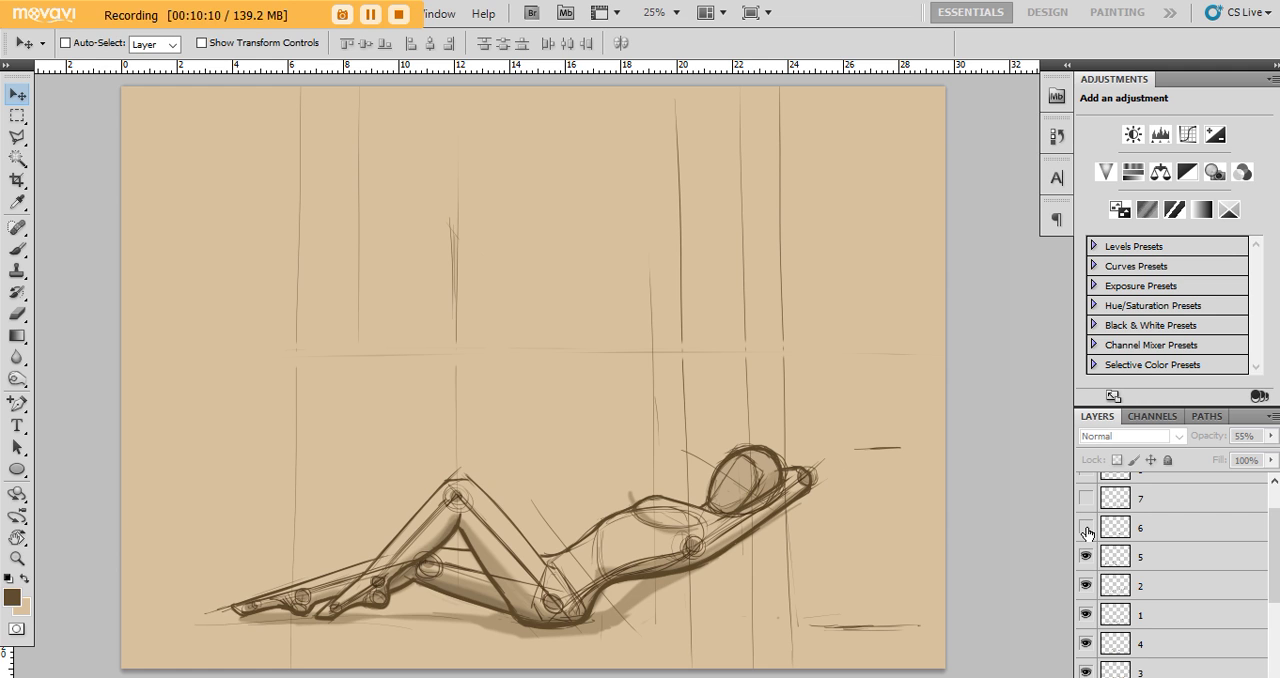
Make sketch layer 6 visible, adding more contour strokes to the reclining figure.
{"action": "left_click", "coordinate": [1086, 528]}
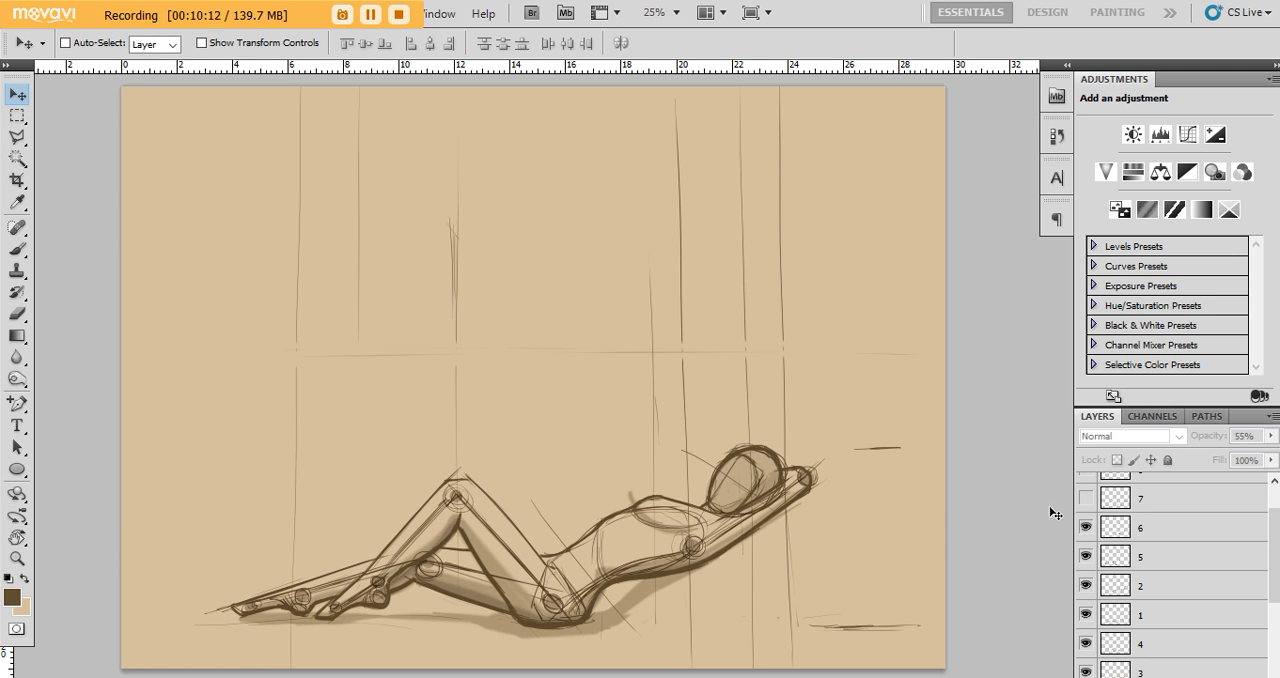
Make layer 7 visible, showing the sun lounger frame and perspective lines.
{"action": "left_click", "coordinate": [1084, 496]}
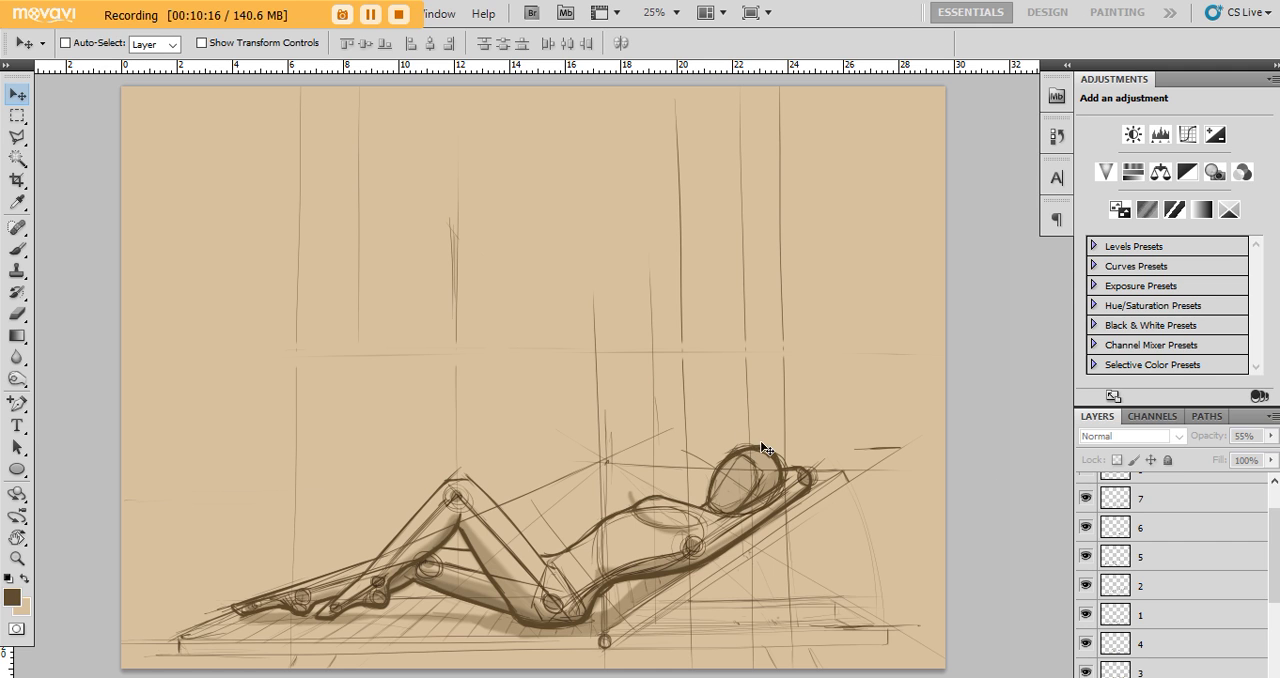
{"action": "mouse_move", "coordinate": [536, 498]}
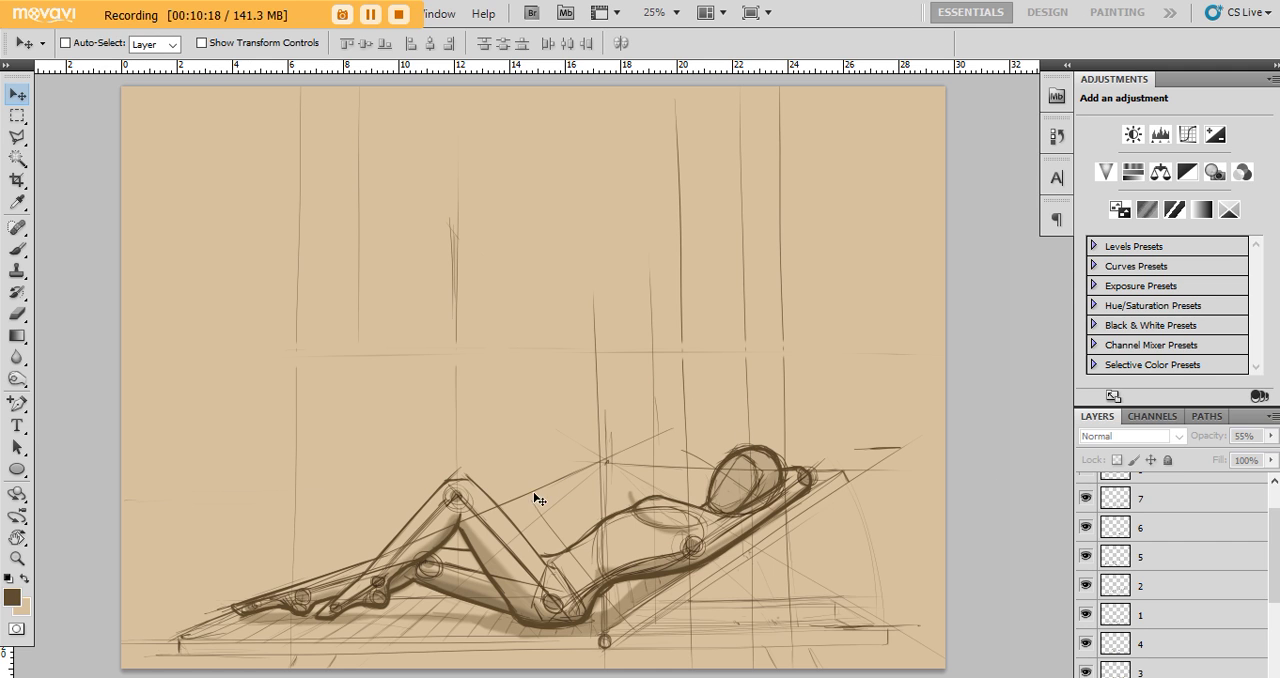
{"action": "mouse_move", "coordinate": [610, 468]}
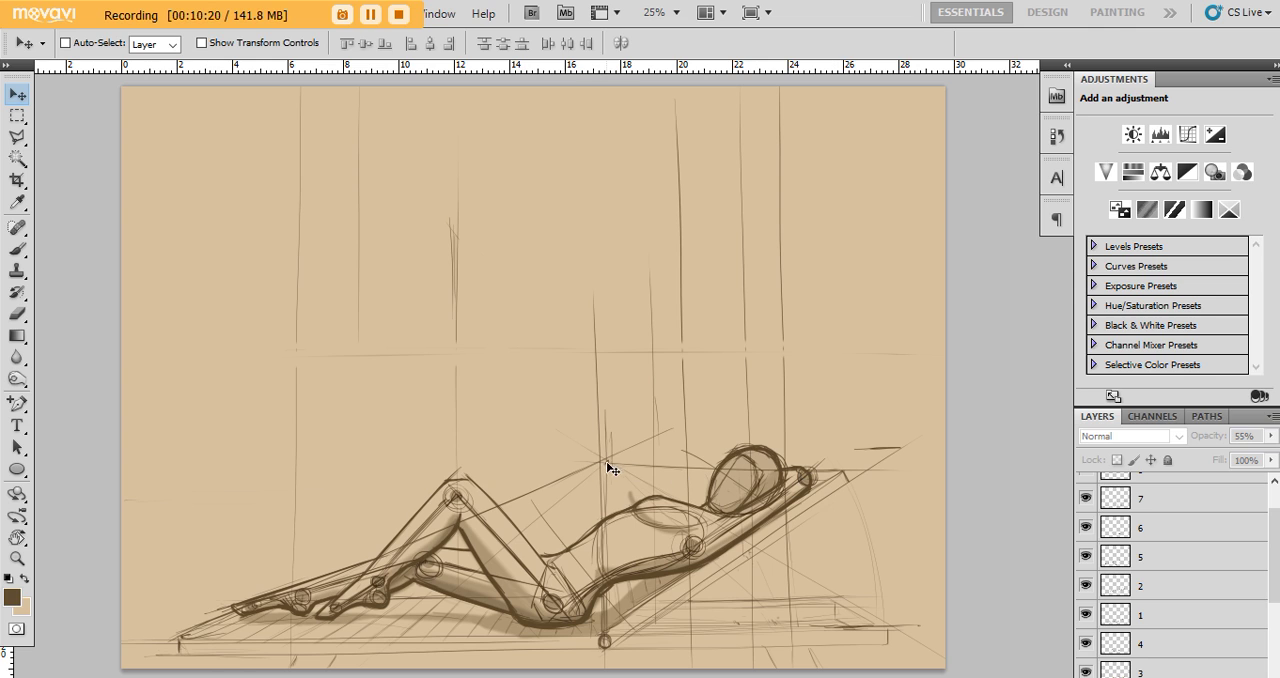
{"action": "mouse_move", "coordinate": [600, 470]}
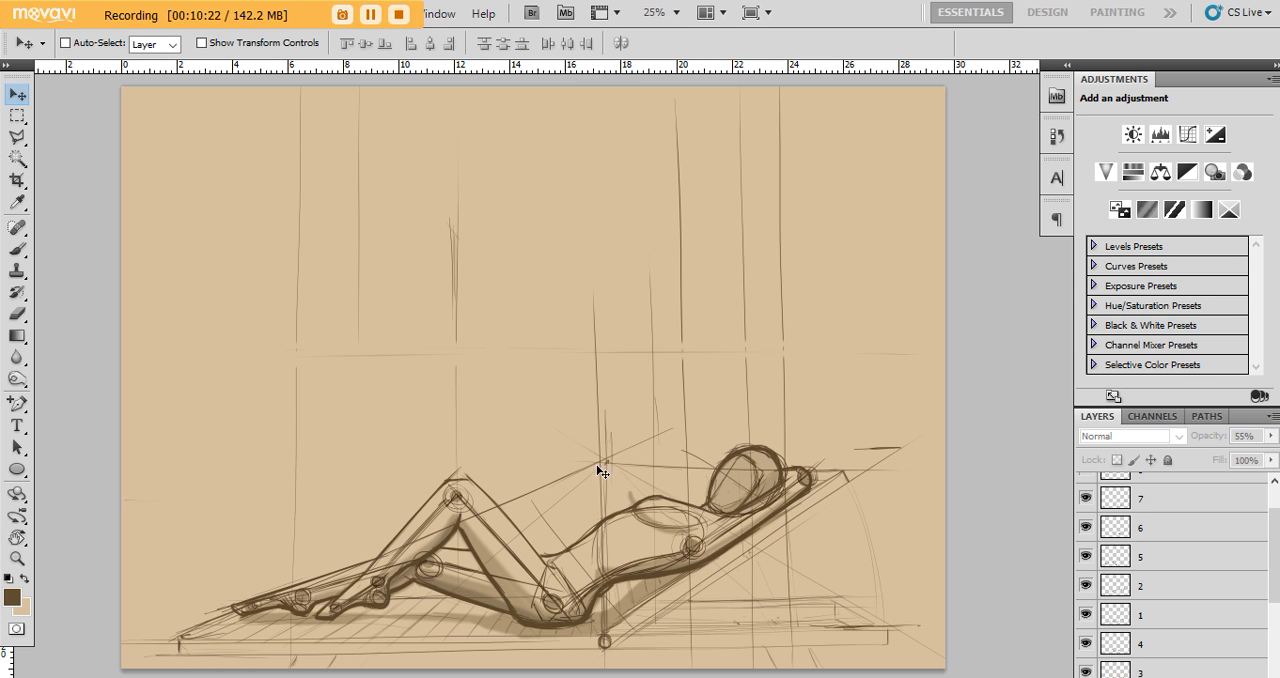
{"action": "mouse_move", "coordinate": [496, 528]}
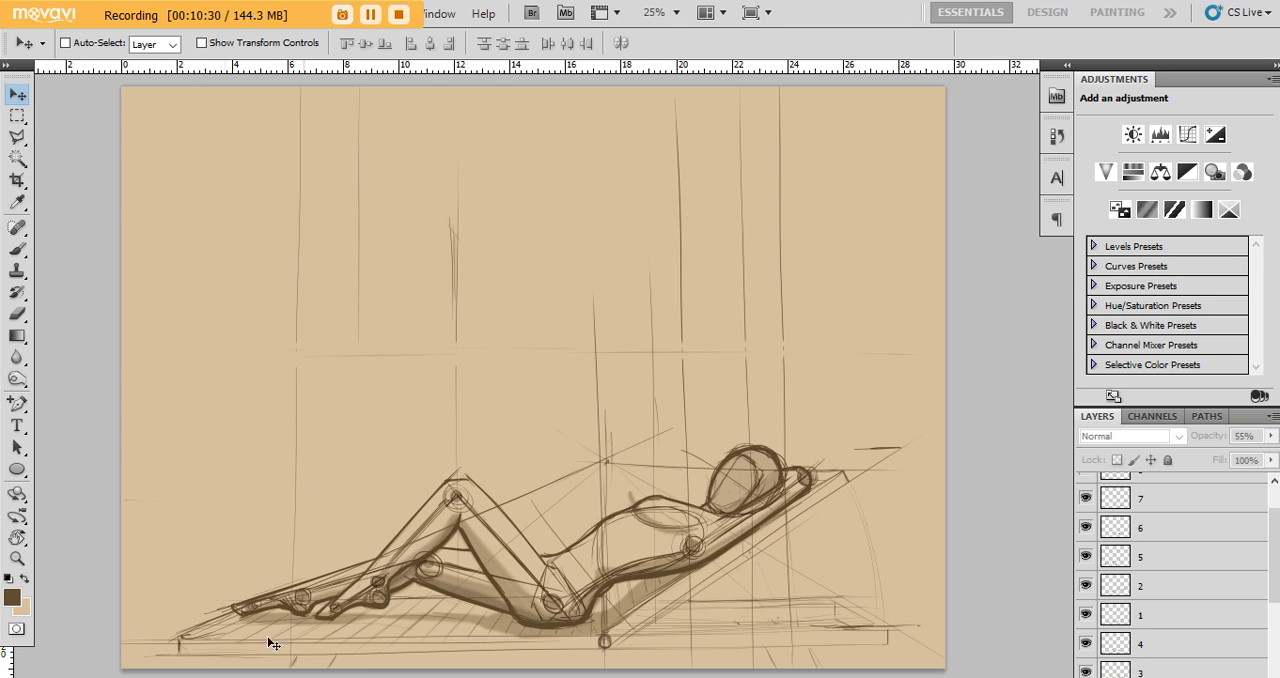
{"action": "mouse_move", "coordinate": [728, 578]}
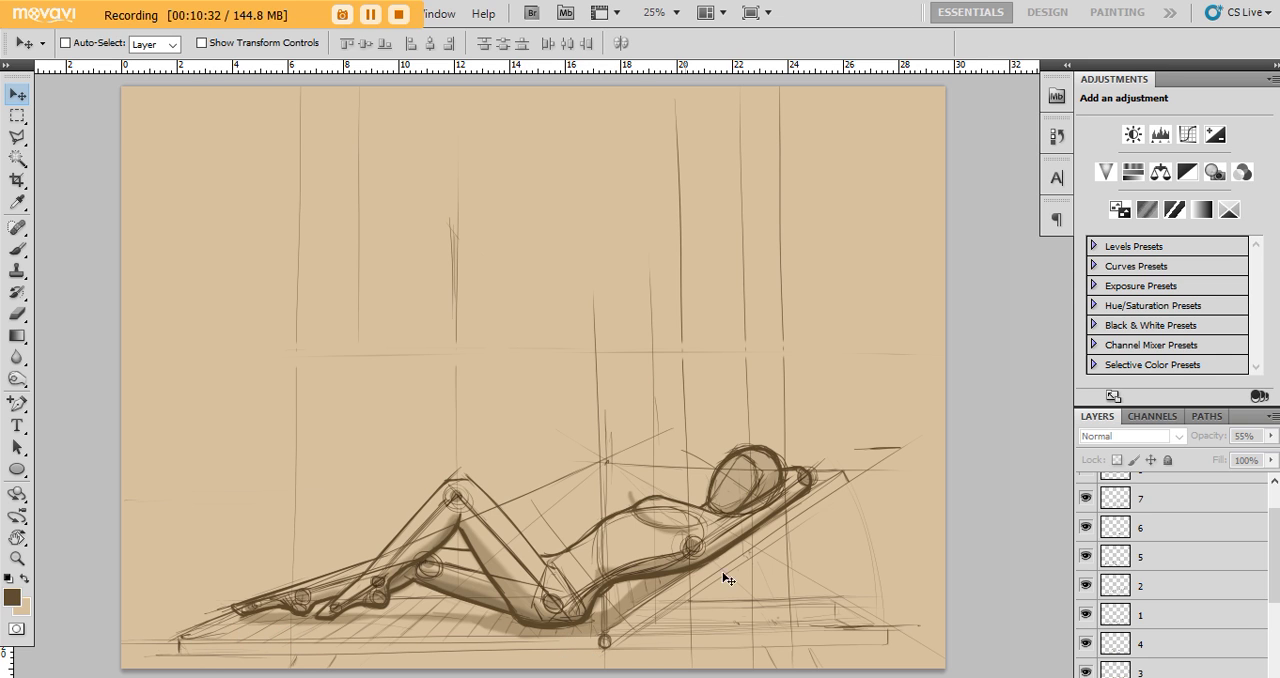
{"action": "mouse_move", "coordinate": [604, 472]}
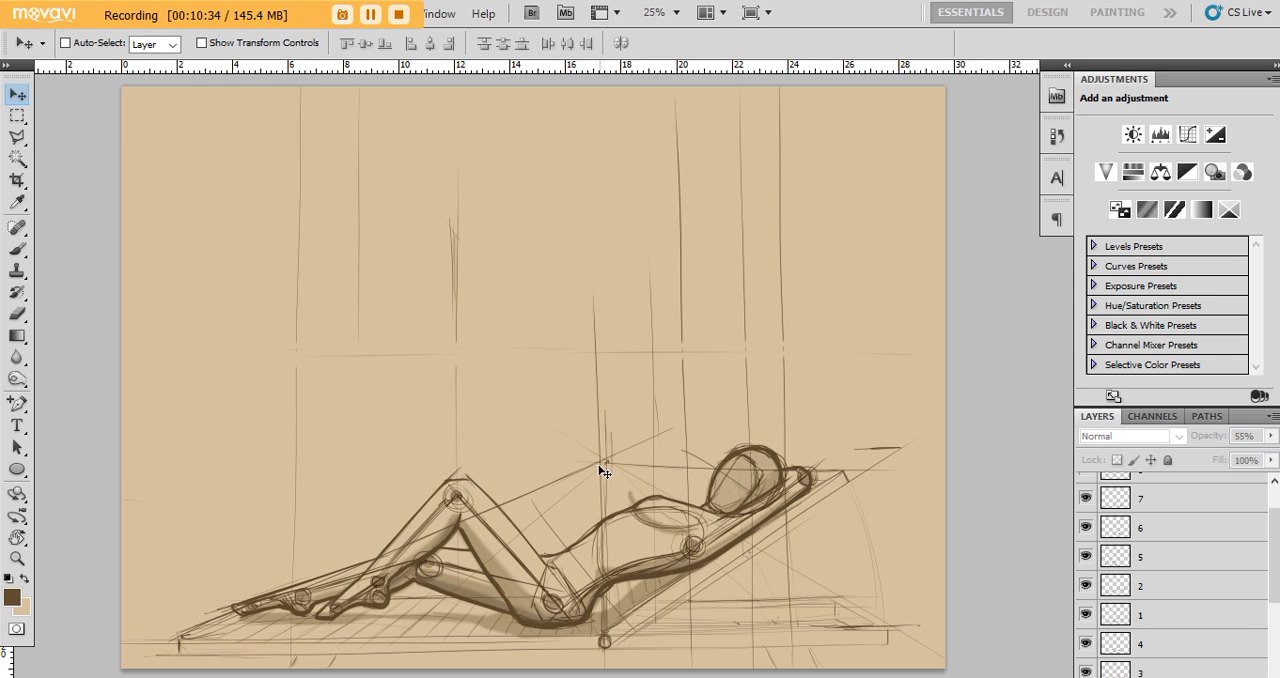
{"action": "mouse_move", "coordinate": [596, 570]}
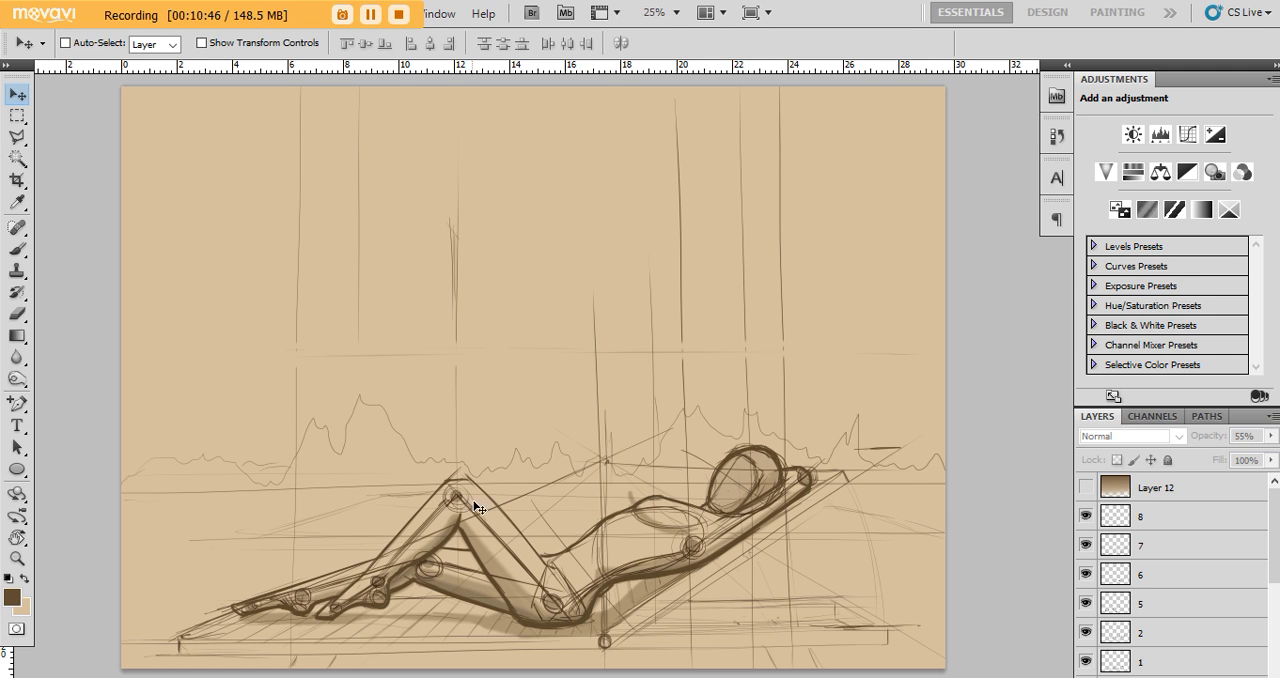
{"action": "mouse_move", "coordinate": [884, 428]}
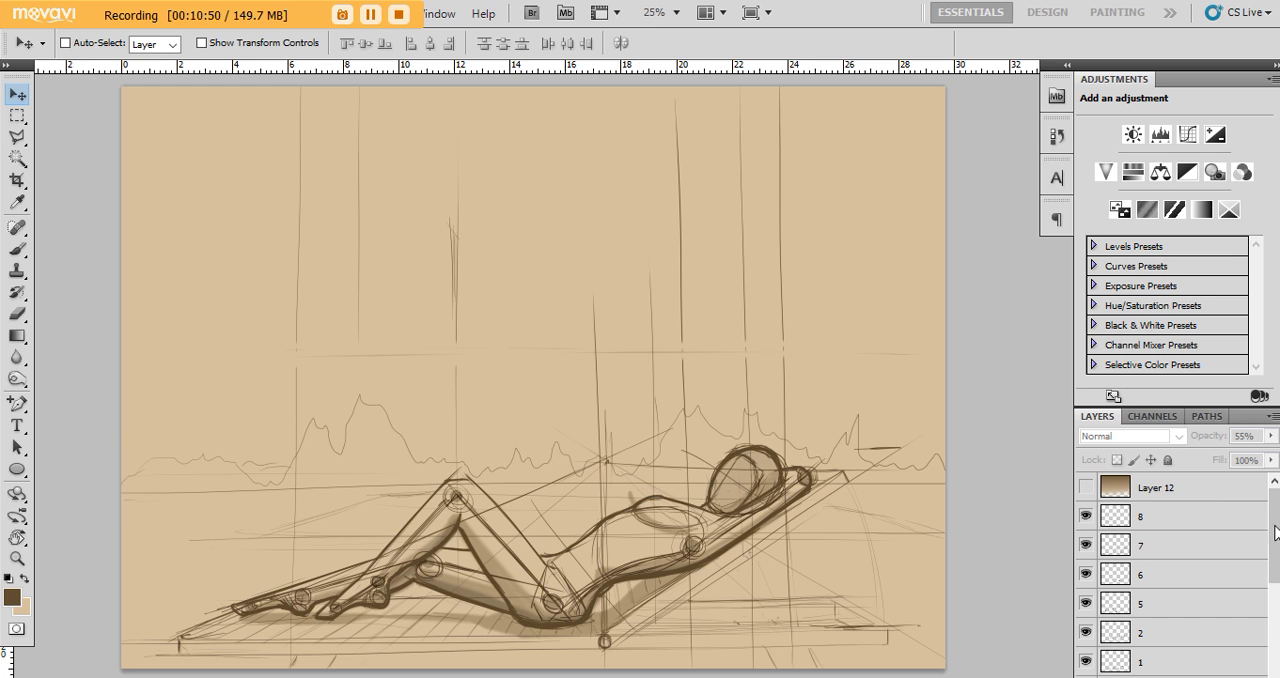
Reveal the skyline outline and cleaner refining sketch layer near the top of the stack.
{"action": "scroll", "scroll_direction": "down", "scroll_amount": 3}
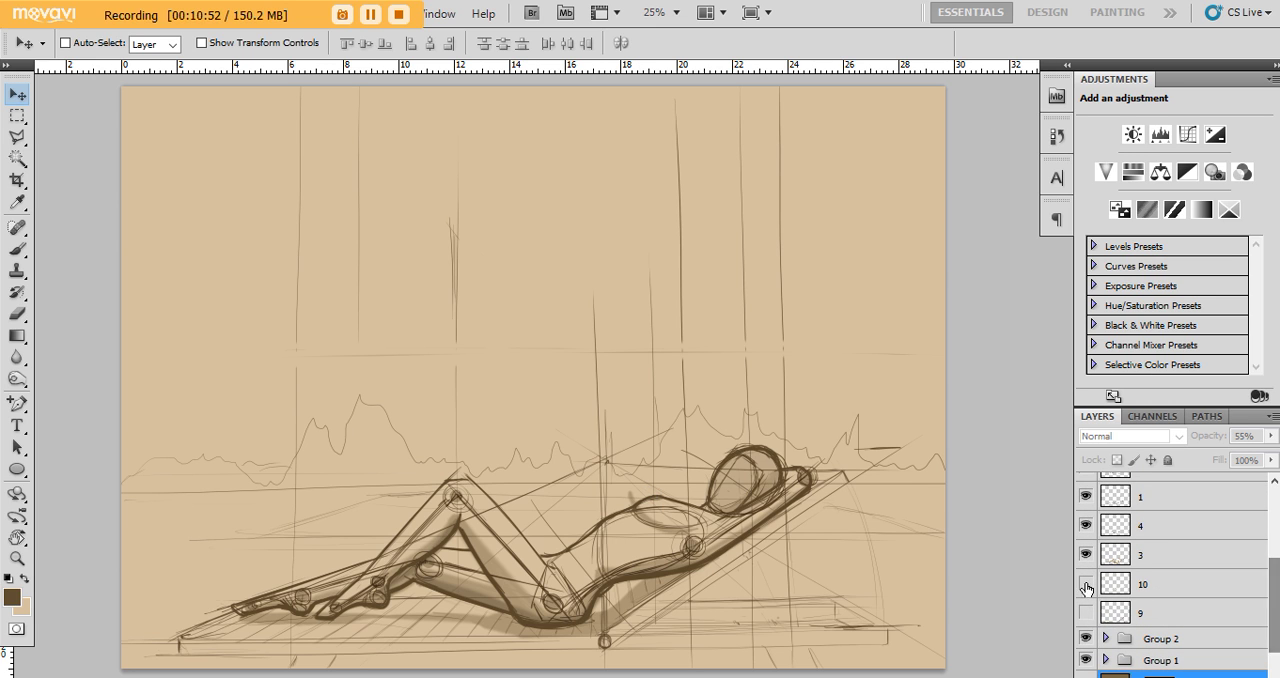
{"action": "left_click", "coordinate": [1086, 584]}
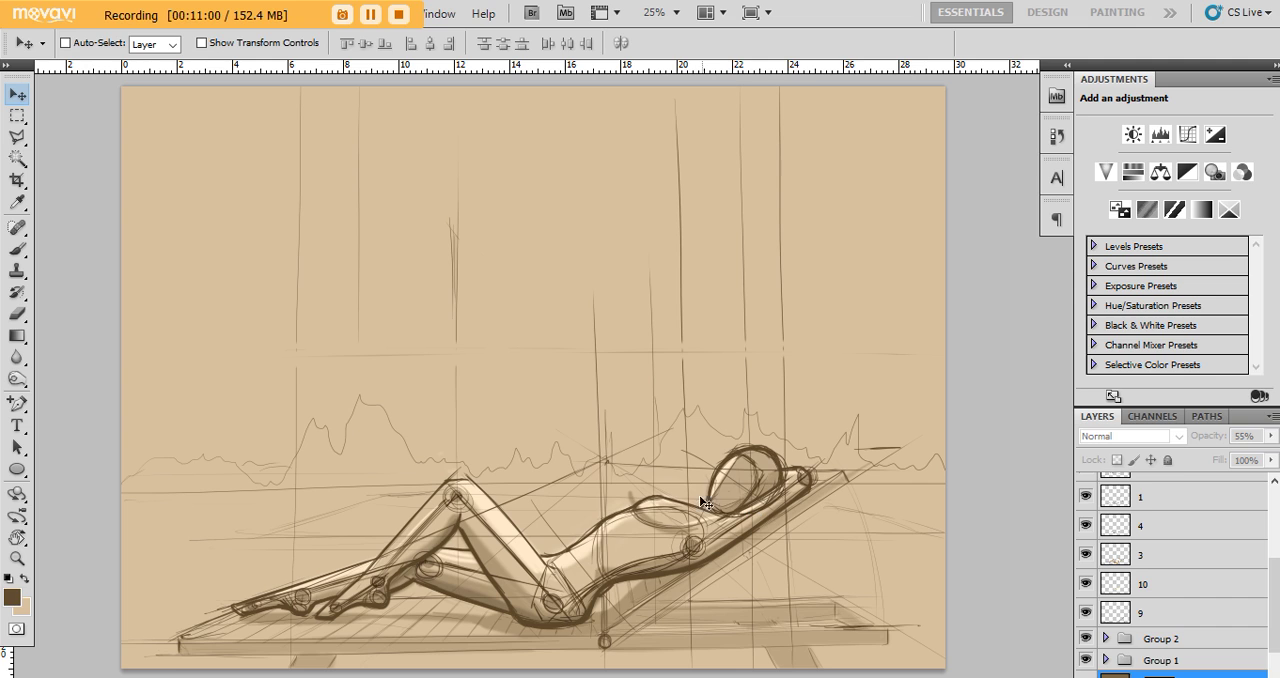
{"action": "mouse_move", "coordinate": [540, 564]}
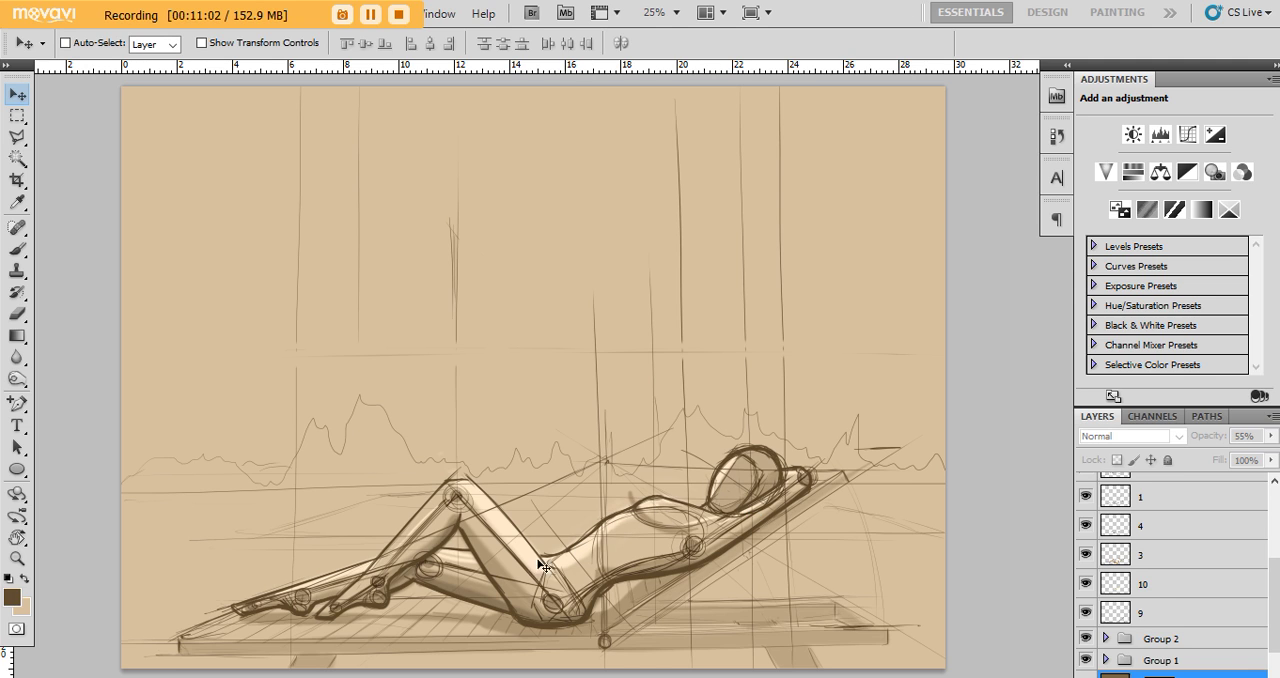
{"action": "mouse_move", "coordinate": [676, 532]}
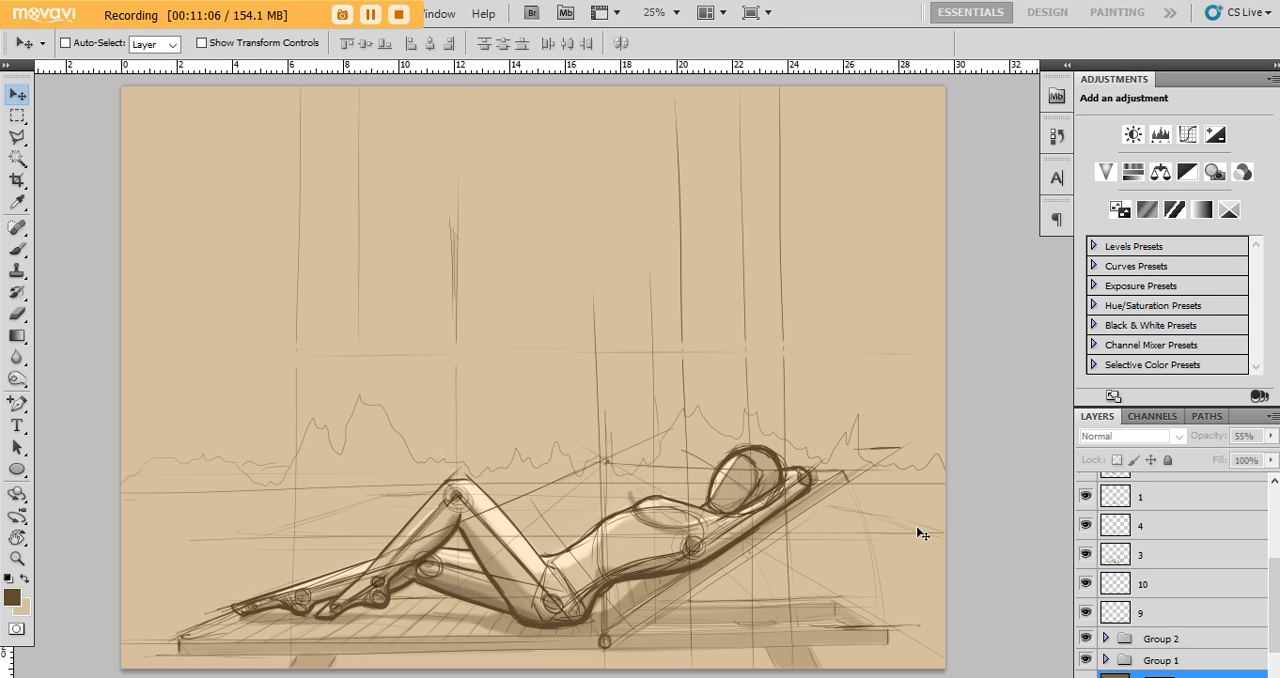
{"action": "mouse_move", "coordinate": [420, 584]}
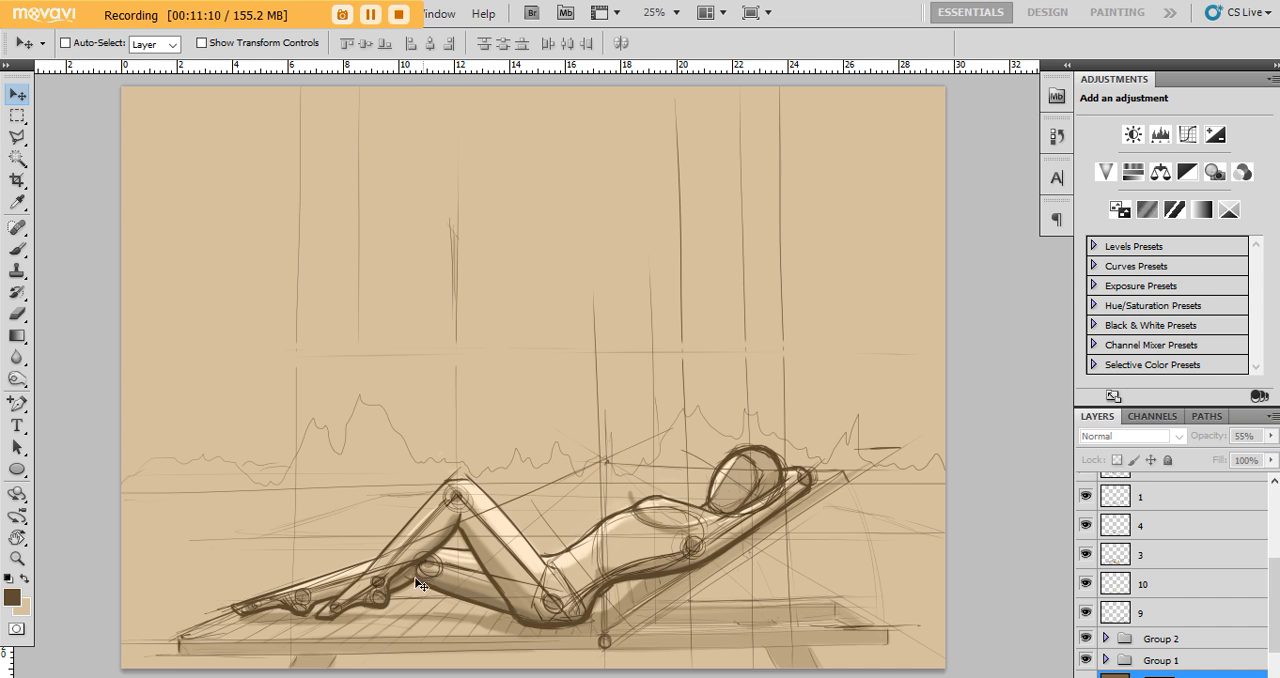
{"action": "mouse_move", "coordinate": [548, 570]}
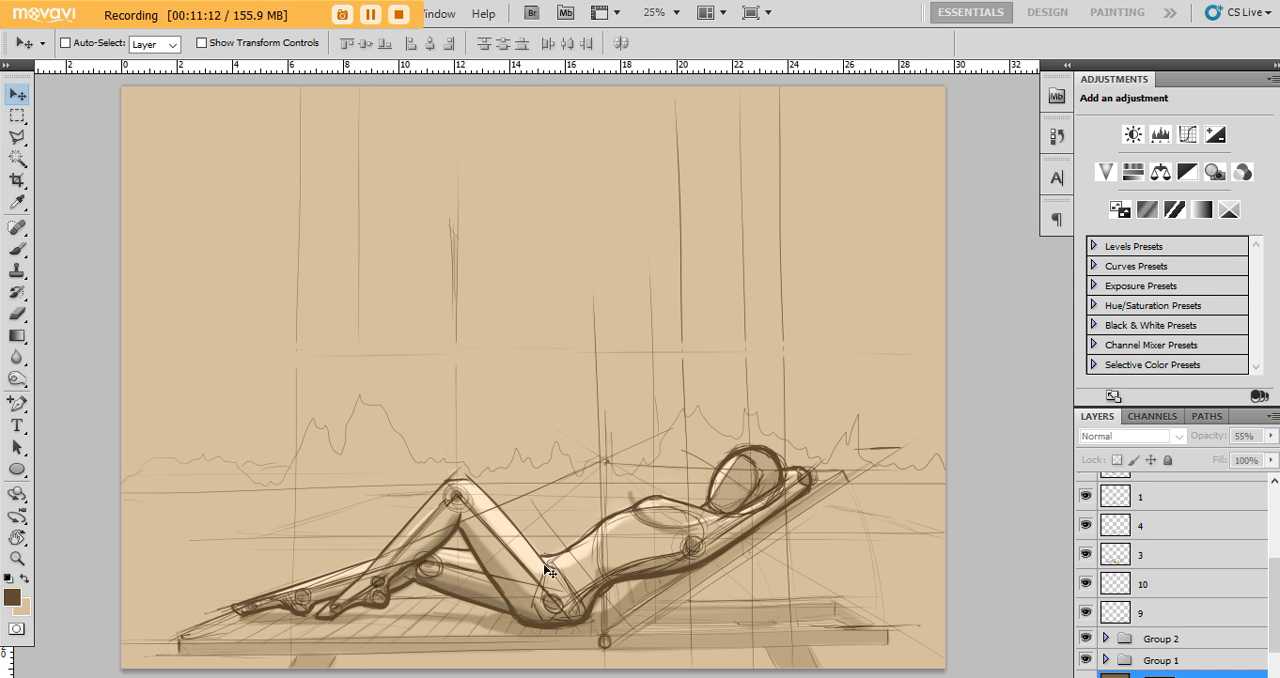
{"action": "mouse_move", "coordinate": [548, 446]}
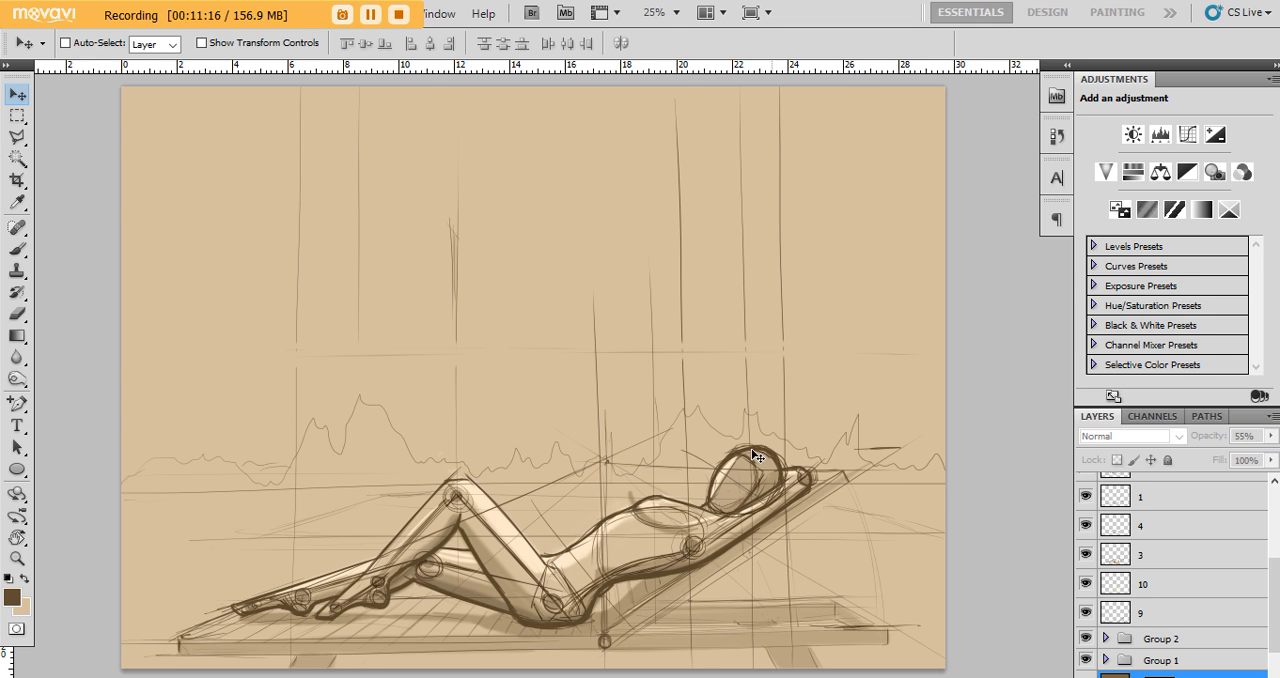
{"action": "mouse_move", "coordinate": [484, 516]}
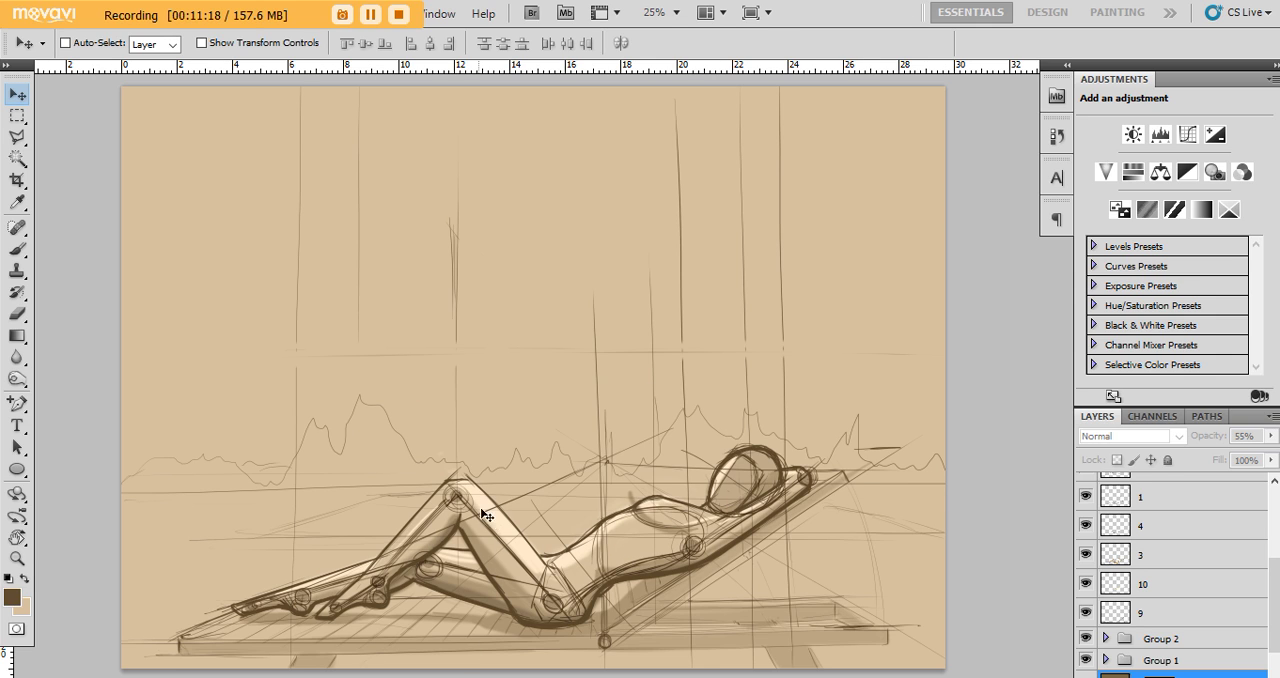
{"action": "mouse_move", "coordinate": [684, 520]}
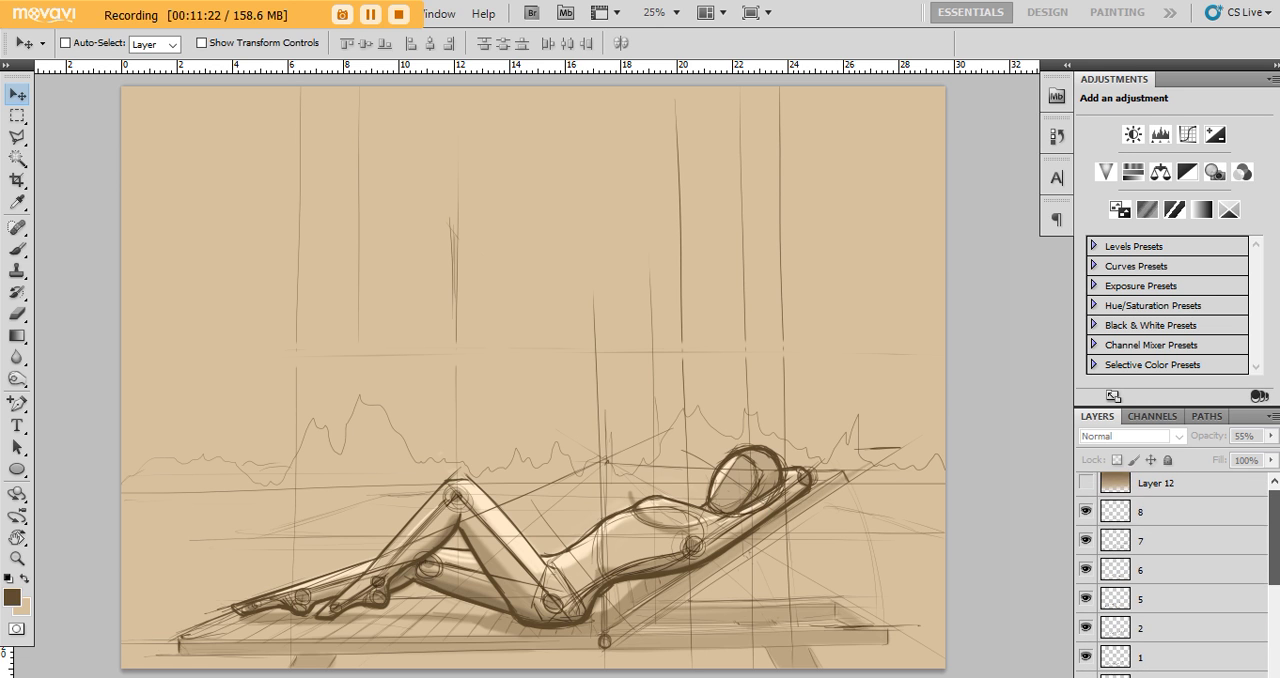
Show the brown gradient Layer 12 and hide the rough vertical construction lines.
{"action": "left_click", "coordinate": [1084, 488]}
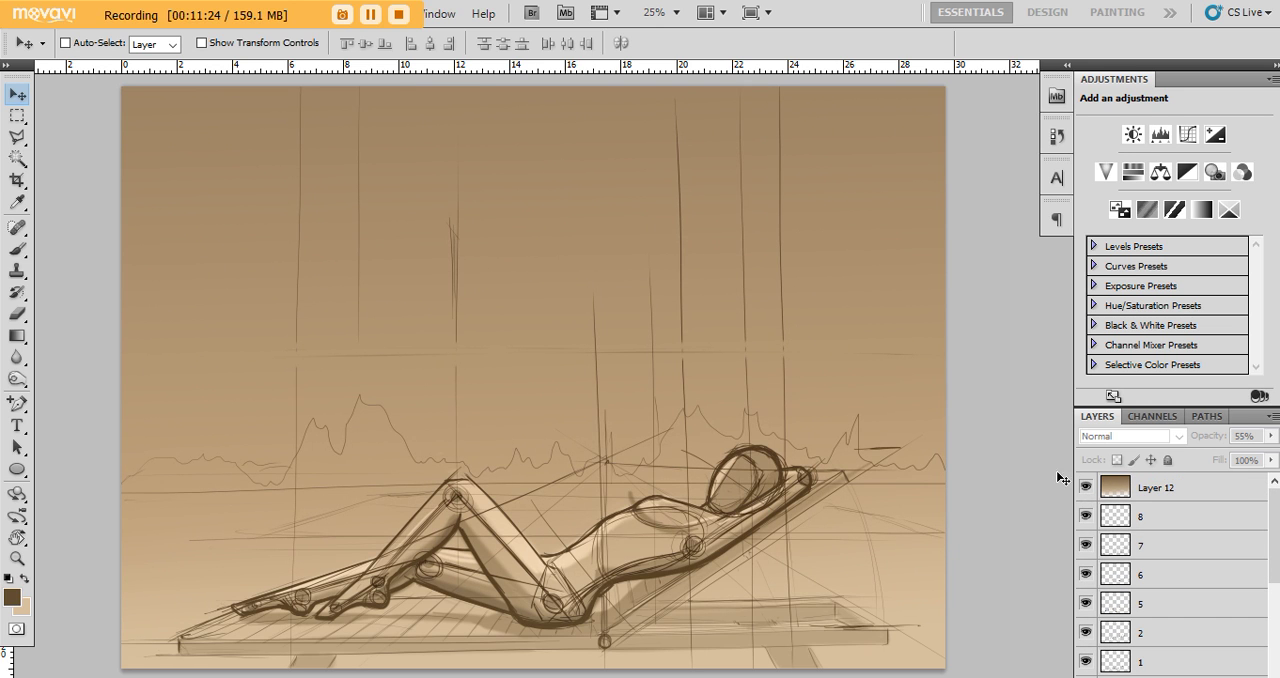
{"action": "mouse_move", "coordinate": [164, 132]}
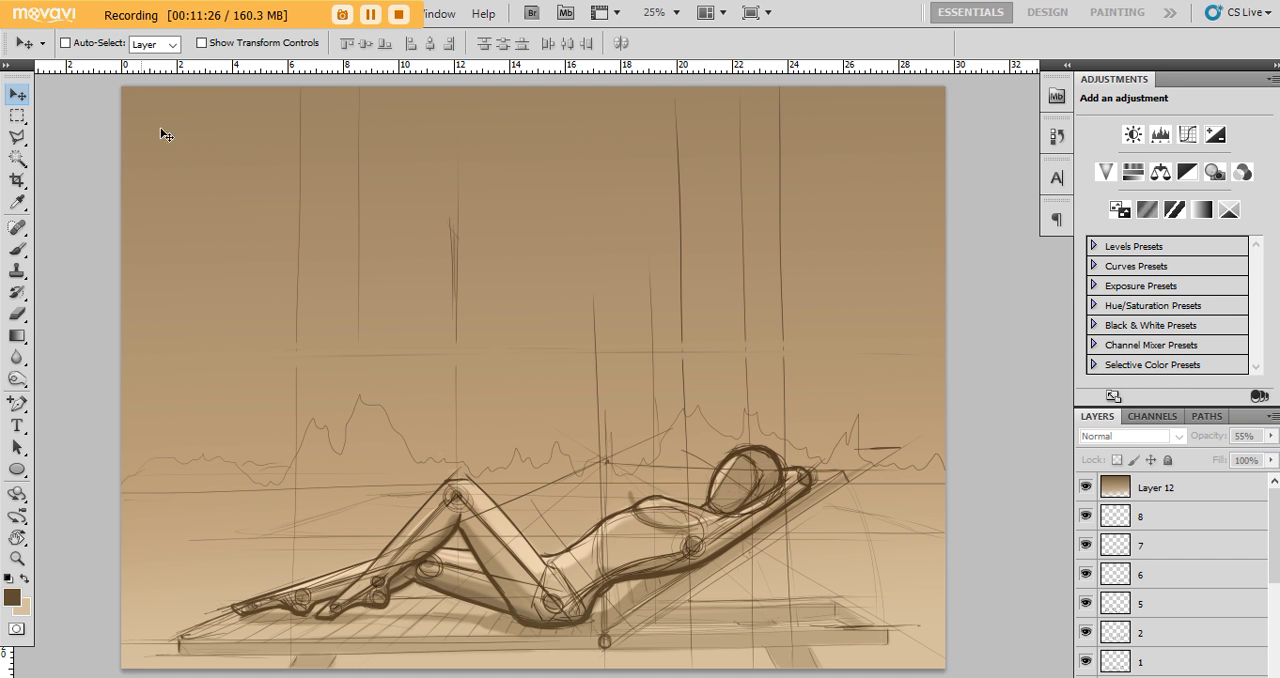
{"action": "mouse_move", "coordinate": [362, 168]}
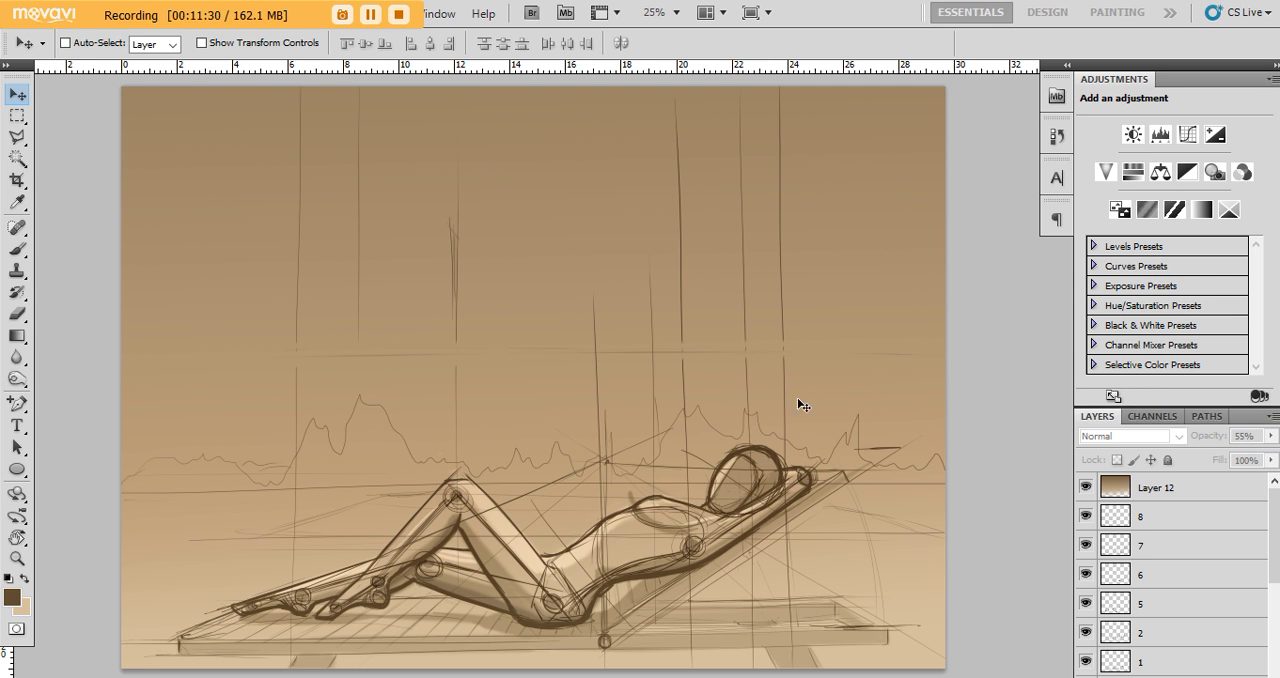
{"action": "mouse_move", "coordinate": [470, 220]}
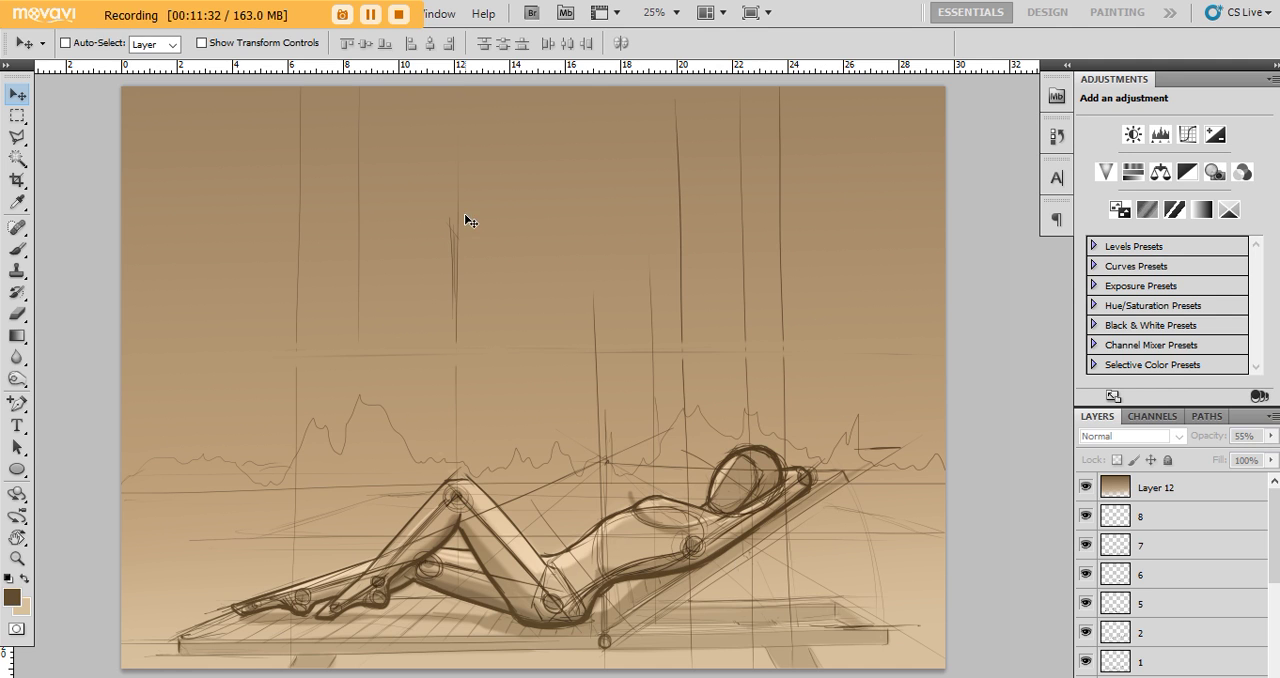
{"action": "mouse_move", "coordinate": [868, 388]}
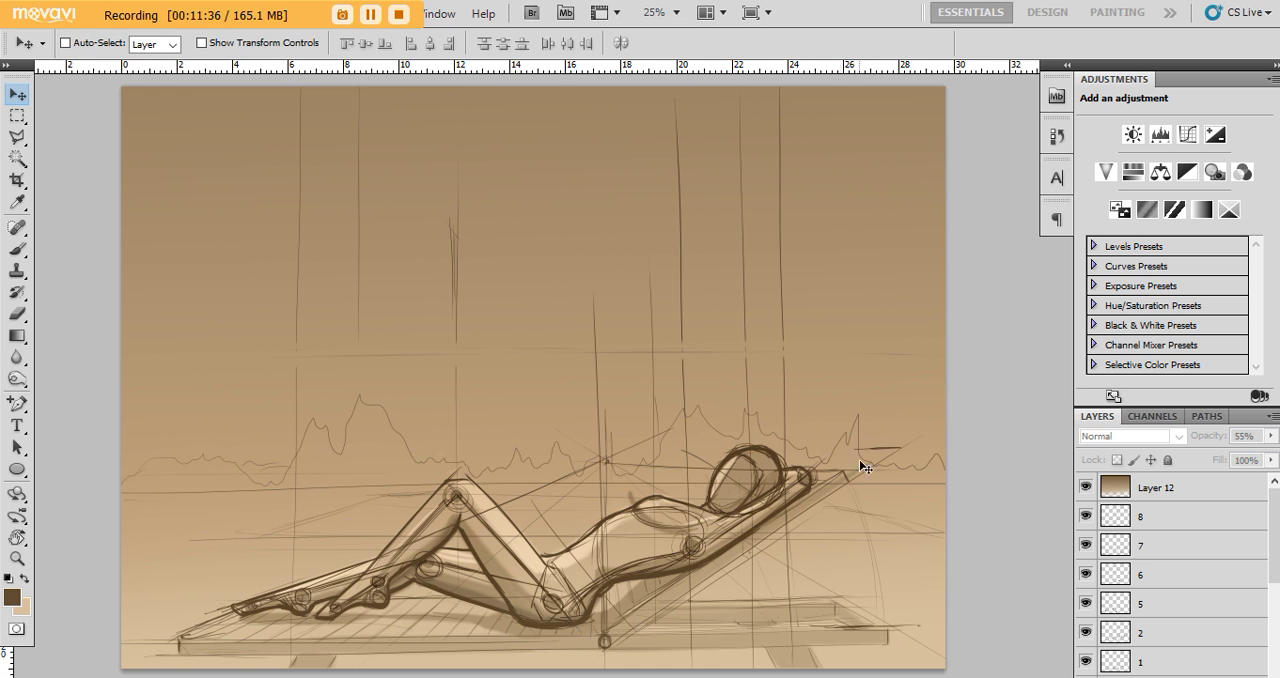
{"action": "mouse_move", "coordinate": [804, 468]}
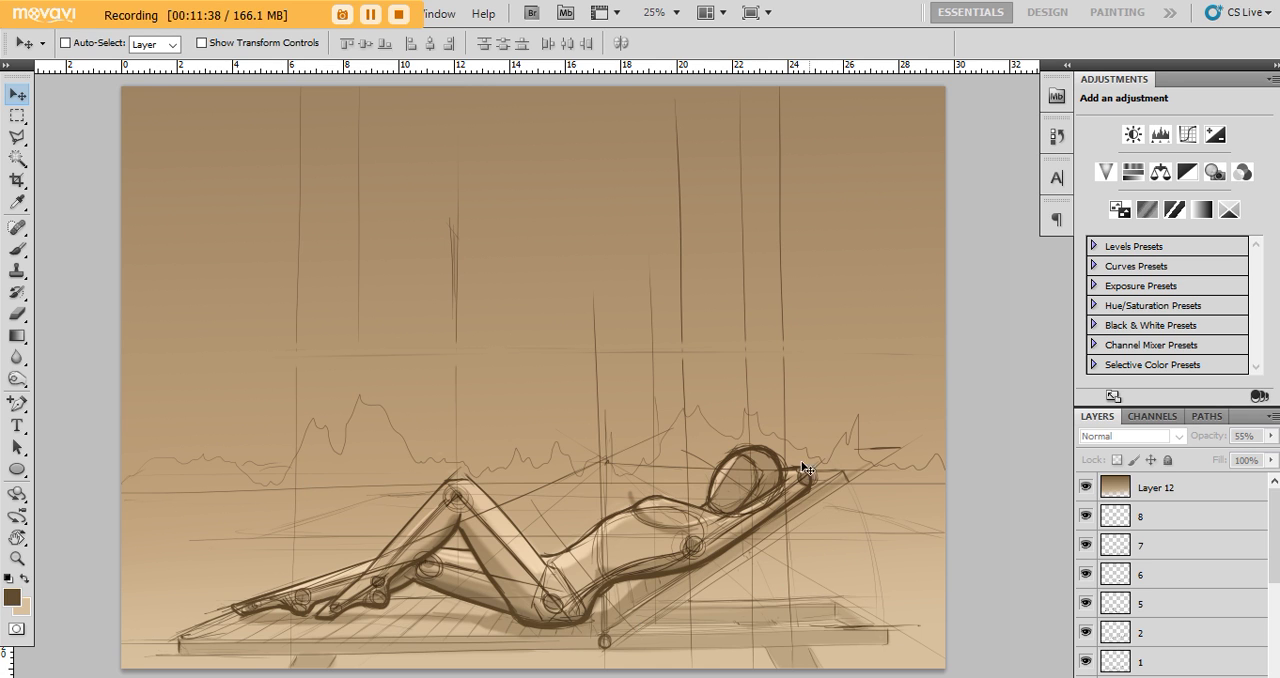
{"action": "mouse_move", "coordinate": [648, 296]}
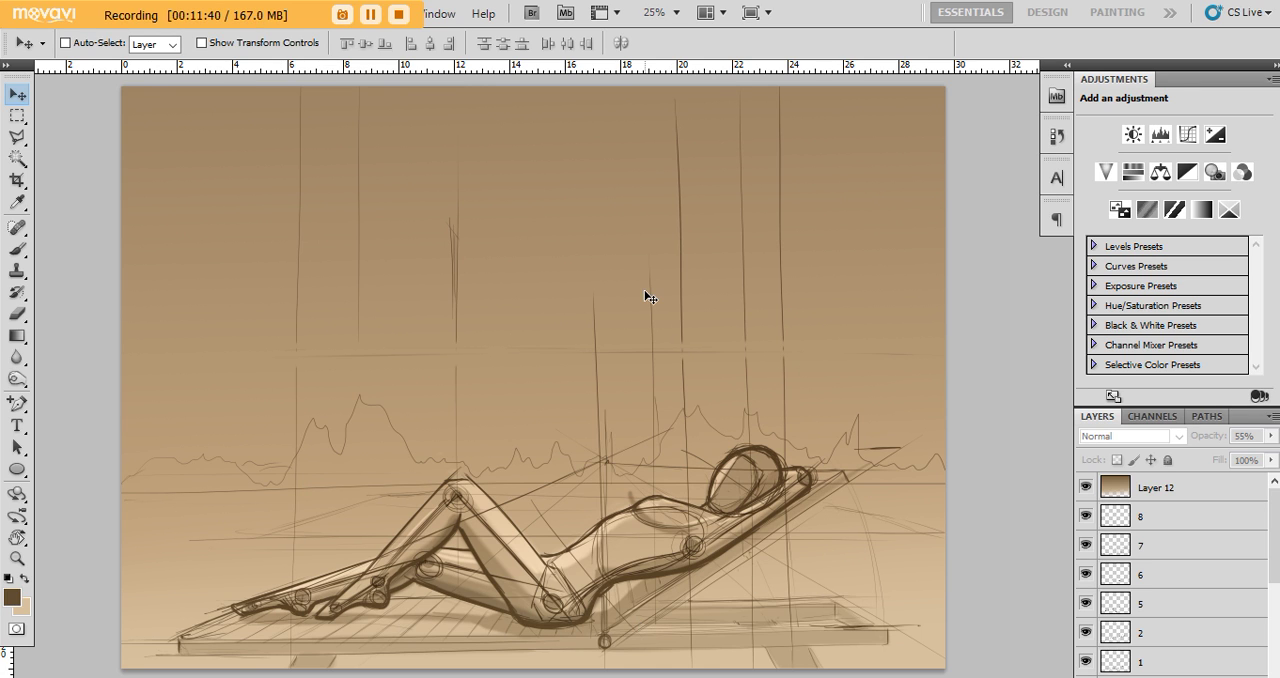
{"action": "mouse_move", "coordinate": [792, 458]}
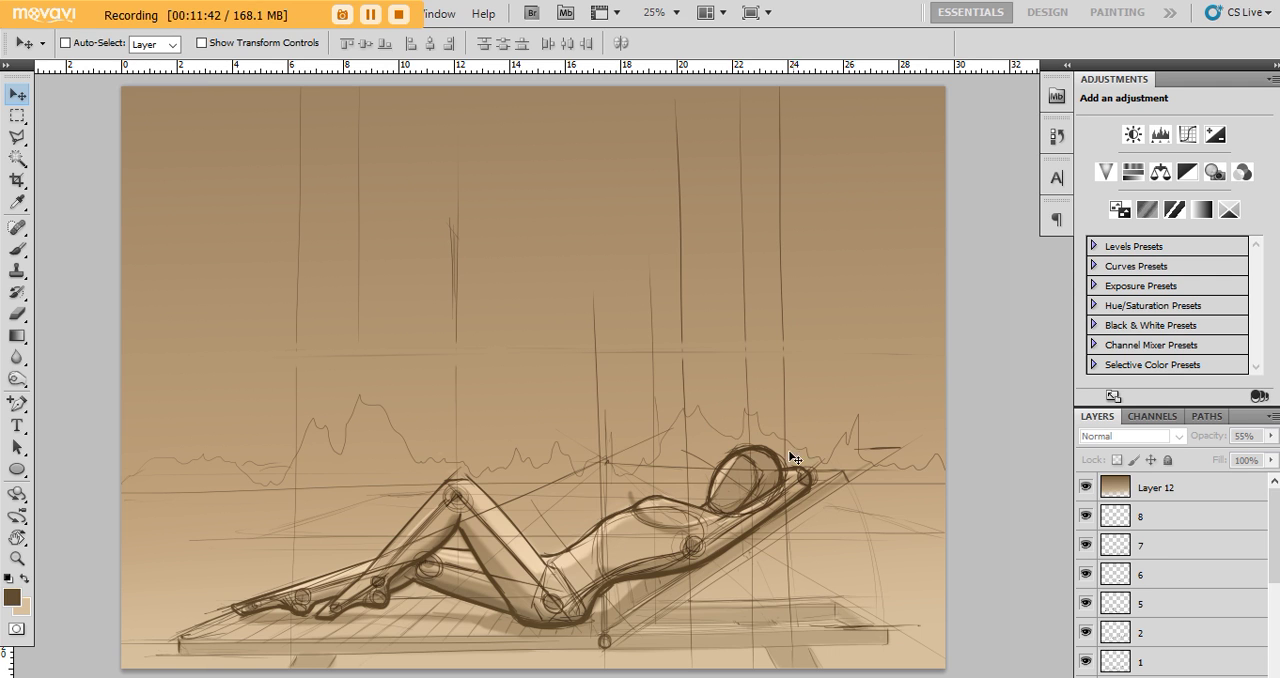
{"action": "mouse_move", "coordinate": [496, 532]}
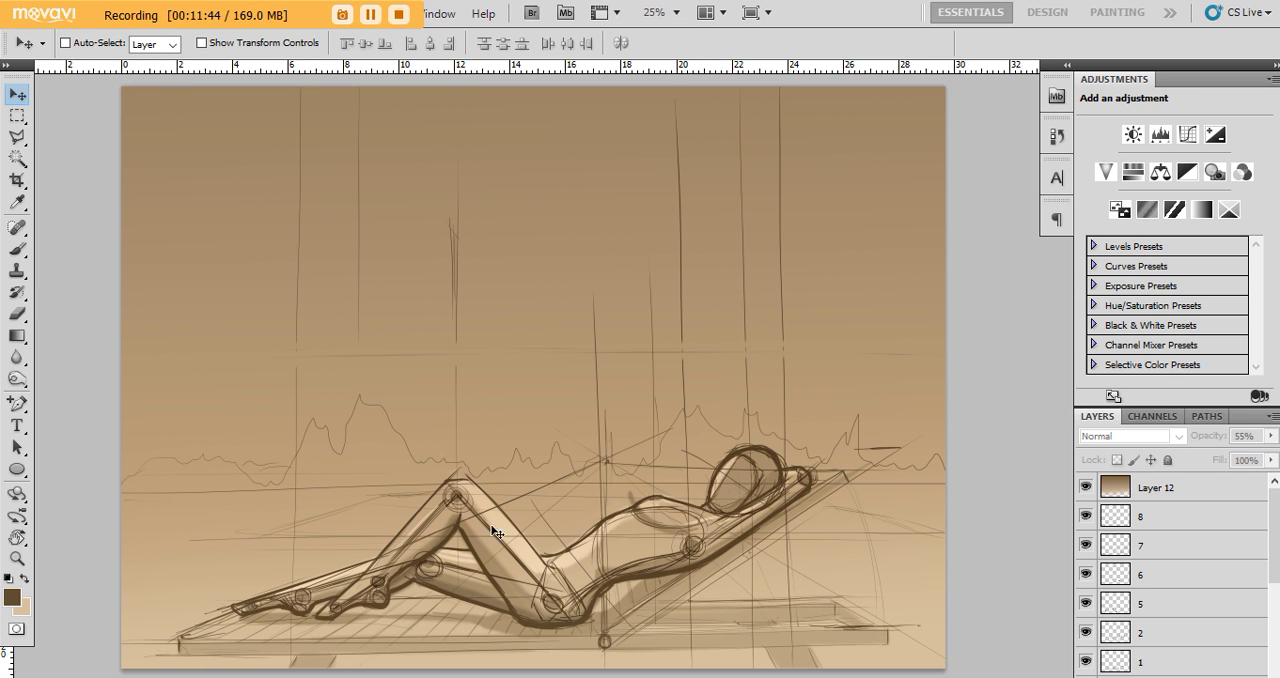
{"action": "left_click", "coordinate": [1084, 662]}
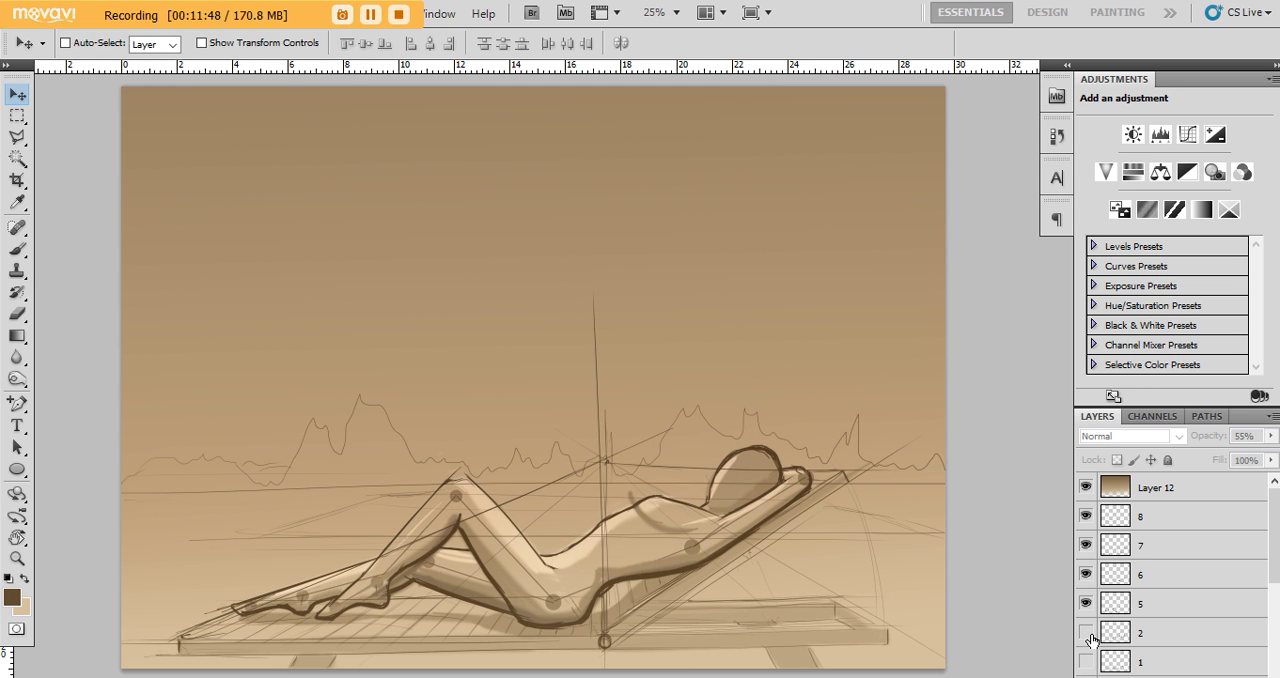
Hide Group 2, Group 1 and the joint-dot layers, leaving the shaded figure over the gradient.
{"action": "left_click", "coordinate": [1084, 632]}
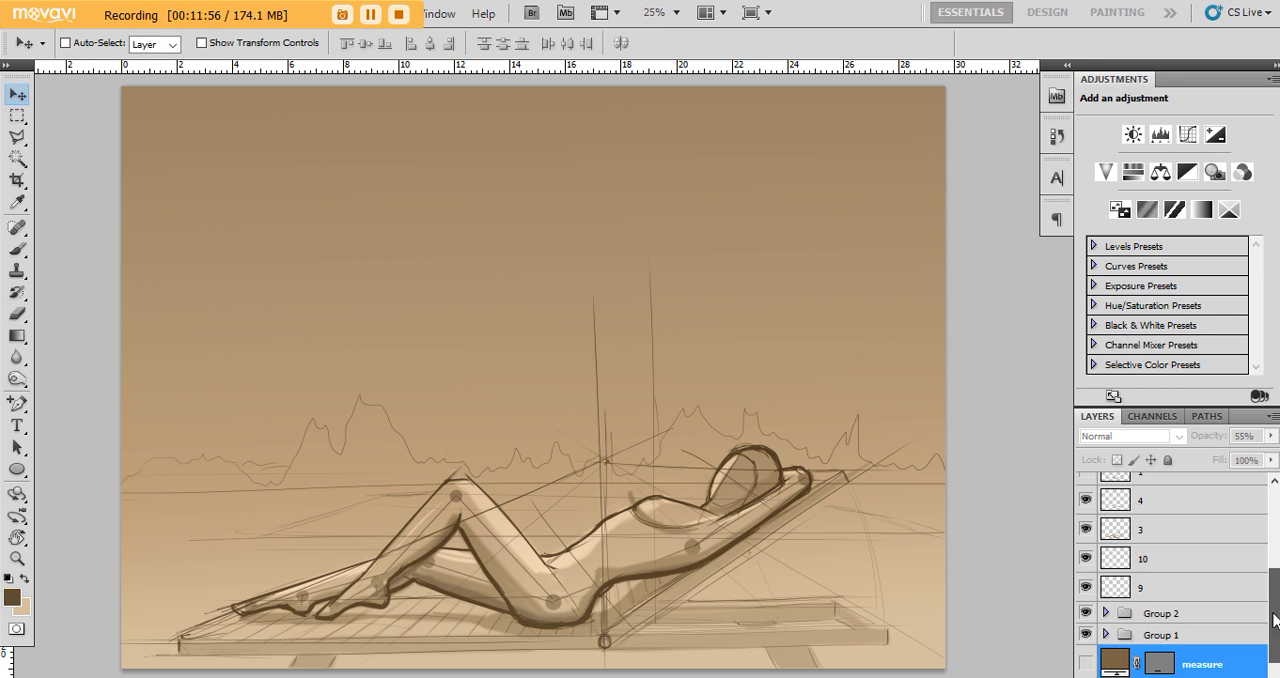
{"action": "left_click", "coordinate": [1086, 612]}
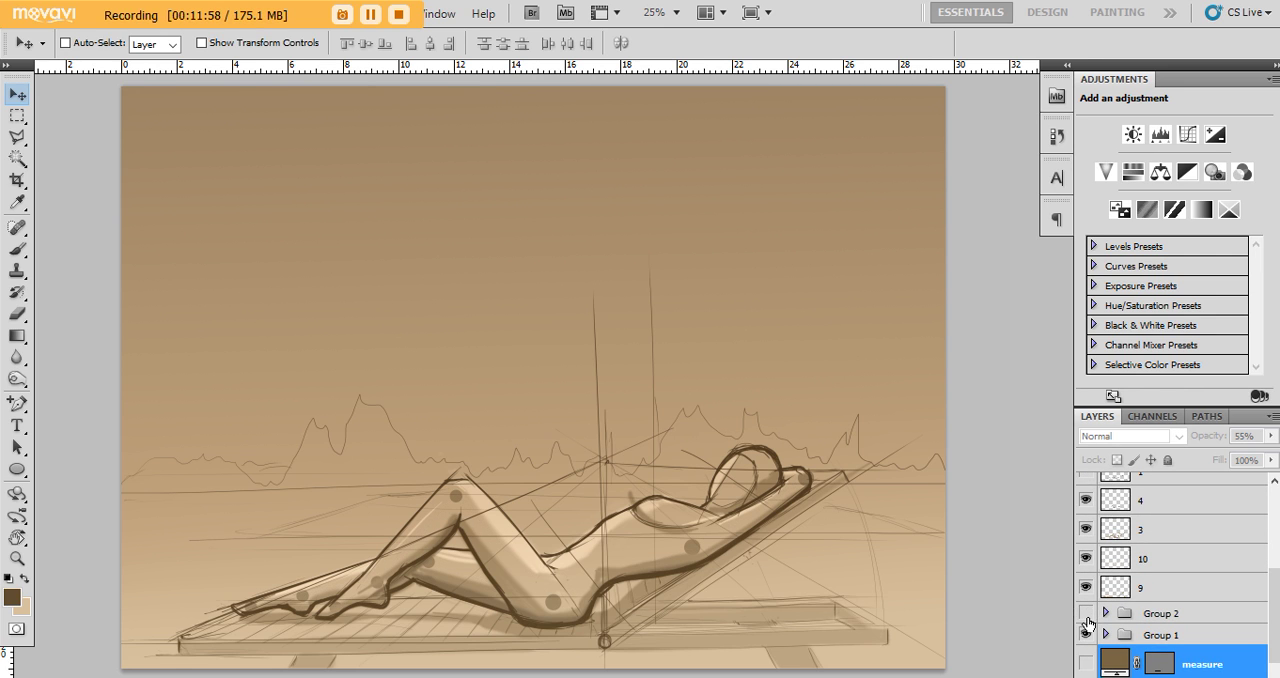
{"action": "left_click", "coordinate": [1086, 612]}
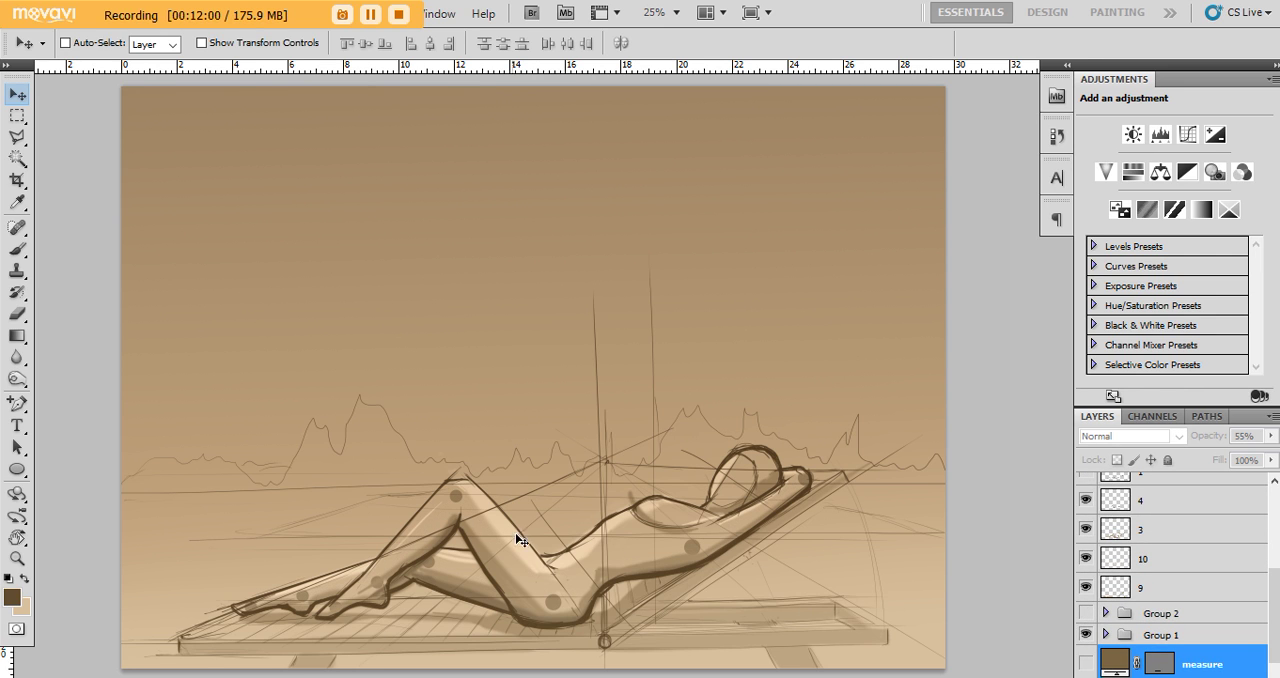
{"action": "scroll", "scroll_direction": "up", "scroll_amount": 3}
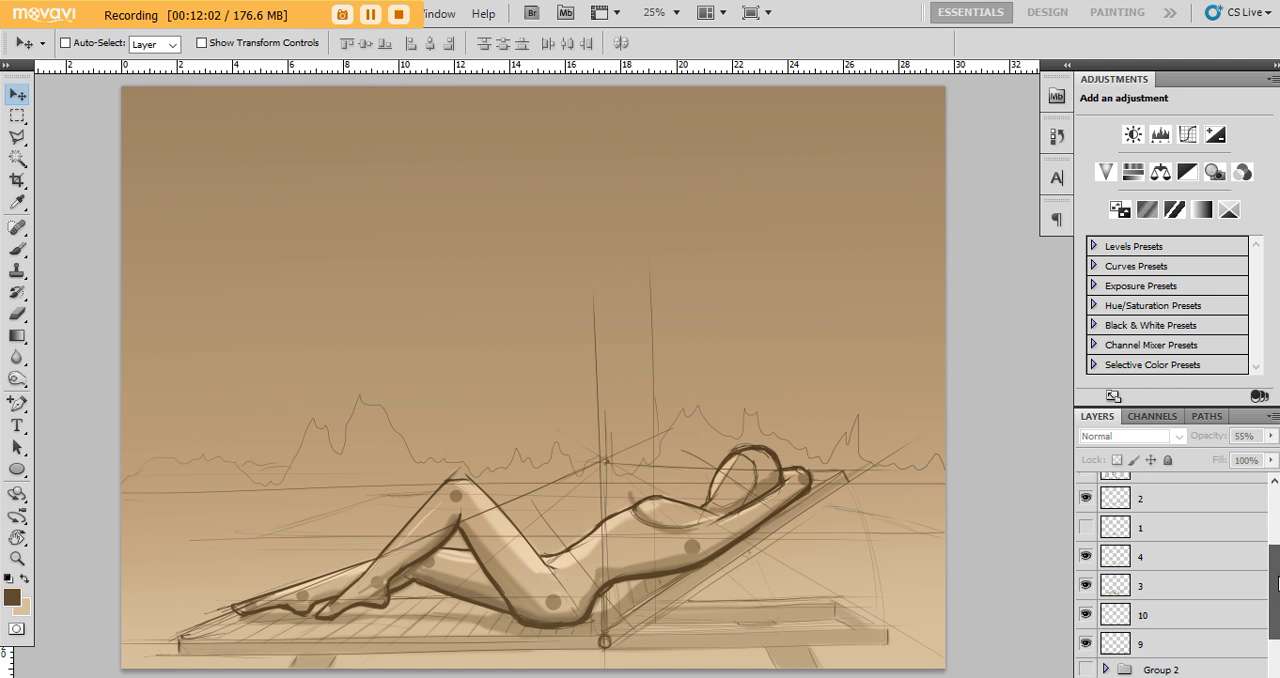
{"action": "scroll", "scroll_direction": "up", "scroll_amount": 3}
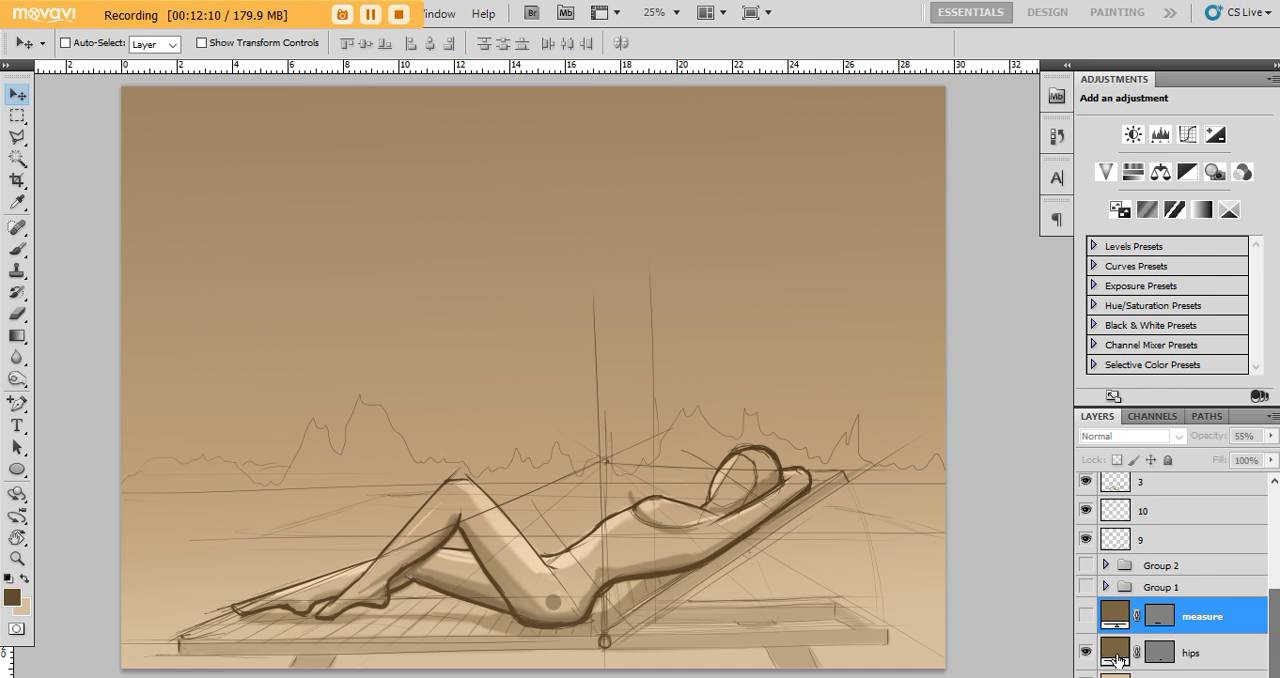
{"action": "left_click", "coordinate": [1084, 652]}
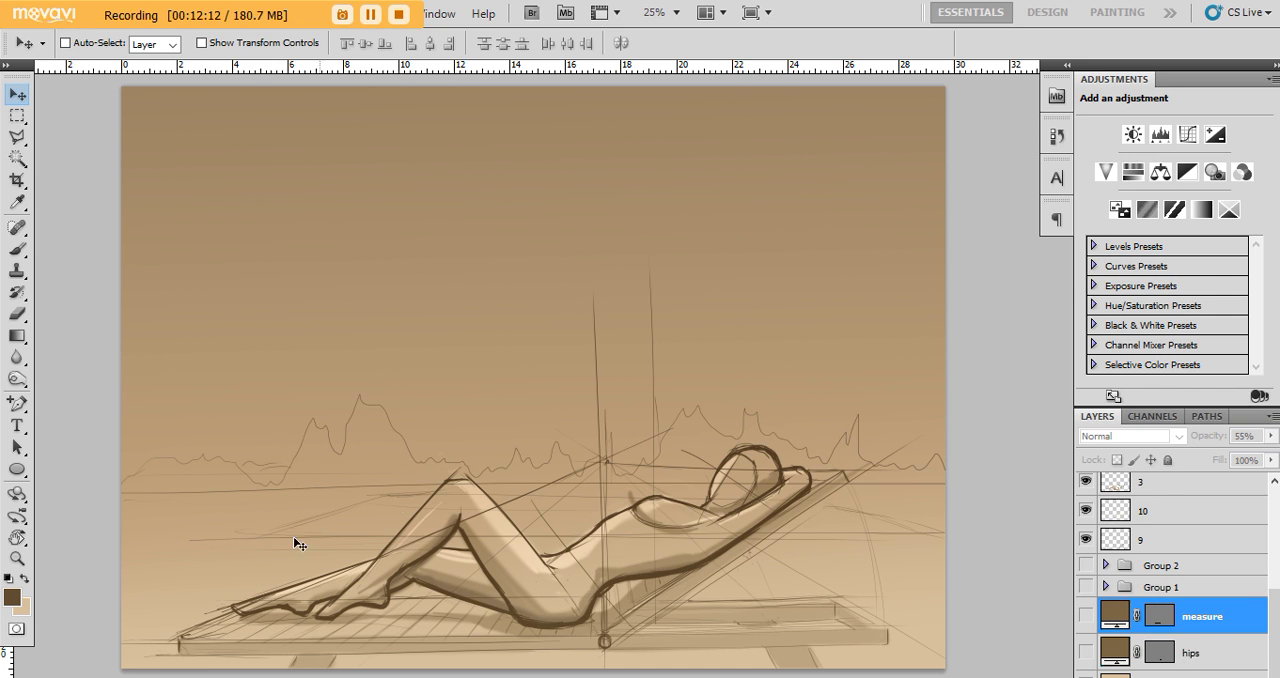
{"action": "mouse_move", "coordinate": [828, 476]}
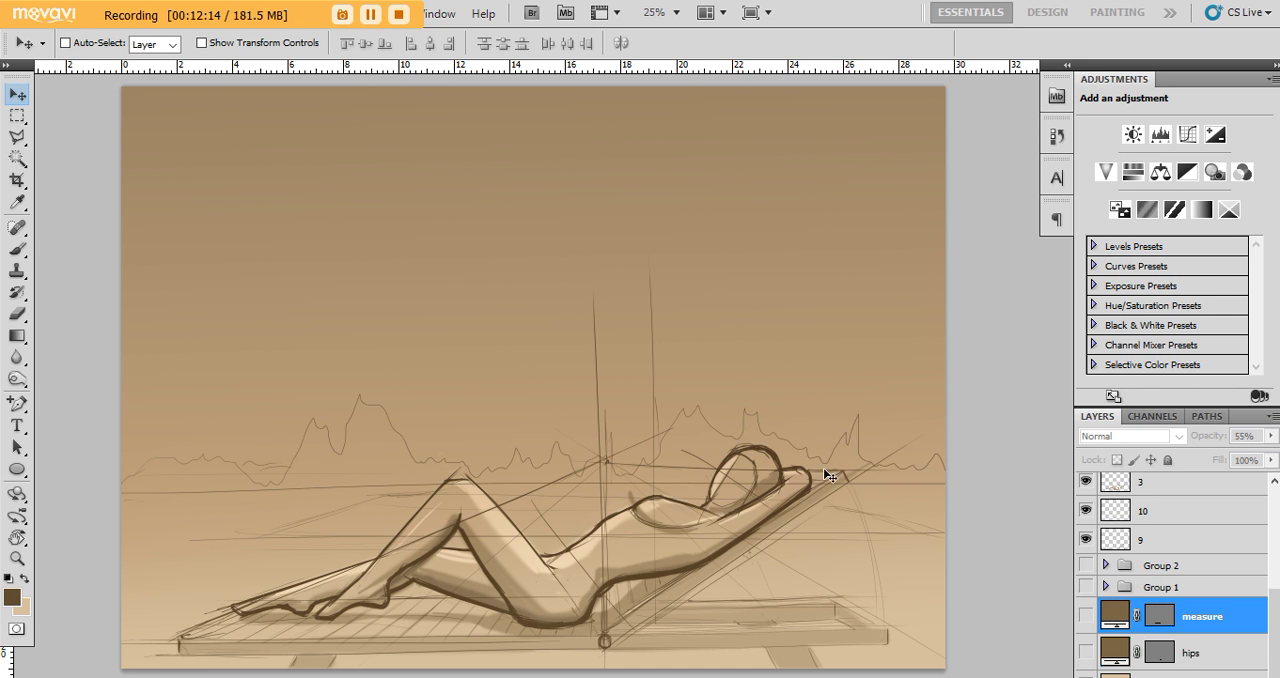
{"action": "mouse_move", "coordinate": [856, 480]}
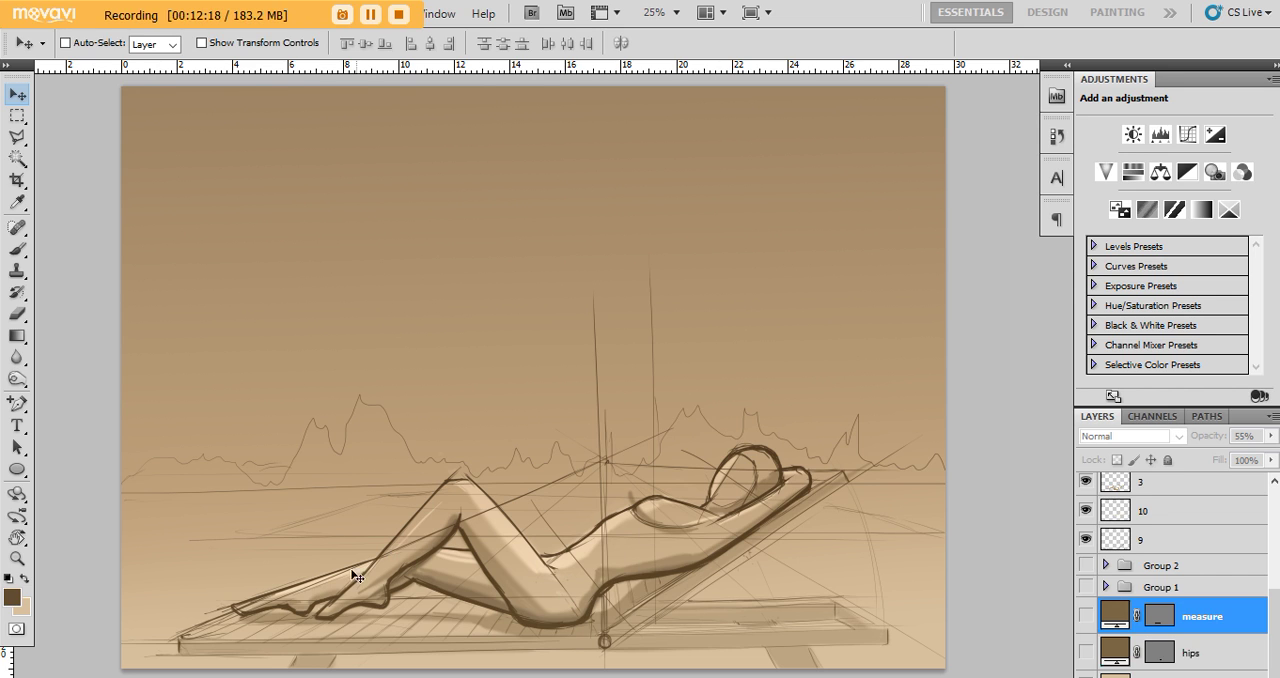
{"action": "mouse_move", "coordinate": [378, 598]}
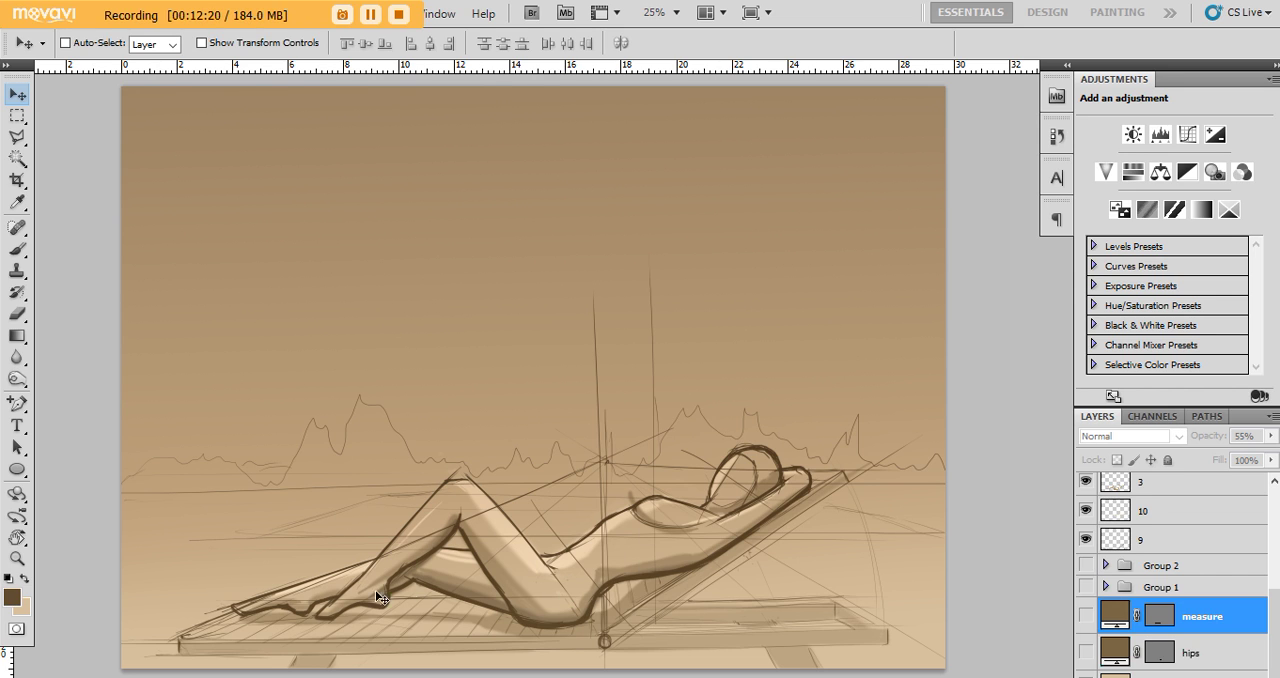
{"action": "mouse_move", "coordinate": [516, 316]}
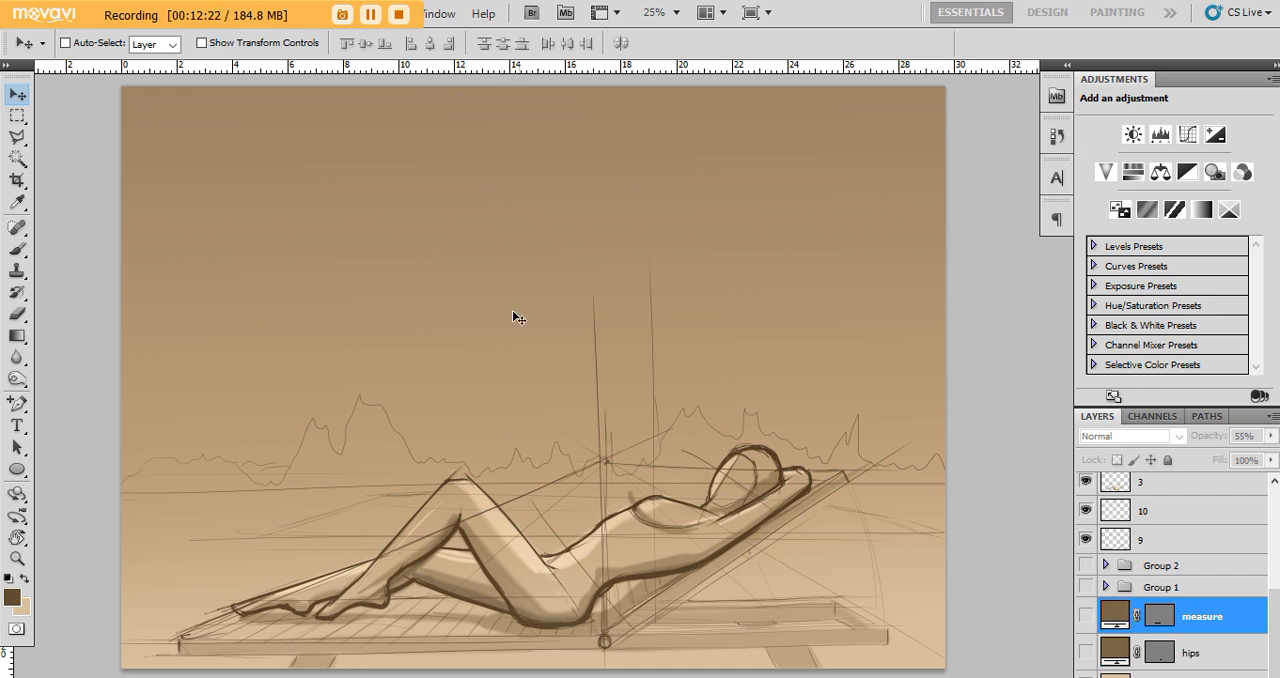
{"action": "left_click", "coordinate": [1084, 616]}
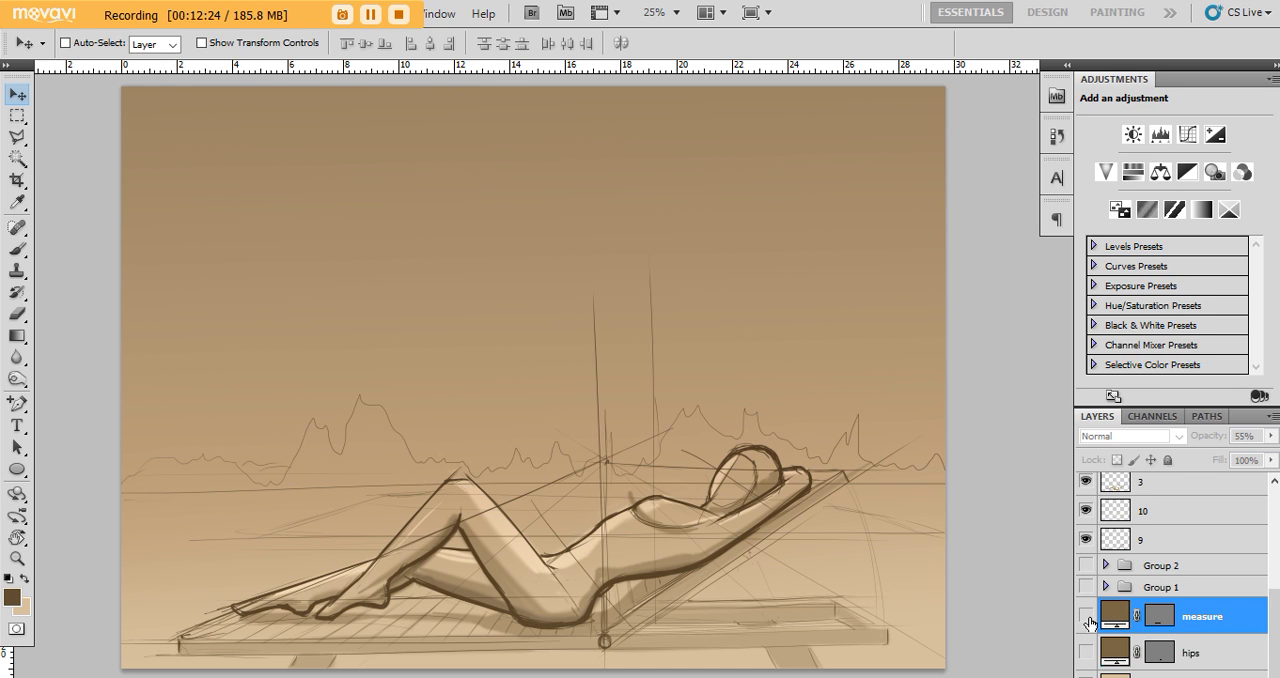
{"action": "left_click", "coordinate": [1088, 616]}
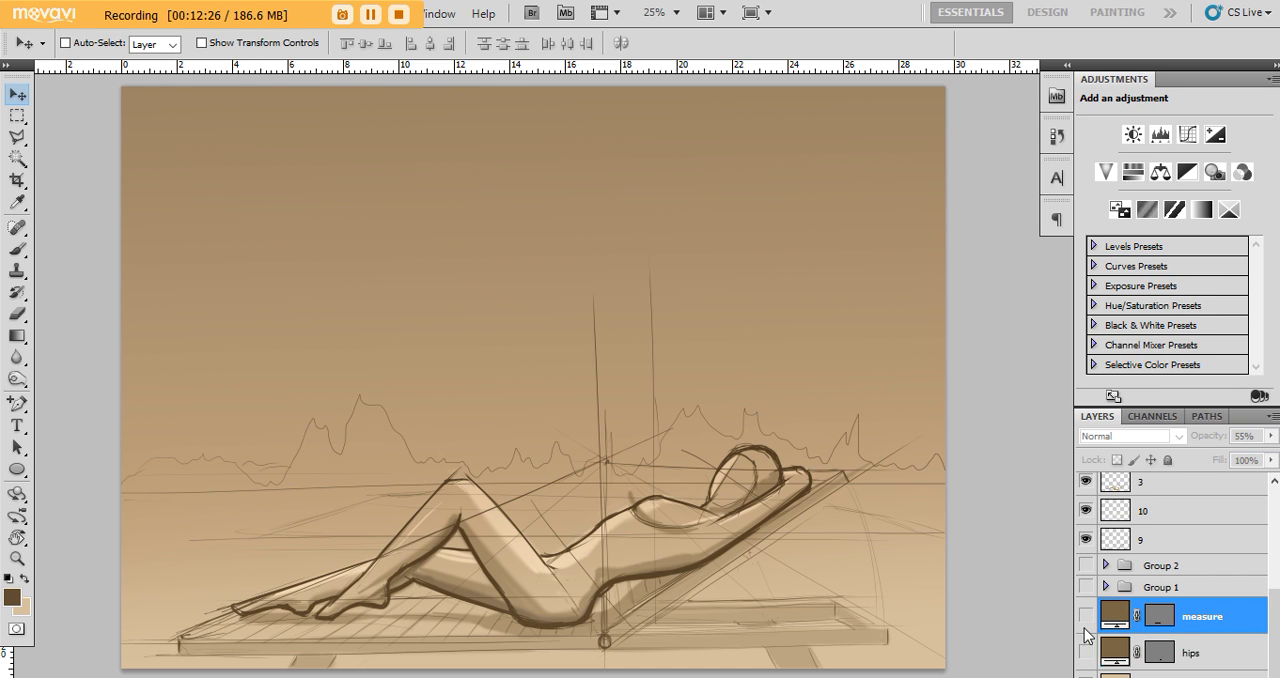